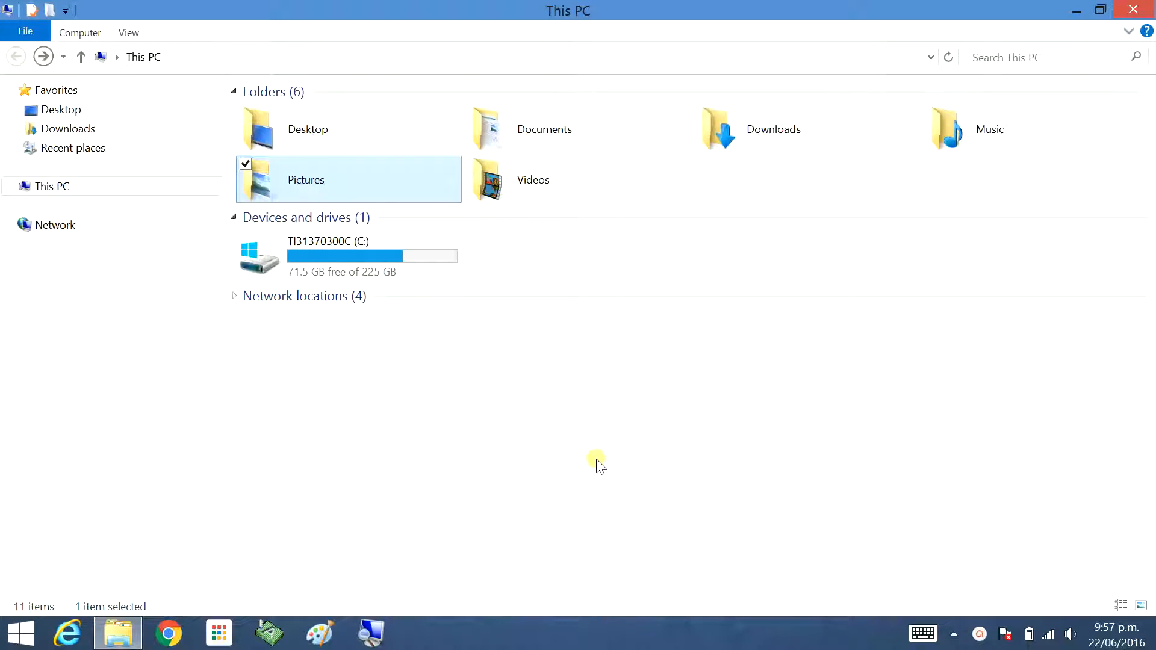
pyautogui.moveTo(273, 632)
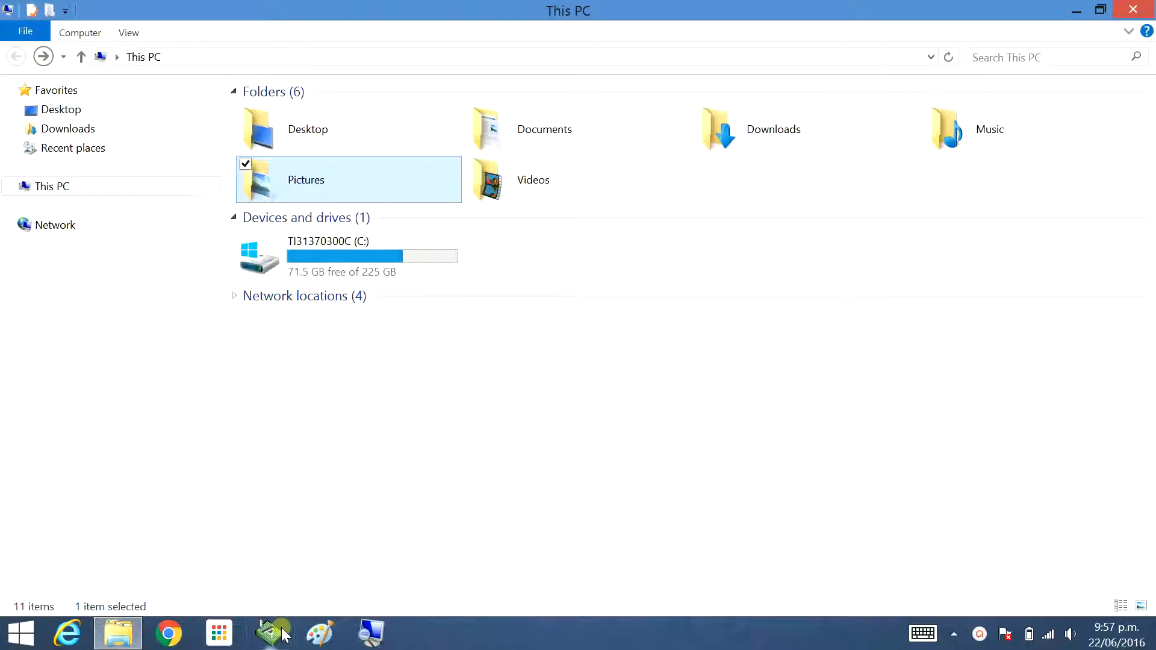
pyautogui.moveTo(306, 514)
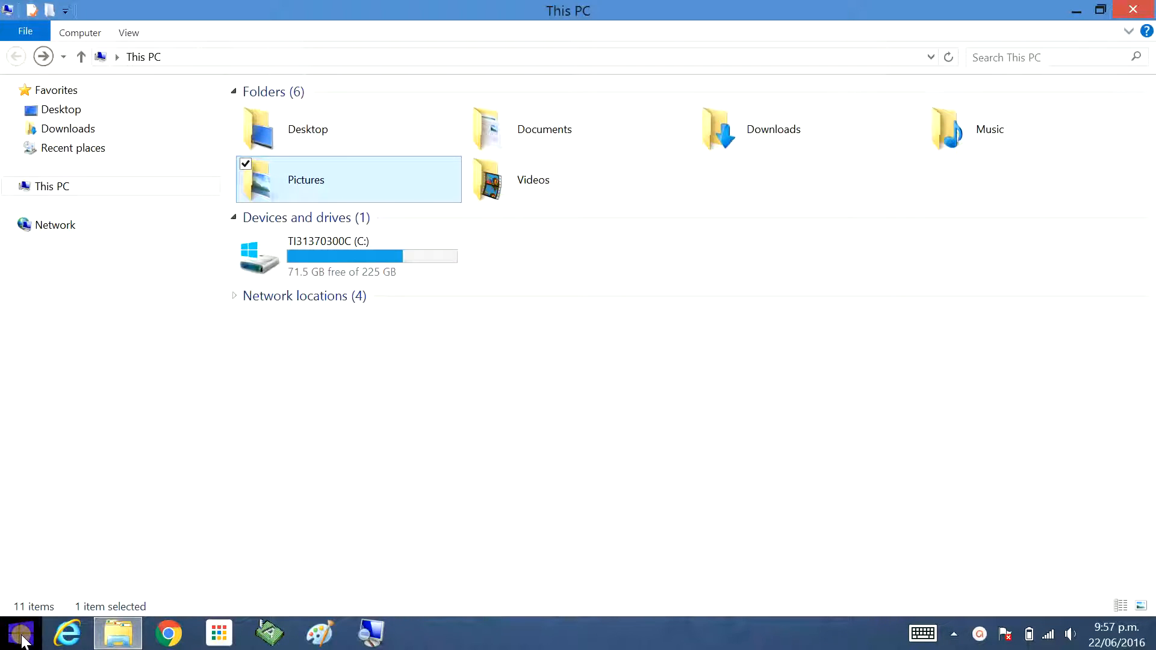
# Launch Dr.Engrave by searching 'Engrave' from the Windows 8 Start screen.
pyautogui.click(20, 634)
pyautogui.write('dr')
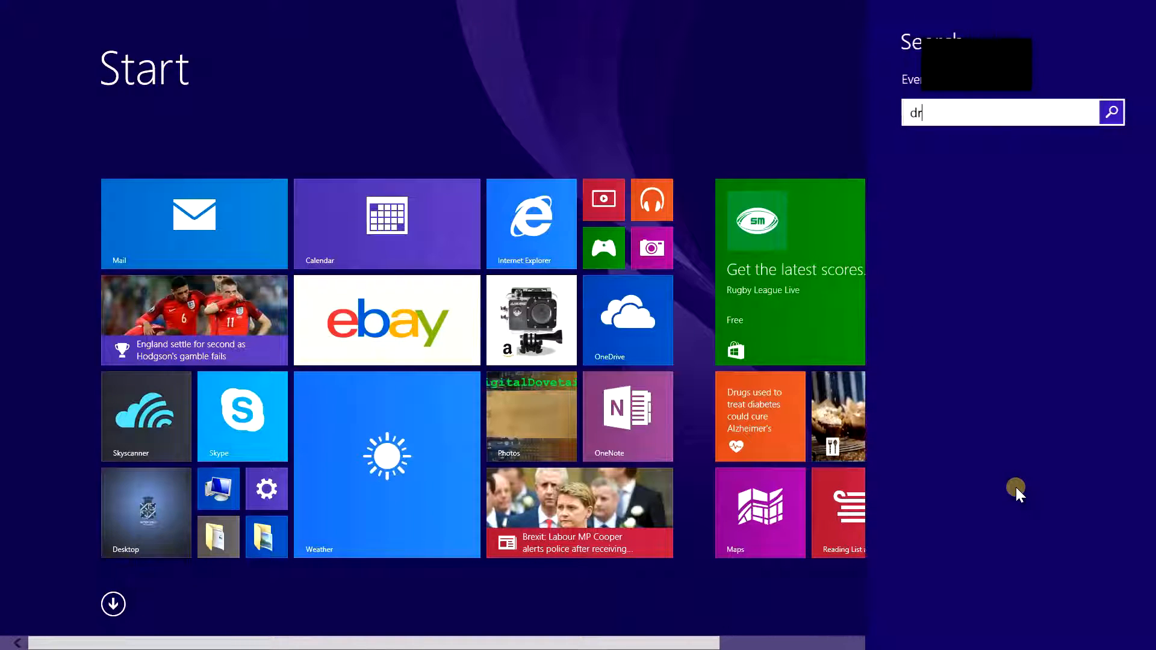
pyautogui.write('Engrave')
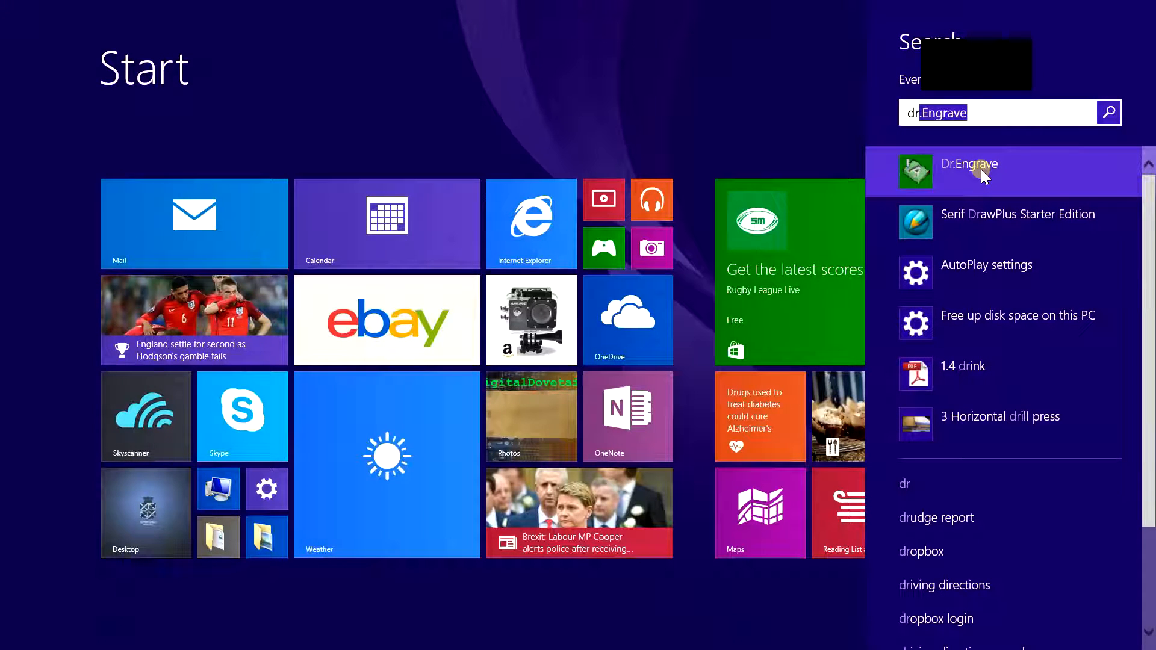
pyautogui.click(968, 164)
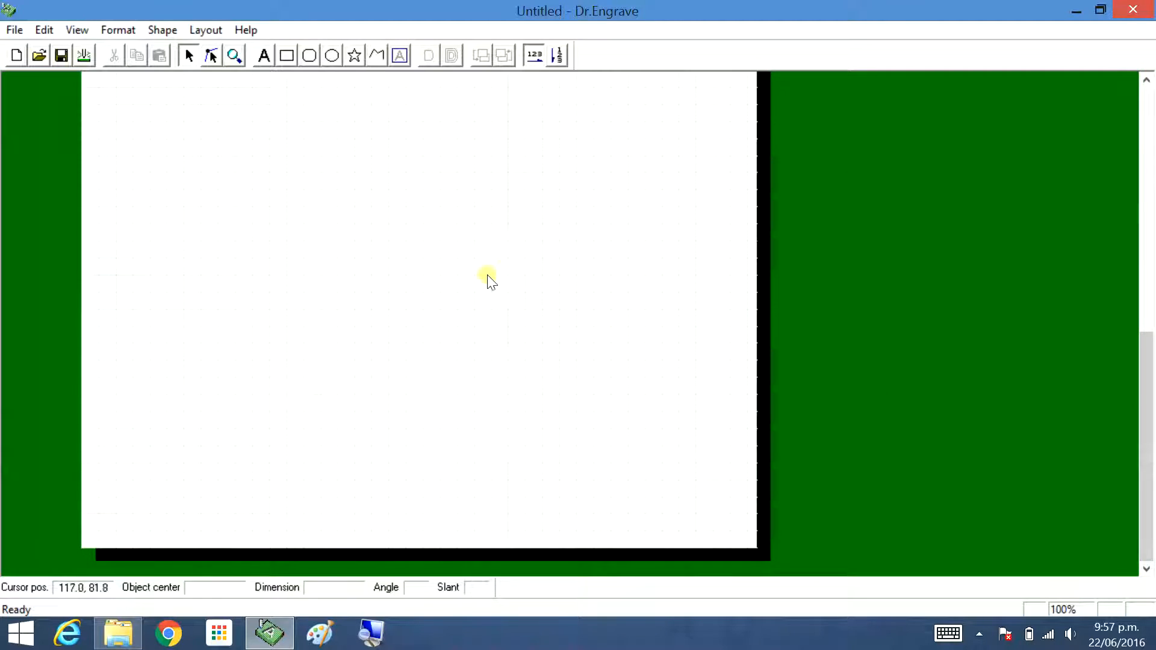
pyautogui.moveTo(73, 23)
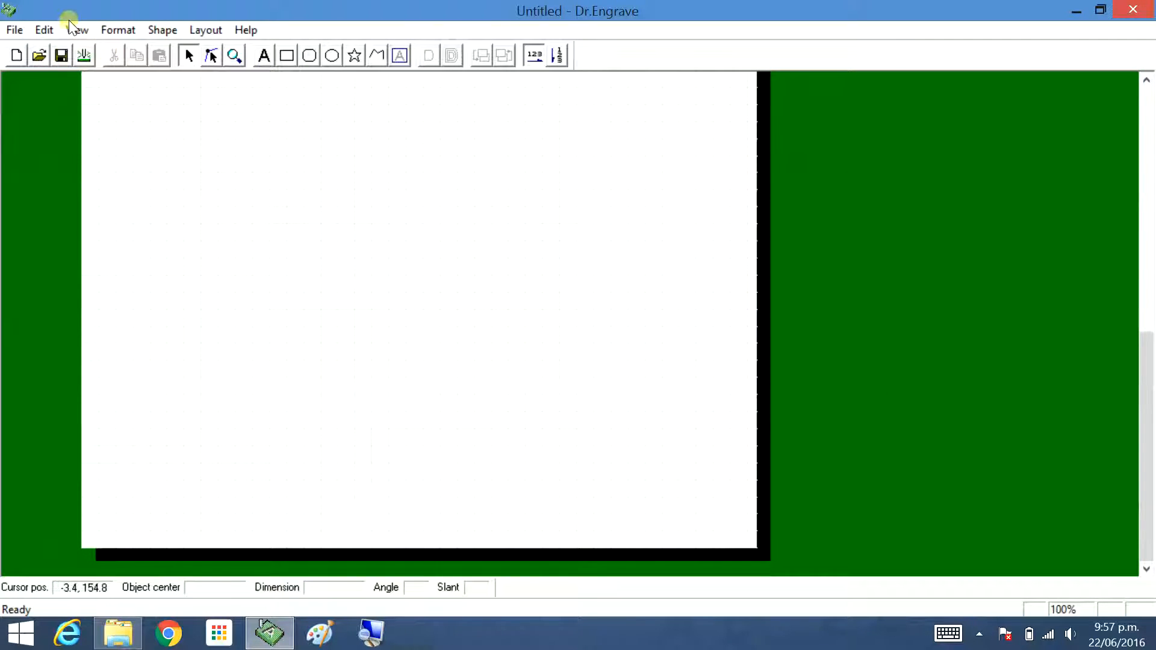
pyautogui.click(76, 30)
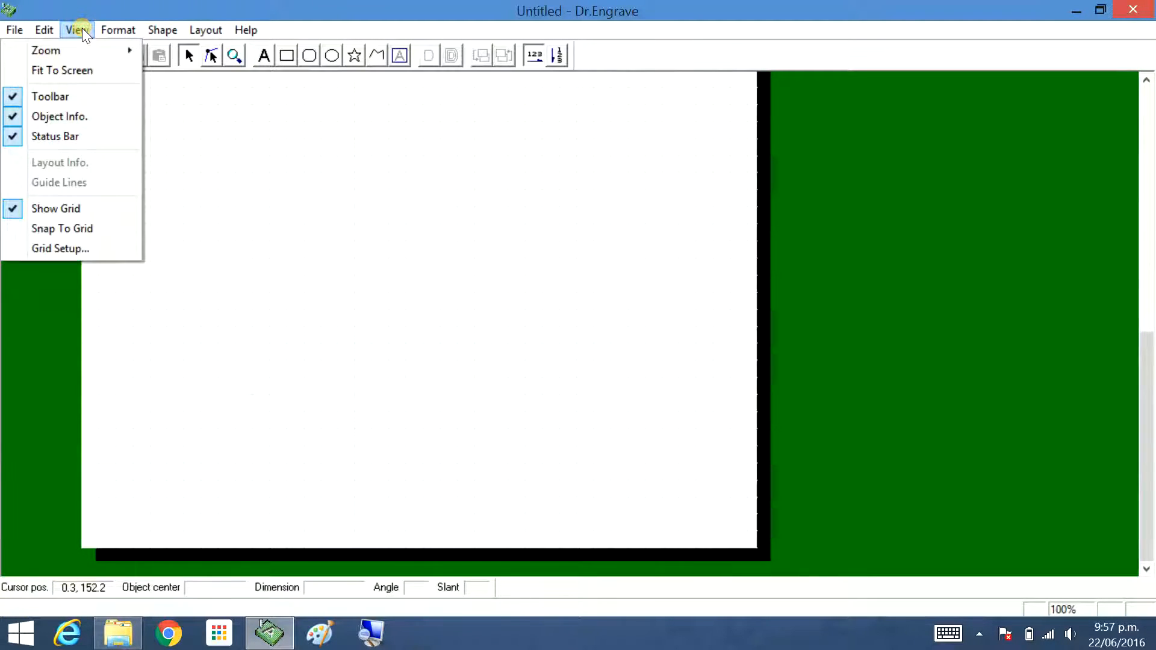
pyautogui.moveTo(60, 248)
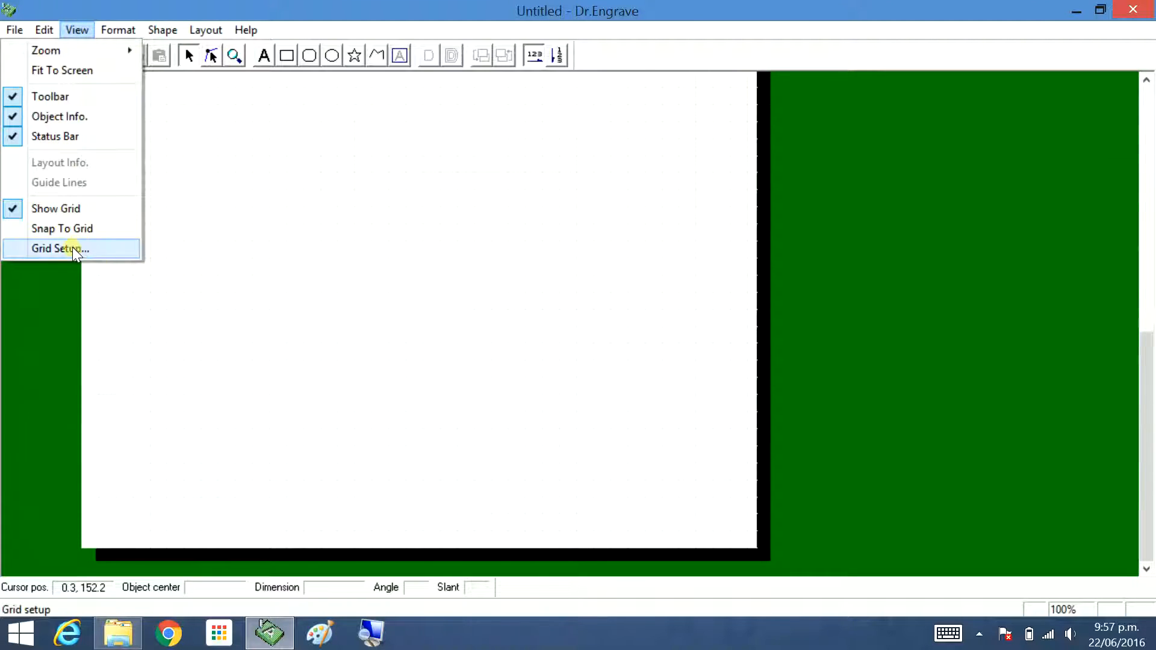
pyautogui.click(60, 248)
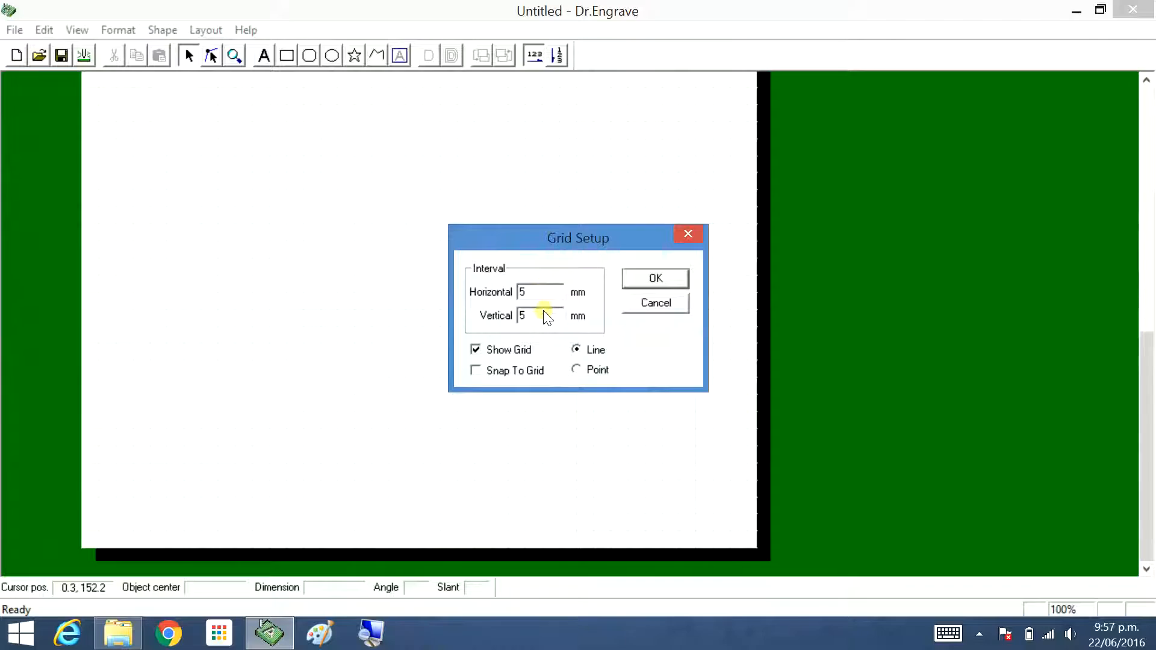
pyautogui.click(476, 349)
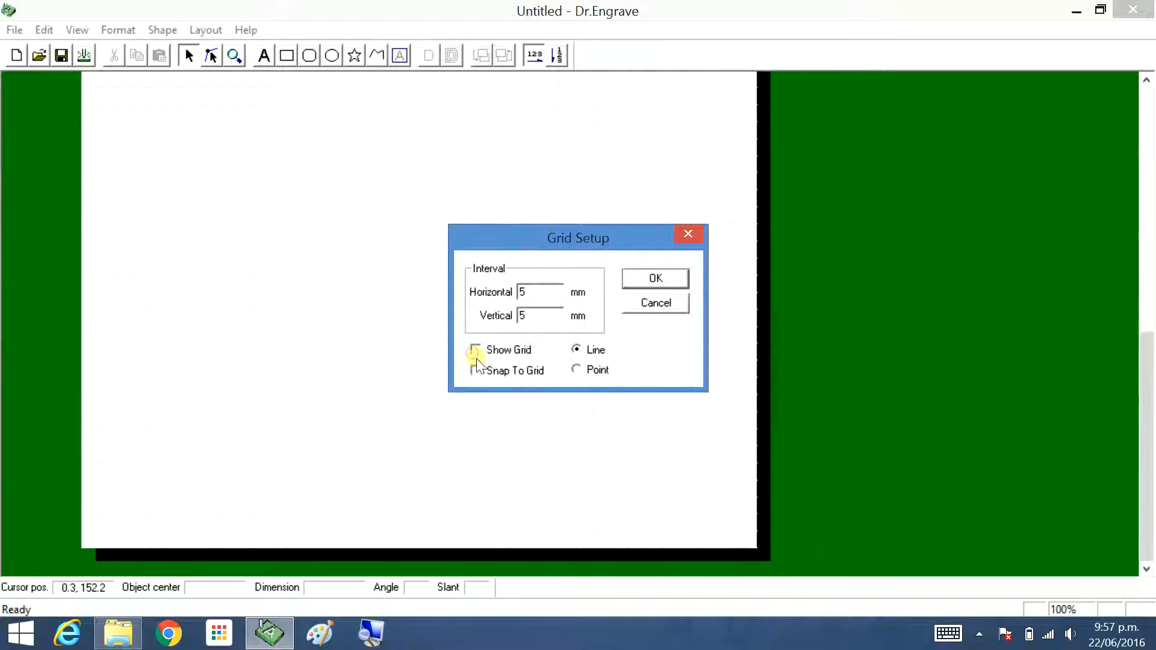
pyautogui.click(476, 349)
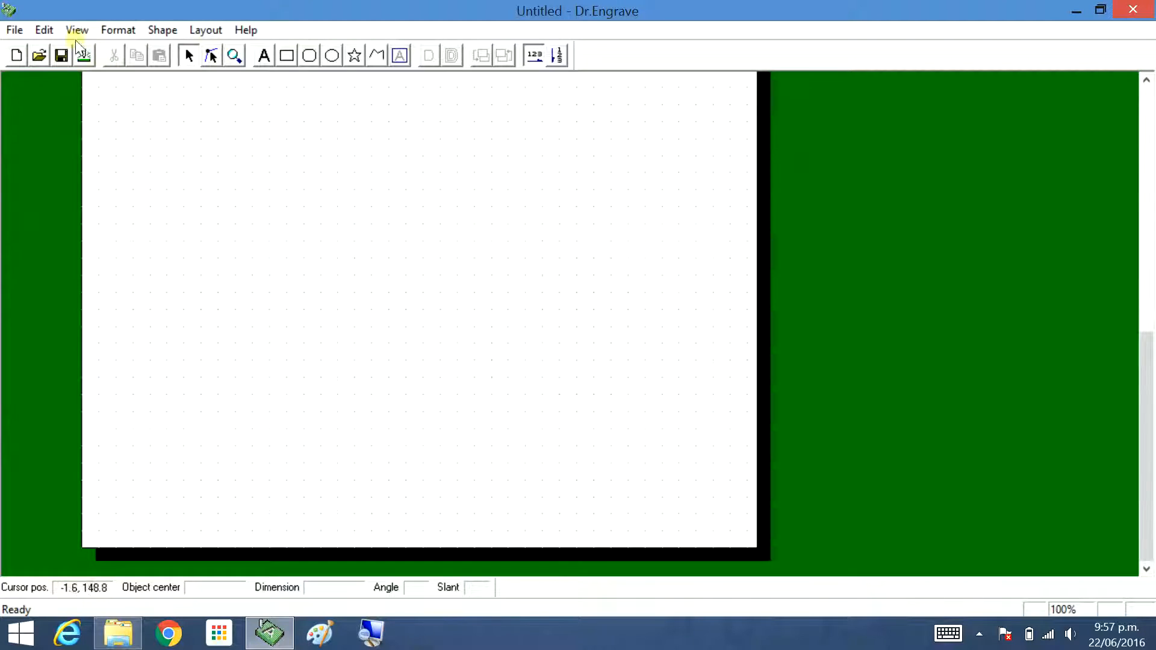
pyautogui.click(77, 30)
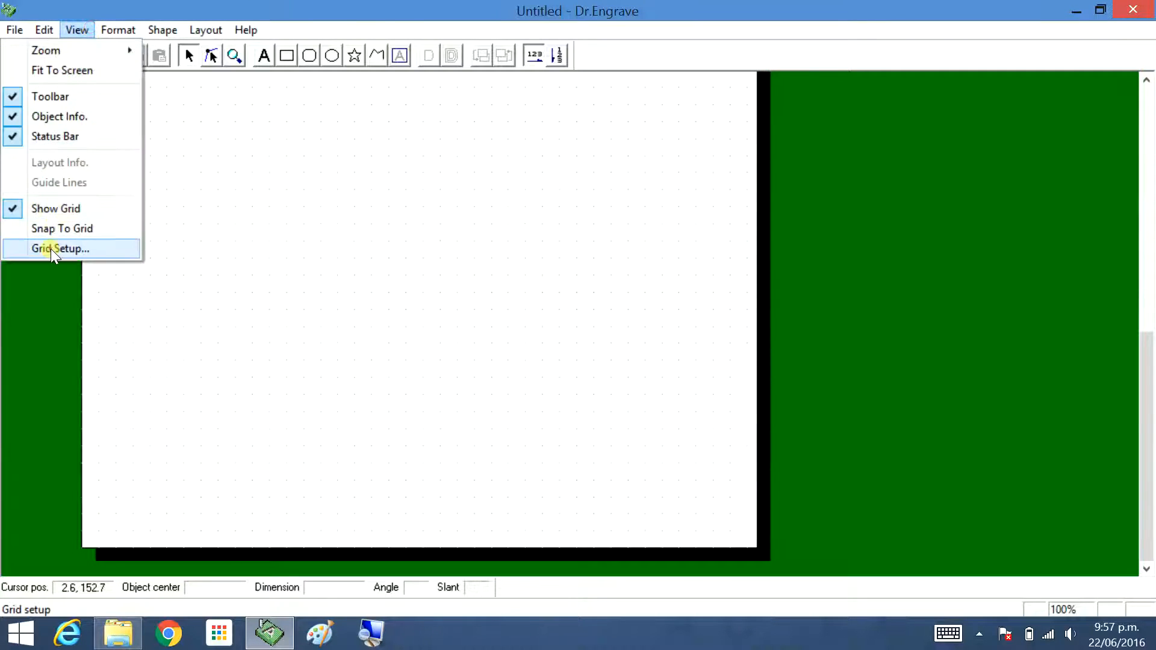
pyautogui.click(60, 249)
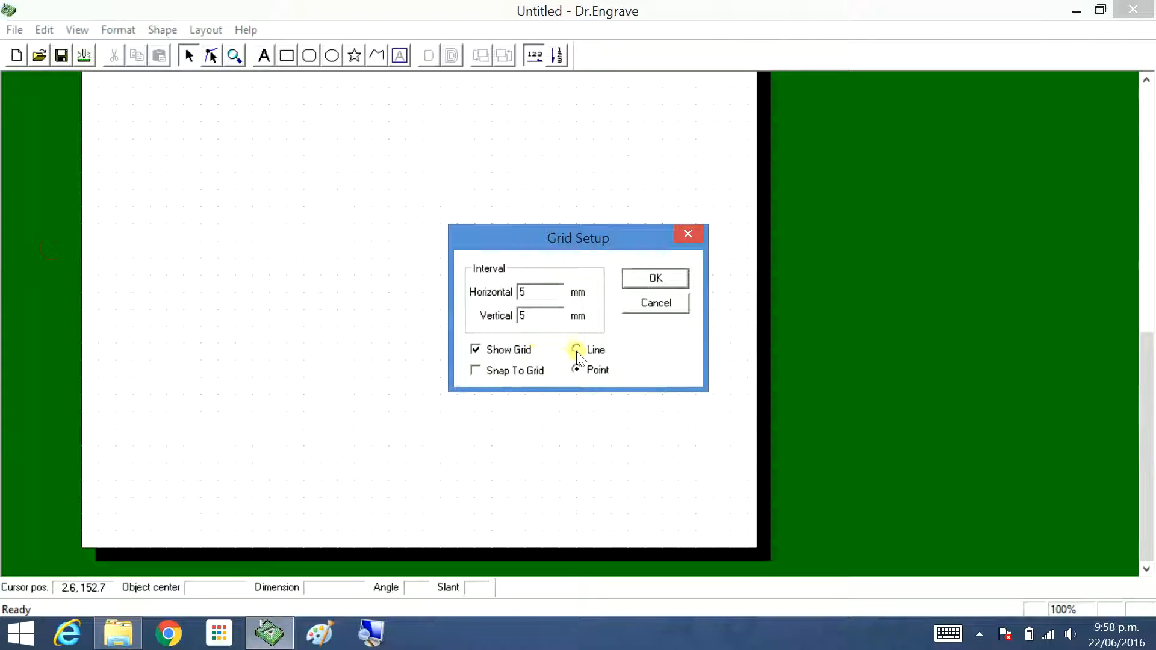
pyautogui.click(654, 278)
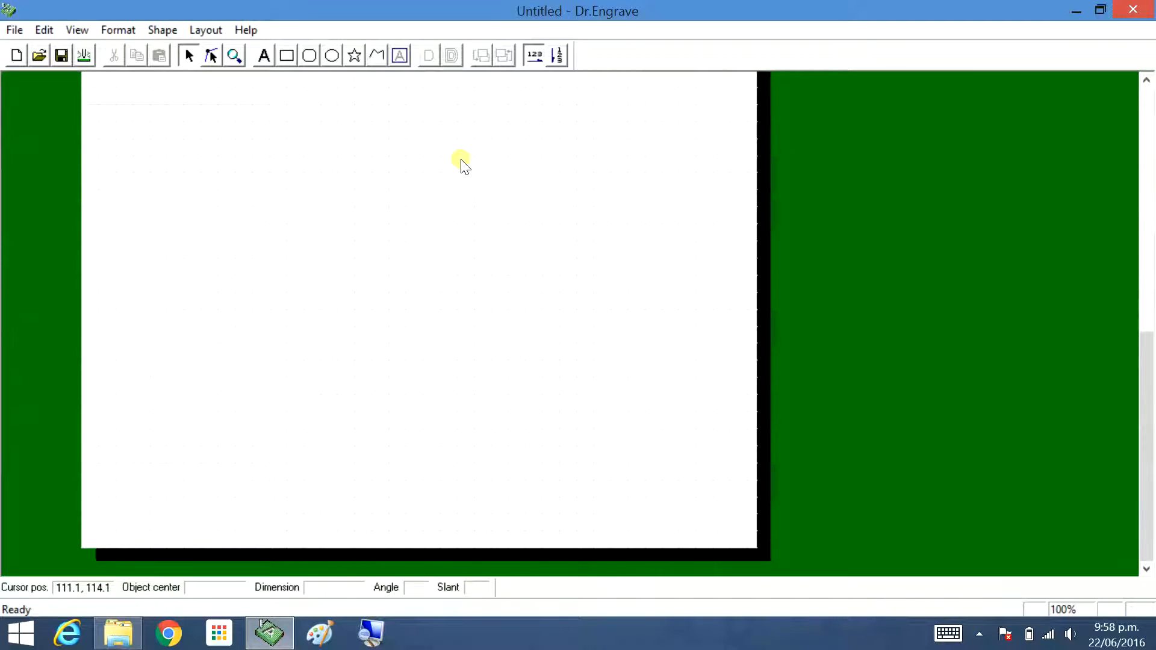
pyautogui.moveTo(301, 80)
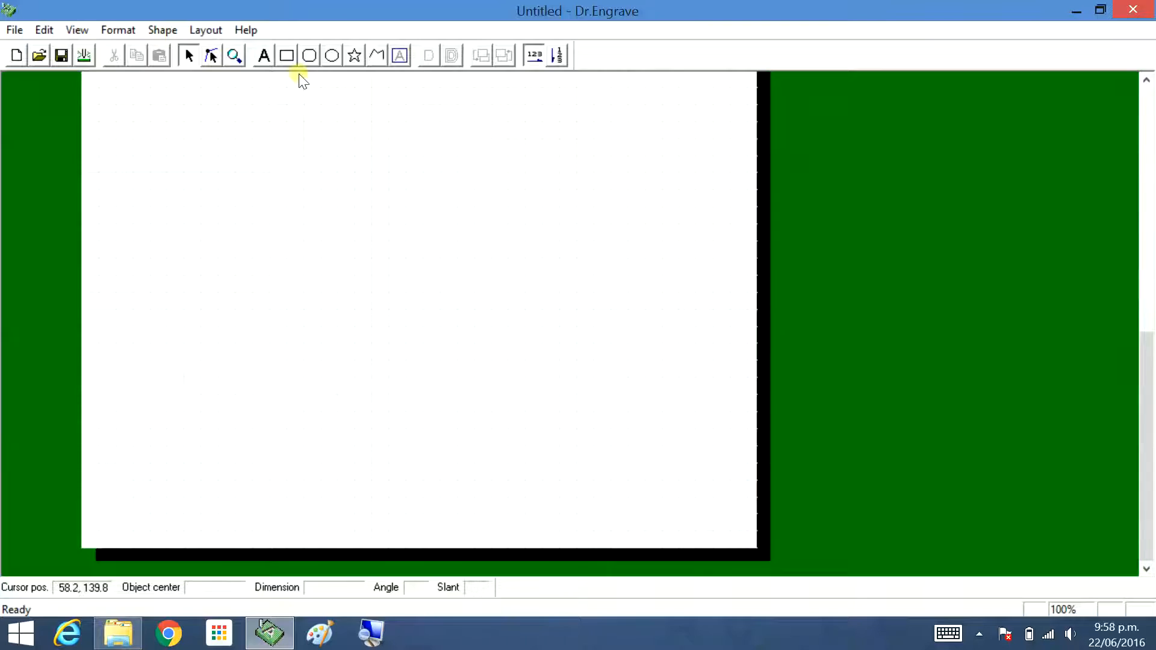
pyautogui.moveTo(533, 55)
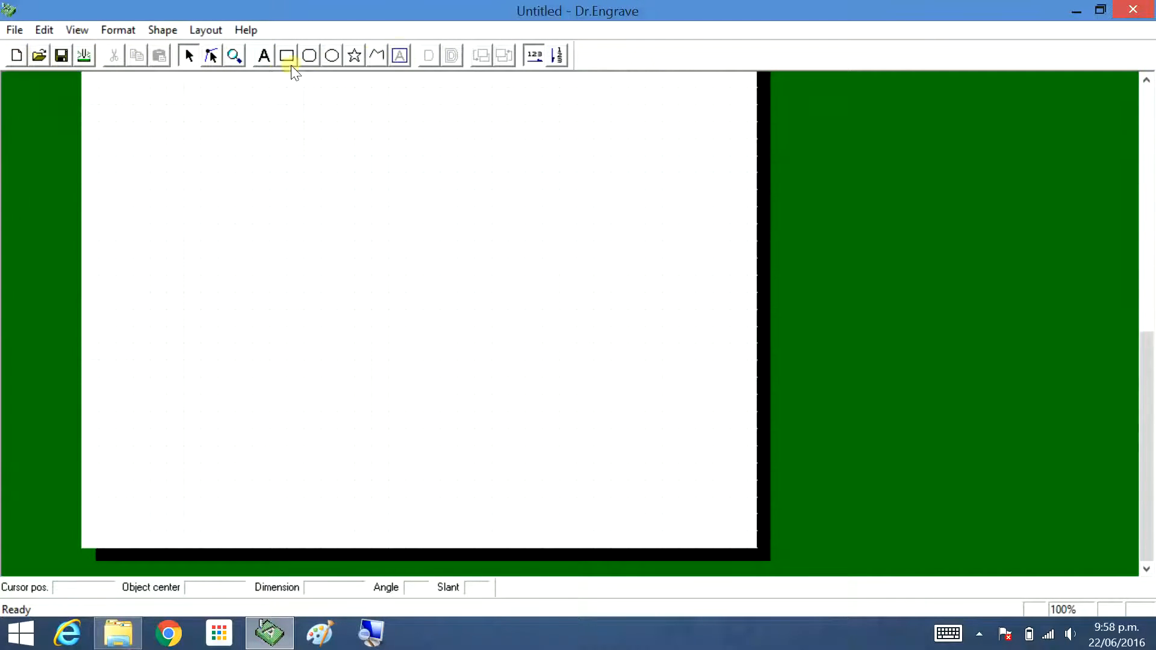
pyautogui.click(399, 56)
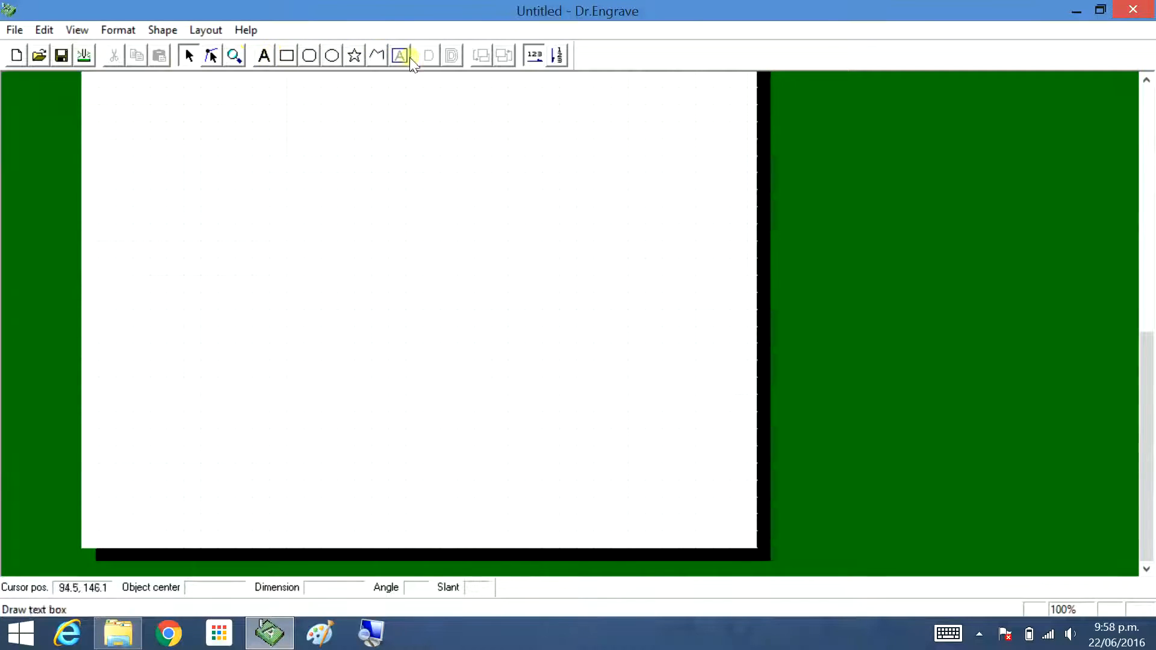
pyautogui.click(286, 55)
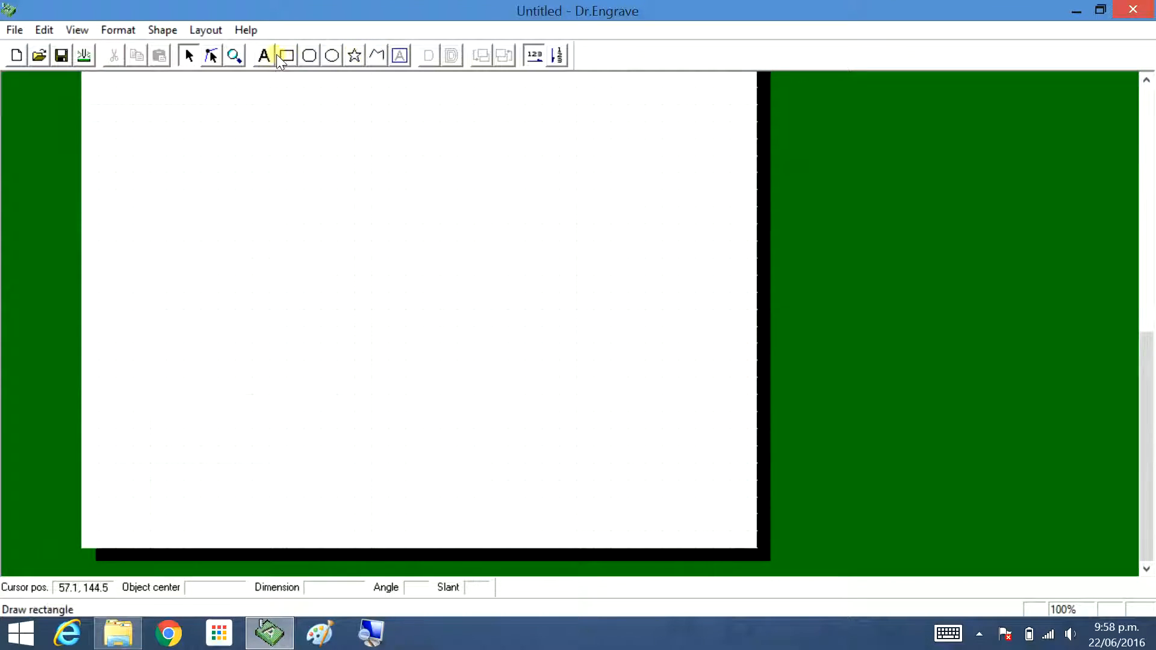
pyautogui.click(233, 56)
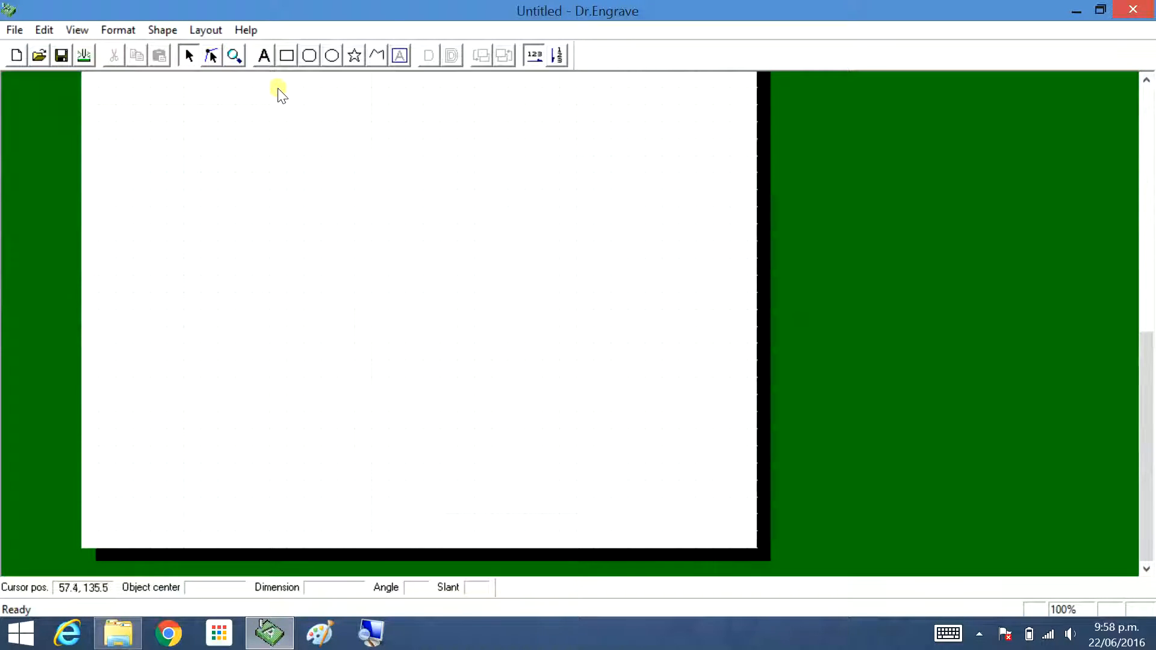
# Draw a rectangle at the page's upper left, then stretch it to about 56 by 70 mm.
pyautogui.moveTo(155, 137); pyautogui.dragTo(321, 208)
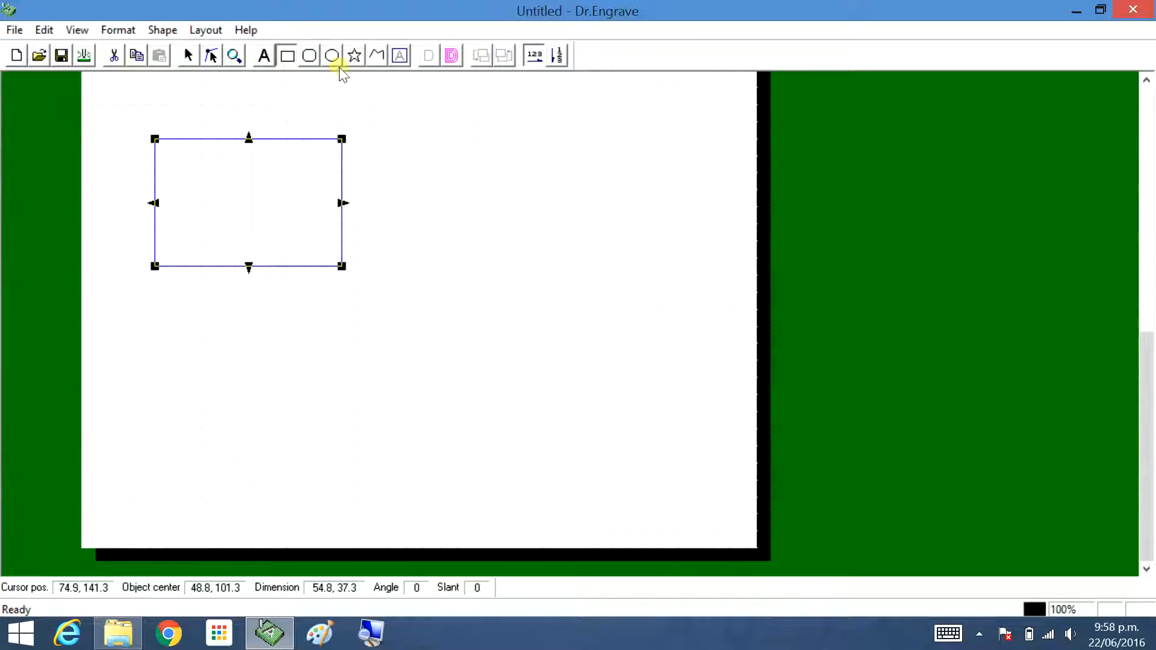
pyautogui.moveTo(270, 175)
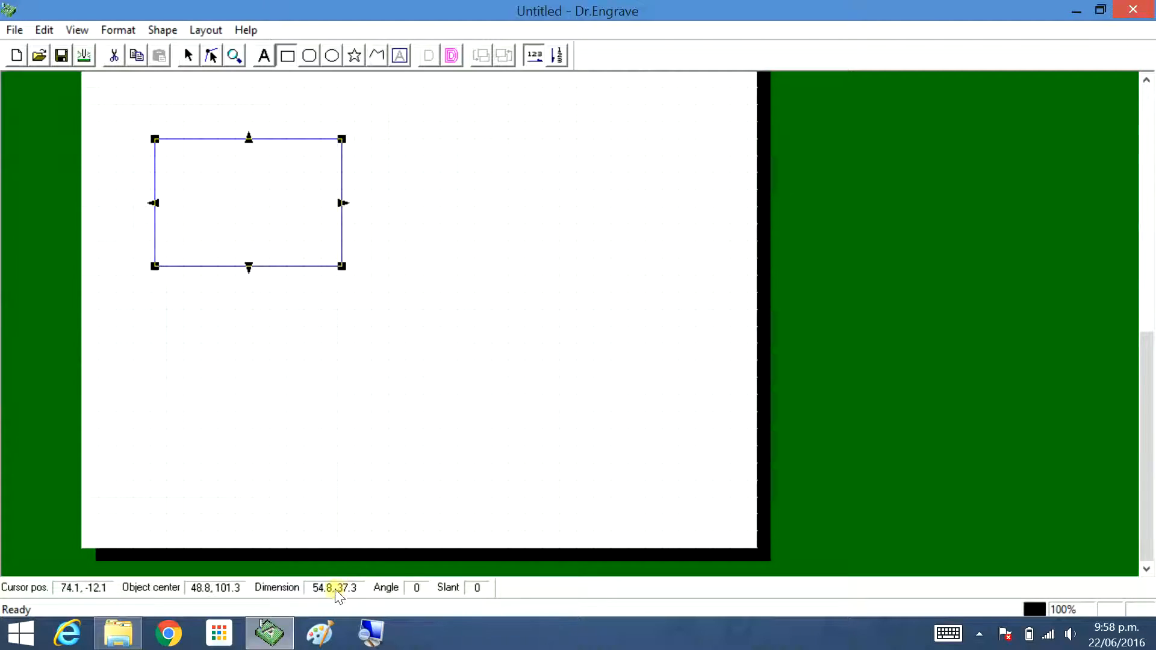
pyautogui.moveTo(335, 590)
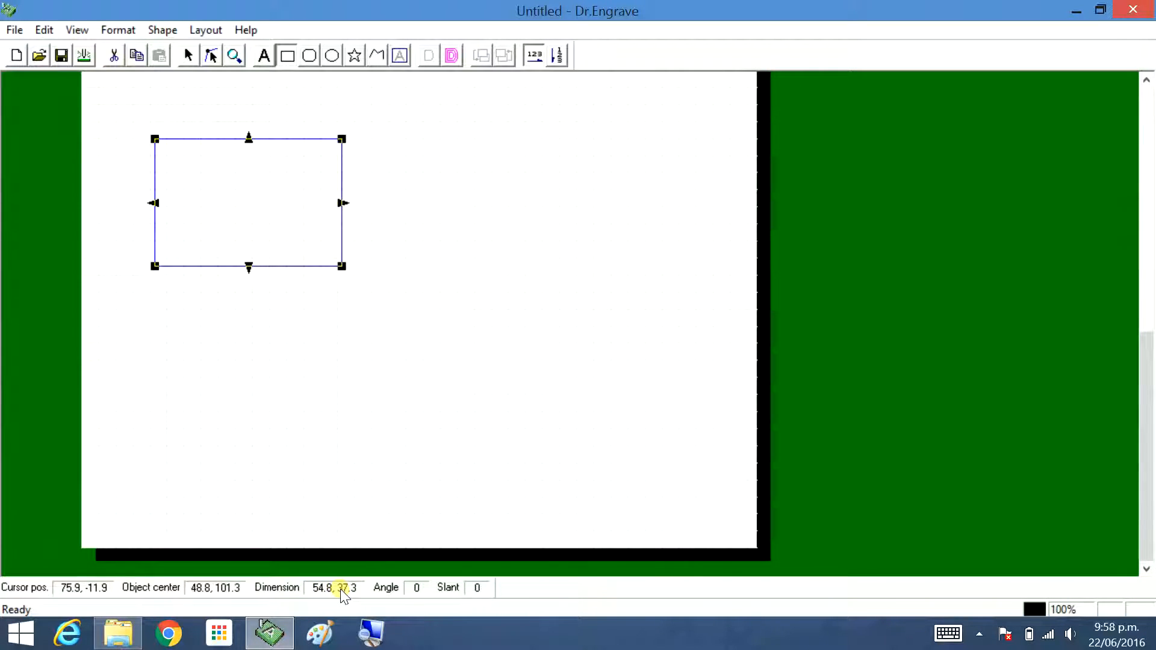
pyautogui.moveTo(268, 227)
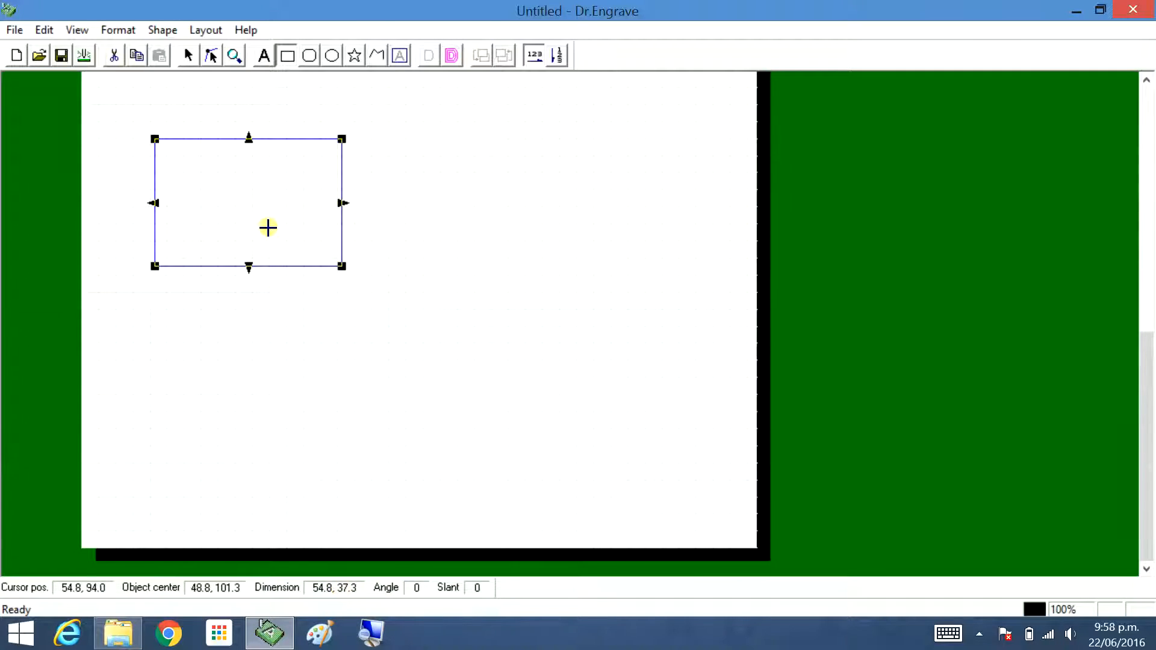
pyautogui.moveTo(368, 594)
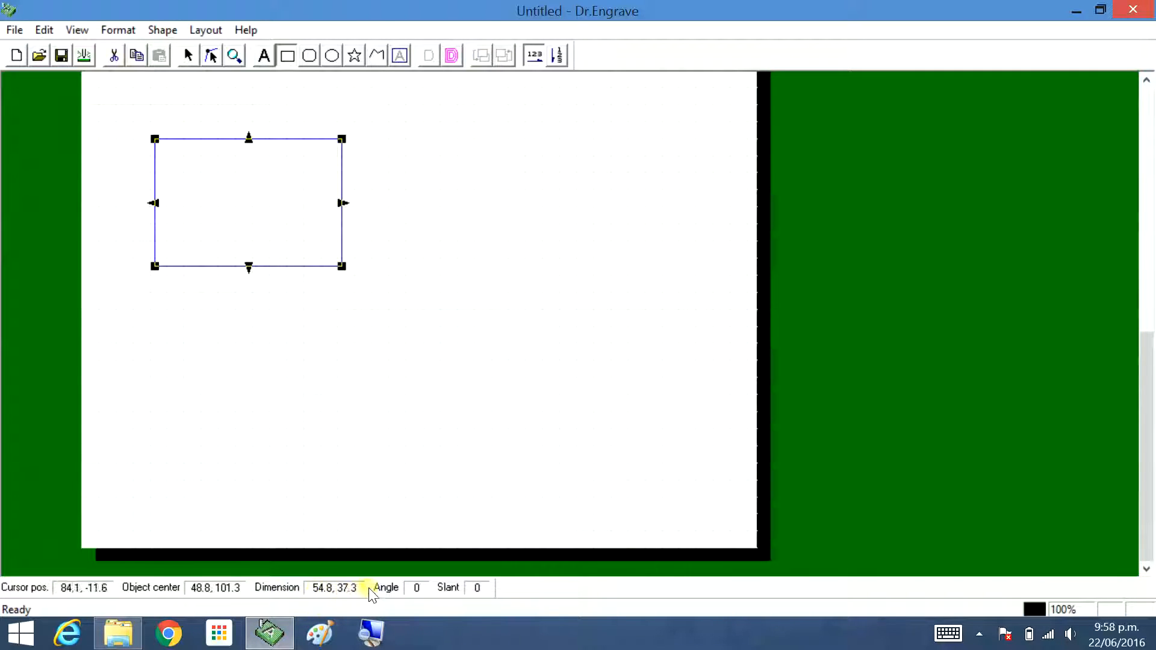
pyautogui.moveTo(247, 290)
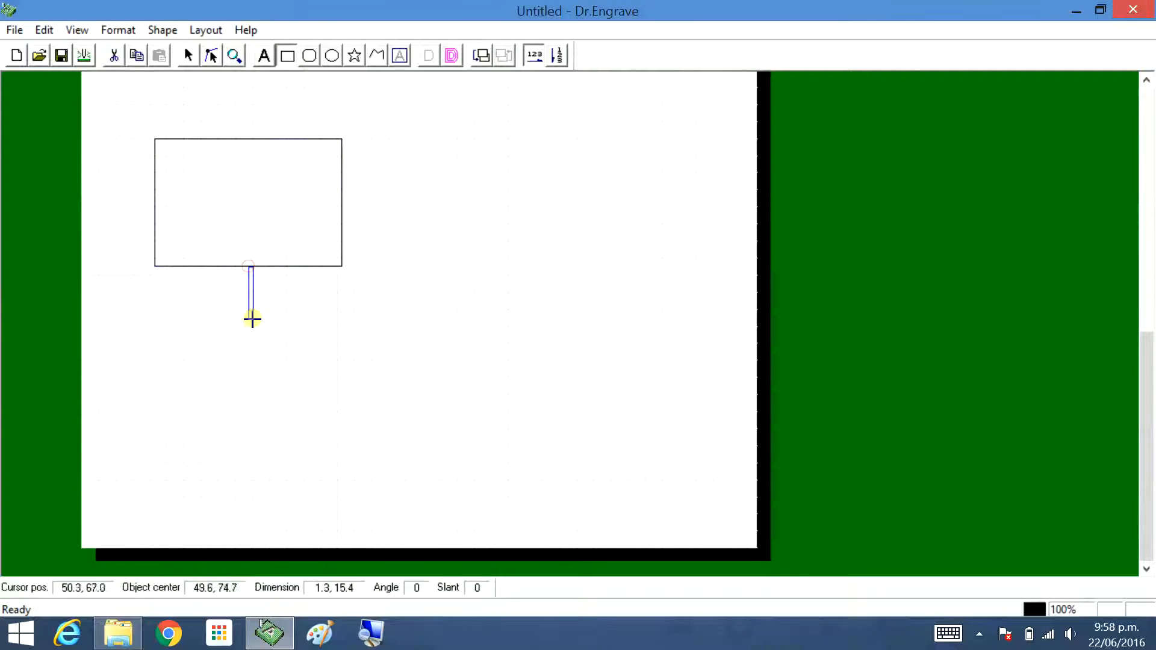
pyautogui.click(250, 292)
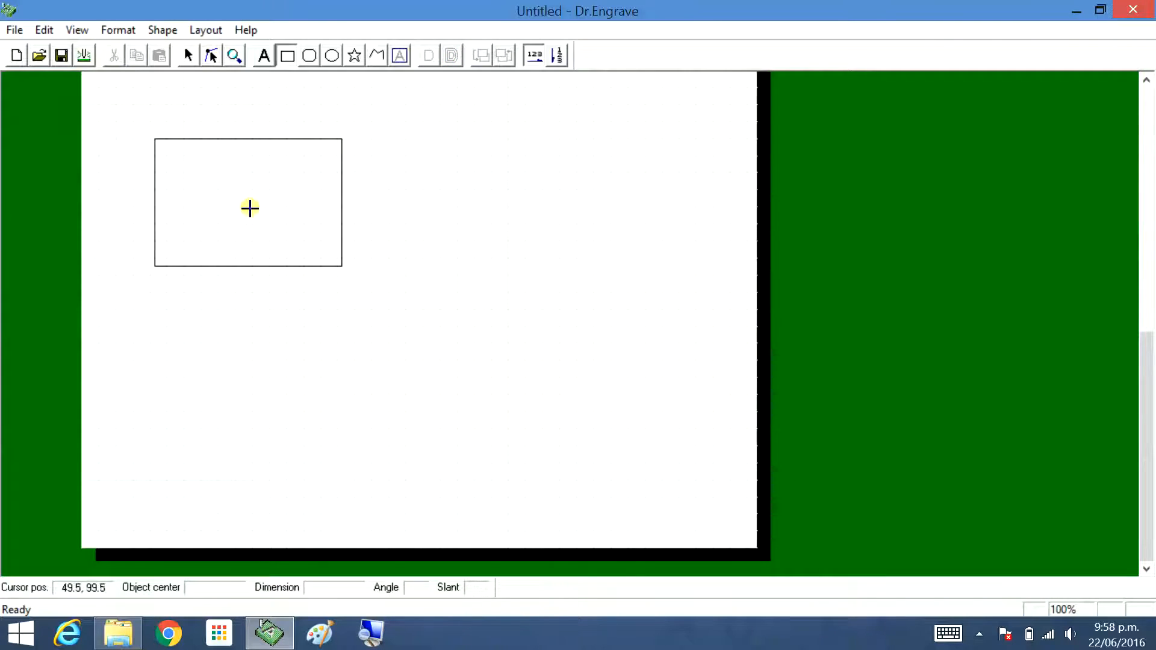
pyautogui.click(248, 209)
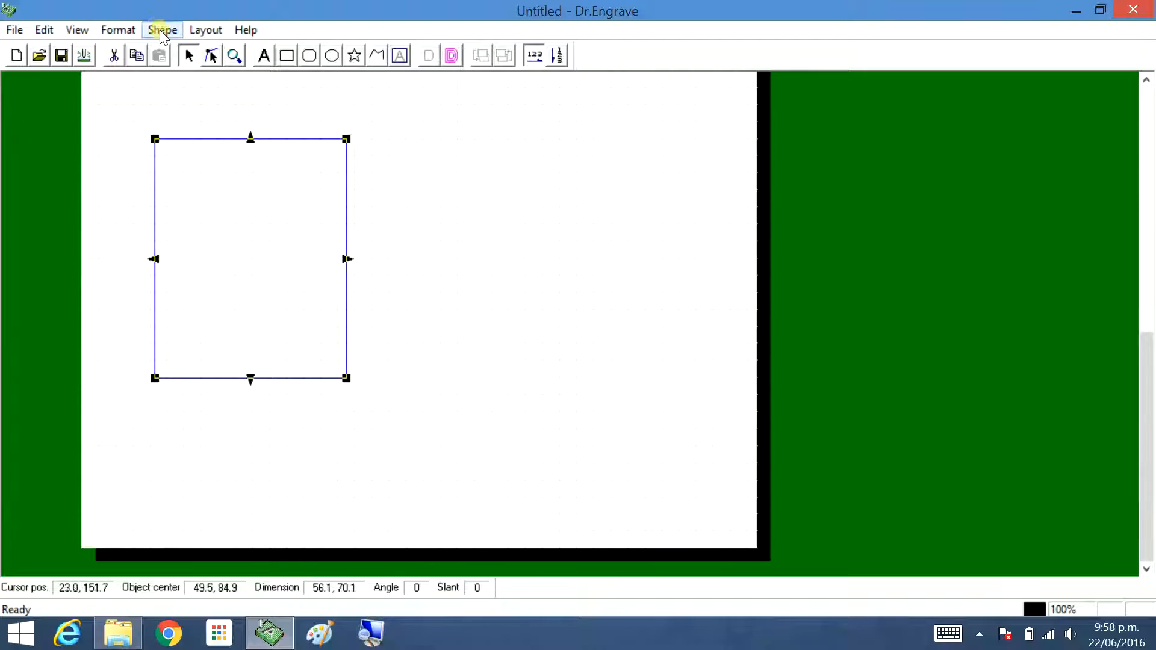
# Resize the rectangle through its shape properties to 70 by 100 mm.
pyautogui.click(162, 29)
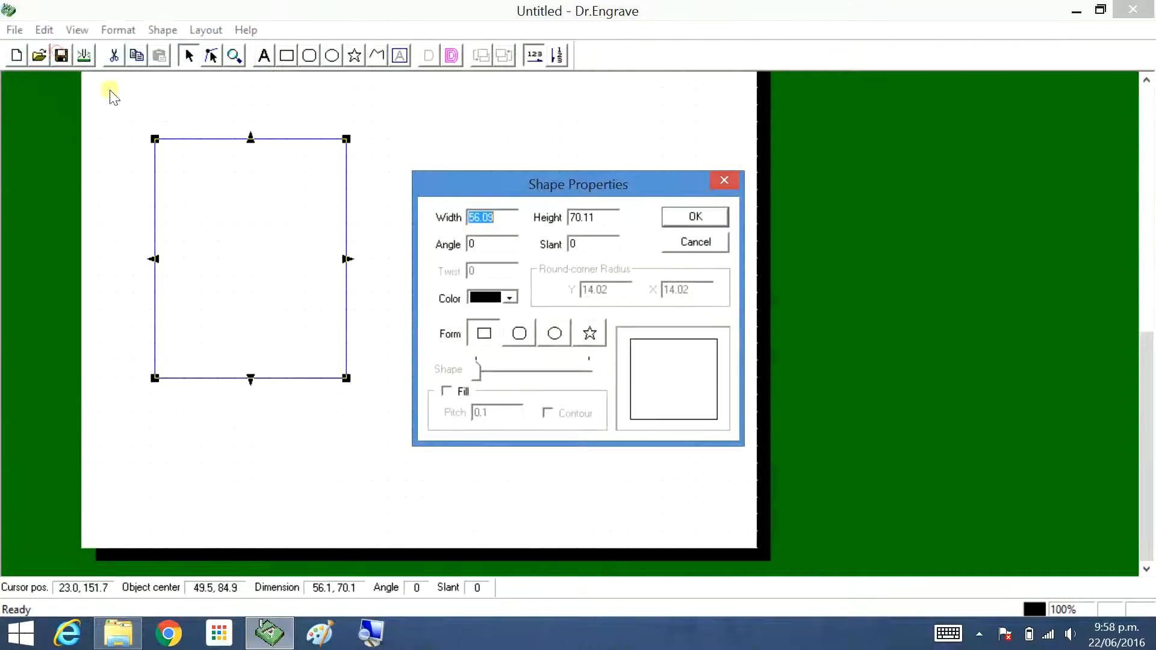
pyautogui.moveTo(500, 222)
pyautogui.write('70')
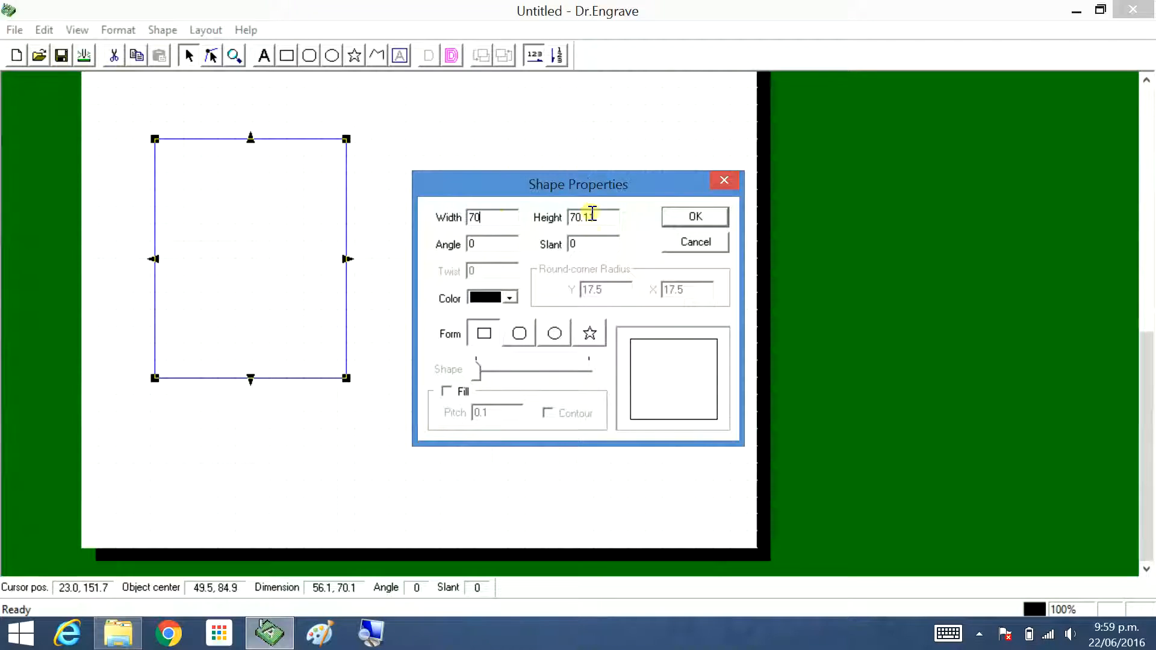
pyautogui.tripleClick(581, 217)
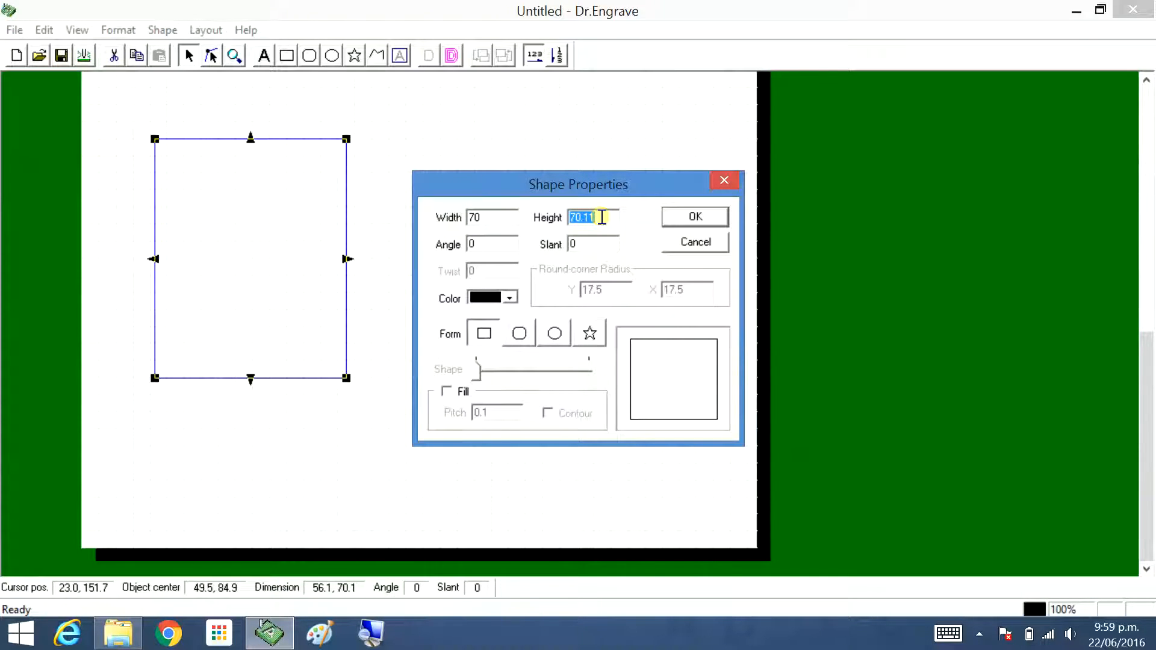
pyautogui.click(693, 216)
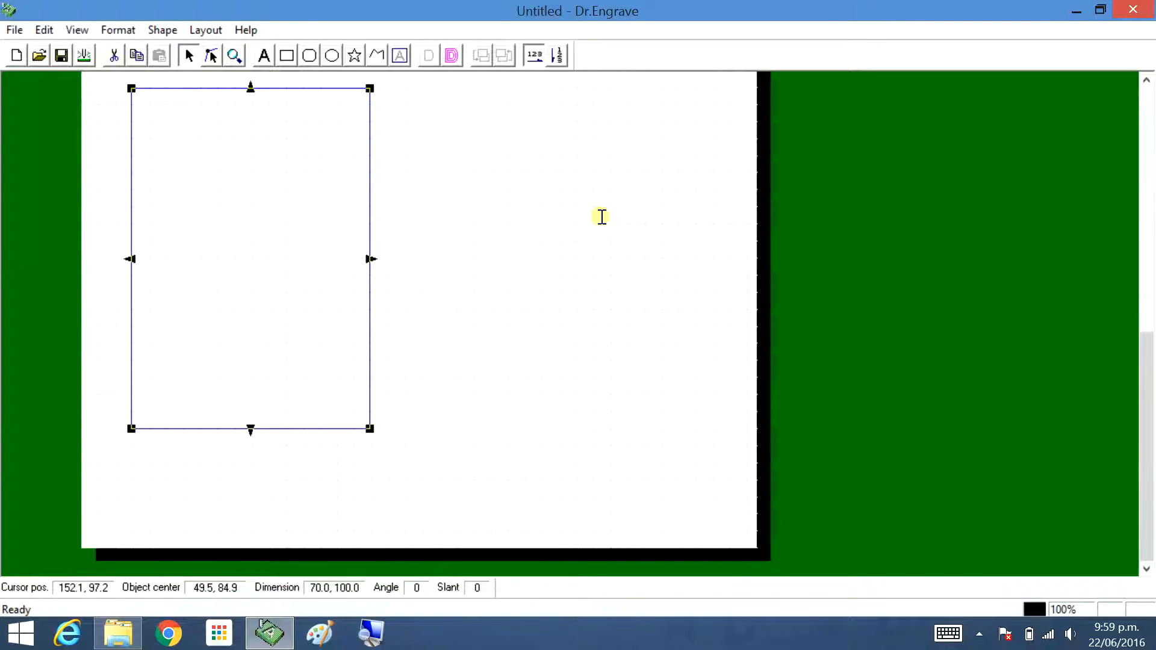
pyautogui.moveTo(371, 89)
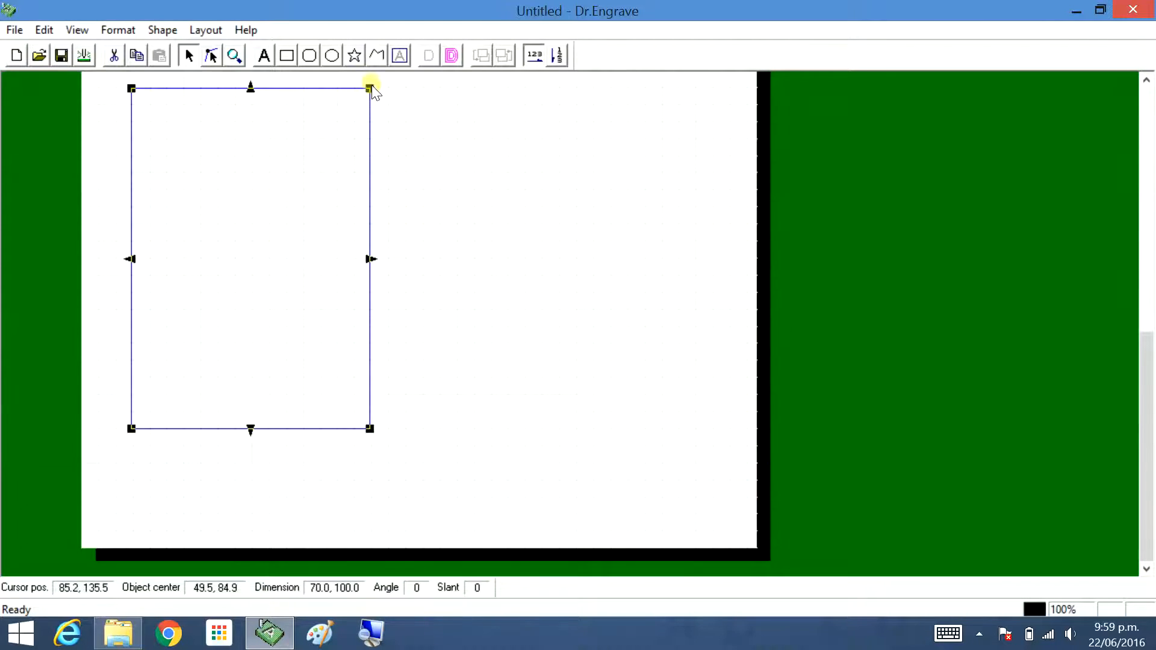
pyautogui.moveTo(350, 582)
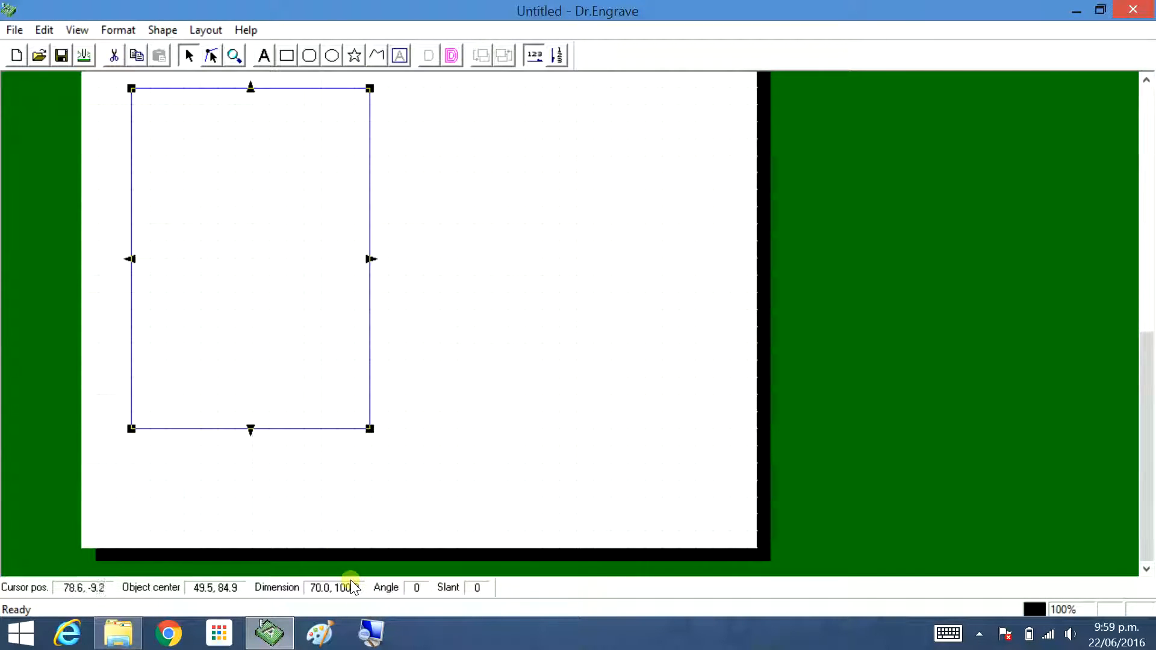
pyautogui.moveTo(249, 96)
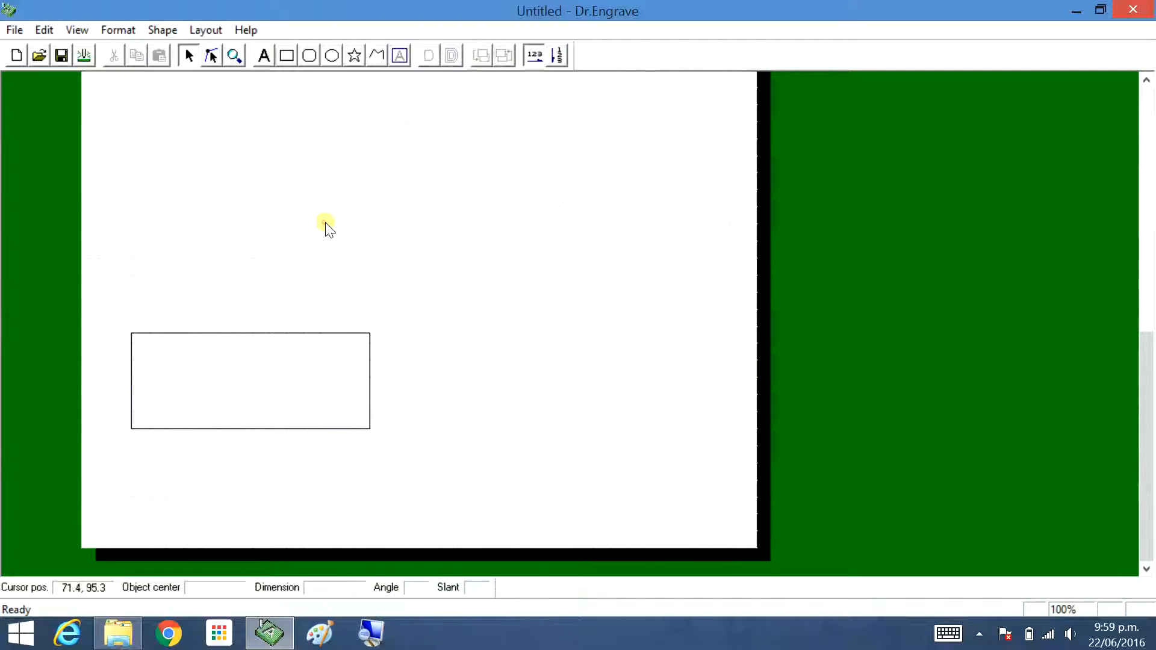
# Draw a rounded rectangle about 49 by 28 mm above the wide rectangle.
pyautogui.click(309, 56)
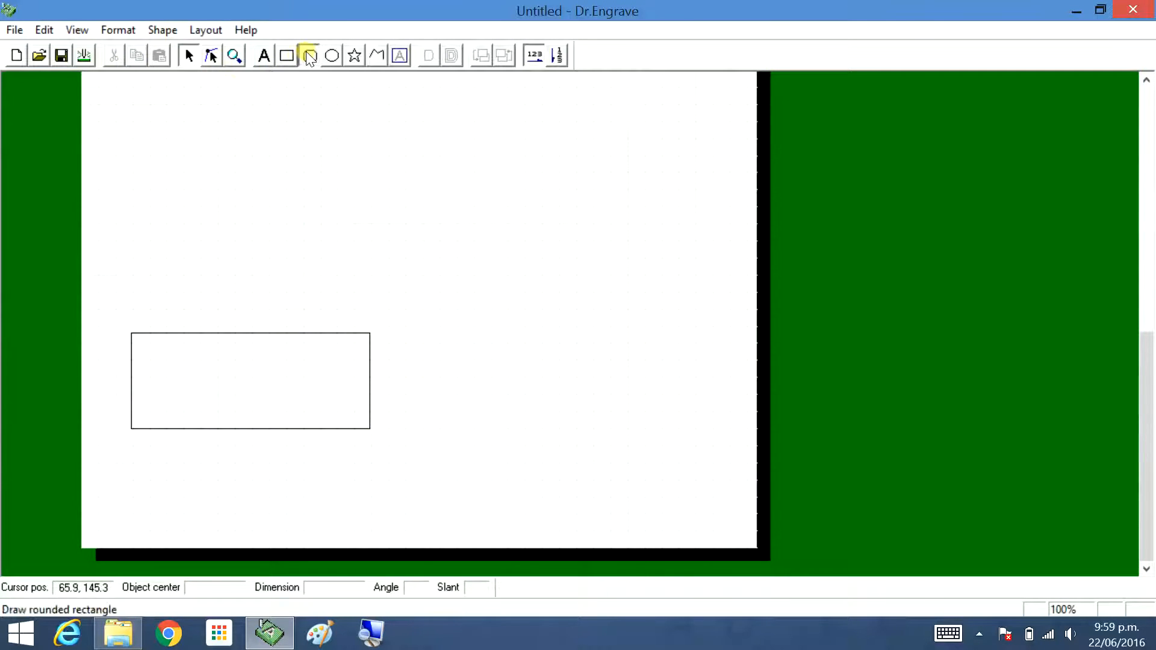
pyautogui.moveTo(197, 179); pyautogui.dragTo(365, 275)
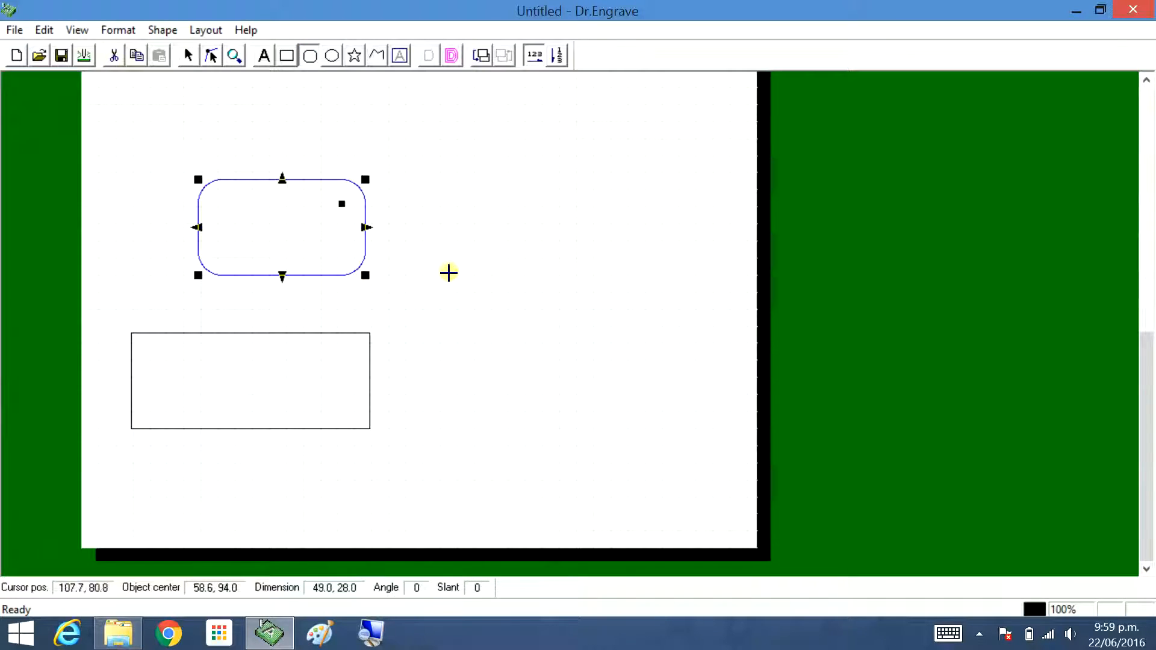
pyautogui.moveTo(272, 121)
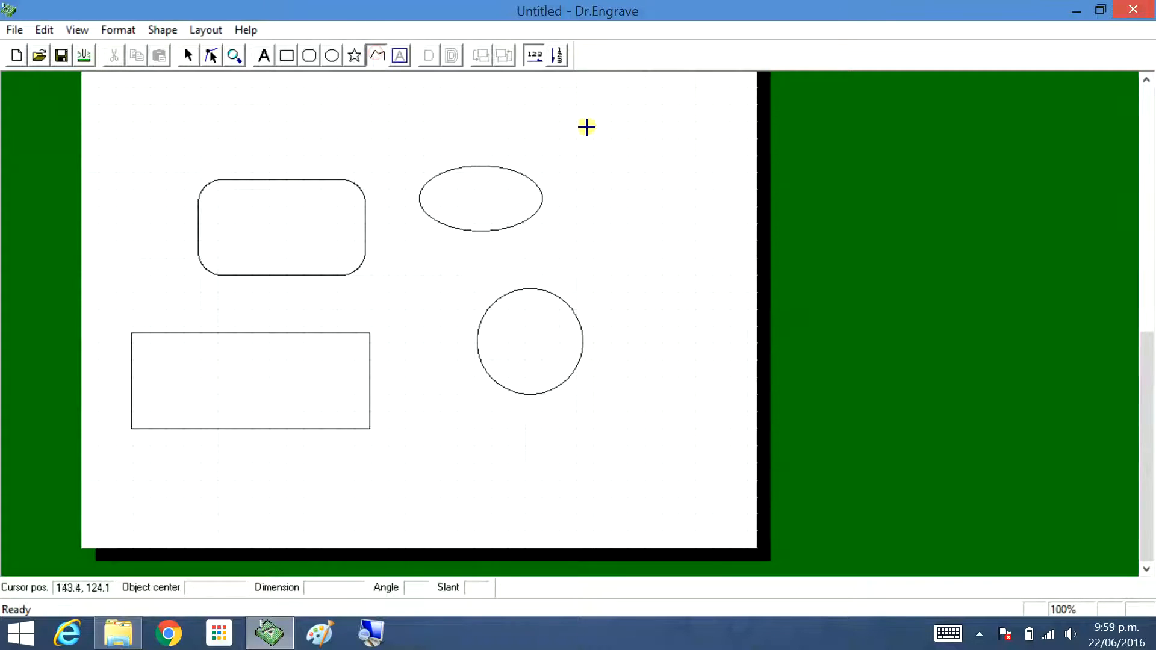
pyautogui.moveTo(510, 111)
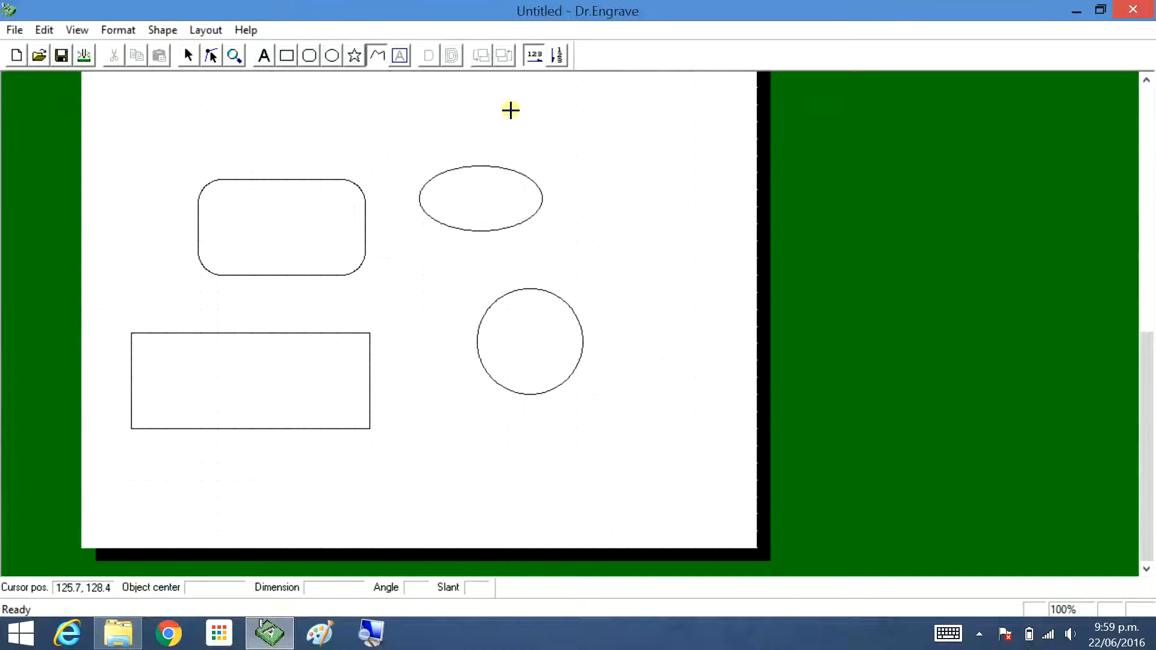
pyautogui.moveTo(487, 267)
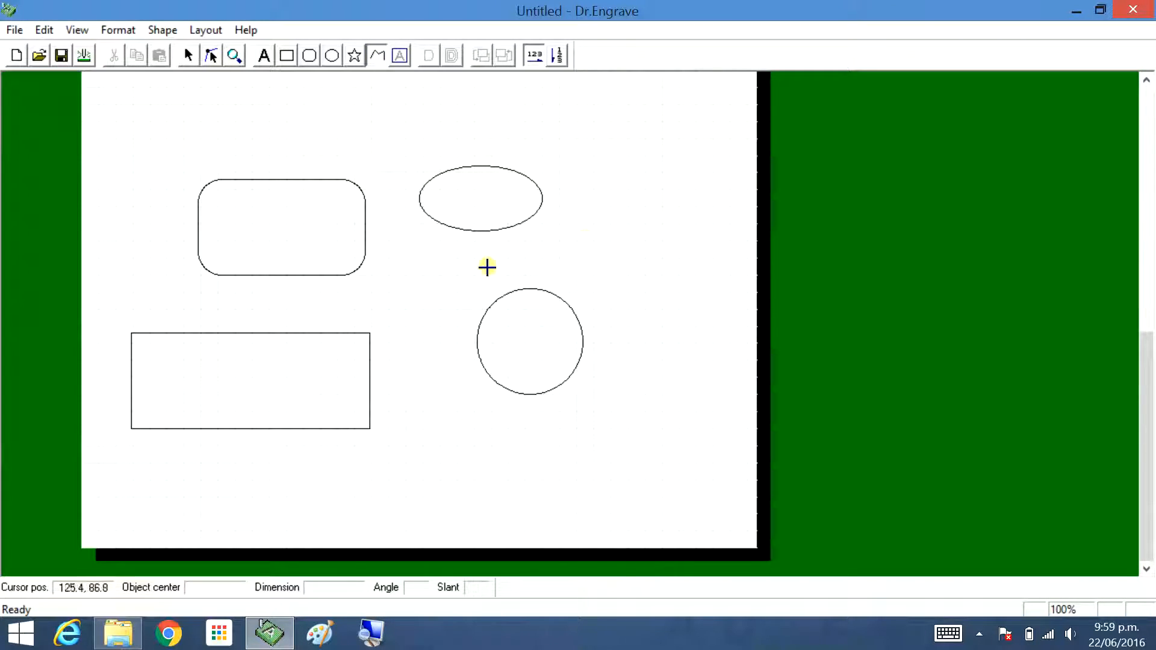
pyautogui.moveTo(502, 153)
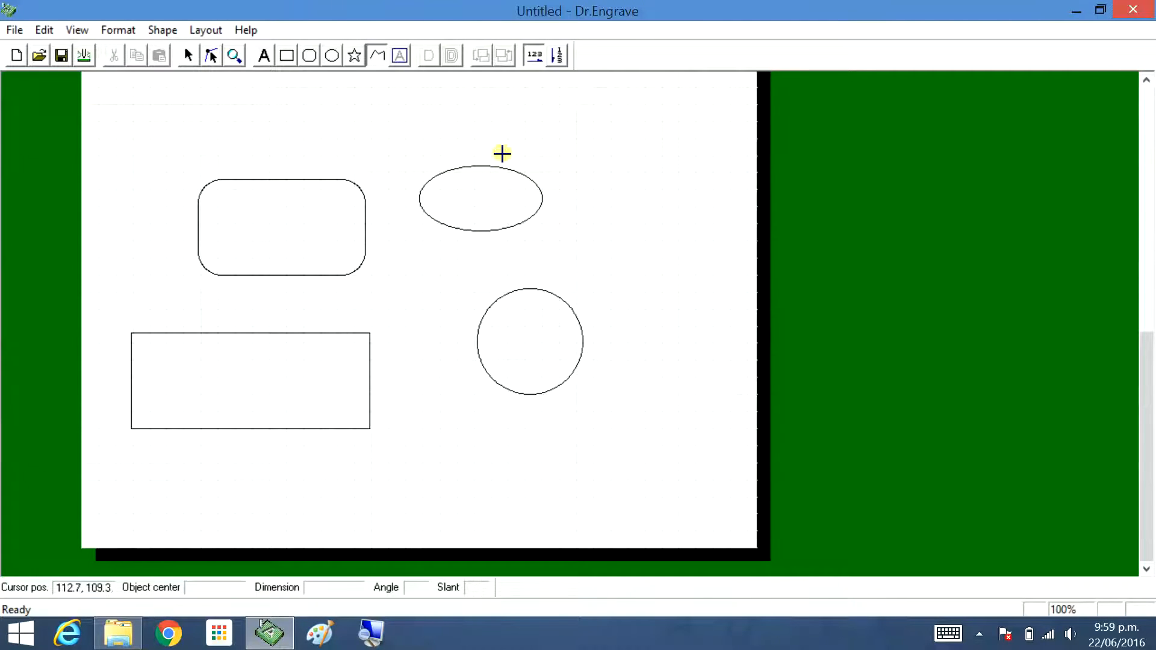
pyautogui.moveTo(531, 112)
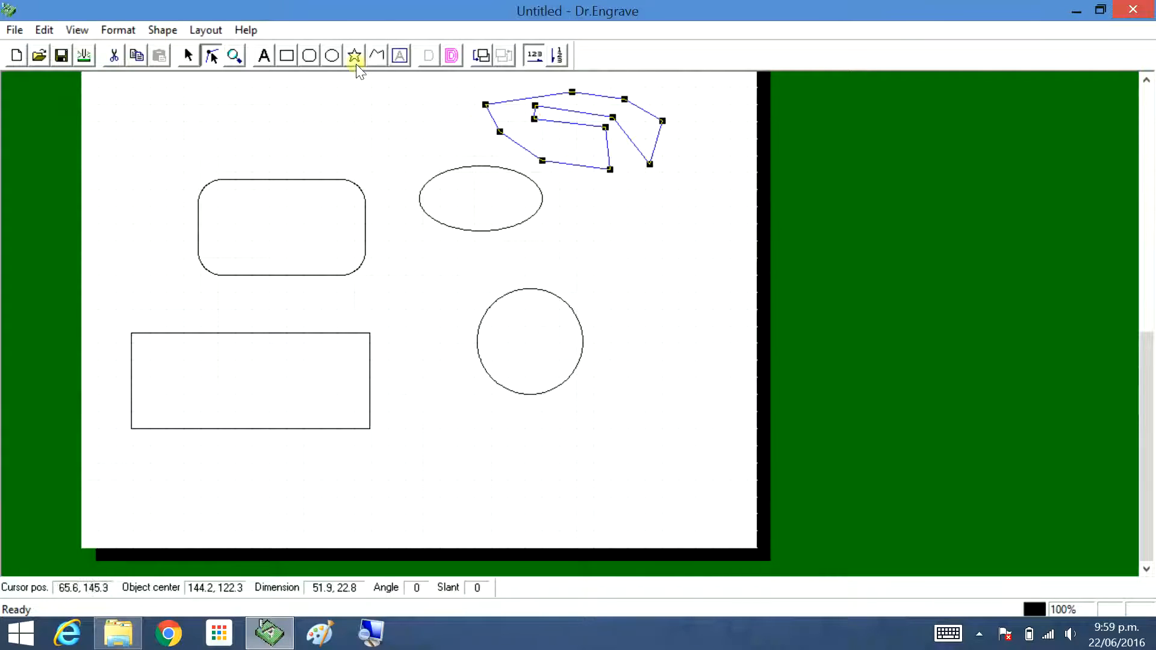
pyautogui.moveTo(524, 126)
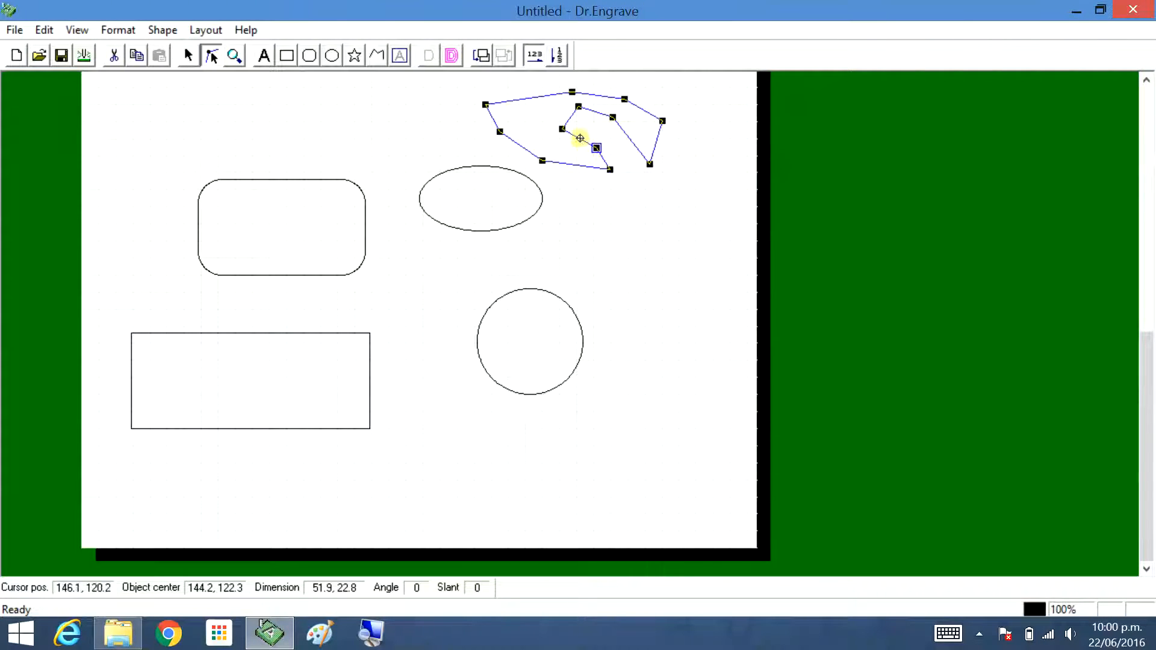
# Insert a new vertex on the polygon's inner edge.
pyautogui.rightClick(595, 139)
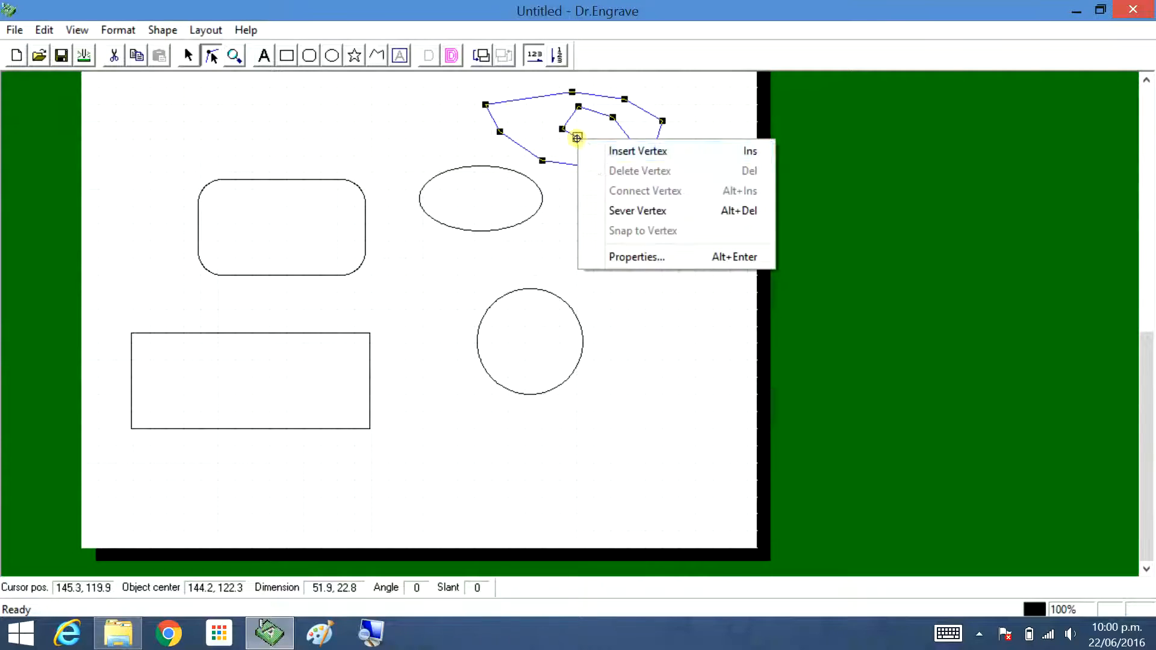
pyautogui.click(637, 150)
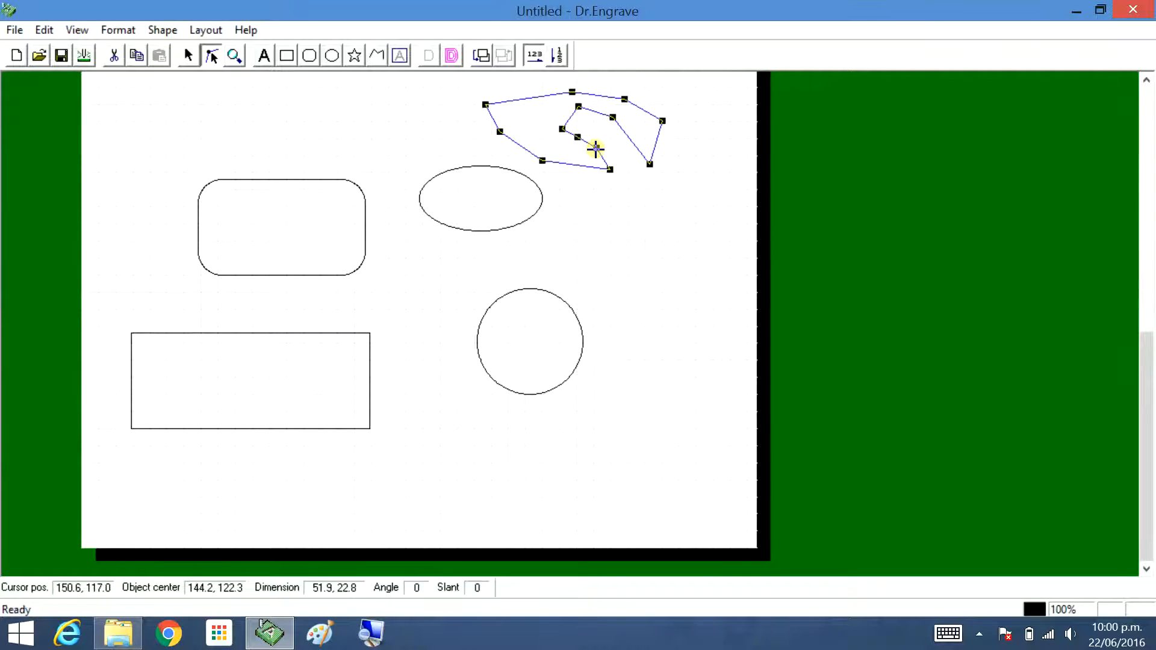
pyautogui.rightClick(595, 150)
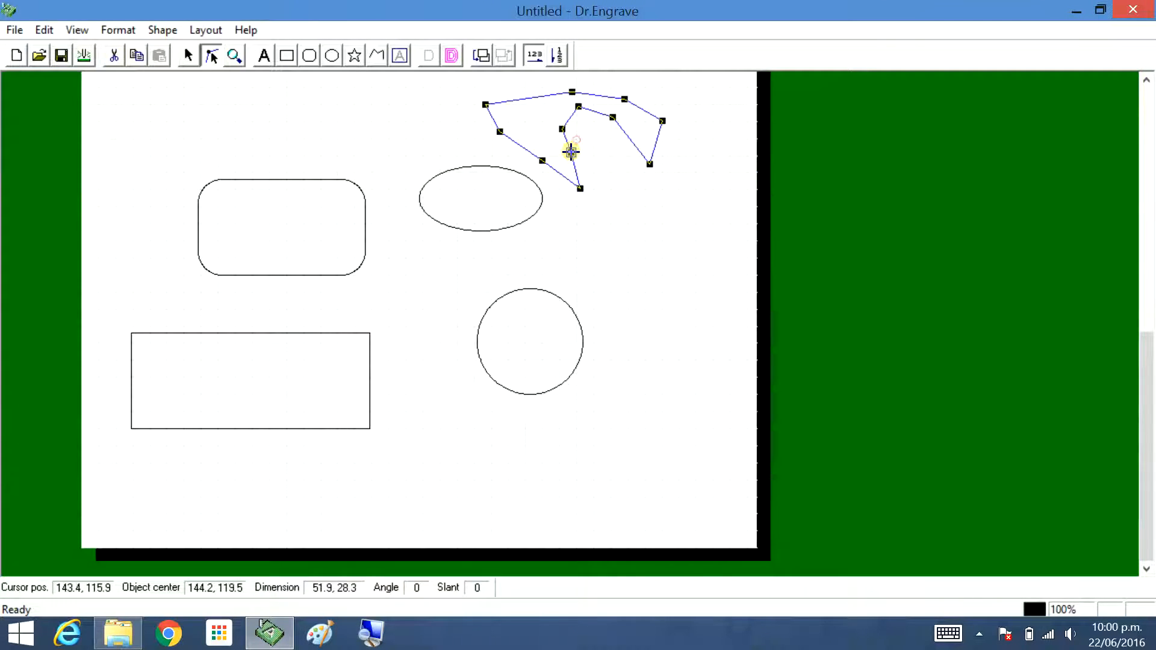
pyautogui.moveTo(478, 136)
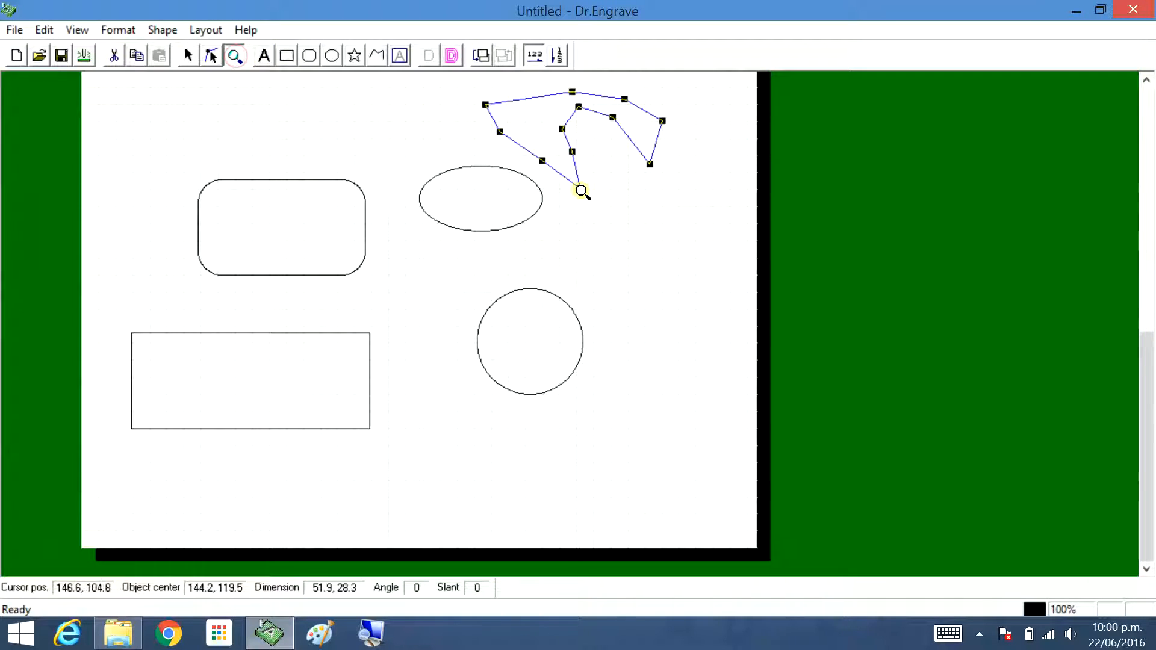
# Zoom in and sever the polygon's lower tip vertex into two separate endpoints.
pyautogui.click(581, 191)
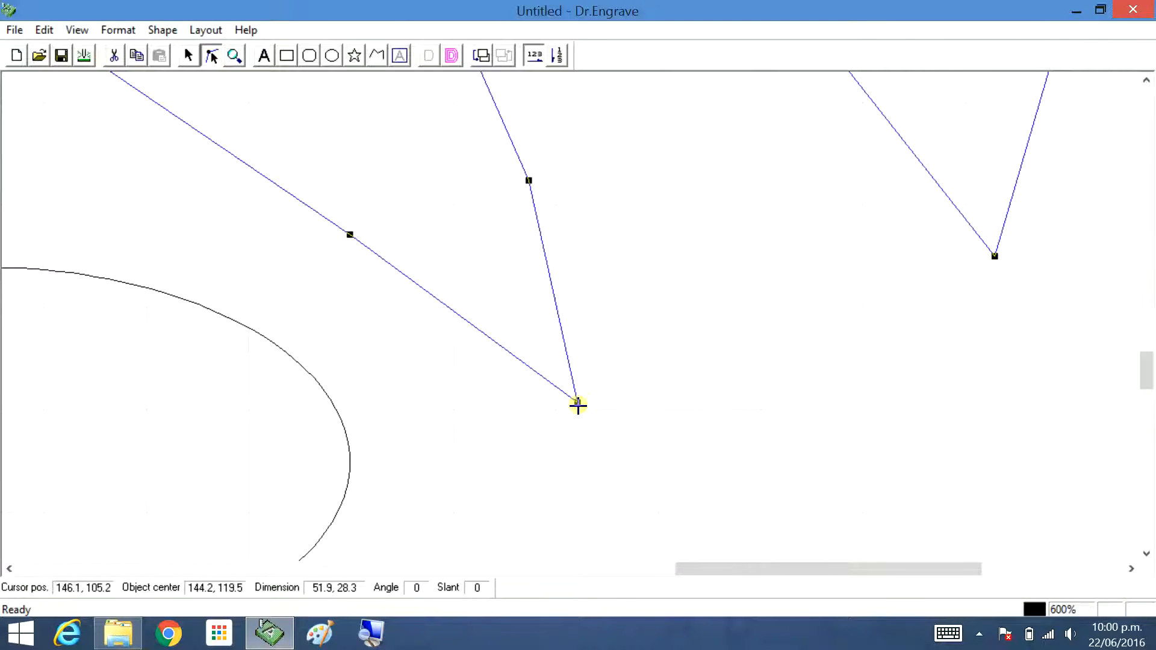
pyautogui.rightClick(578, 404)
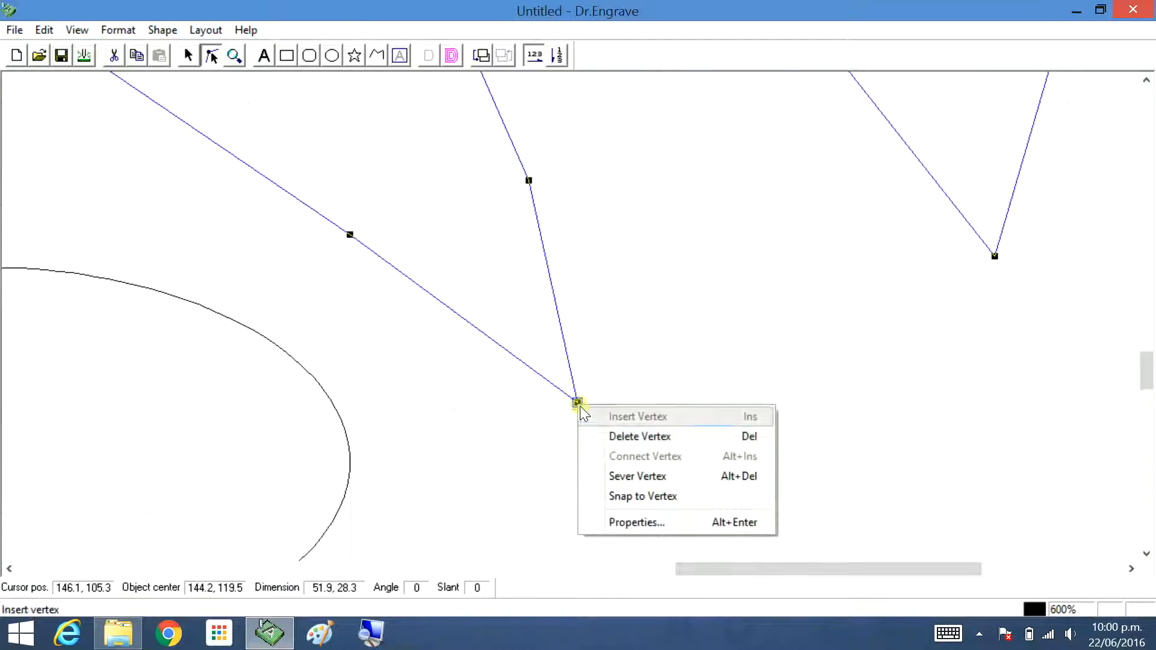
pyautogui.moveTo(656, 476)
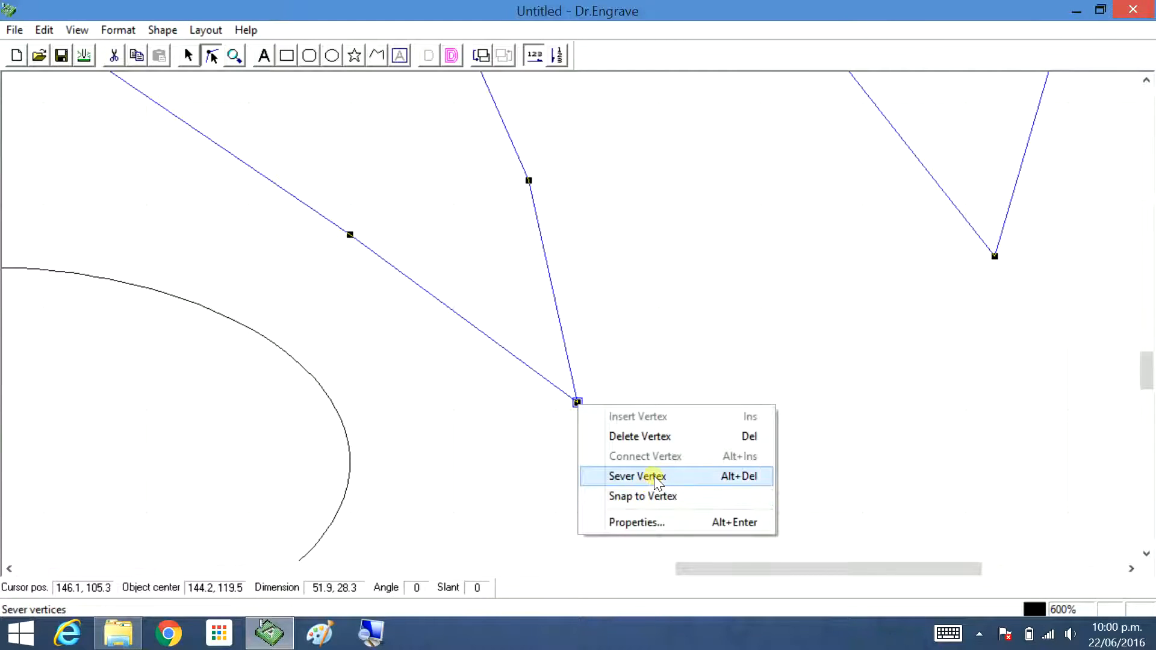
pyautogui.click(636, 476)
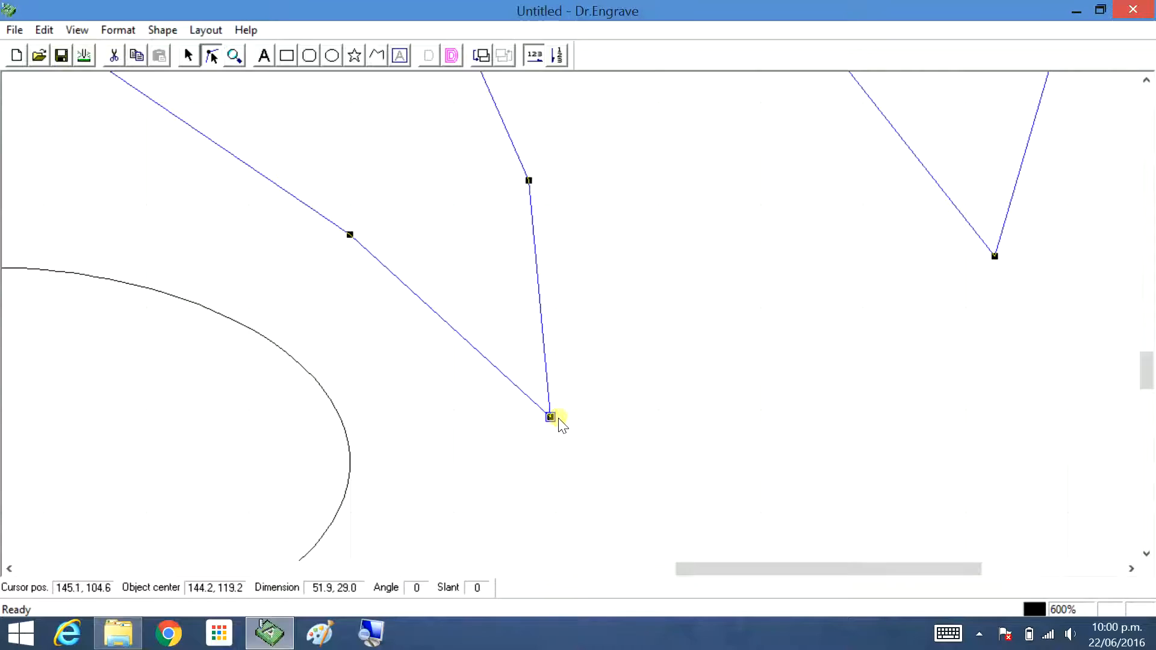
pyautogui.moveTo(564, 450)
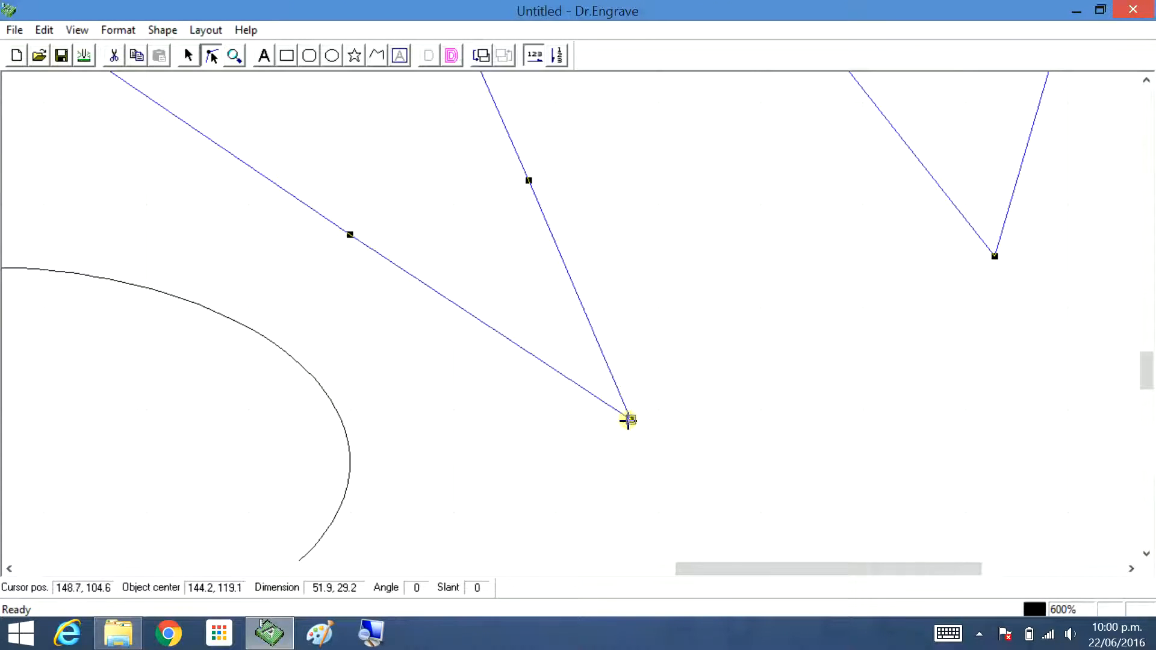
pyautogui.rightClick(628, 419)
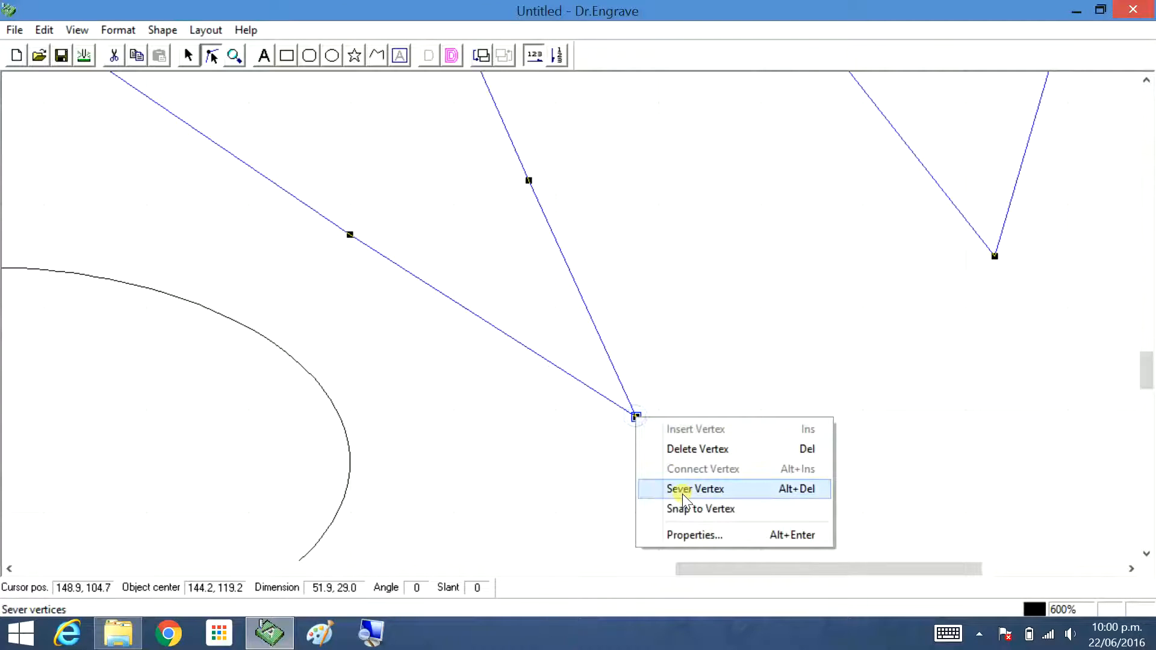
pyautogui.click(693, 489)
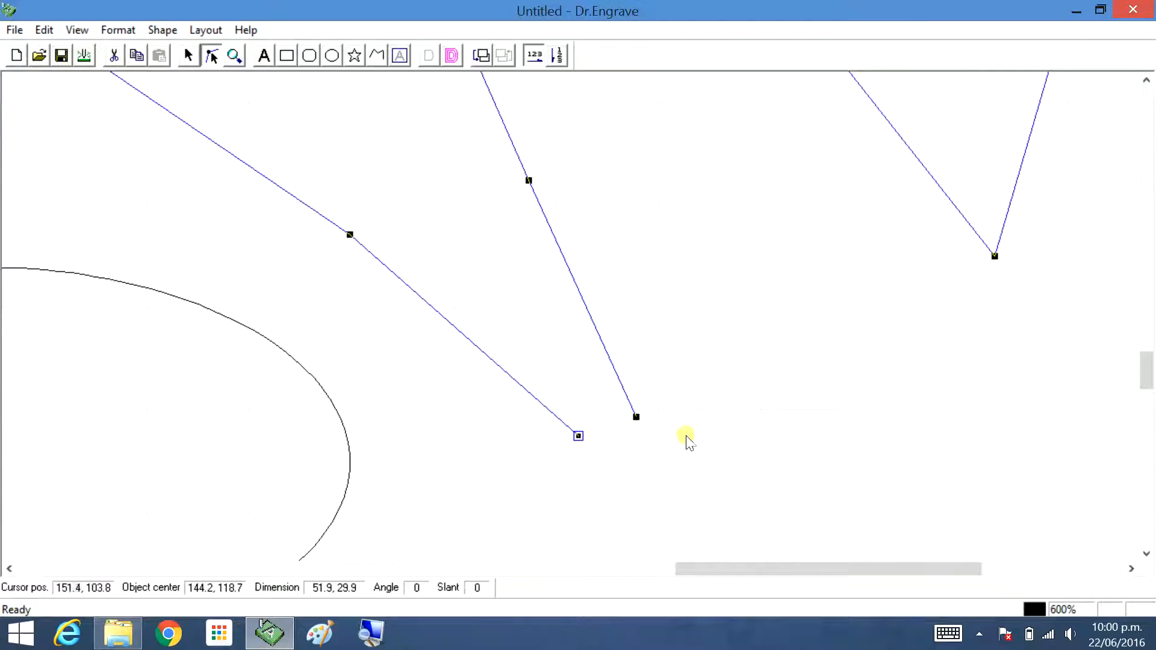
pyautogui.moveTo(636, 417)
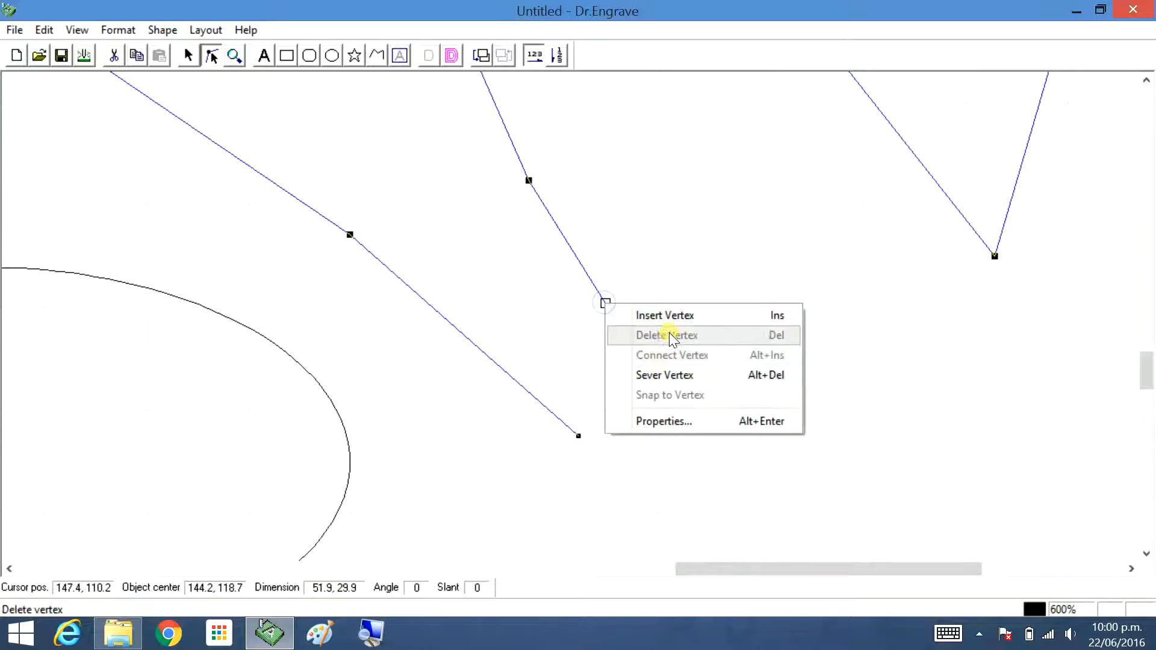
pyautogui.click(666, 335)
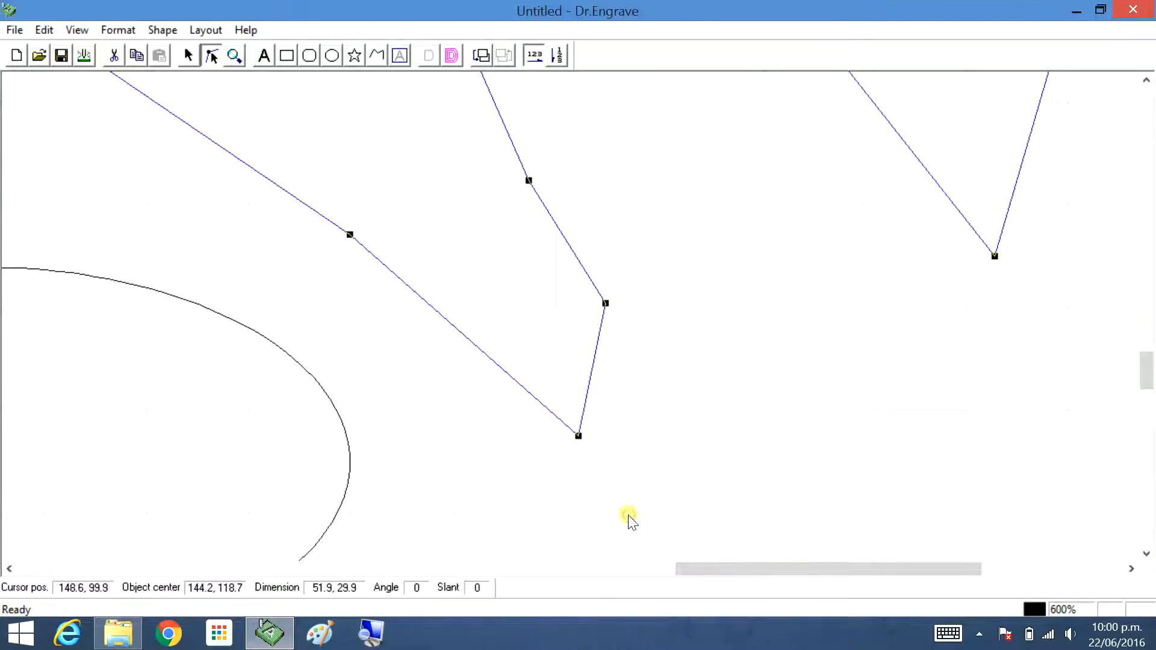
pyautogui.moveTo(234, 55)
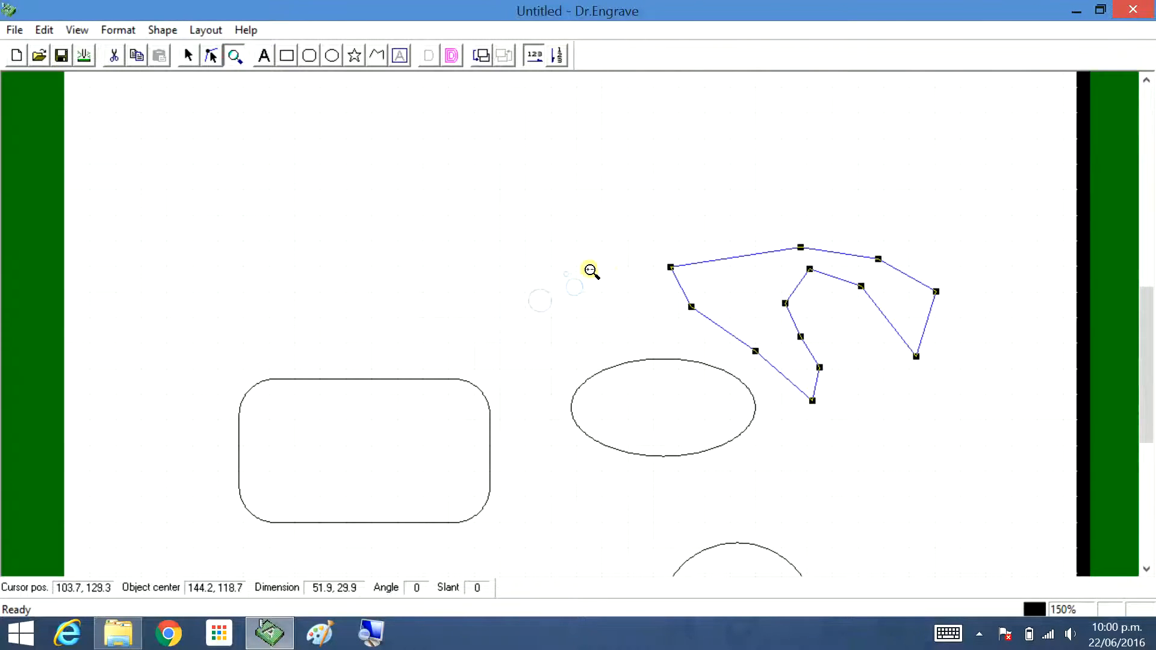
# Select the oval in point-editing mode and magnify the zigzag kink on its outline.
pyautogui.click(188, 56)
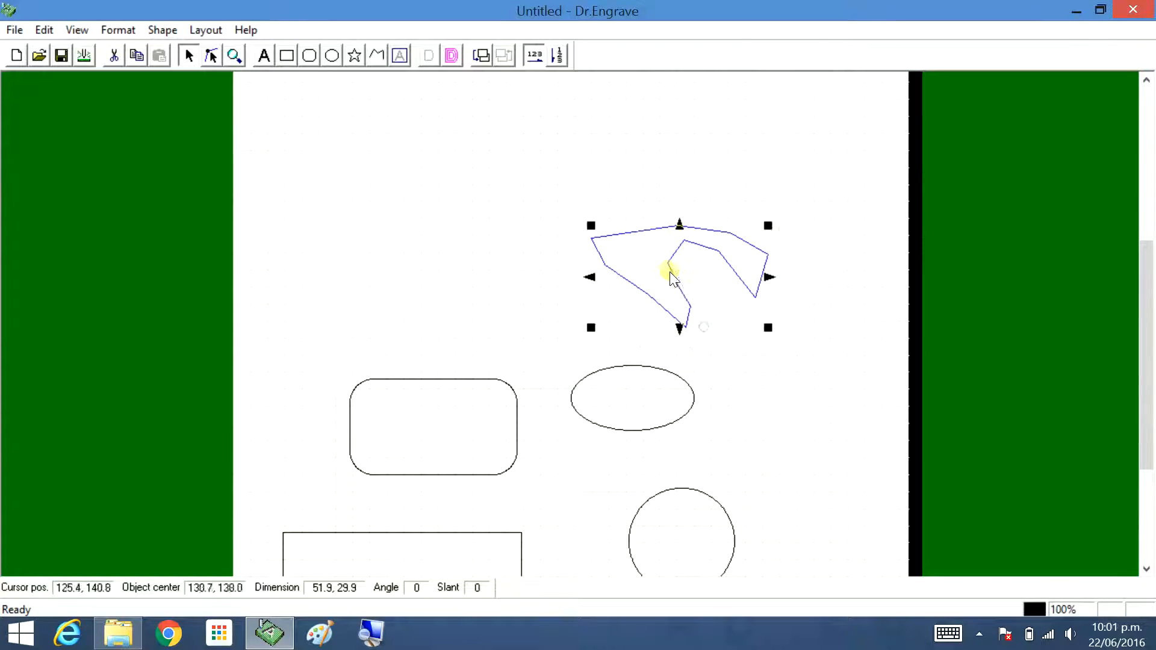
pyautogui.click(632, 398)
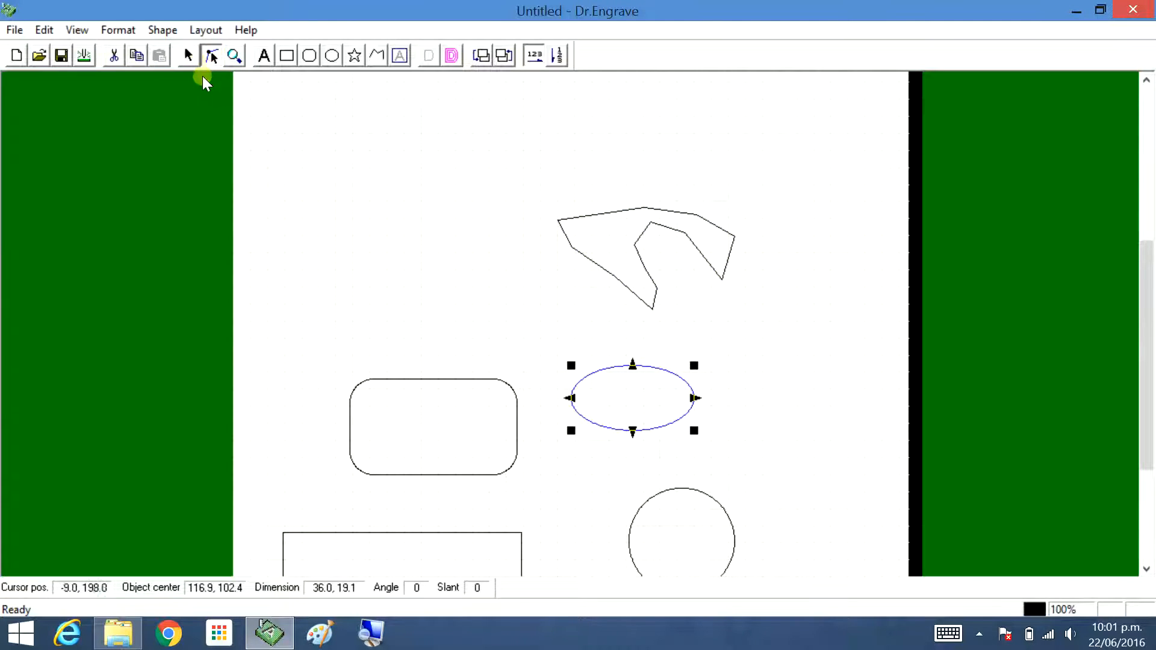
pyautogui.click(162, 29)
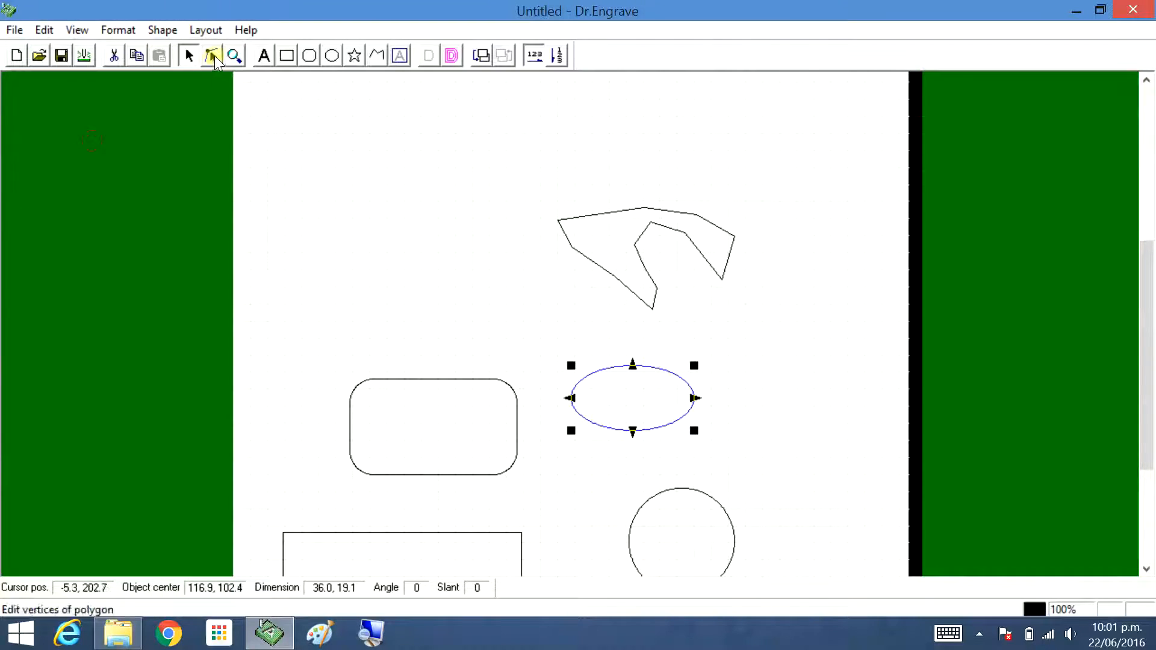
pyautogui.click(234, 55)
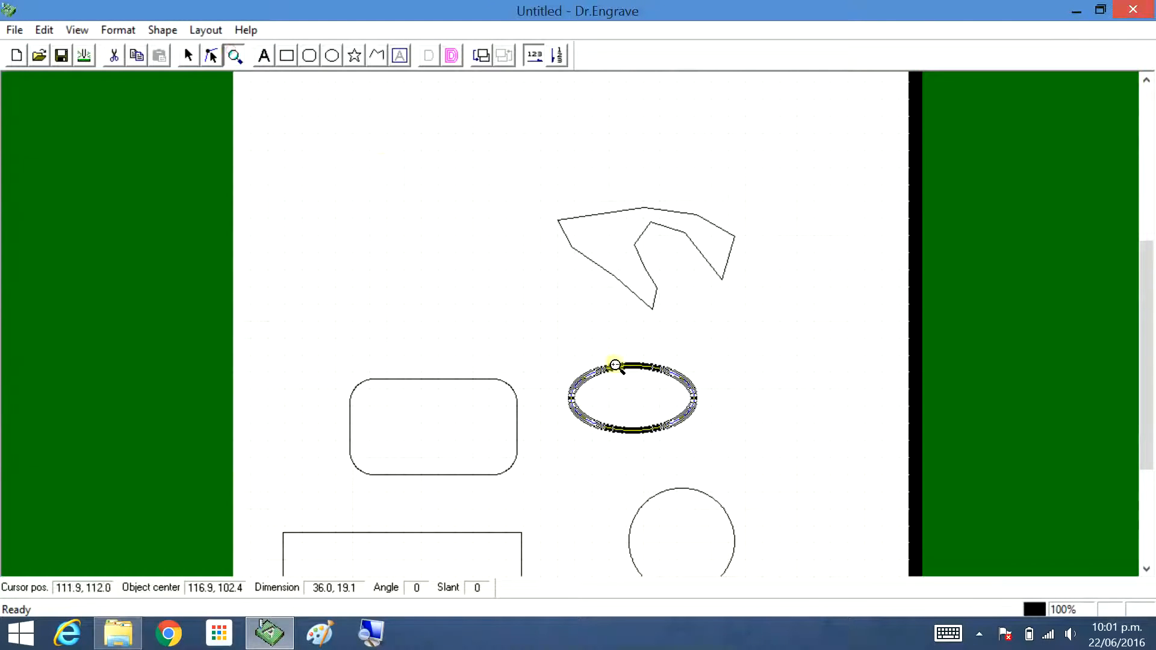
pyautogui.click(617, 366)
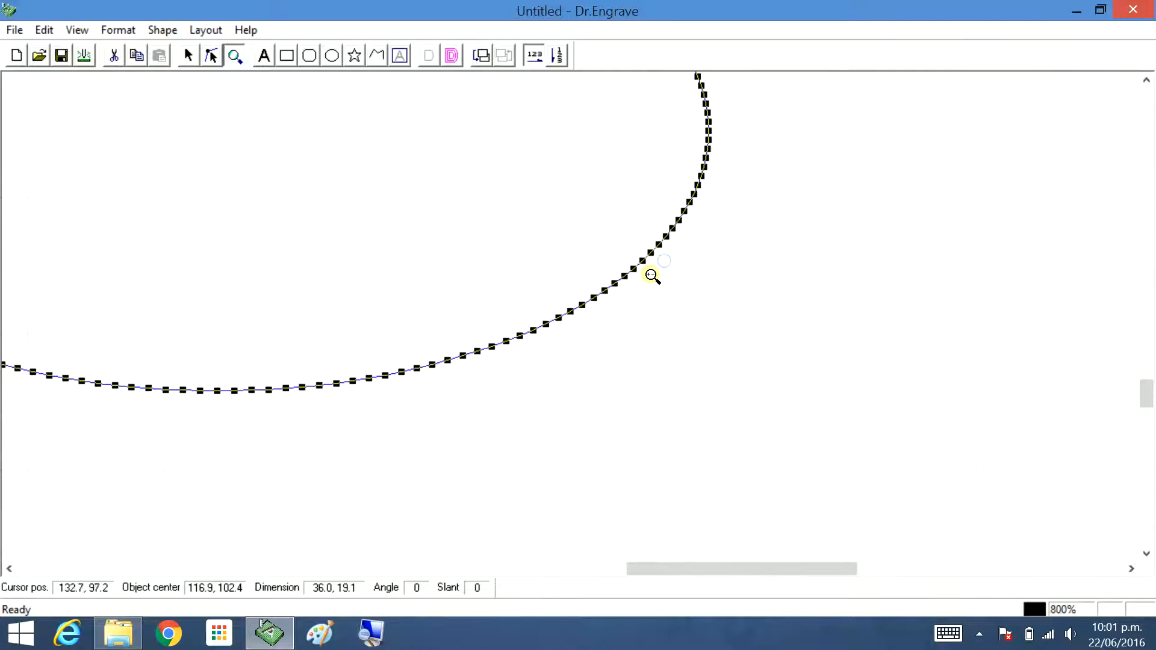
pyautogui.click(650, 275)
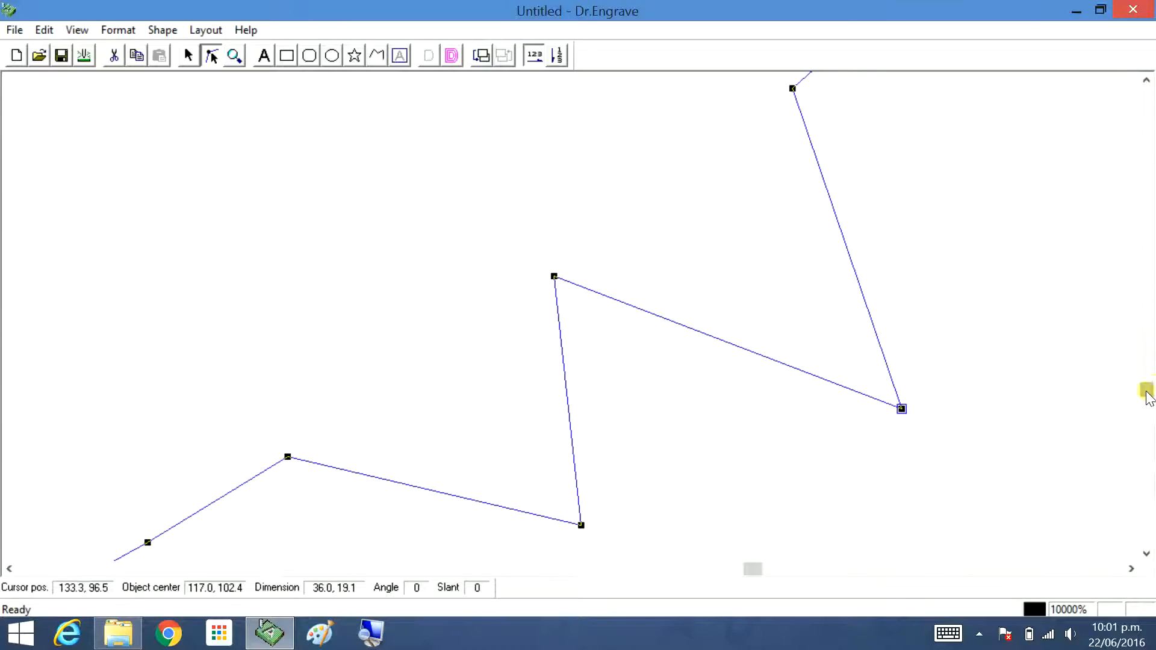
pyautogui.scroll(-3)
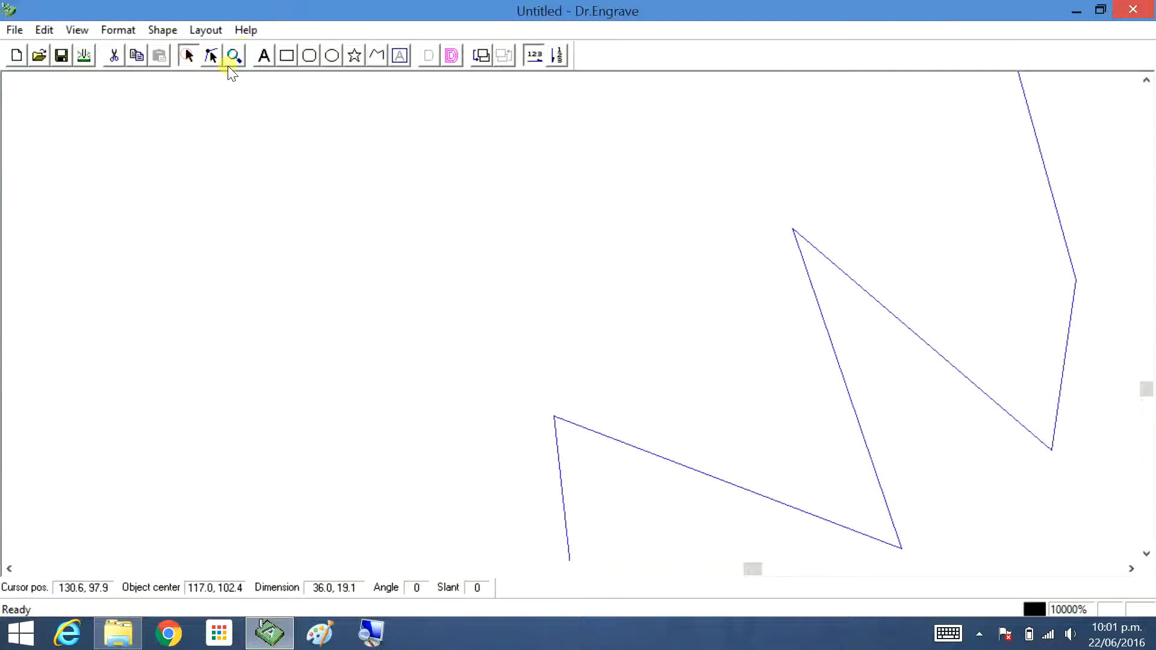
pyautogui.click(549, 299)
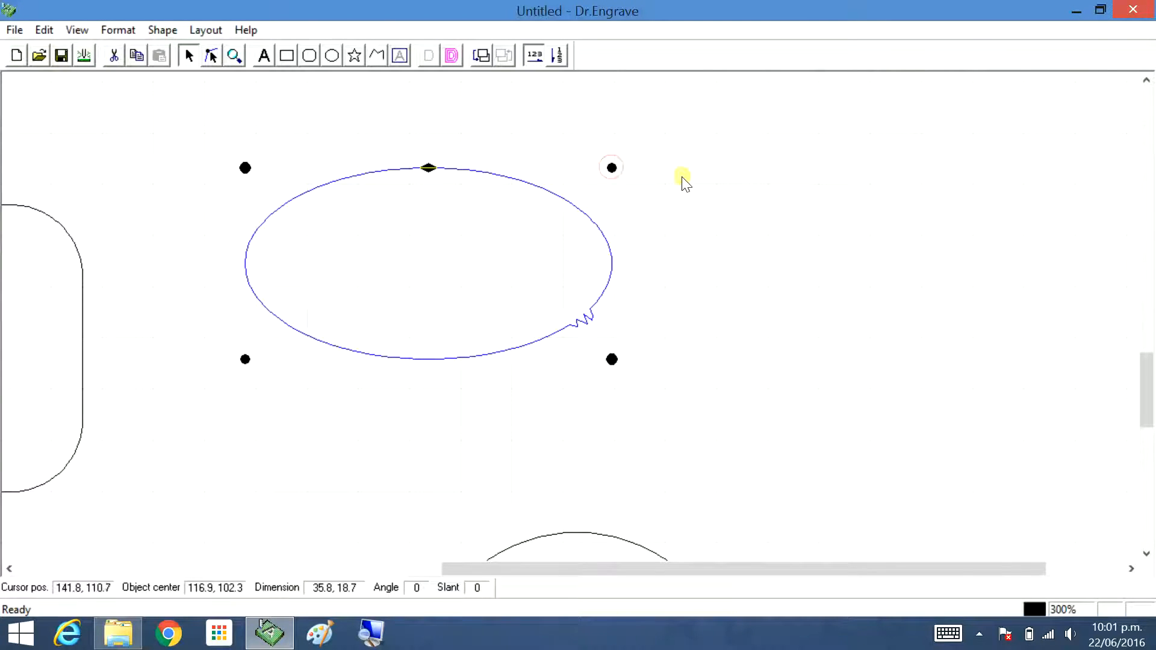
pyautogui.moveTo(615, 171)
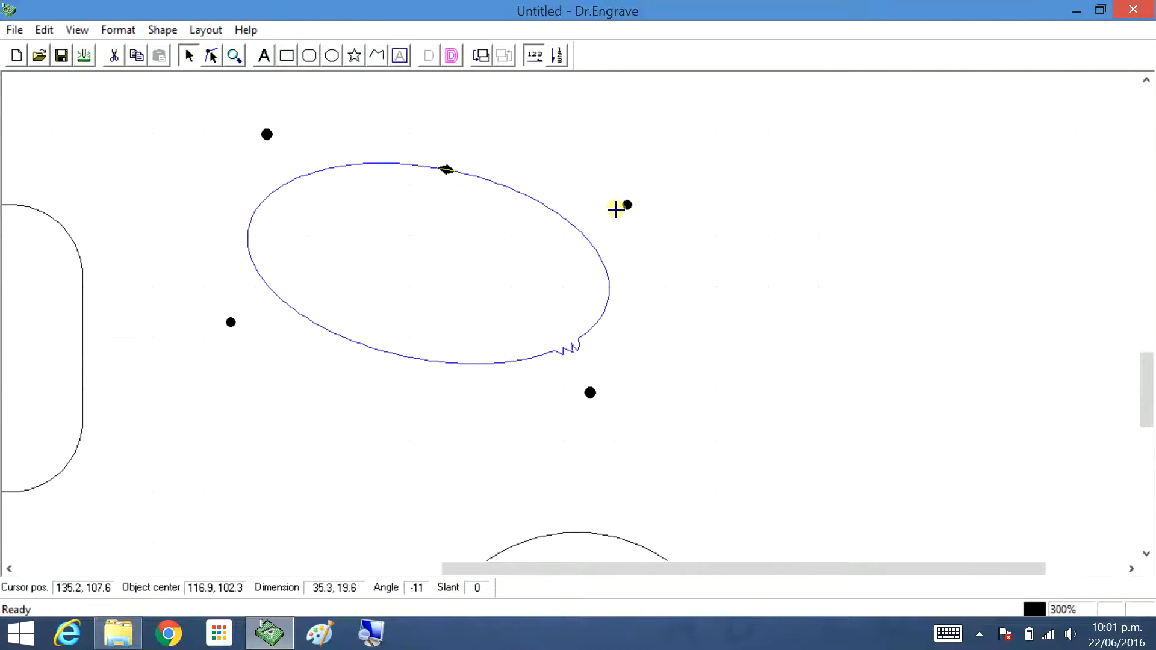
# Rotate the ellipse to an angle of about -11 beside the rounded rectangle.
pyautogui.moveTo(446, 170); pyautogui.dragTo(460, 177)
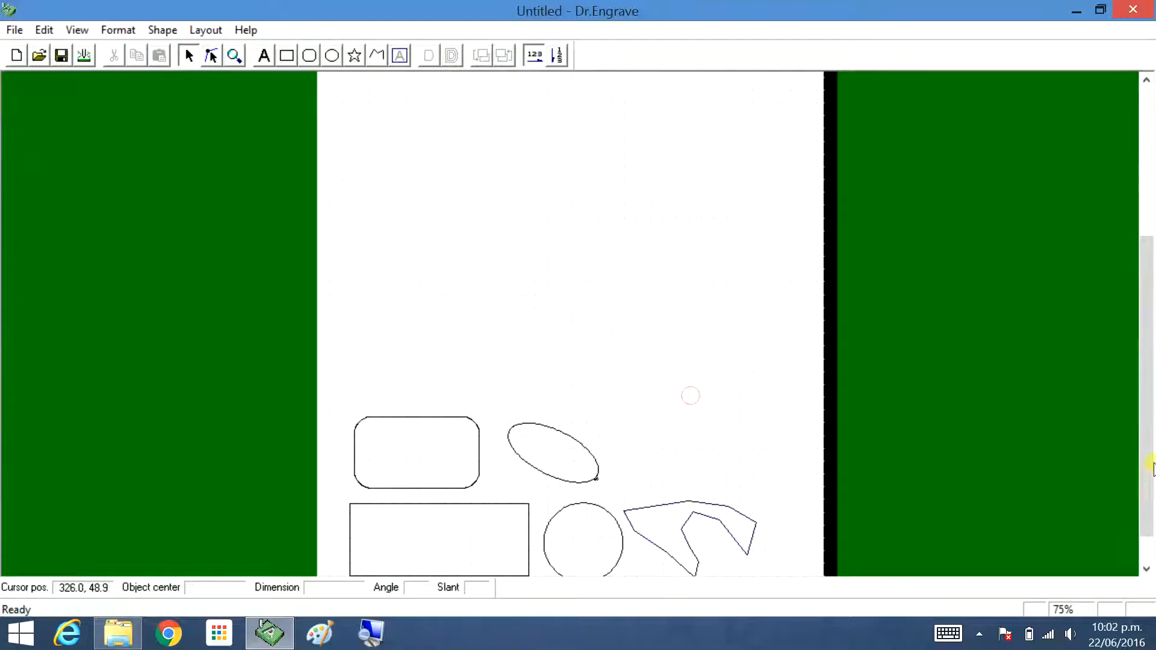
# Add the text 'halo' to the page and set its text height to 30.
pyautogui.click(263, 55)
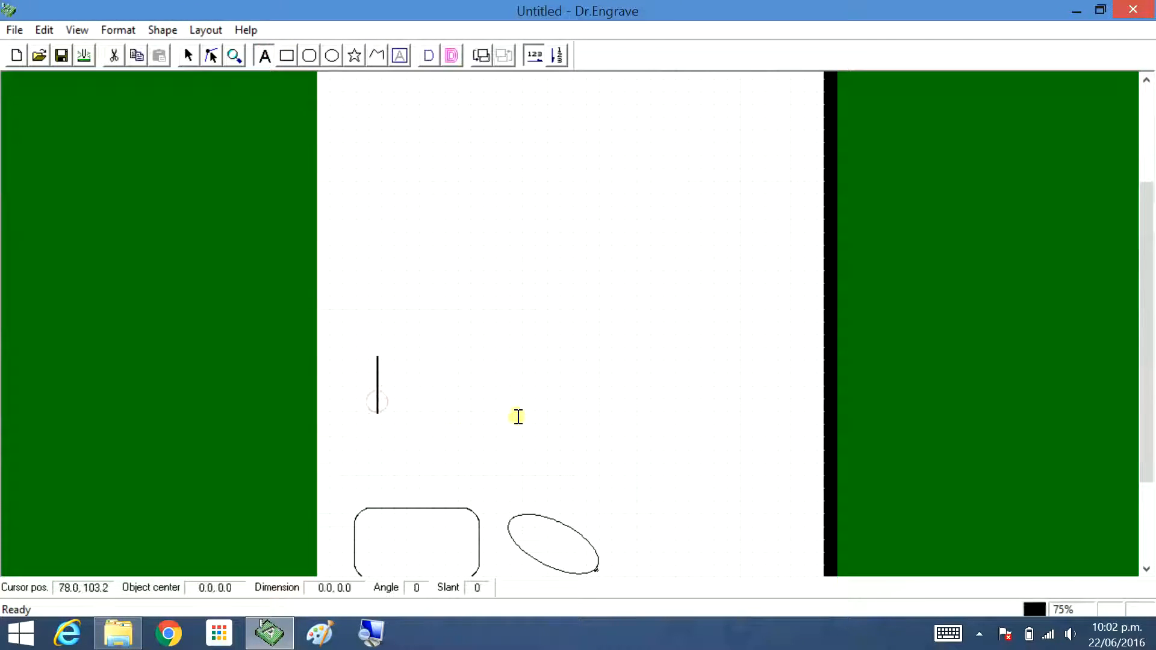
pyautogui.write('h')
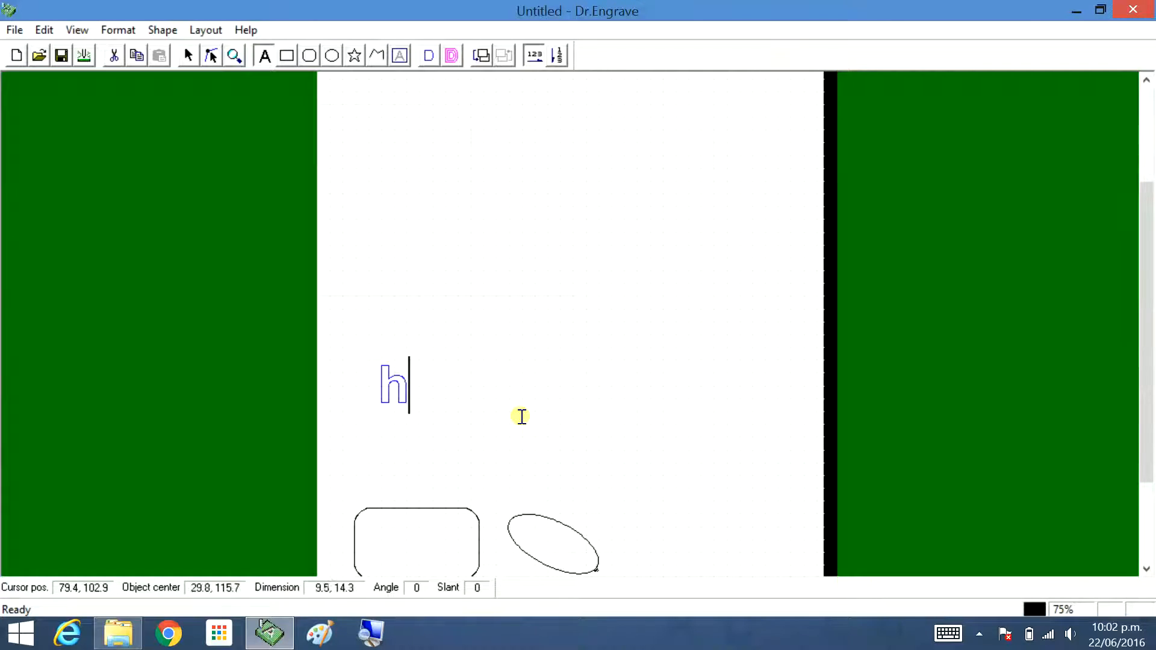
pyautogui.write('alo')
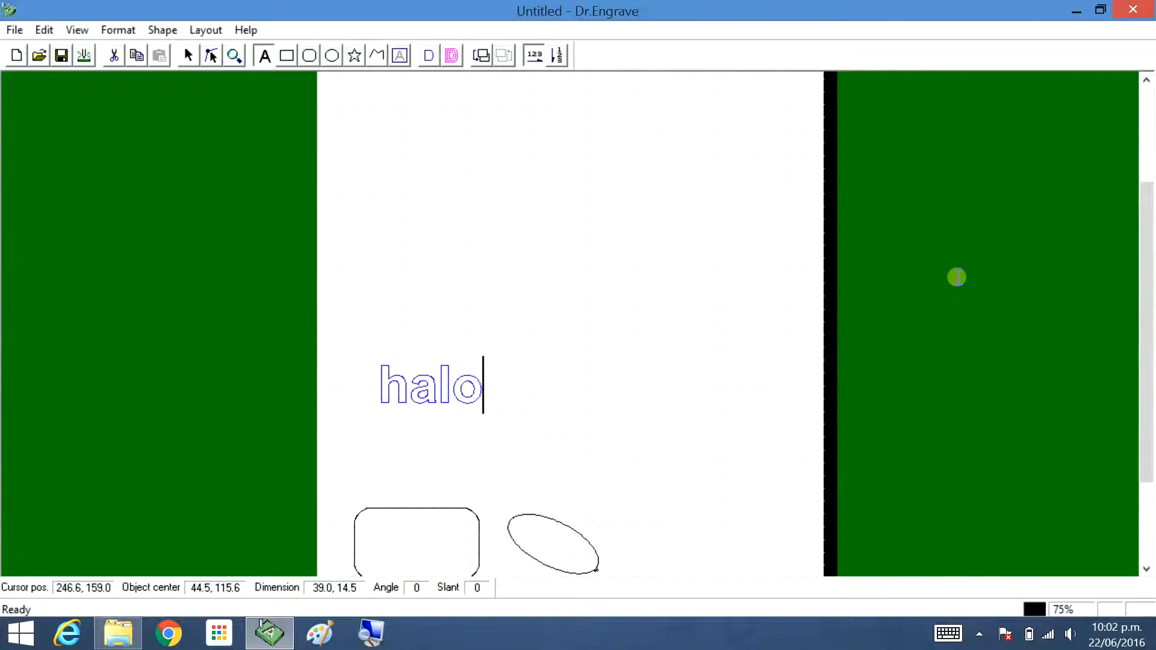
pyautogui.click(162, 30)
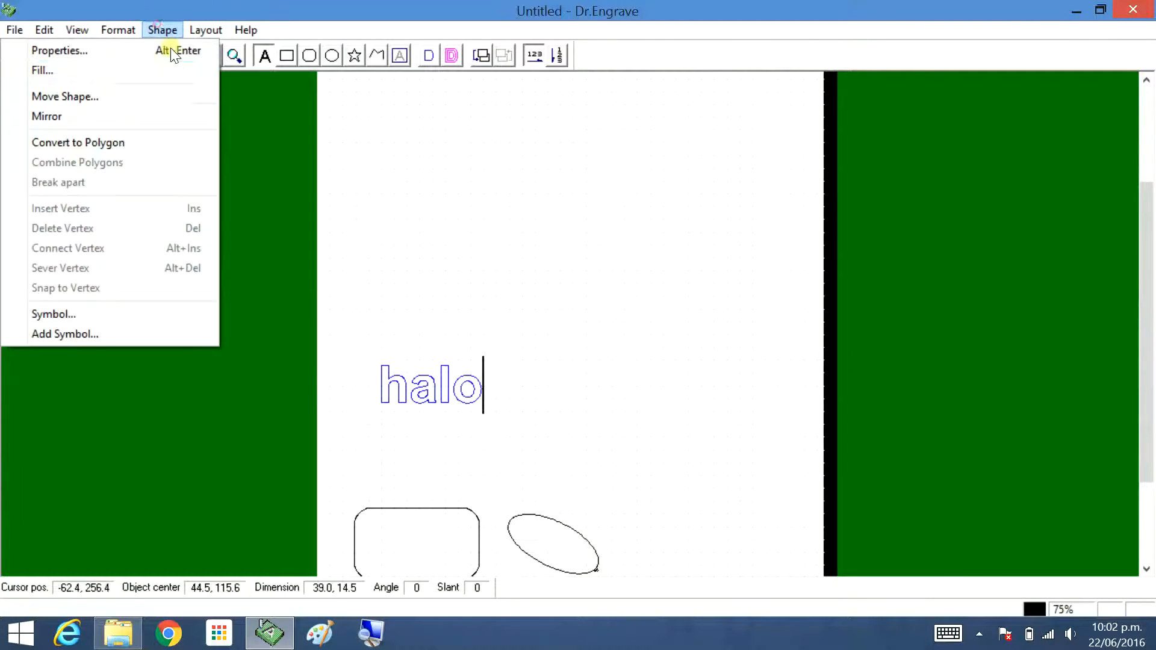
pyautogui.click(59, 50)
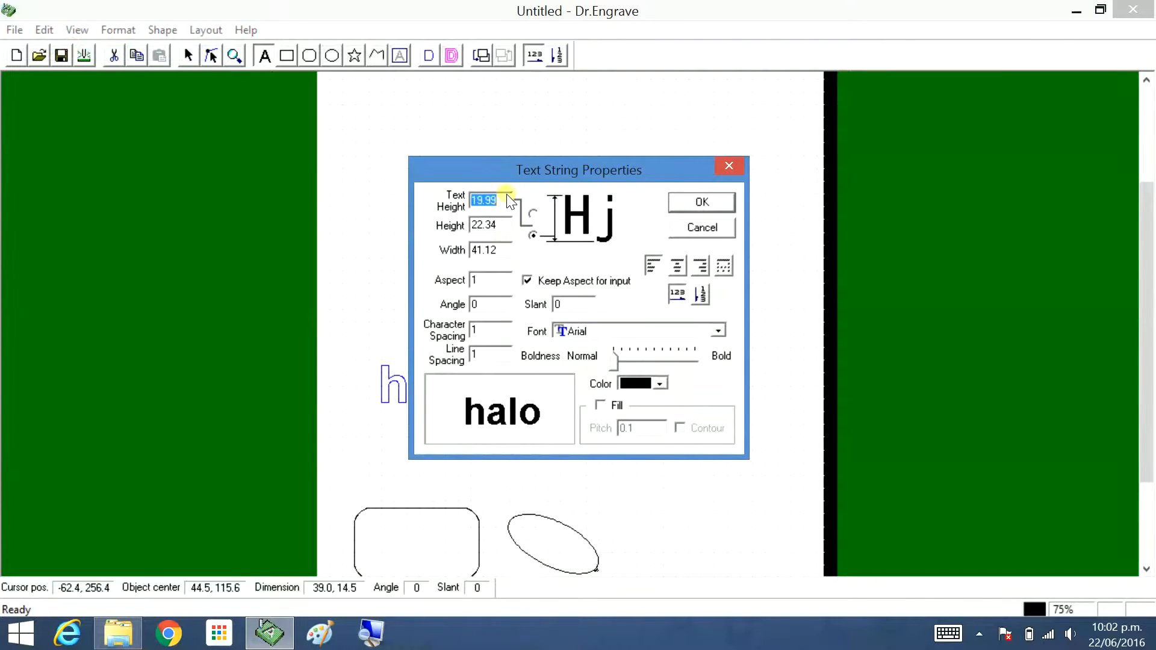
pyautogui.write('30')
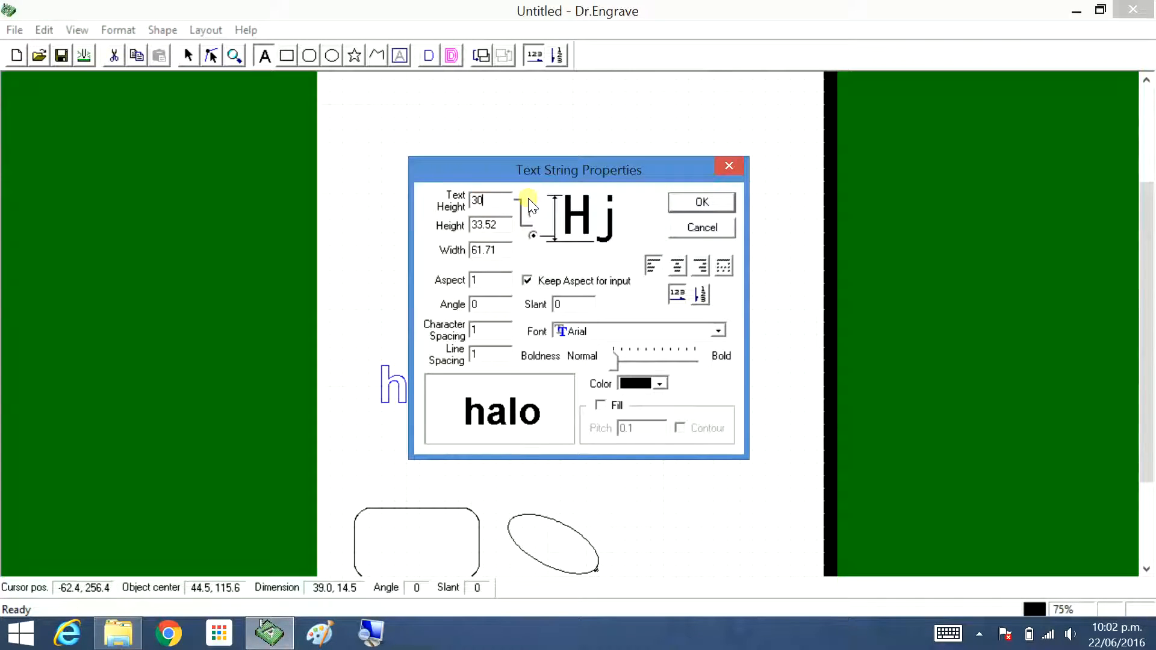
pyautogui.click(700, 202)
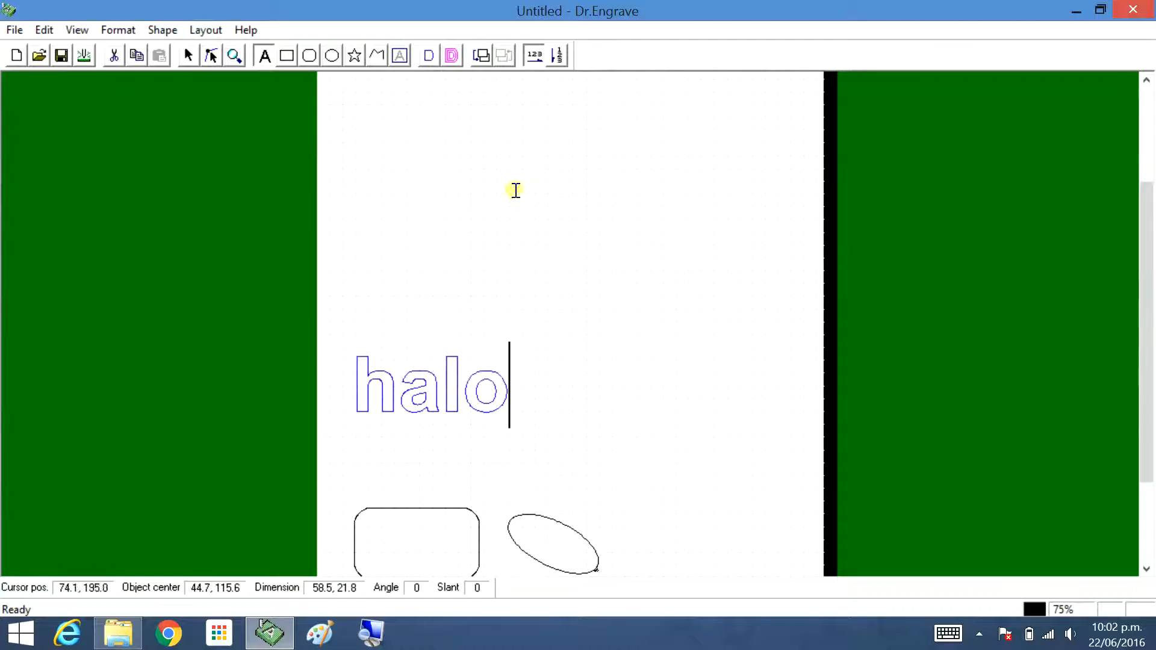
# Change the halo text's font to Gill Sans MT.
pyautogui.click(161, 29)
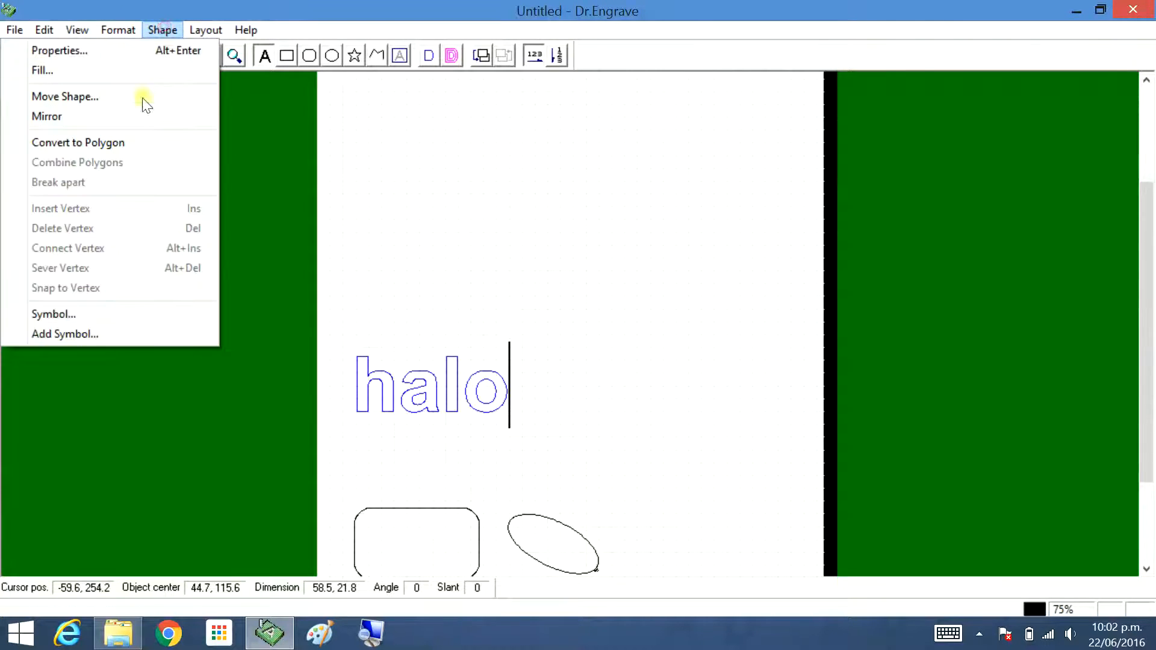
pyautogui.click(59, 50)
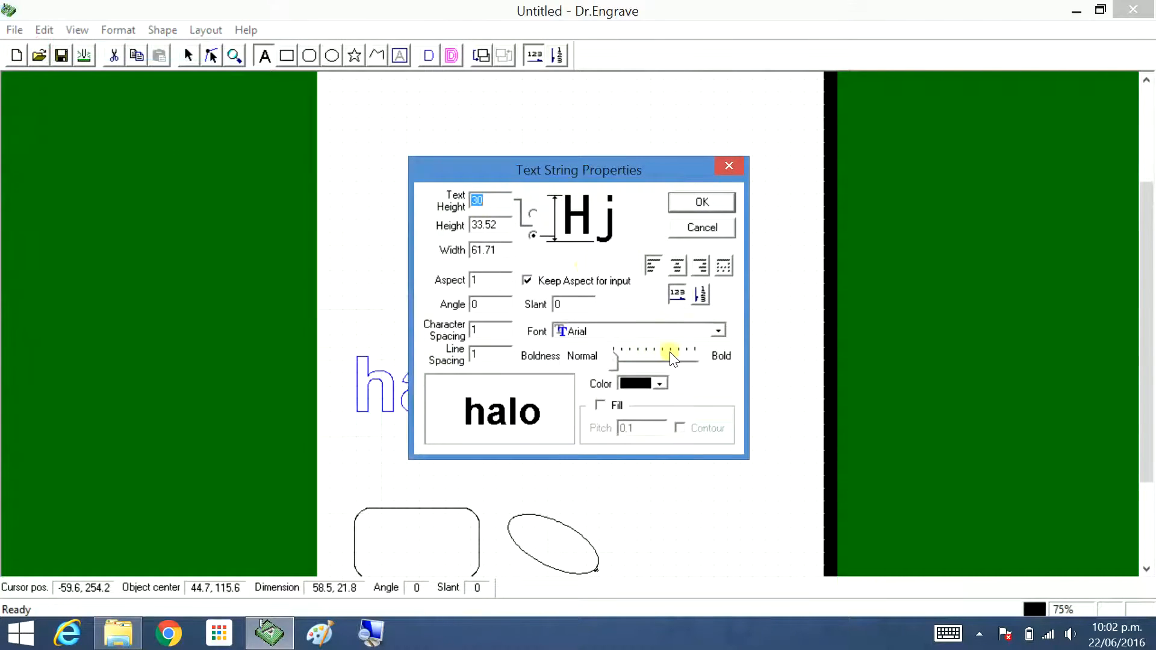
pyautogui.click(716, 331)
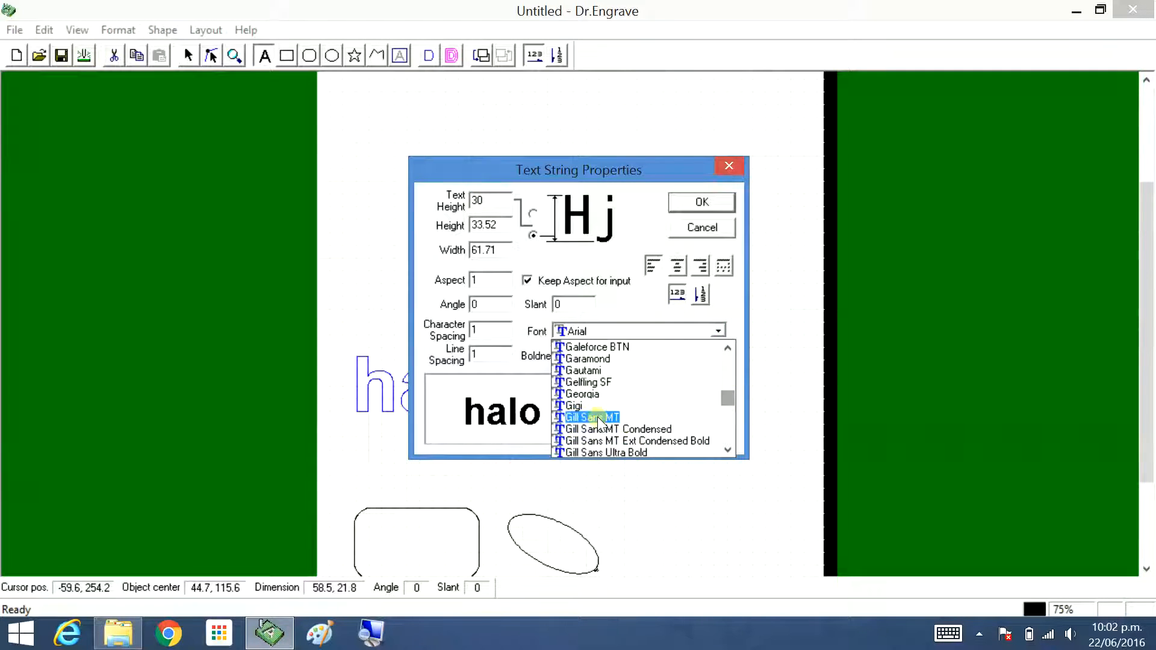
pyautogui.click(588, 418)
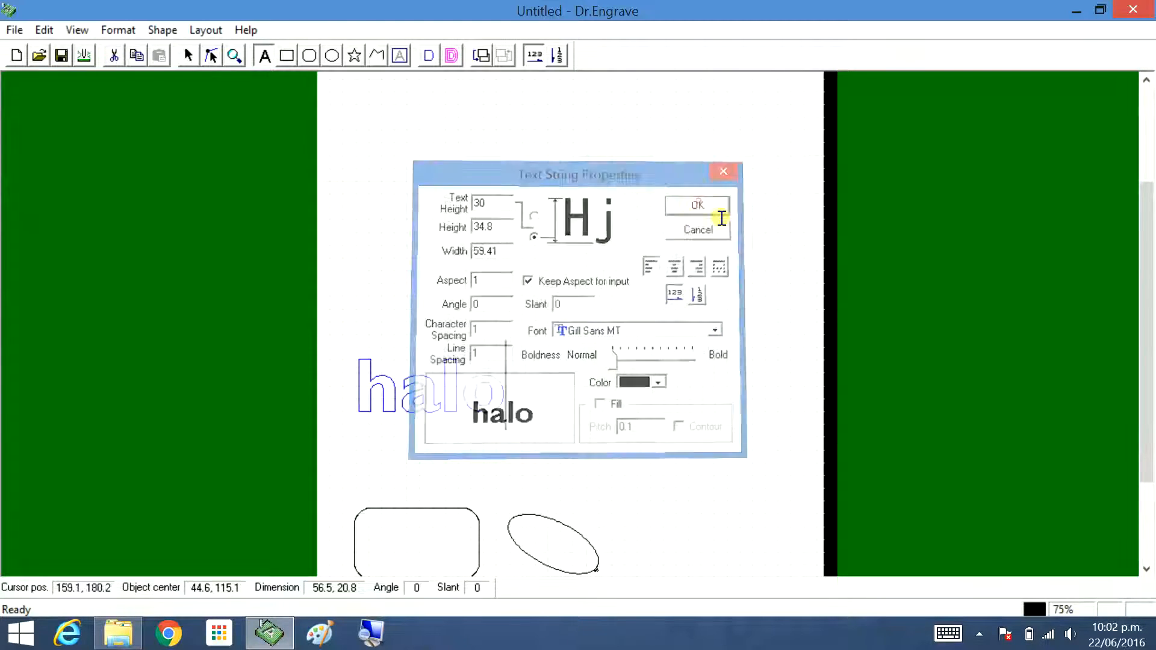
pyautogui.click(696, 205)
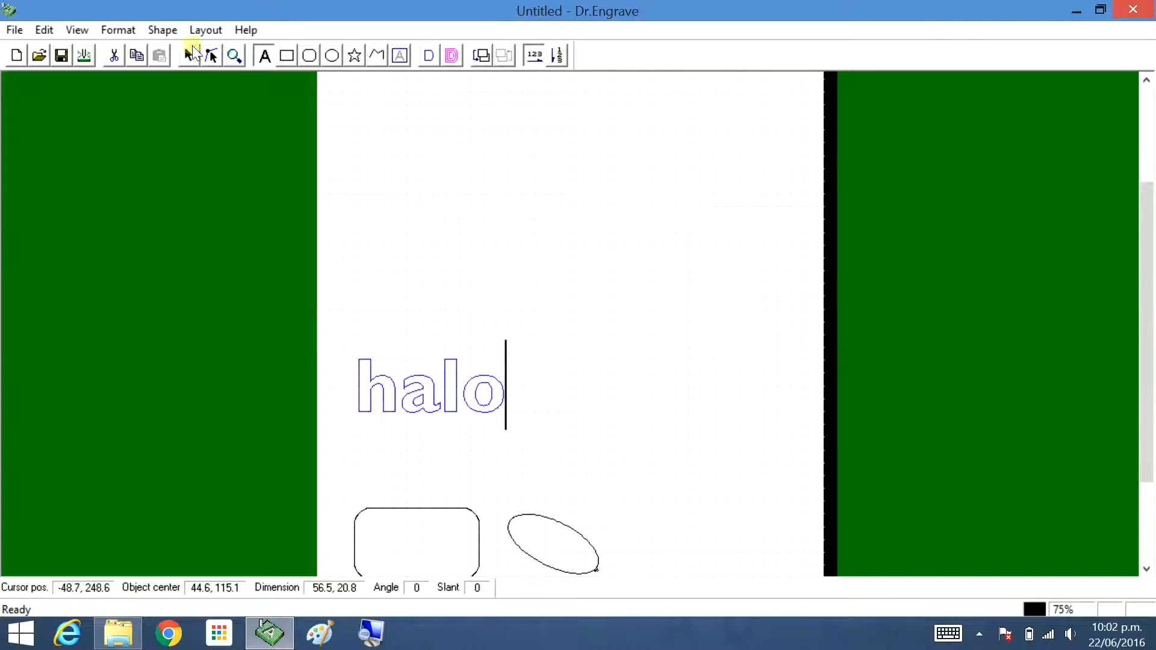
# Switch the halo text's font to Halo3.
pyautogui.click(162, 29)
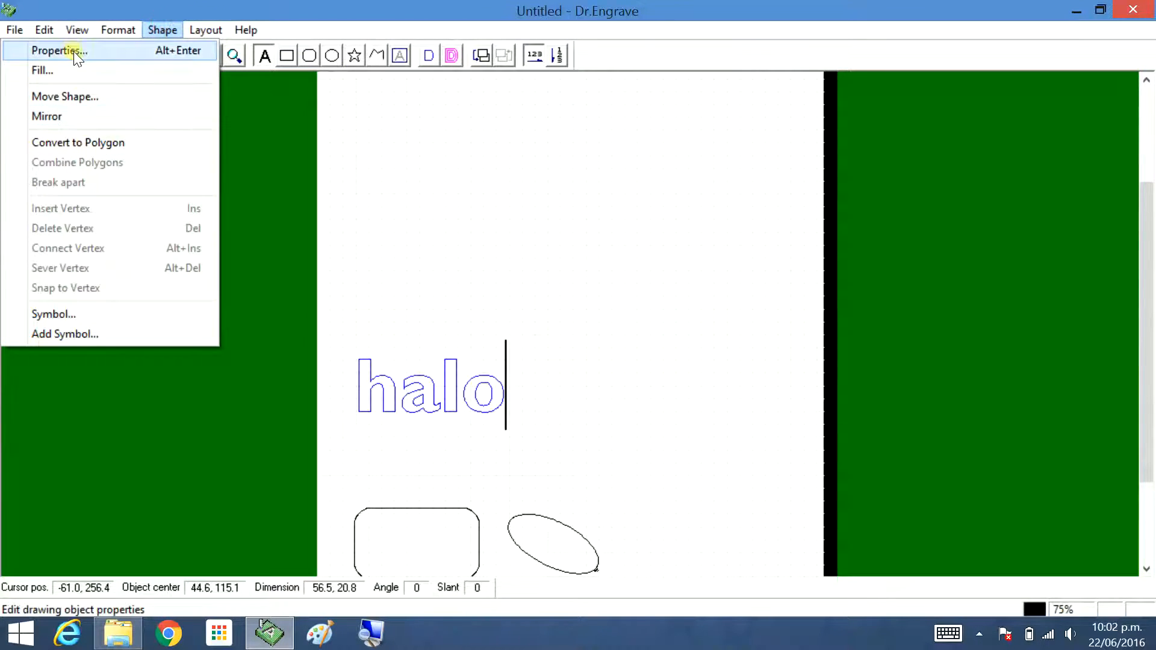
pyautogui.click(59, 50)
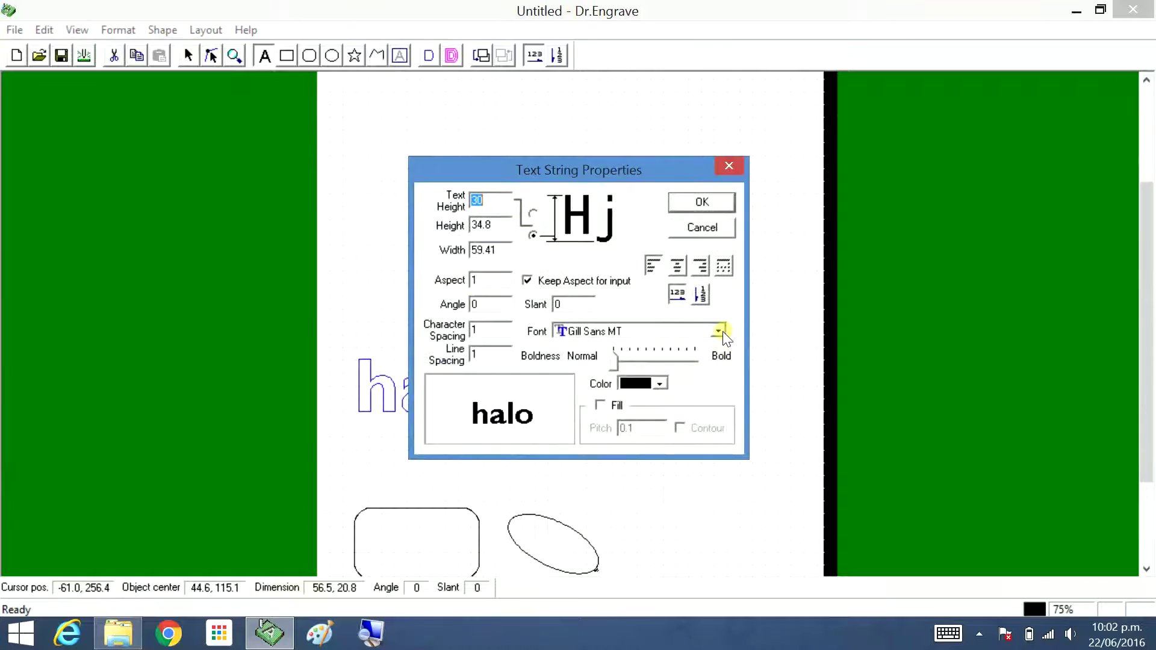
pyautogui.click(718, 330)
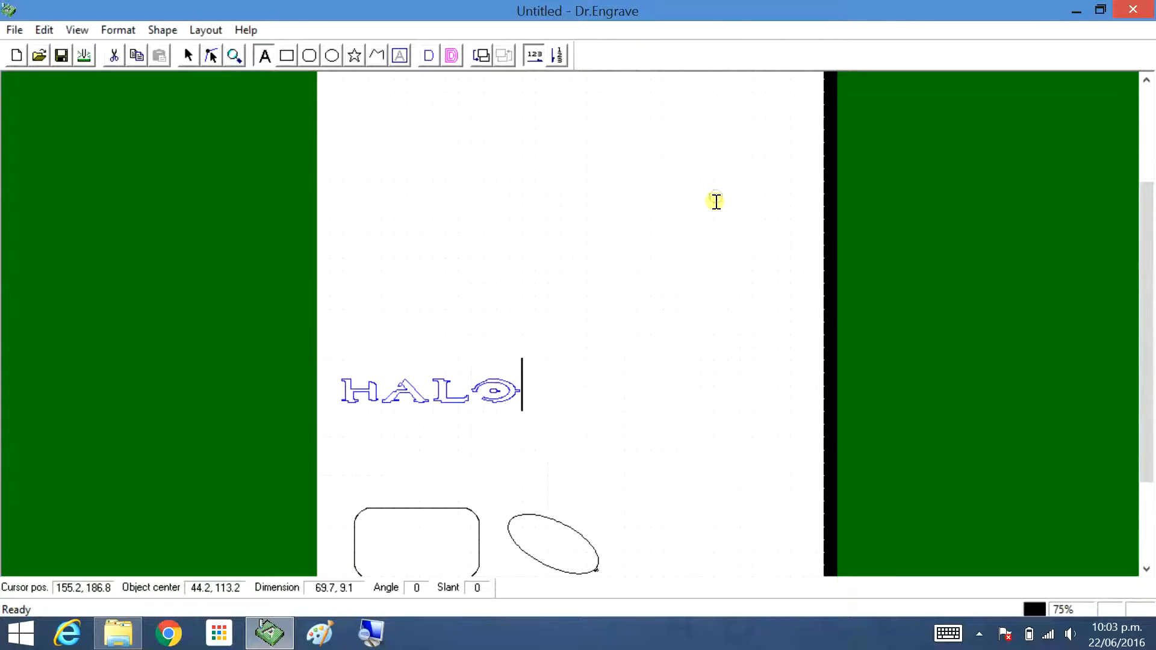
pyautogui.moveTo(488, 227)
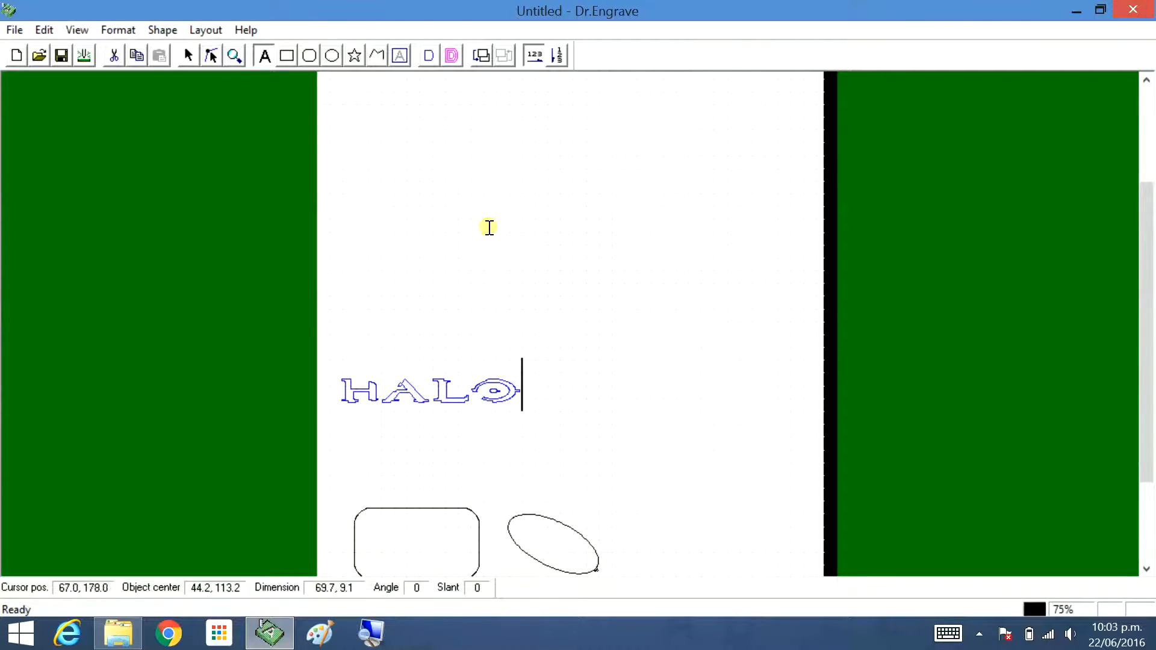
# Set the HALO text's height to 40.
pyautogui.click(431, 391)
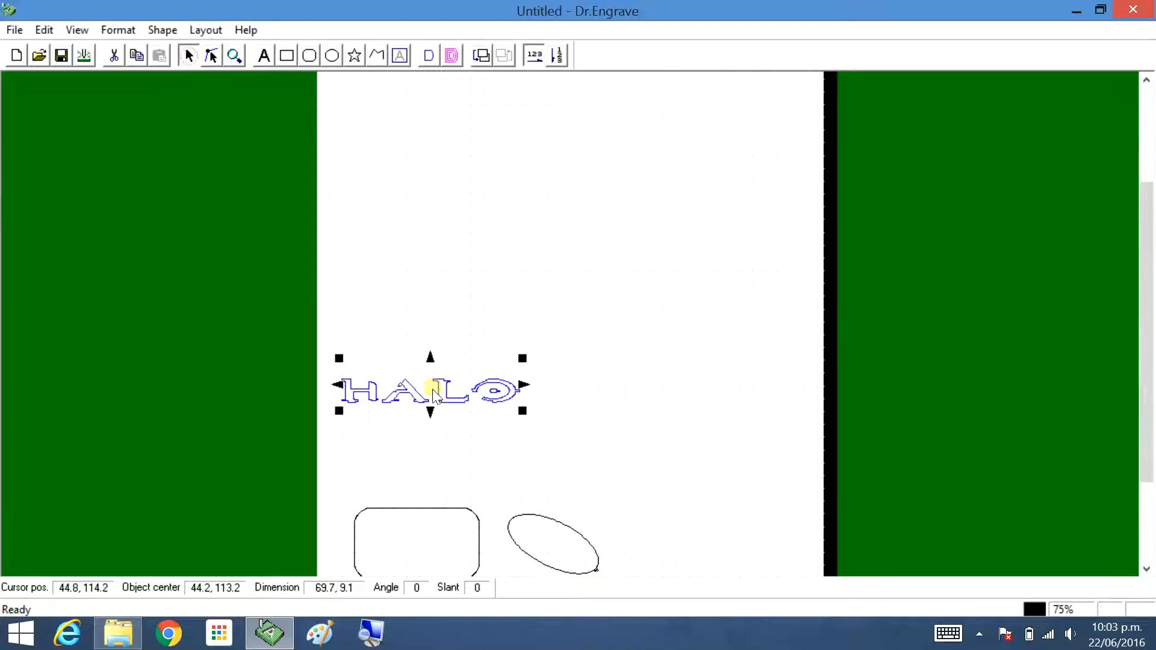
pyautogui.click(162, 30)
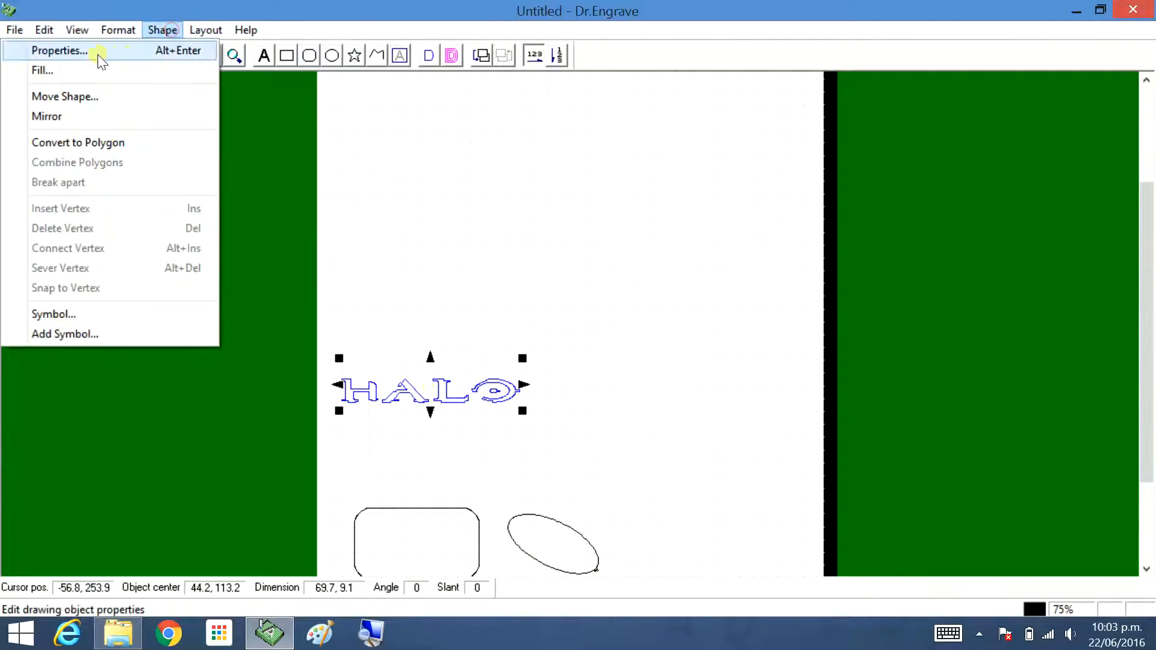
pyautogui.click(59, 50)
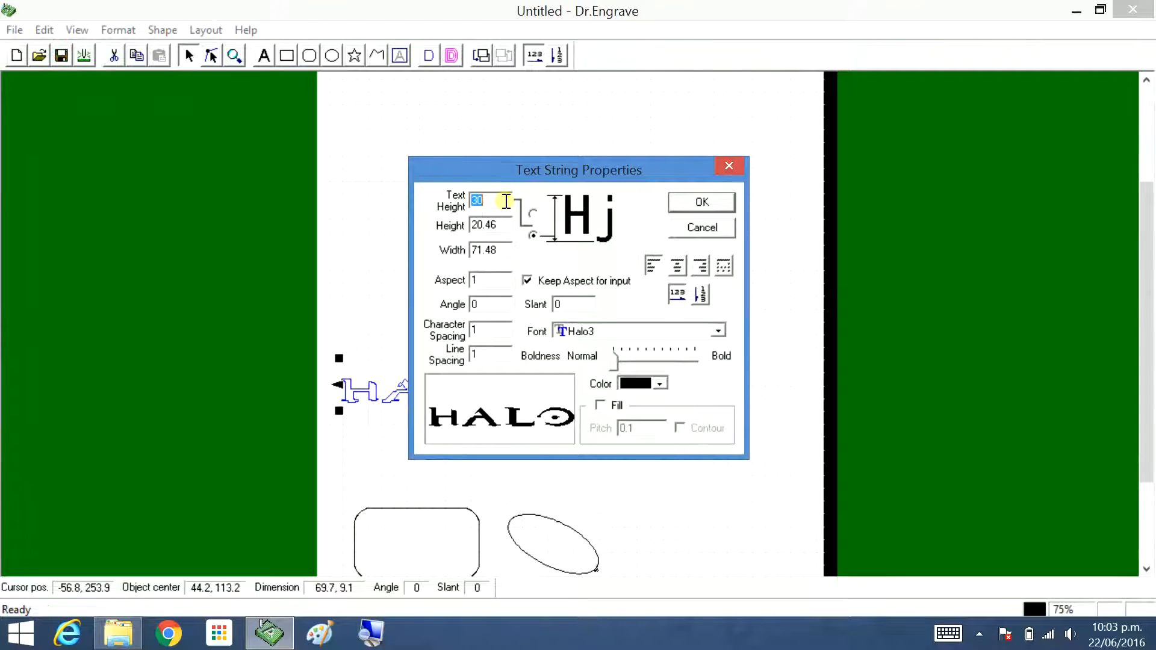
pyautogui.moveTo(510, 197)
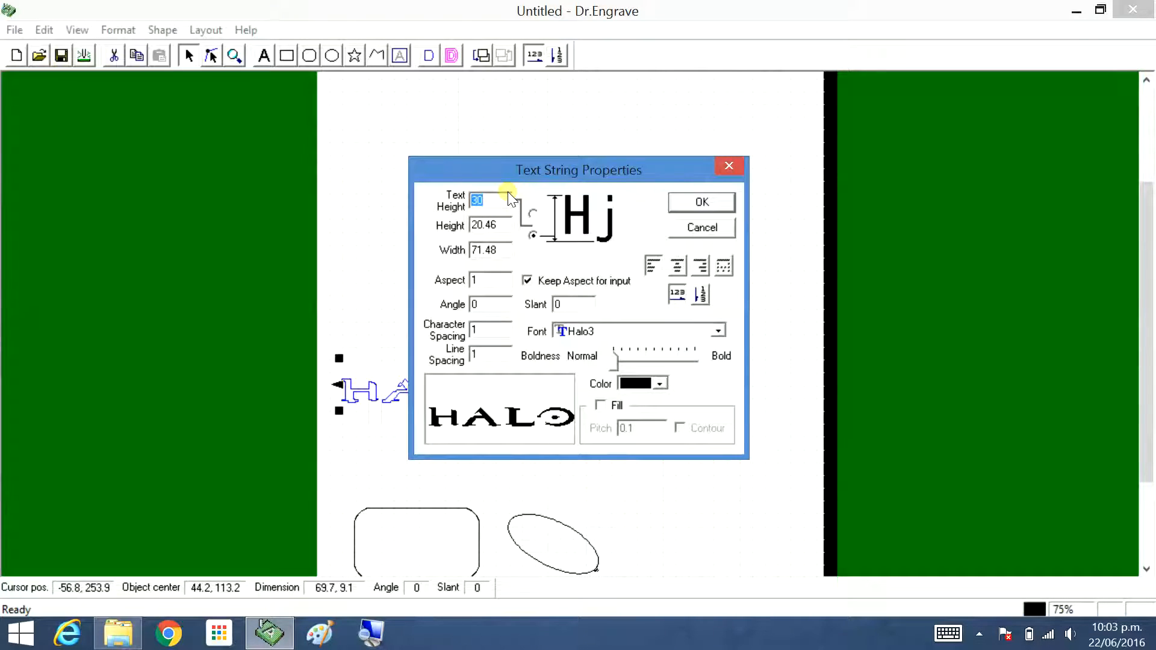
pyautogui.write('40')
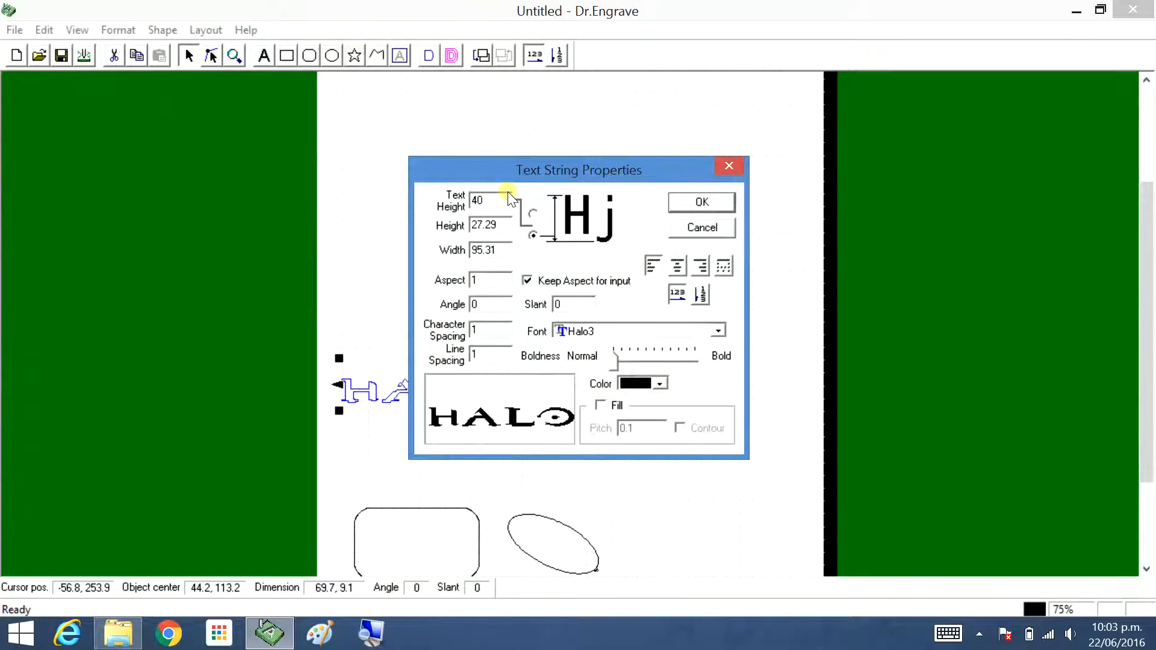
pyautogui.click(699, 202)
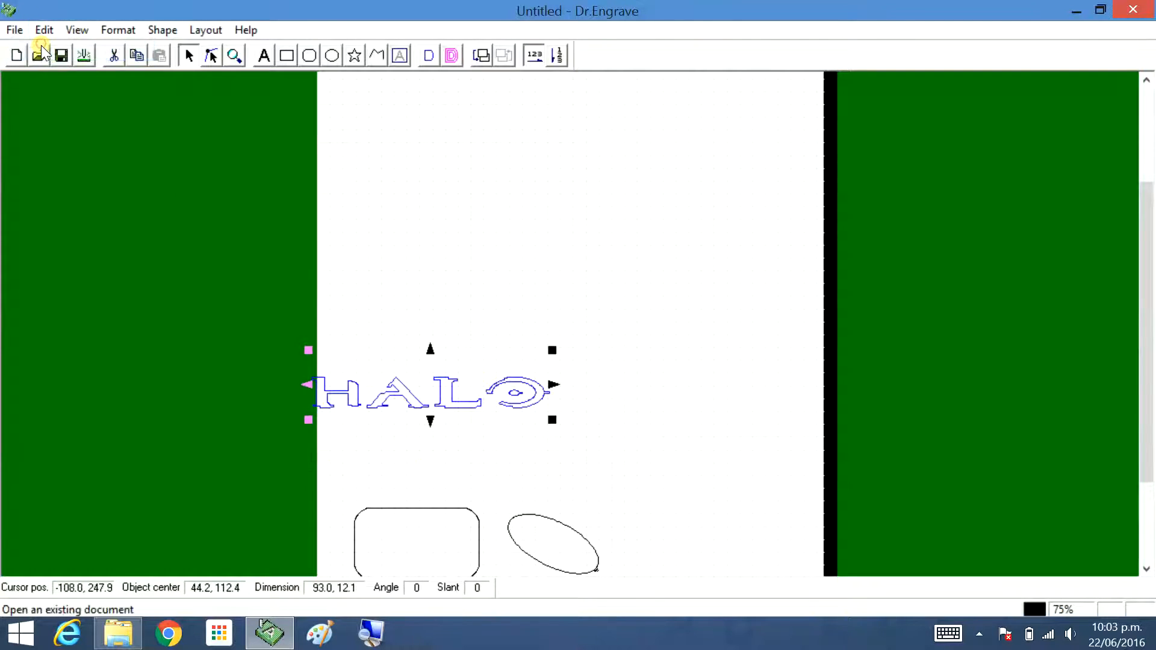
pyautogui.moveTo(553, 419)
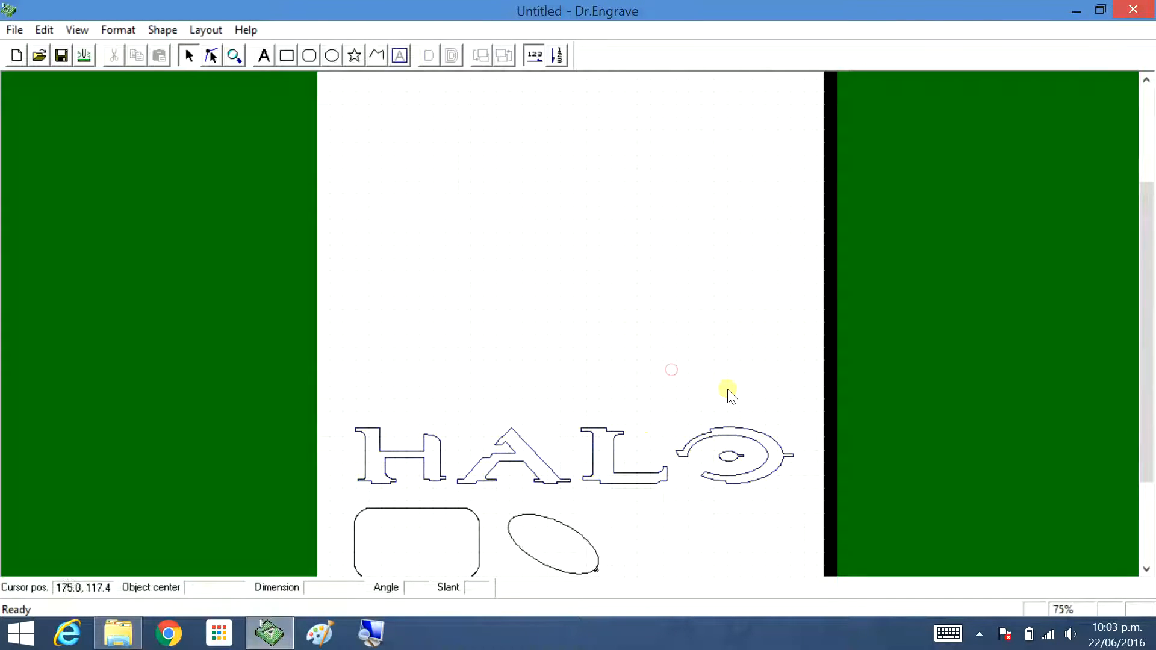
# Leave Dr.Engrave and open Internet Explorer from the taskbar.
pyautogui.scroll(3)
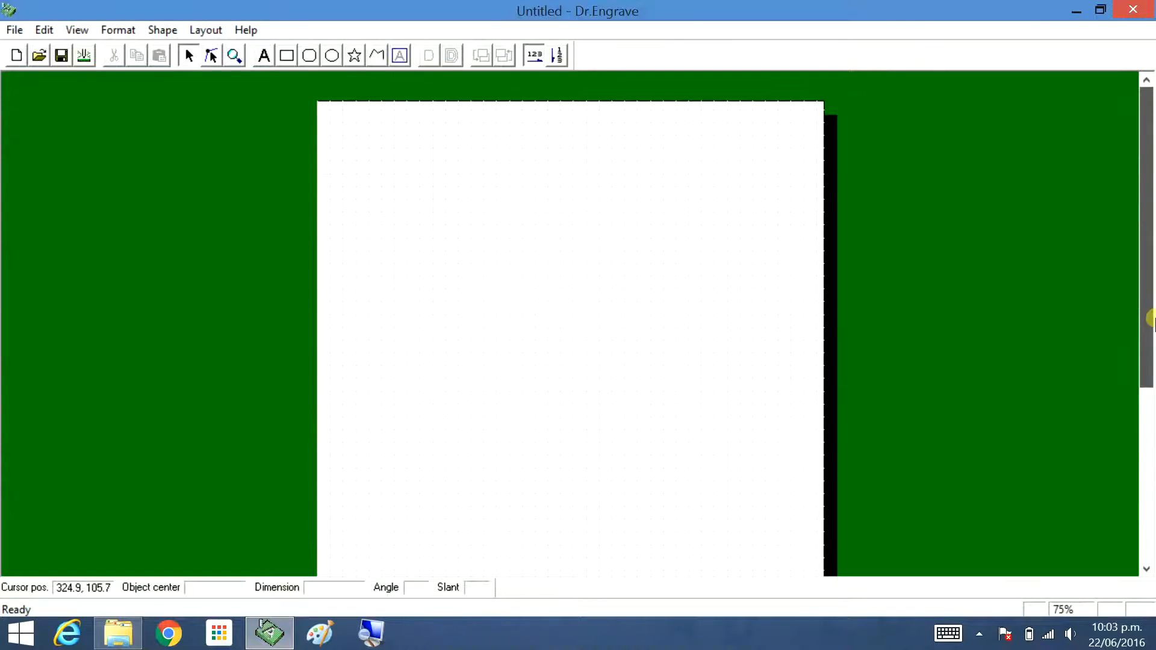
pyautogui.moveTo(501, 210)
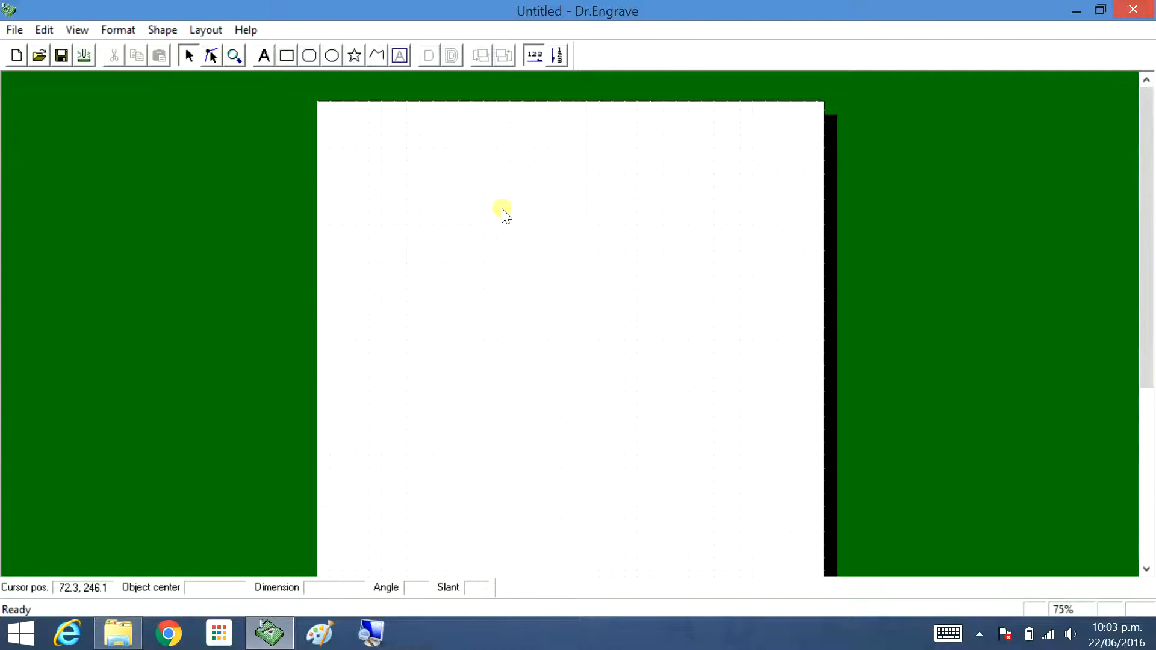
pyautogui.moveTo(111, 126)
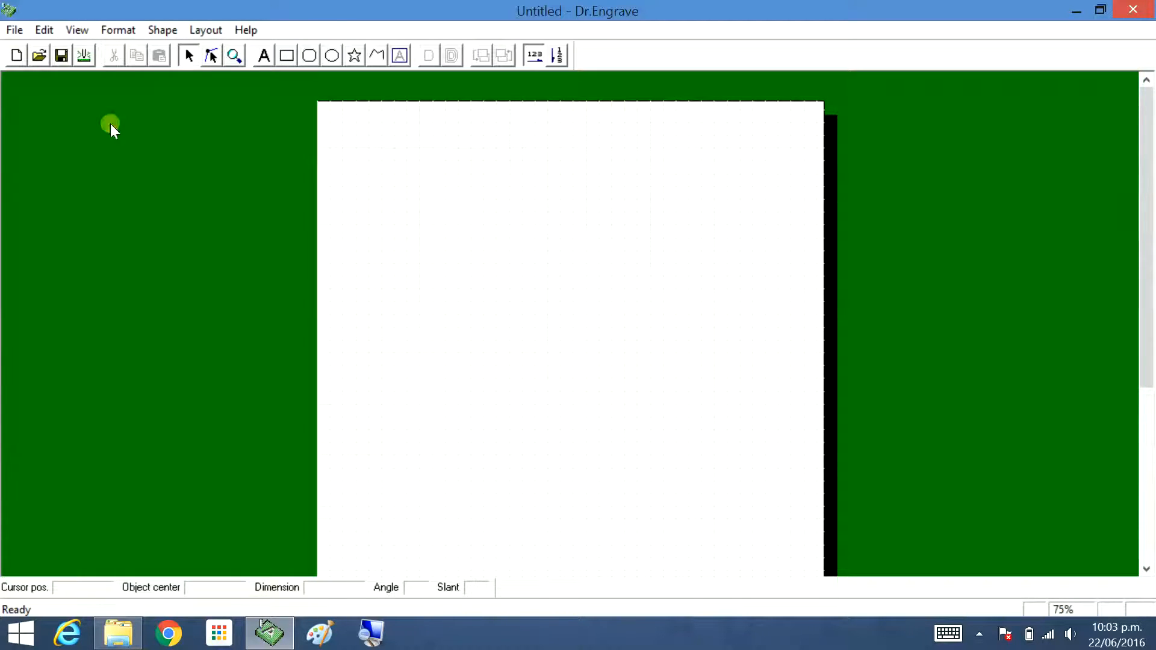
pyautogui.moveTo(118, 633)
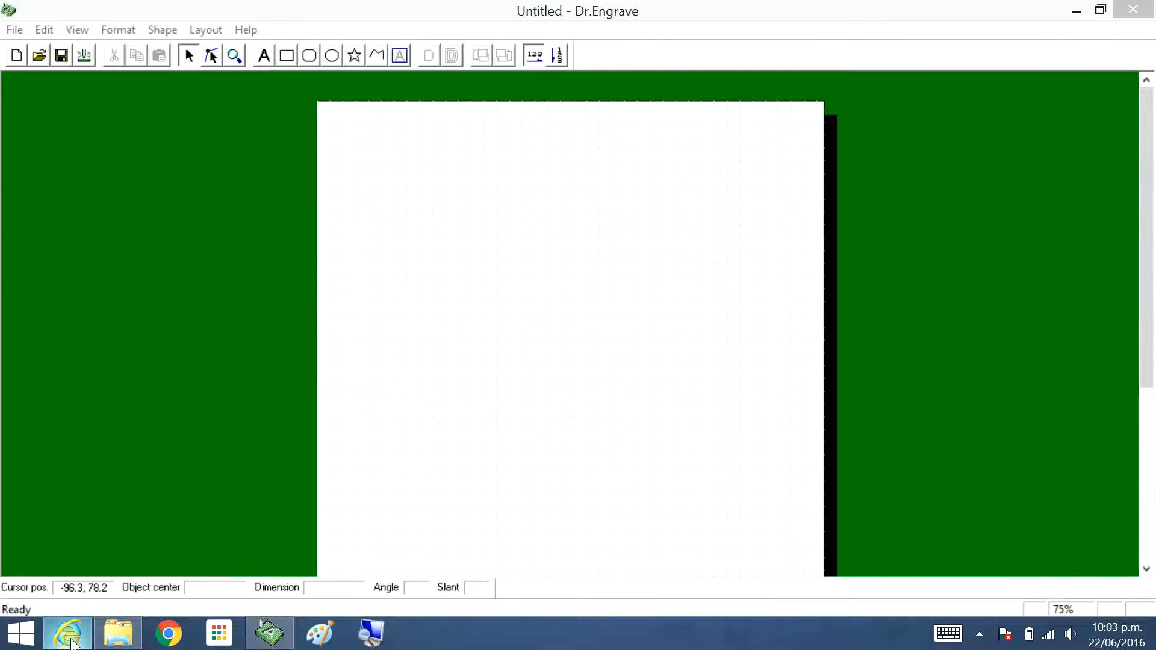
pyautogui.click(66, 633)
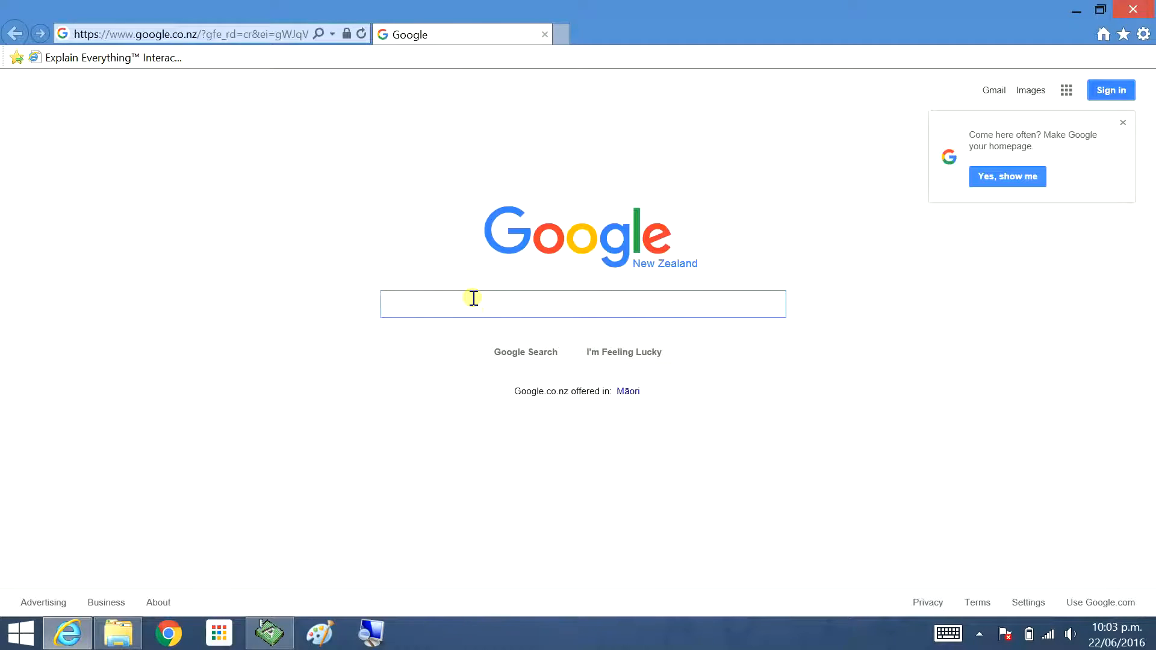
# Search Google for 'mouse colouring pages' via the matching suggestion.
pyautogui.write('mouse')
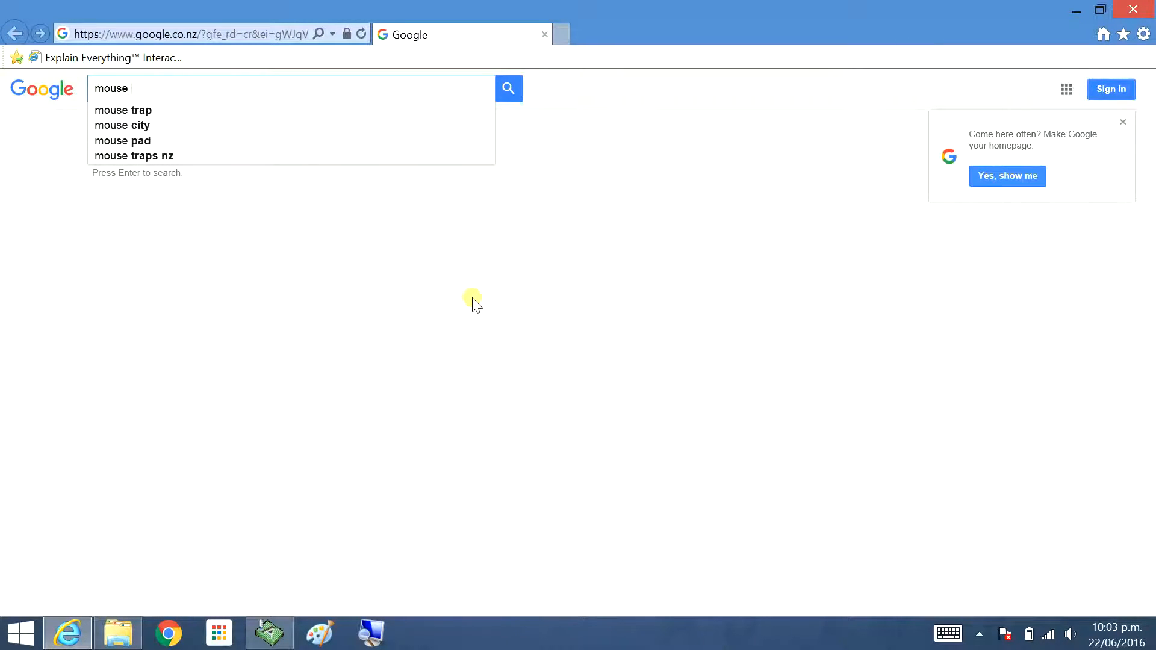
pyautogui.write('colour')
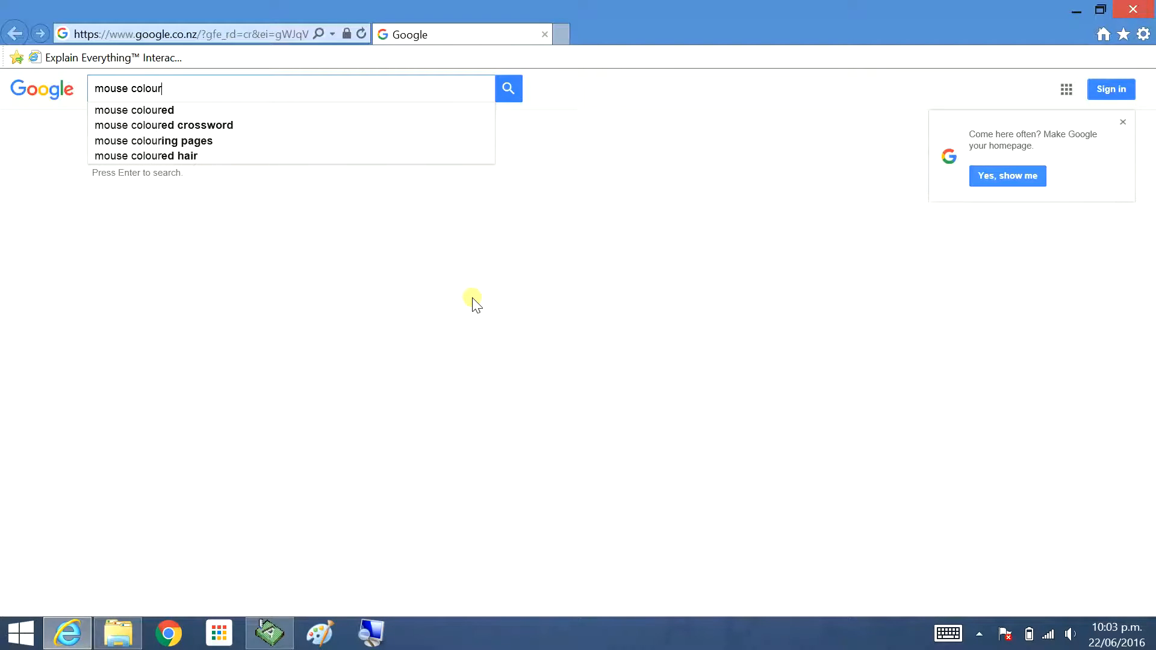
pyautogui.moveTo(351, 224)
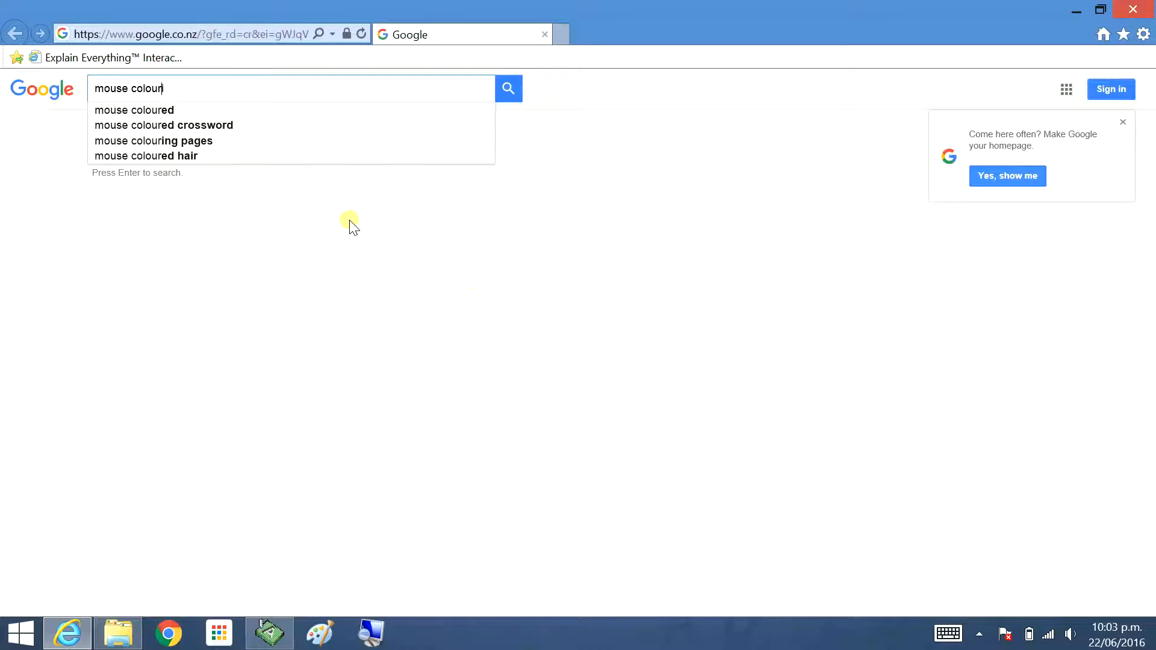
pyautogui.click(154, 141)
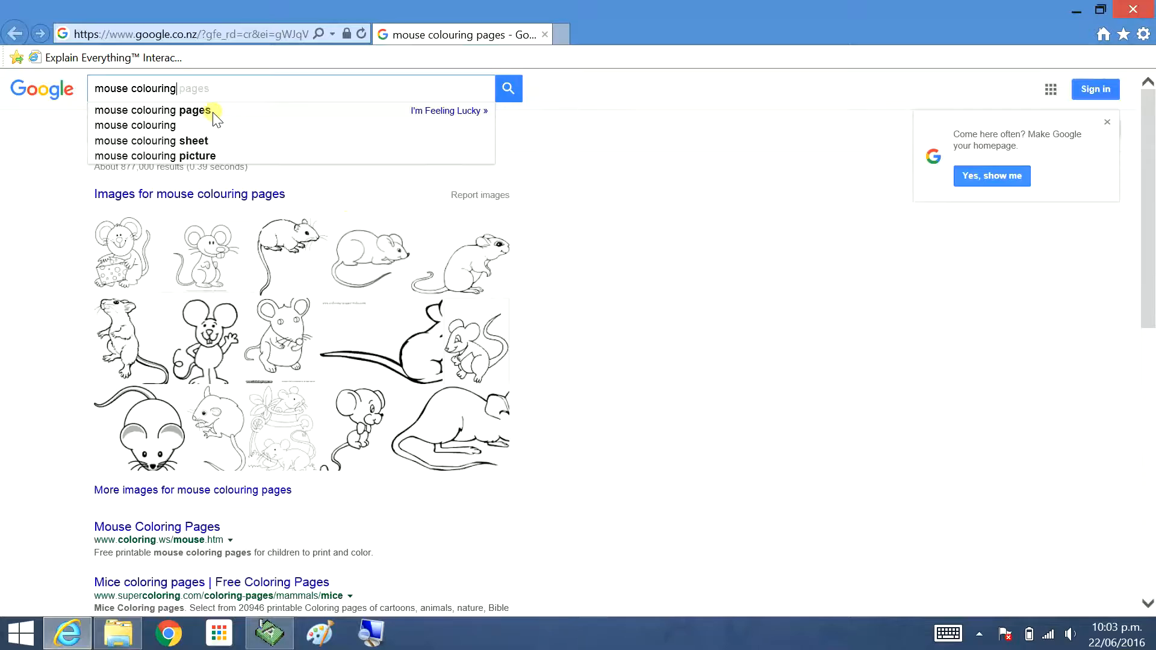
pyautogui.click(152, 110)
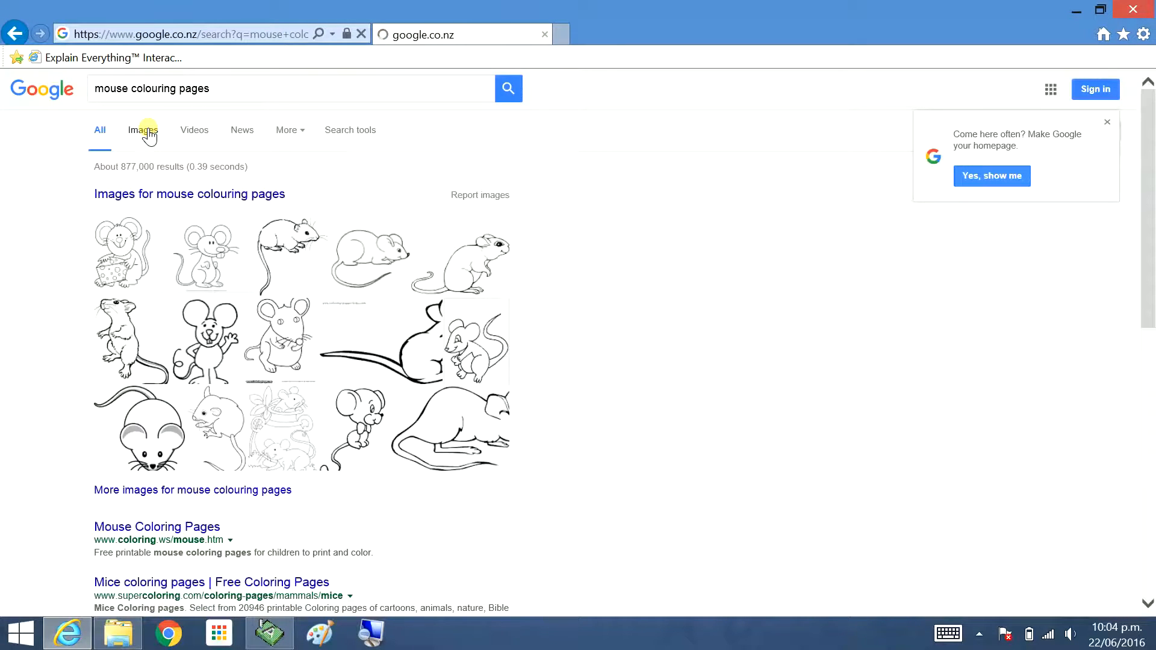
# Switch to image results and scroll through the mouse drawings, then back to the top.
pyautogui.click(142, 130)
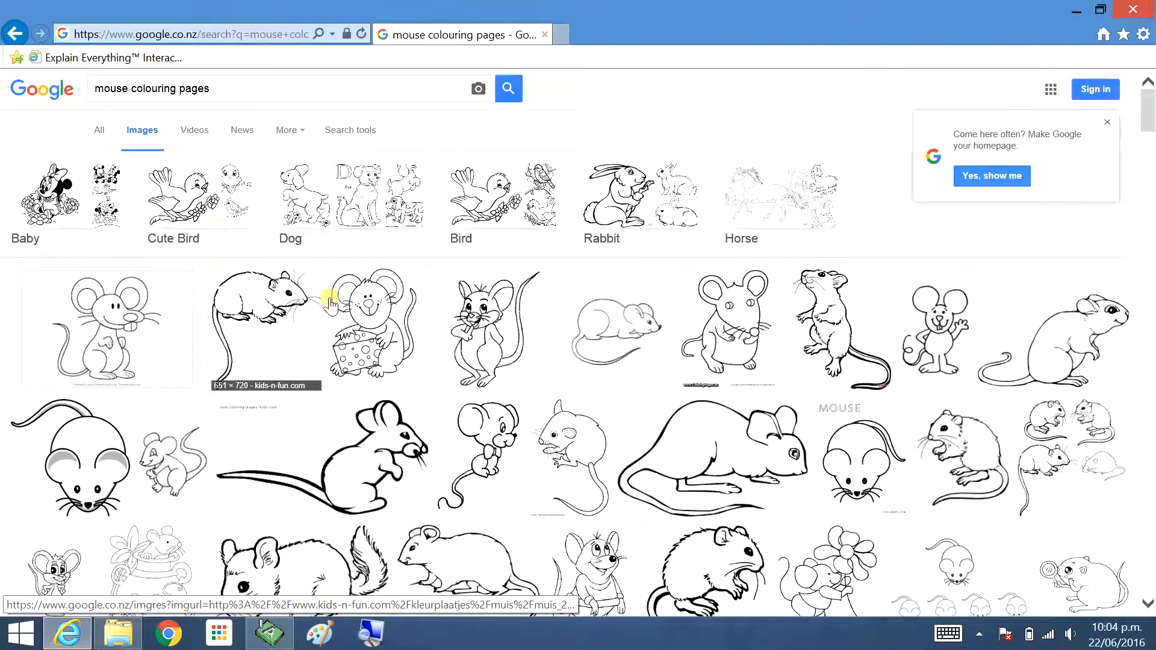
pyautogui.moveTo(1077, 426)
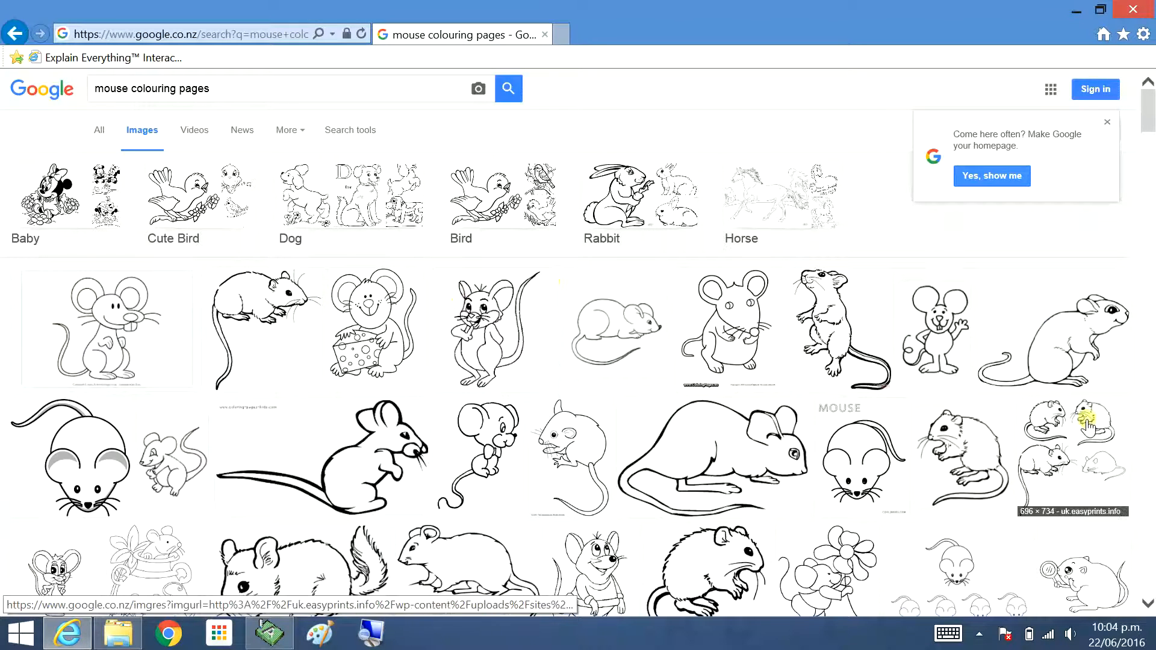
pyautogui.moveTo(932, 339)
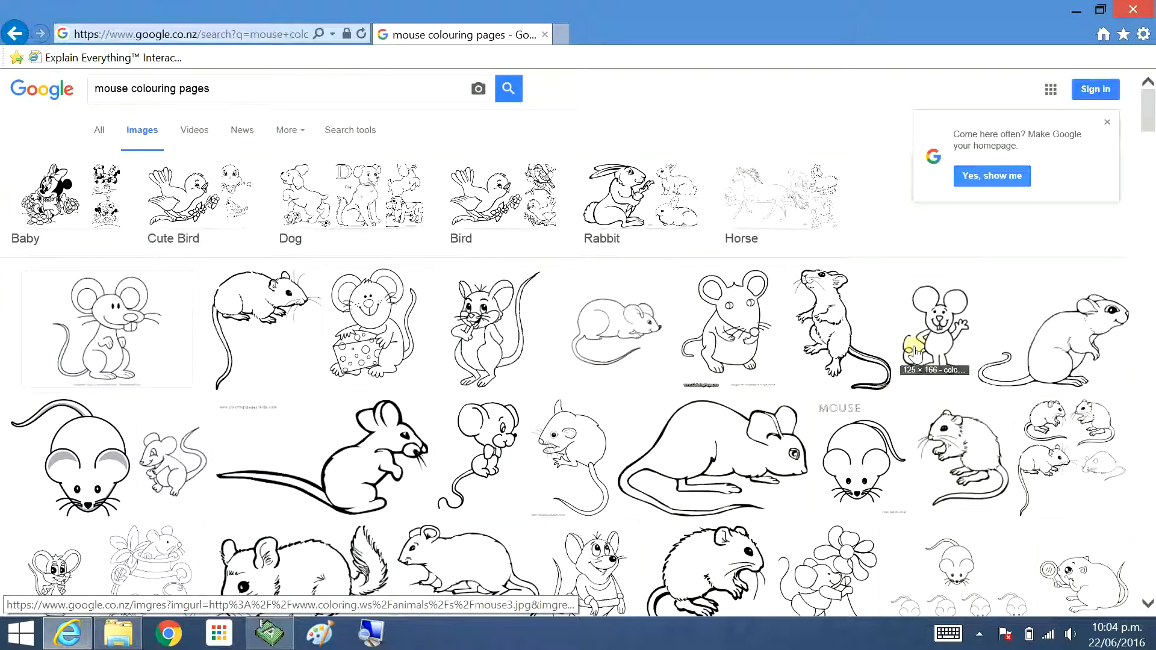
pyautogui.moveTo(531, 401)
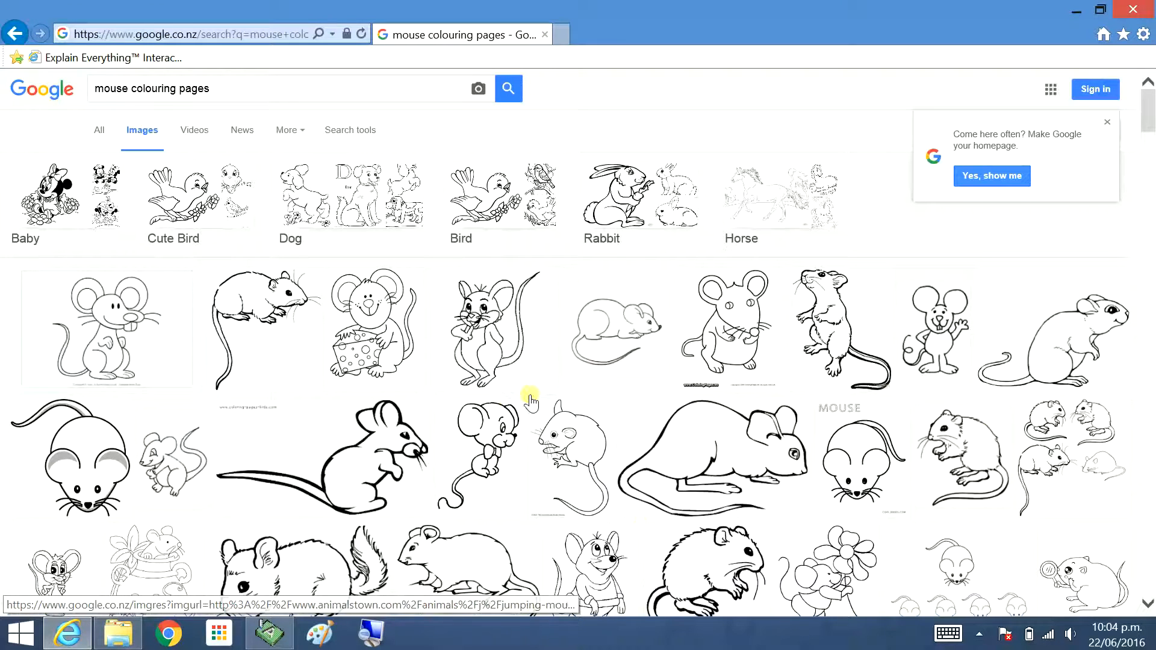
pyautogui.moveTo(549, 354)
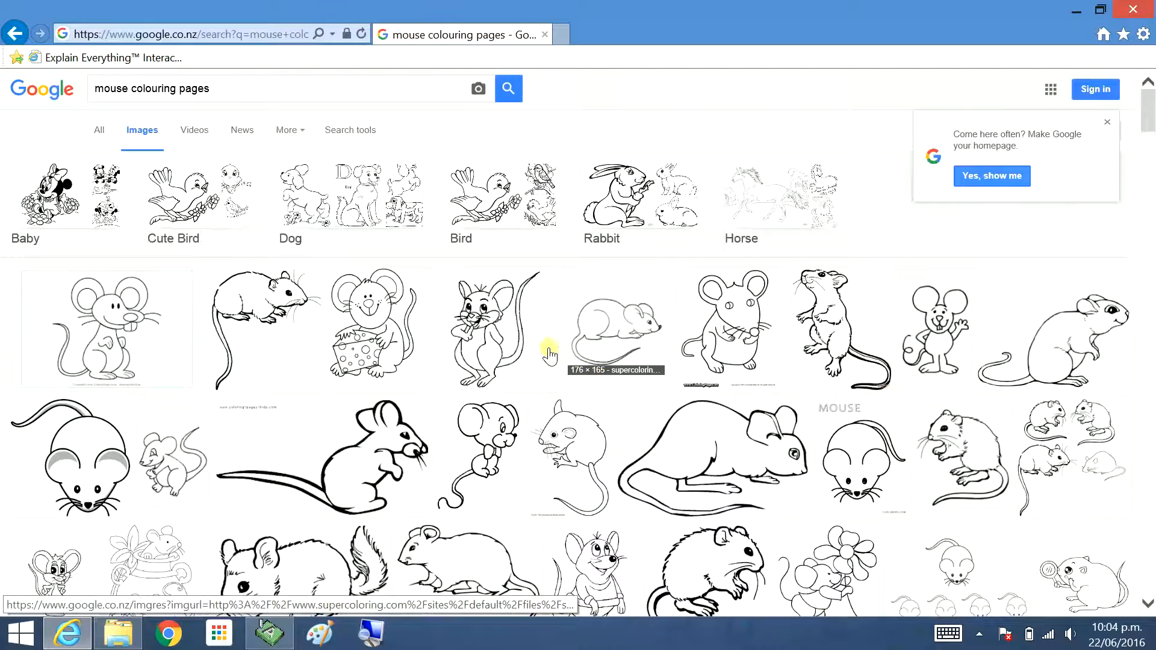
pyautogui.moveTo(164, 341)
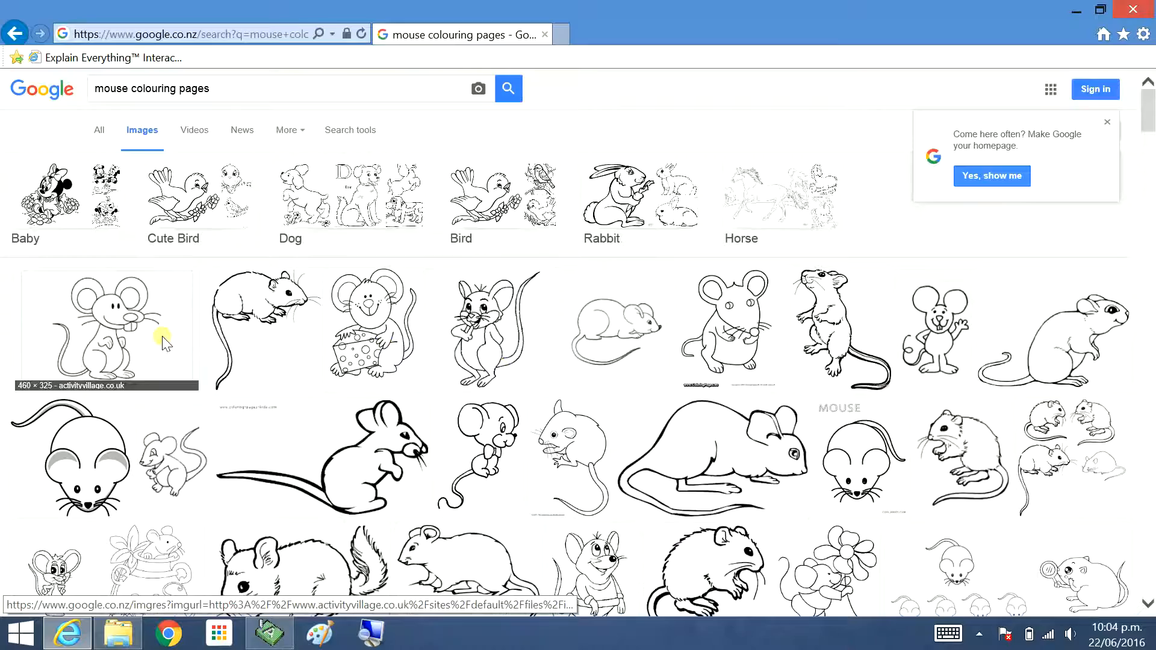
pyautogui.scroll(-3)
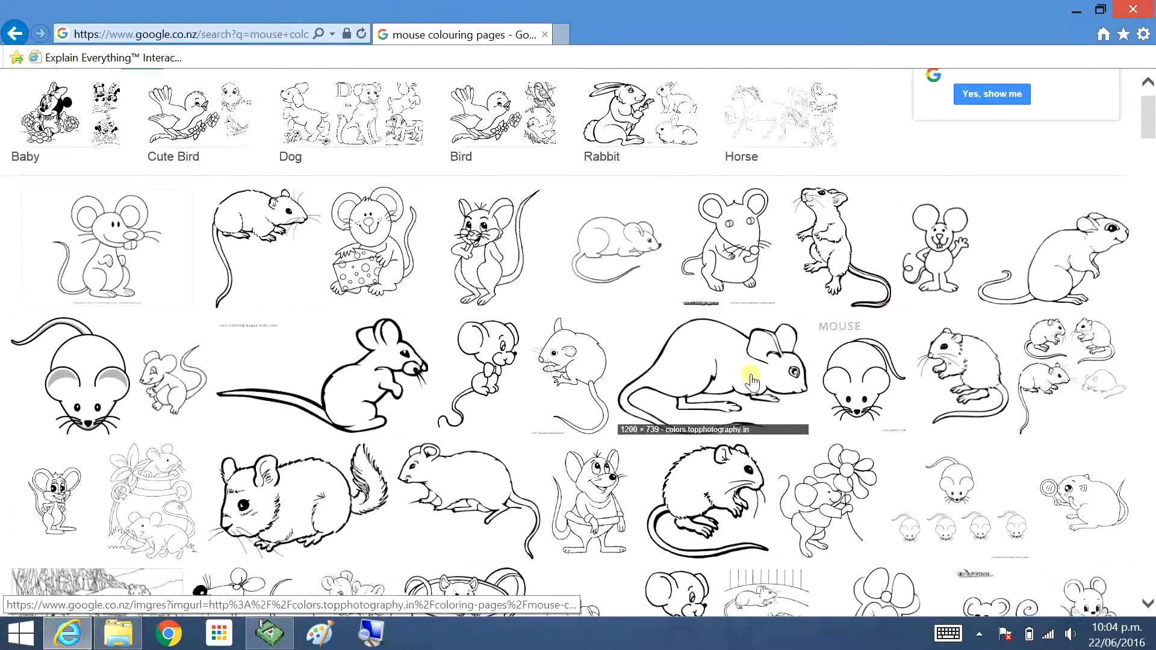
pyautogui.scroll(3)
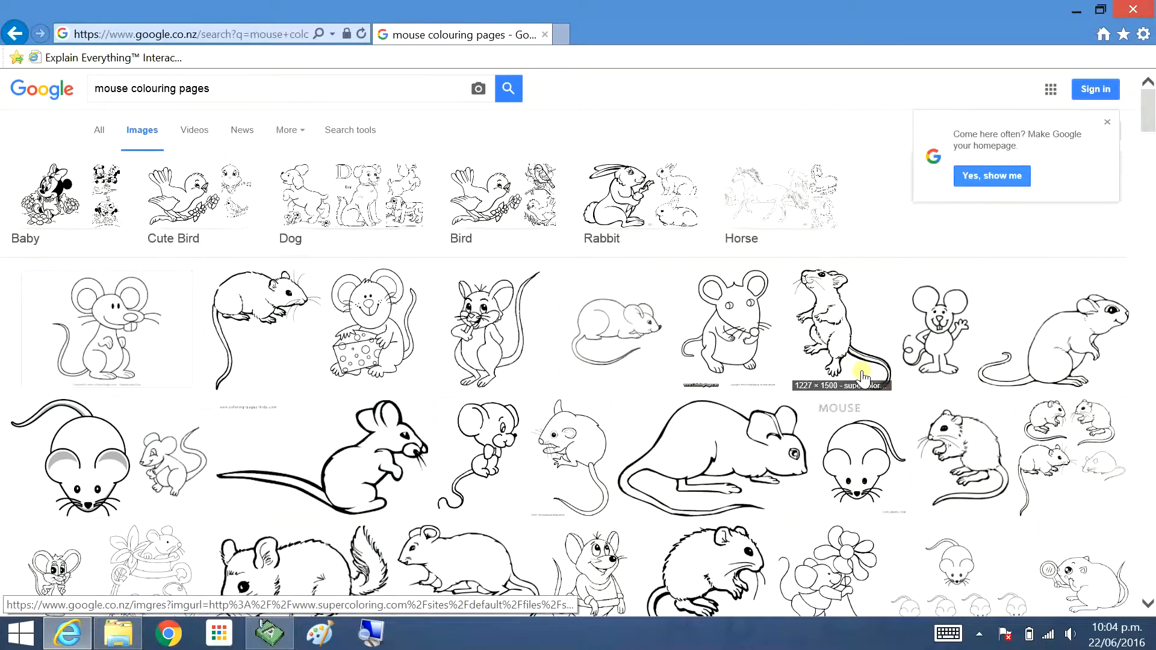
pyautogui.scroll(-3)
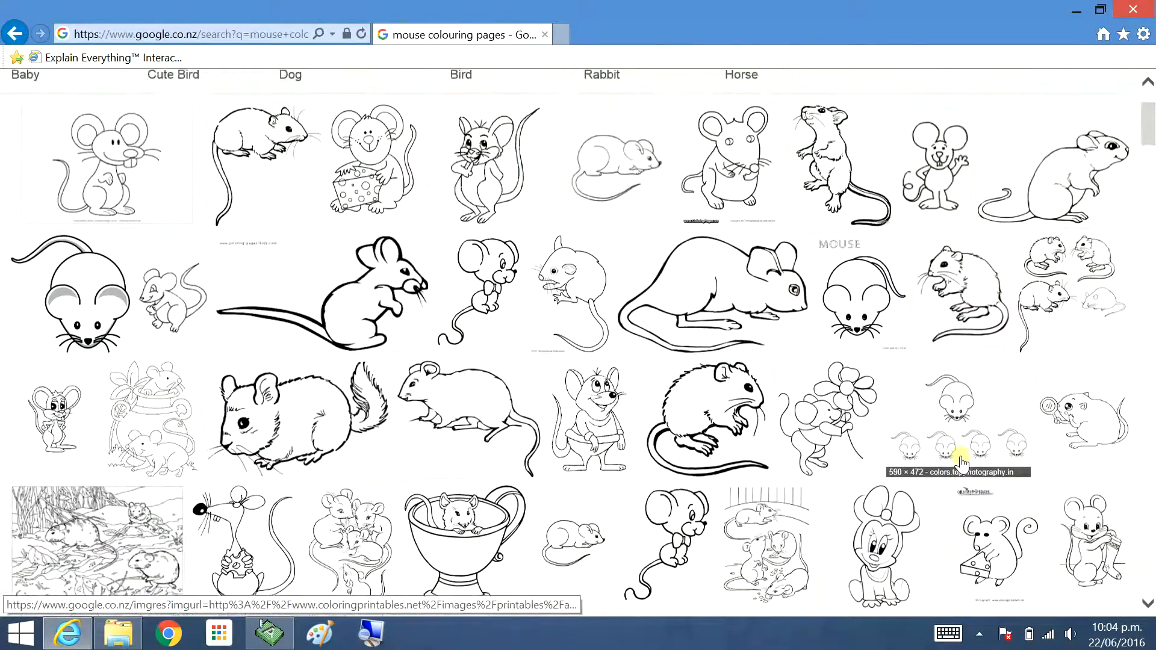
pyautogui.scroll(3)
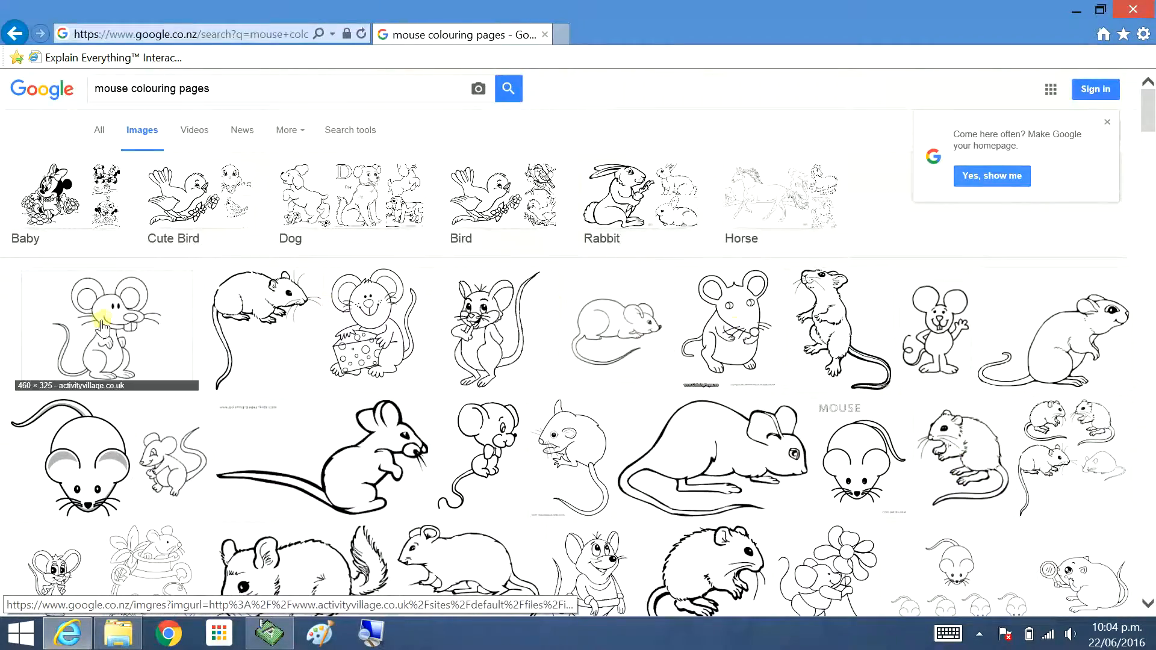
pyautogui.moveTo(897, 429)
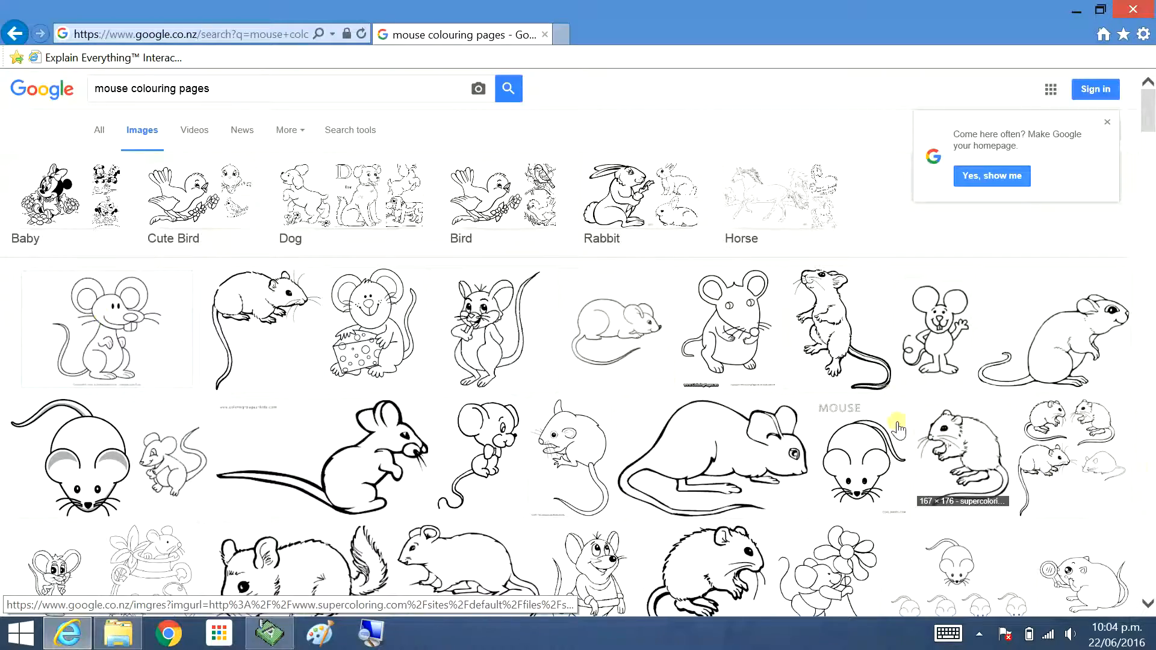
pyautogui.scroll(-3)
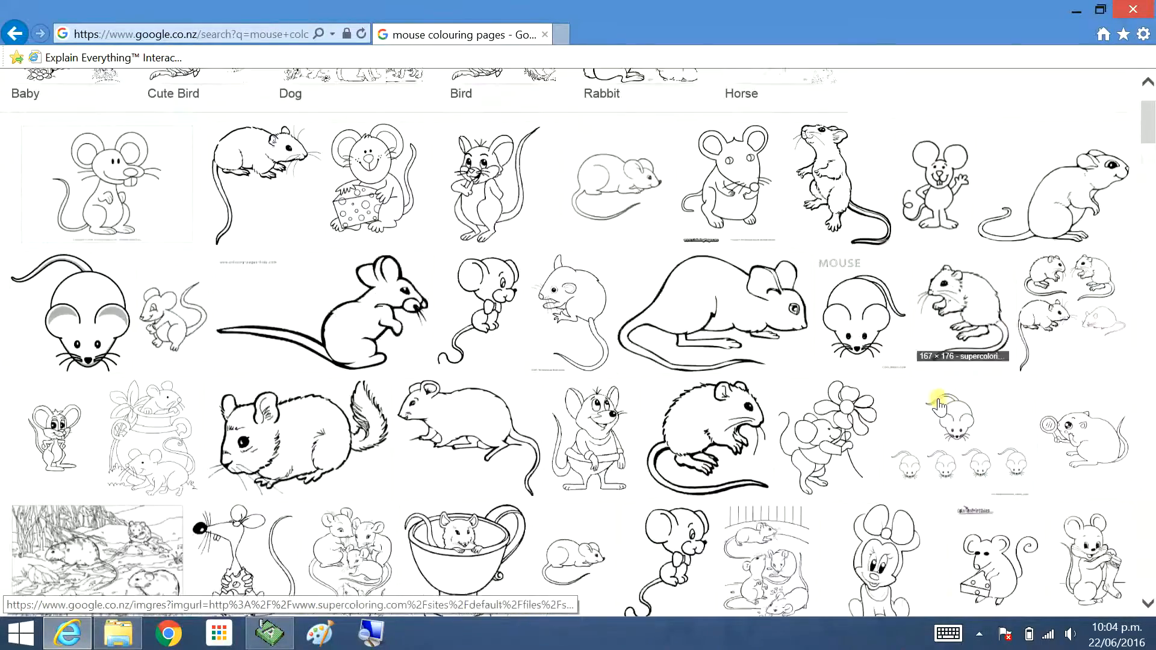
pyautogui.scroll(-3)
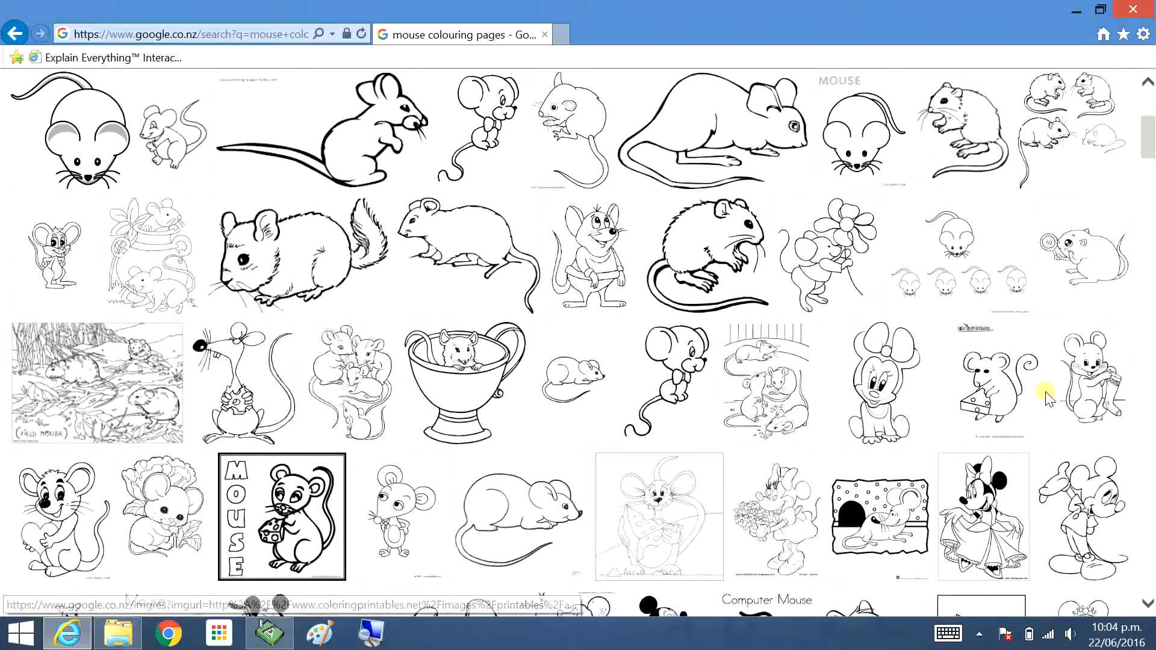
pyautogui.scroll(-3)
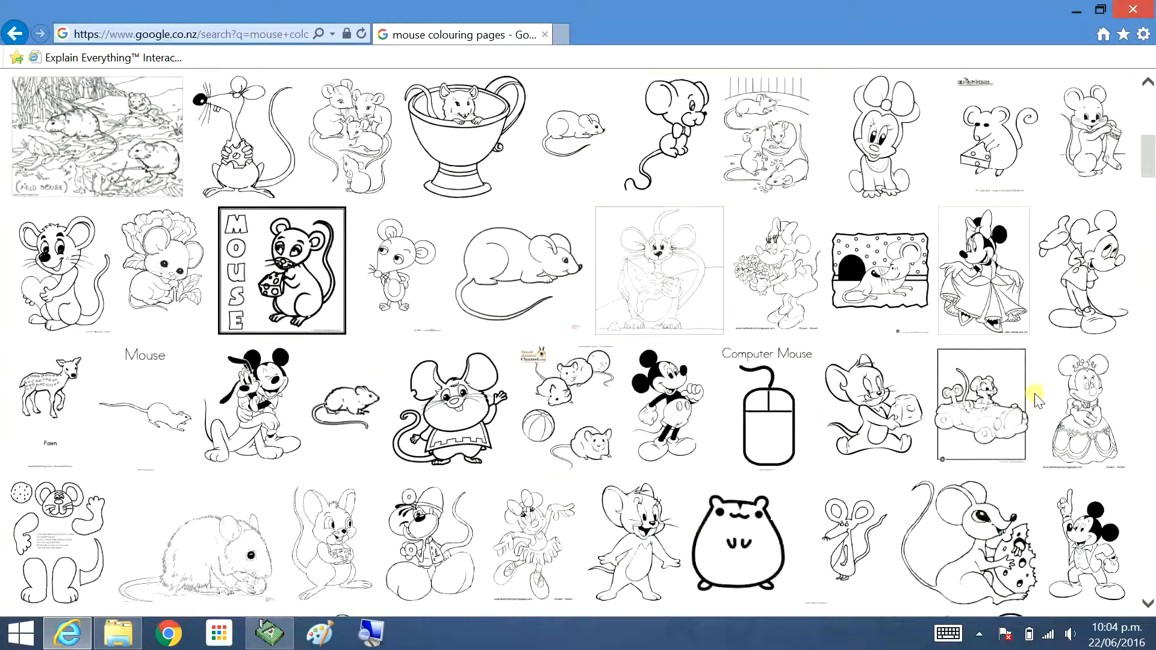
pyautogui.scroll(-3)
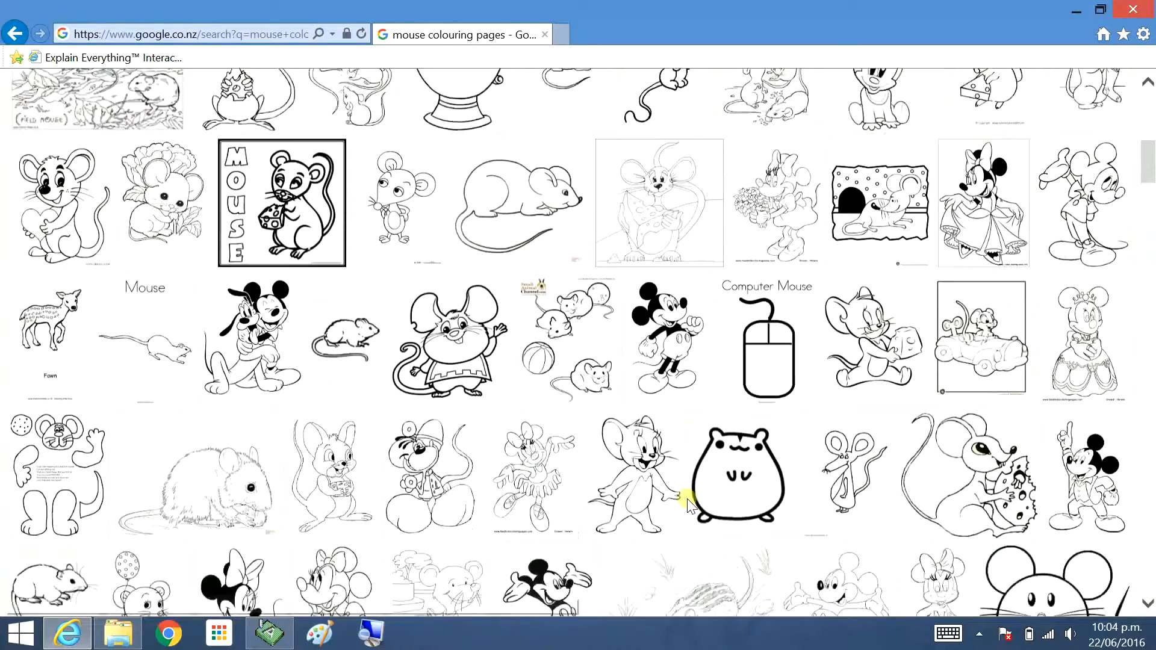
pyautogui.scroll(-3)
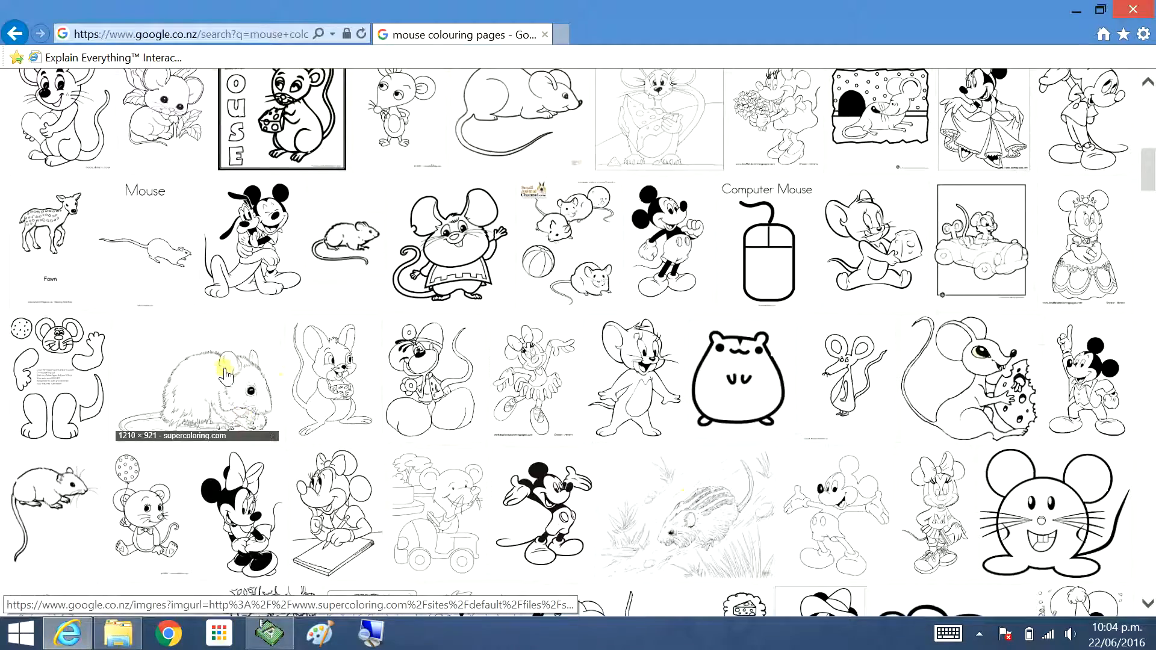
pyautogui.scroll(3)
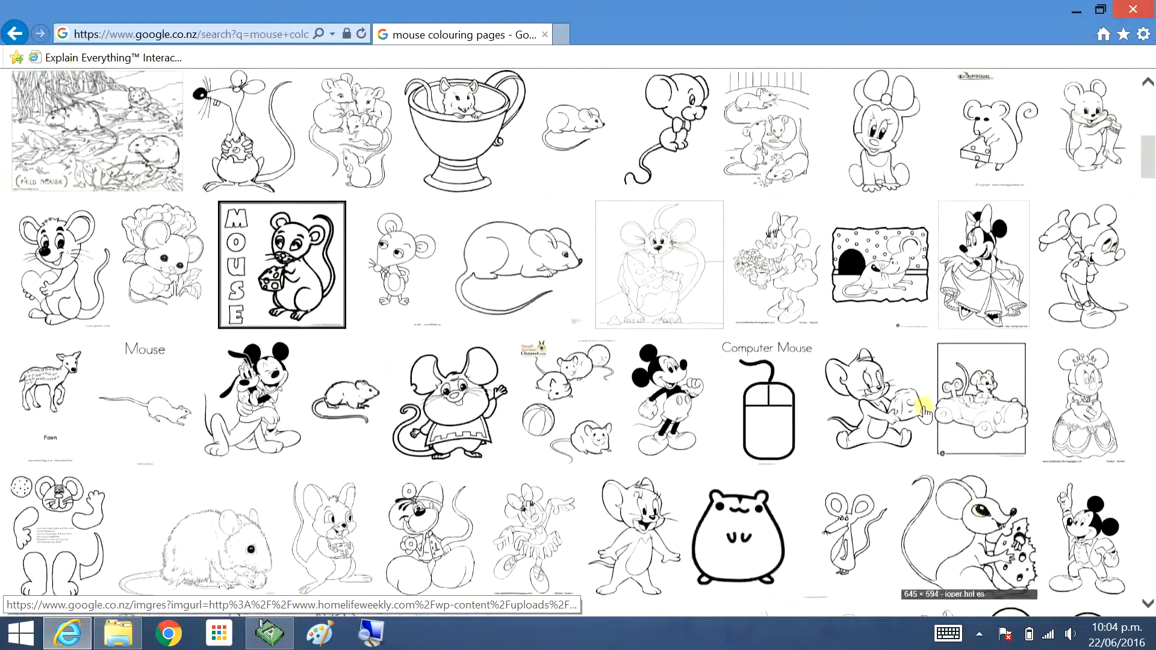
pyautogui.scroll(3)
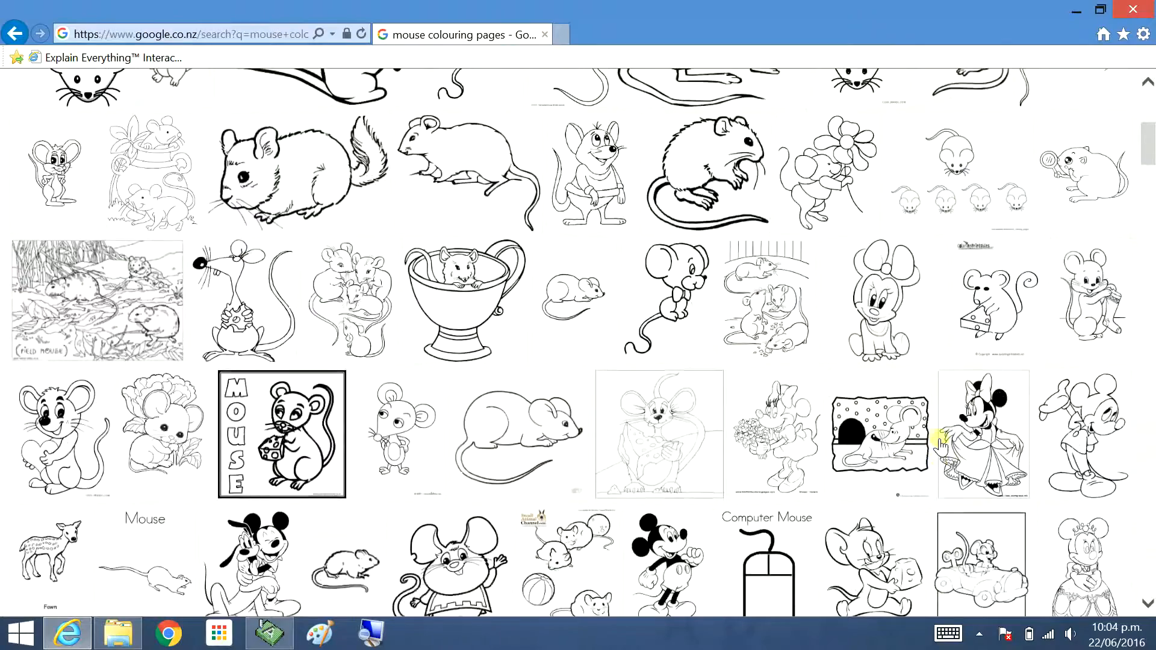
pyautogui.scroll(3)
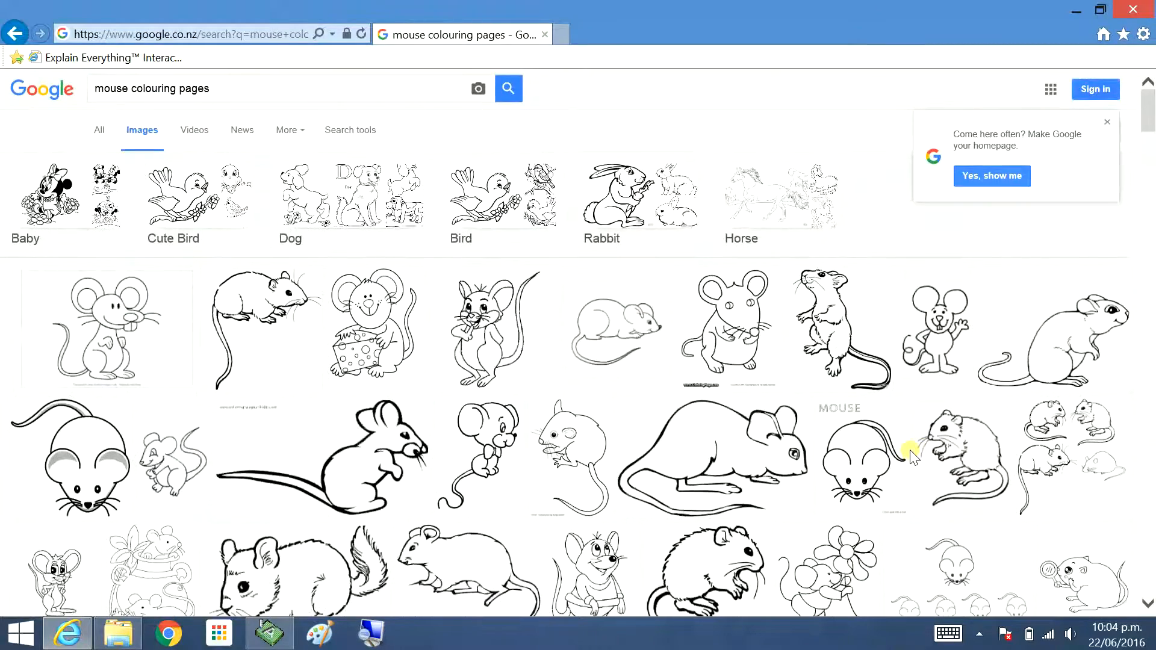
pyautogui.moveTo(131, 339)
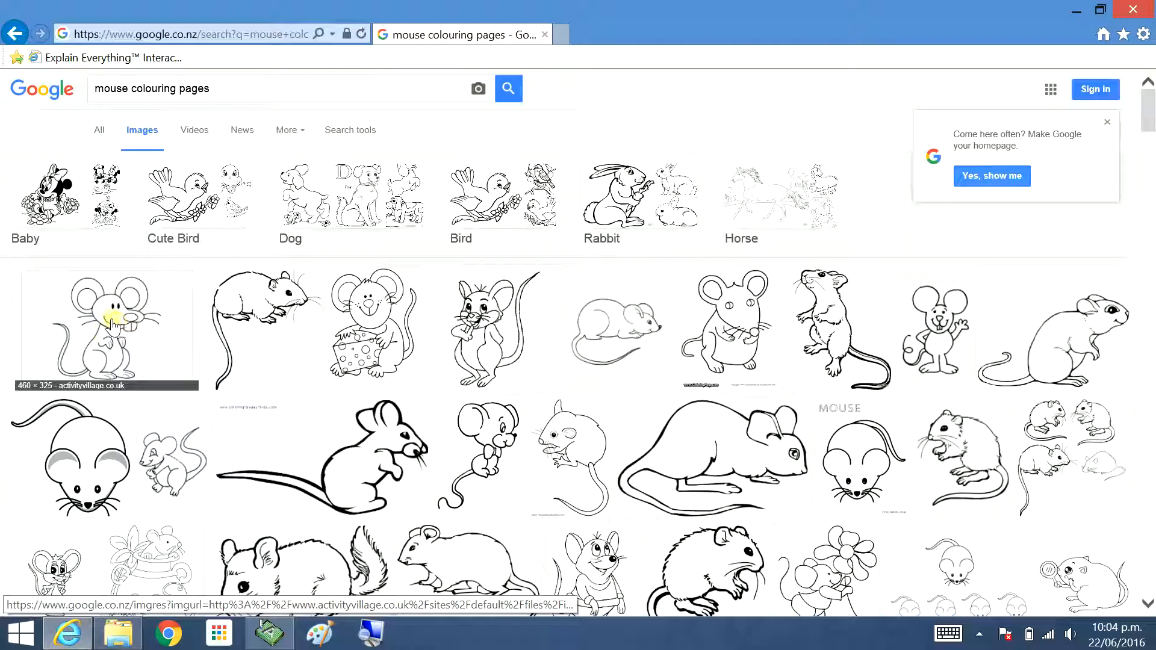
# Try saving the first mouse drawing to Pictures and dismiss the file-unavailable warning.
pyautogui.click(105, 329)
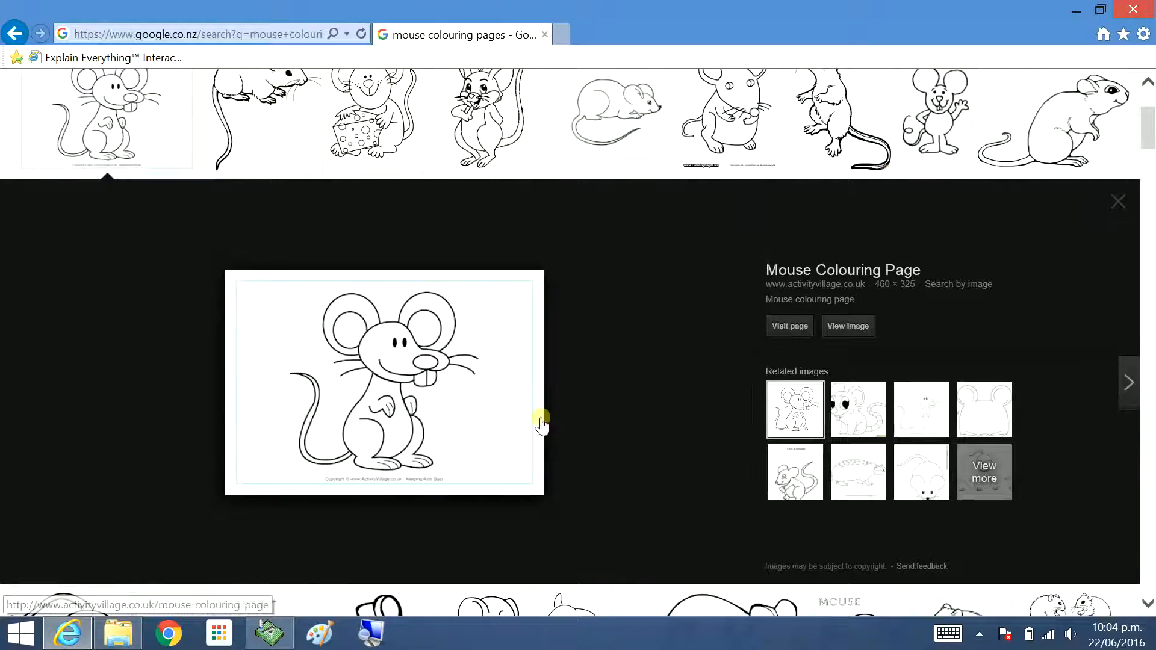
pyautogui.rightClick(383, 383)
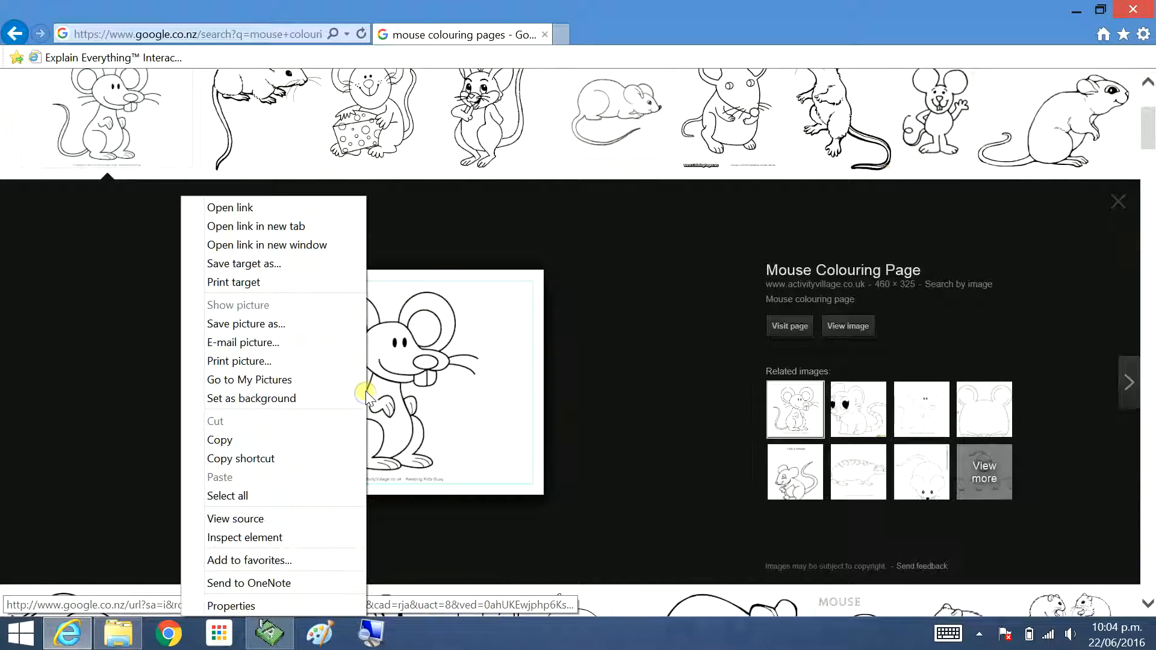
pyautogui.click(245, 324)
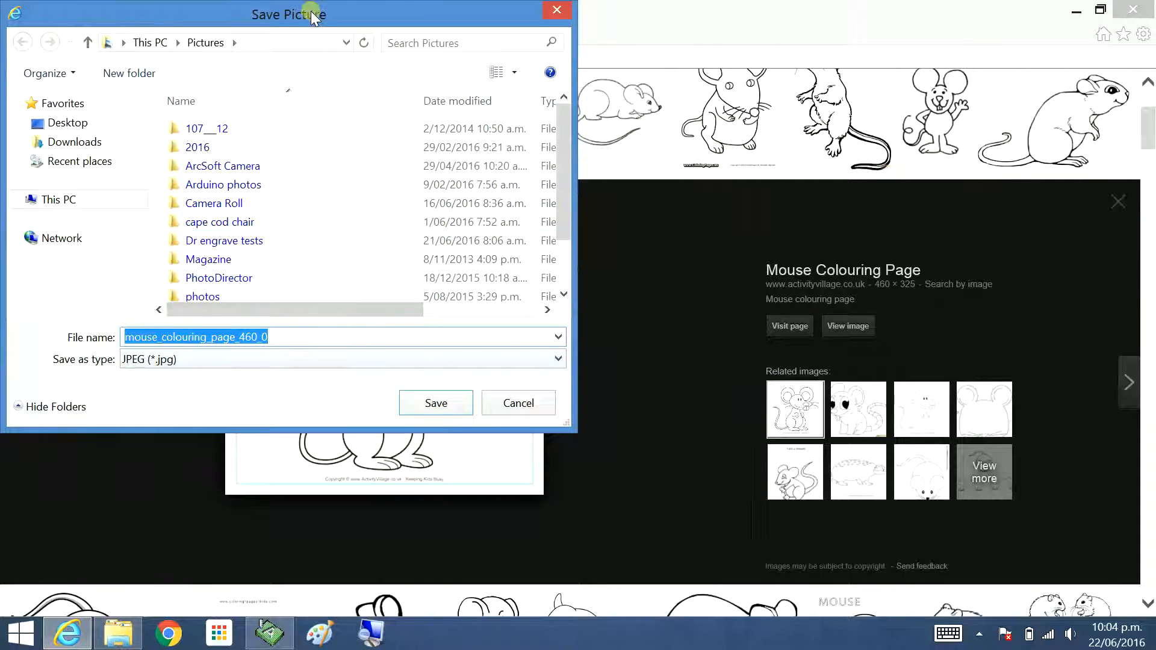
pyautogui.click(434, 403)
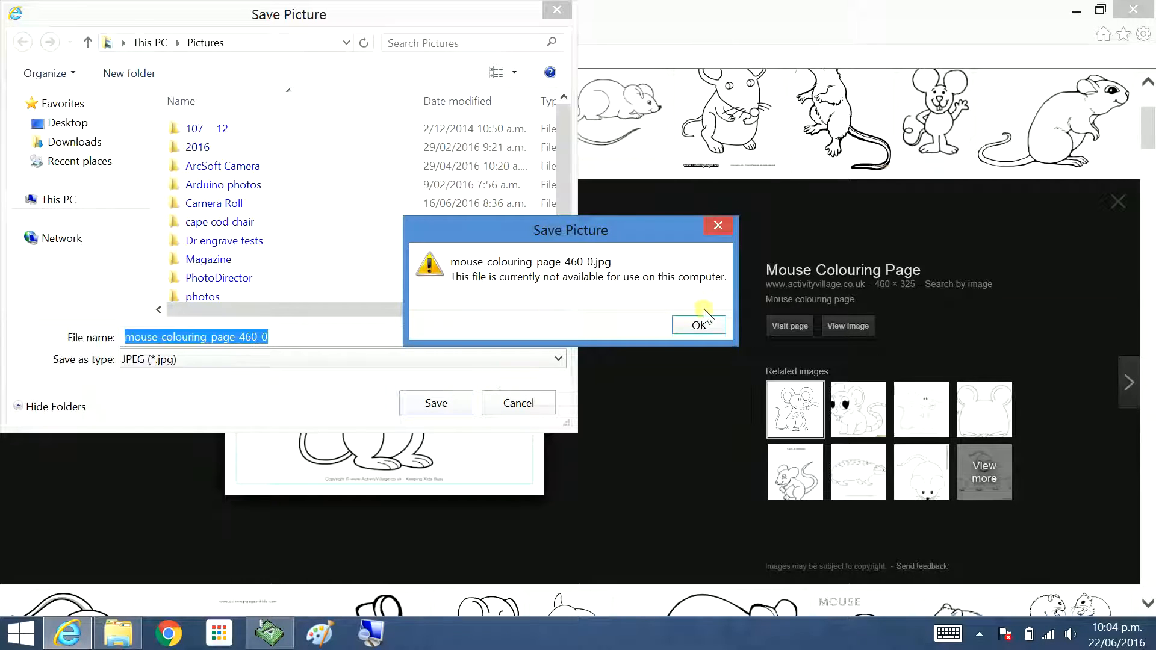
pyautogui.moveTo(697, 326)
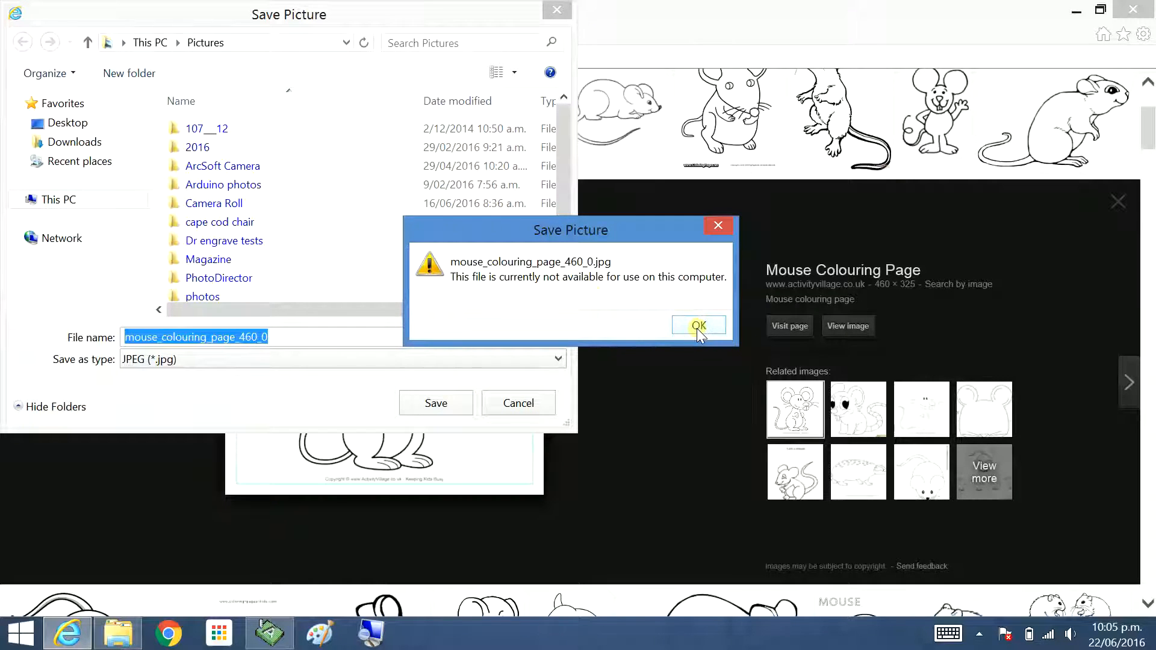
pyautogui.click(697, 326)
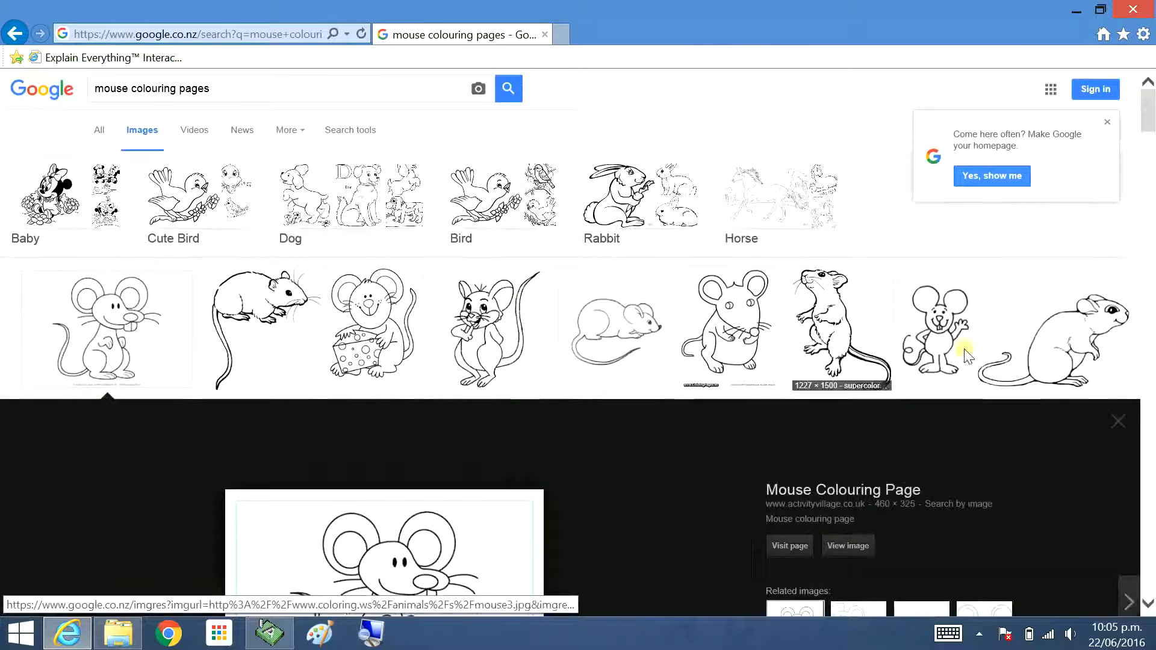
pyautogui.moveTo(490, 347)
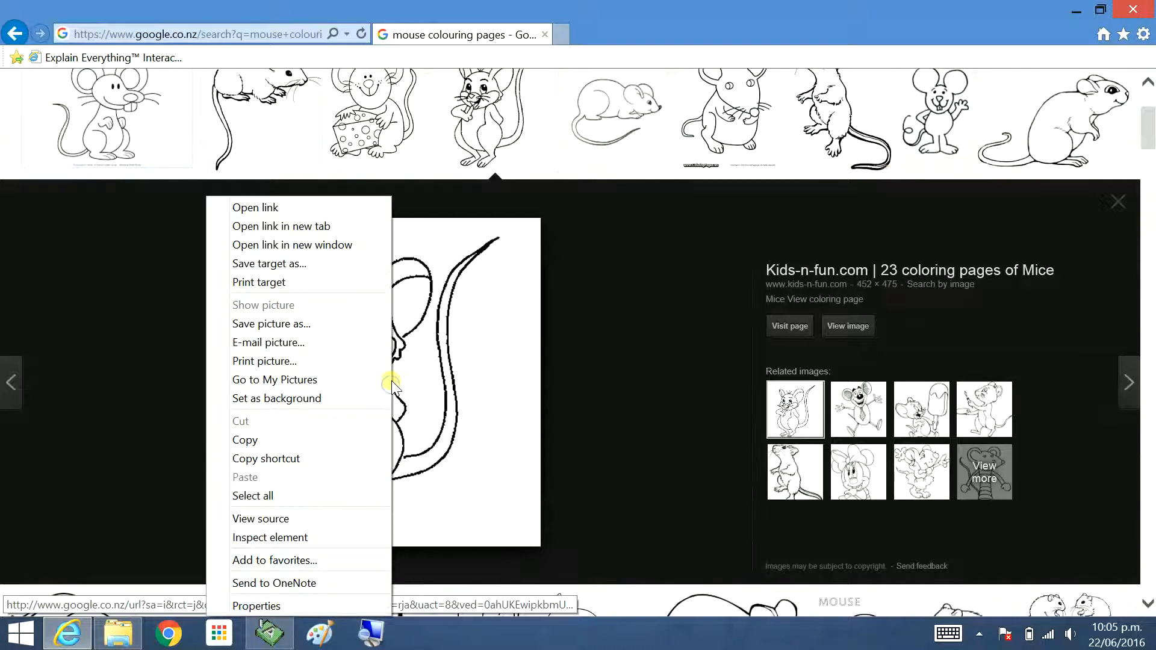
# Save the Kids-n-fun cartoon mouse picture using Save picture as.
pyautogui.click(271, 324)
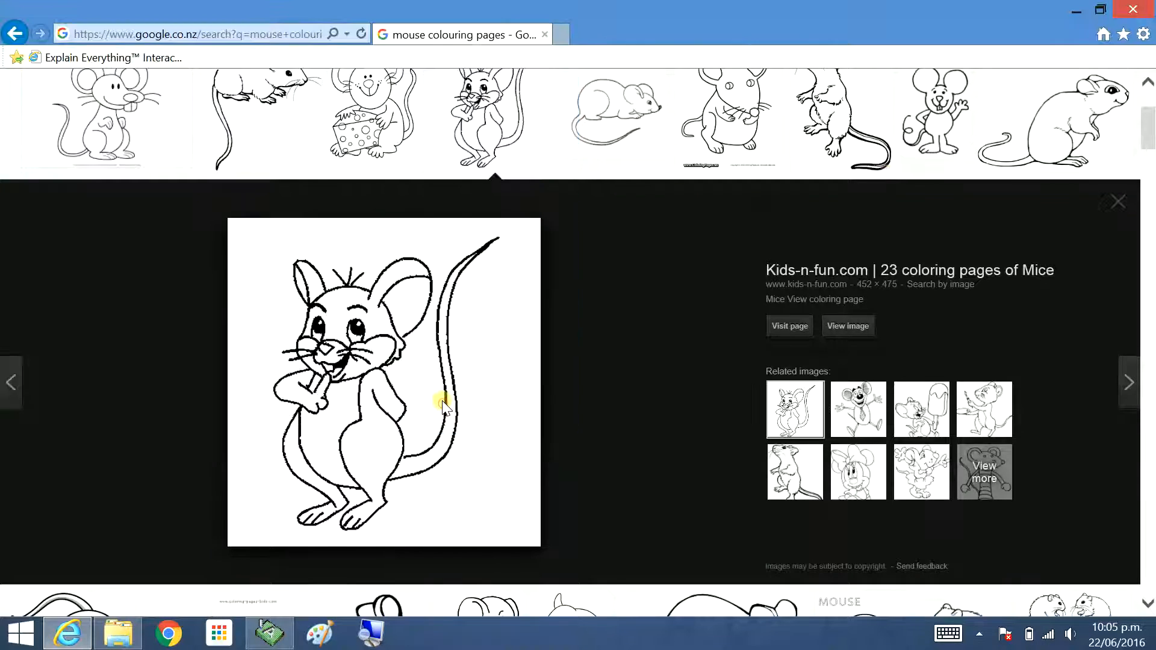
pyautogui.moveTo(458, 424)
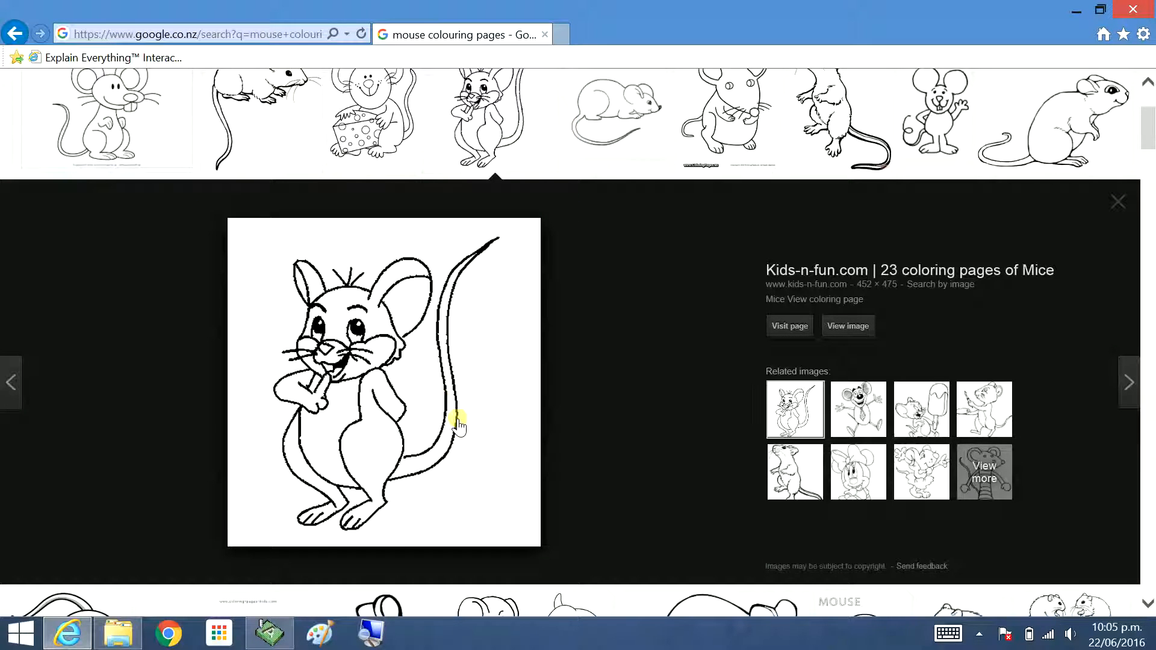
pyautogui.moveTo(697, 217)
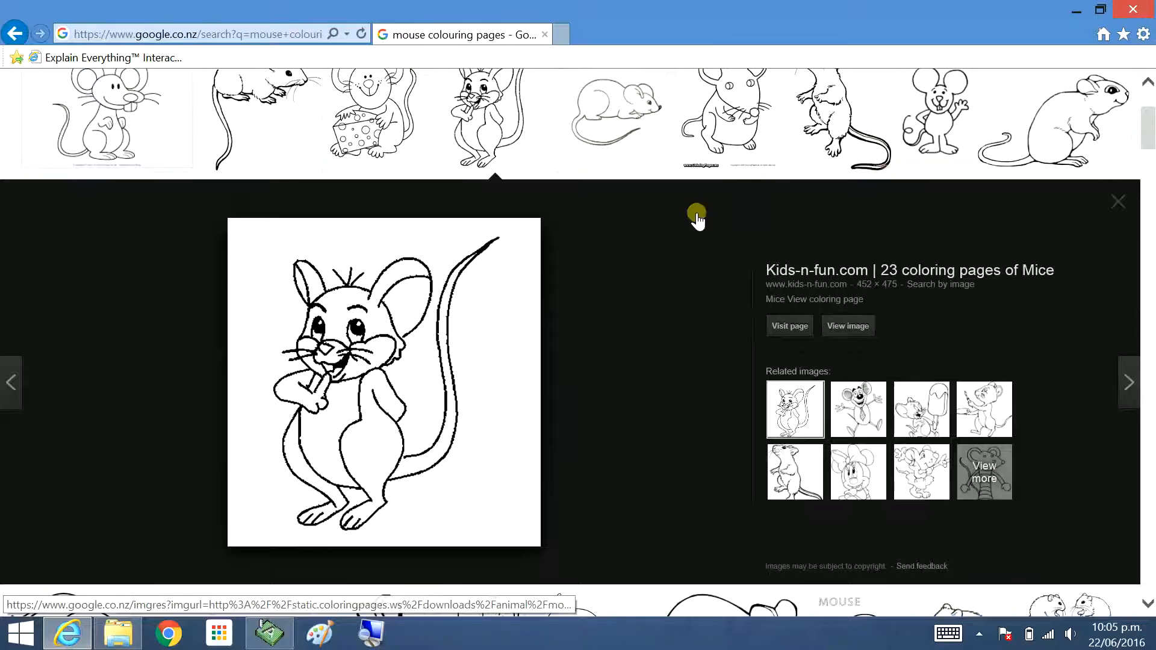
pyautogui.moveTo(117, 632)
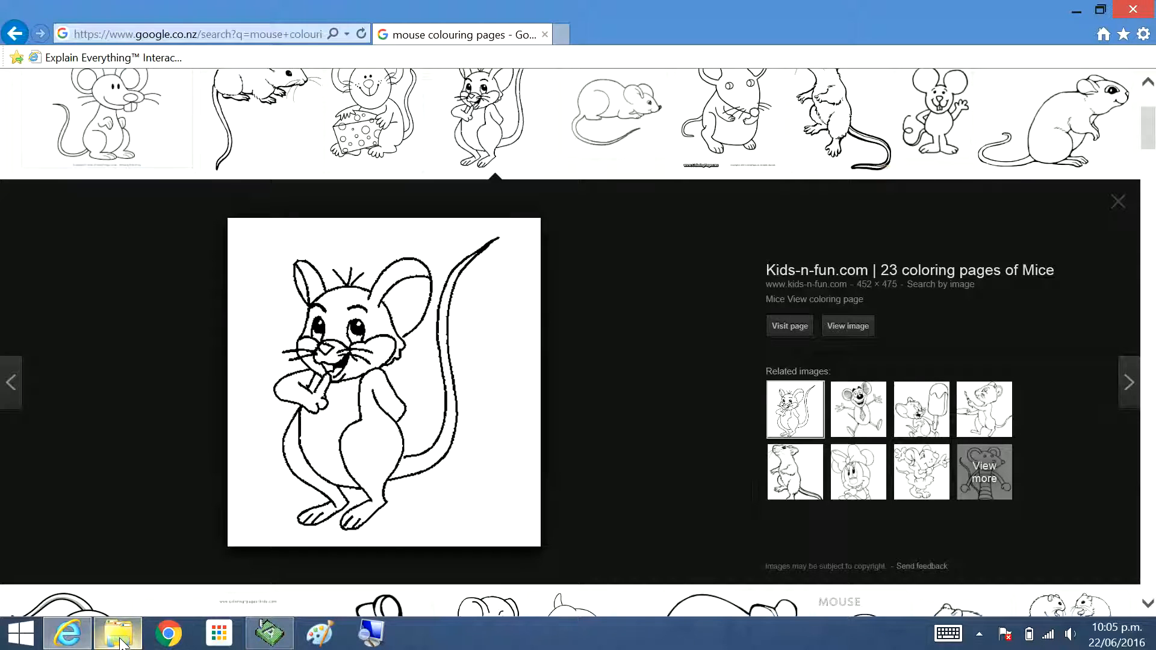
# In Pictures, rename the muis_10 GIF to 'mouse 1' and open it with Paint.
pyautogui.click(117, 633)
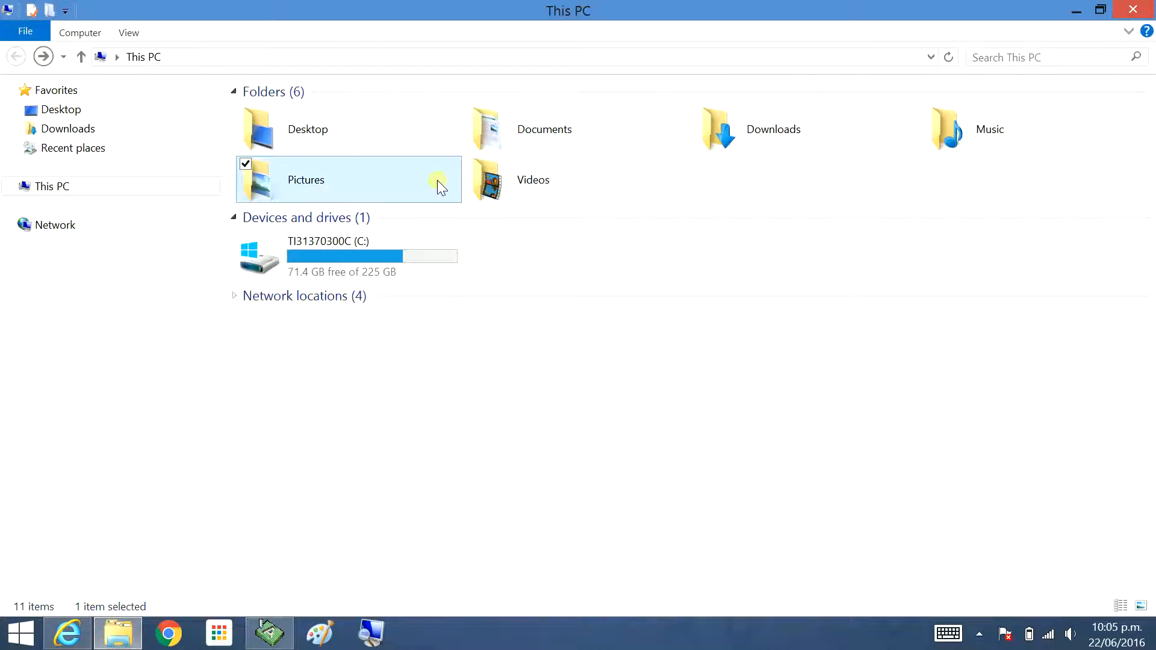
pyautogui.doubleClick(306, 179)
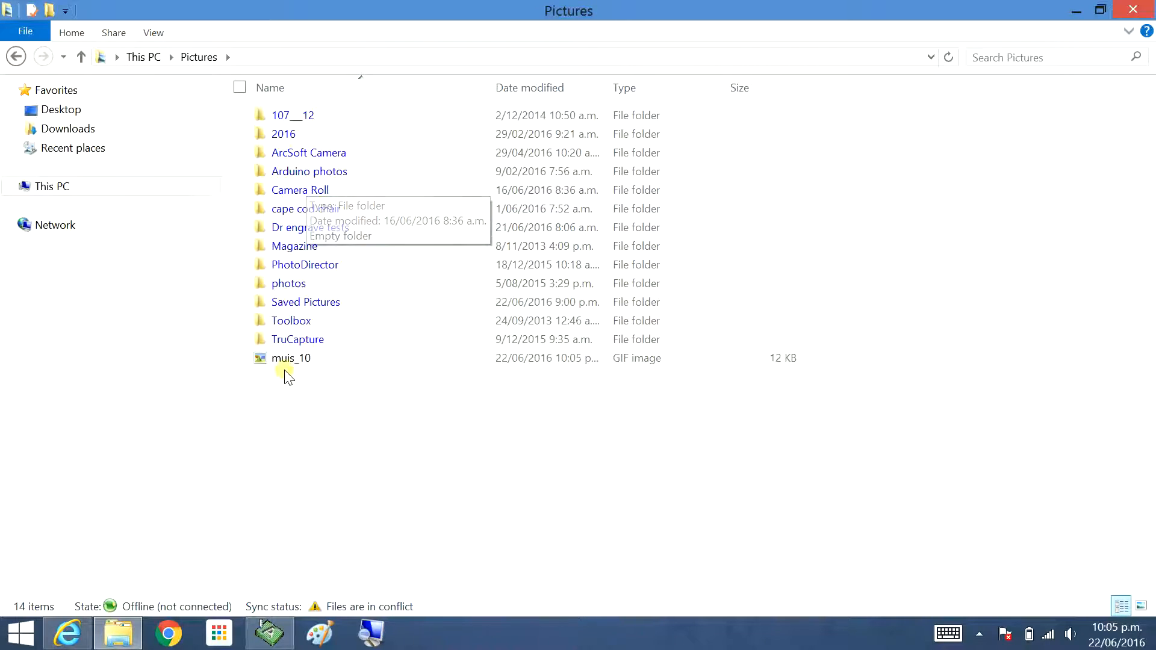
pyautogui.rightClick(291, 358)
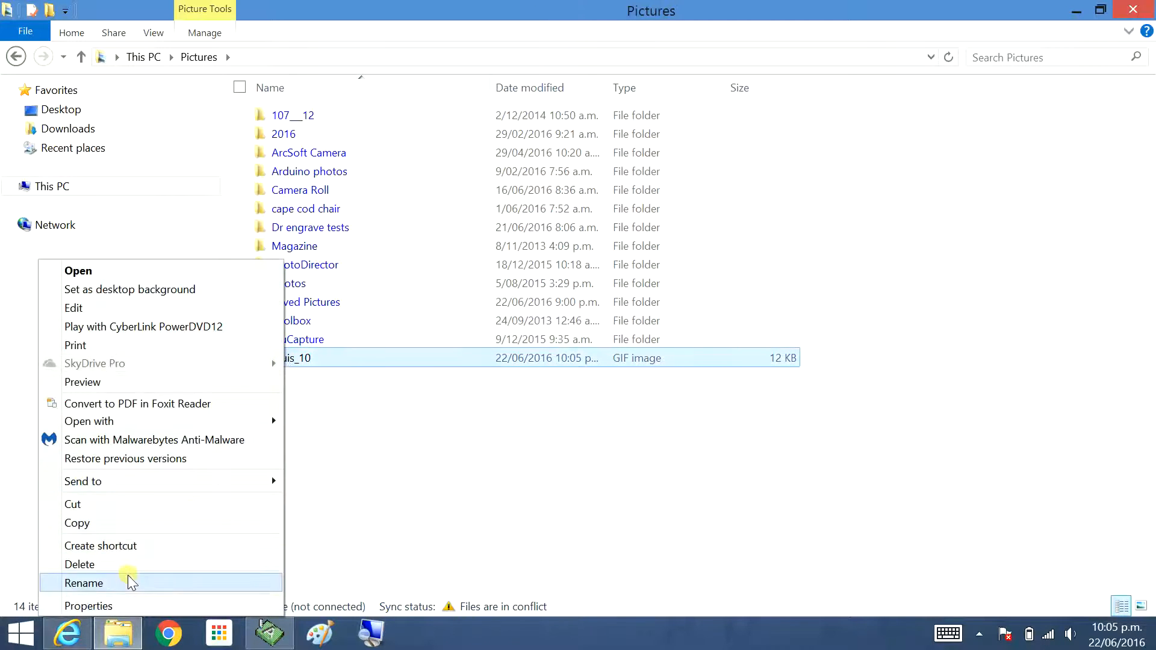
pyautogui.click(85, 582)
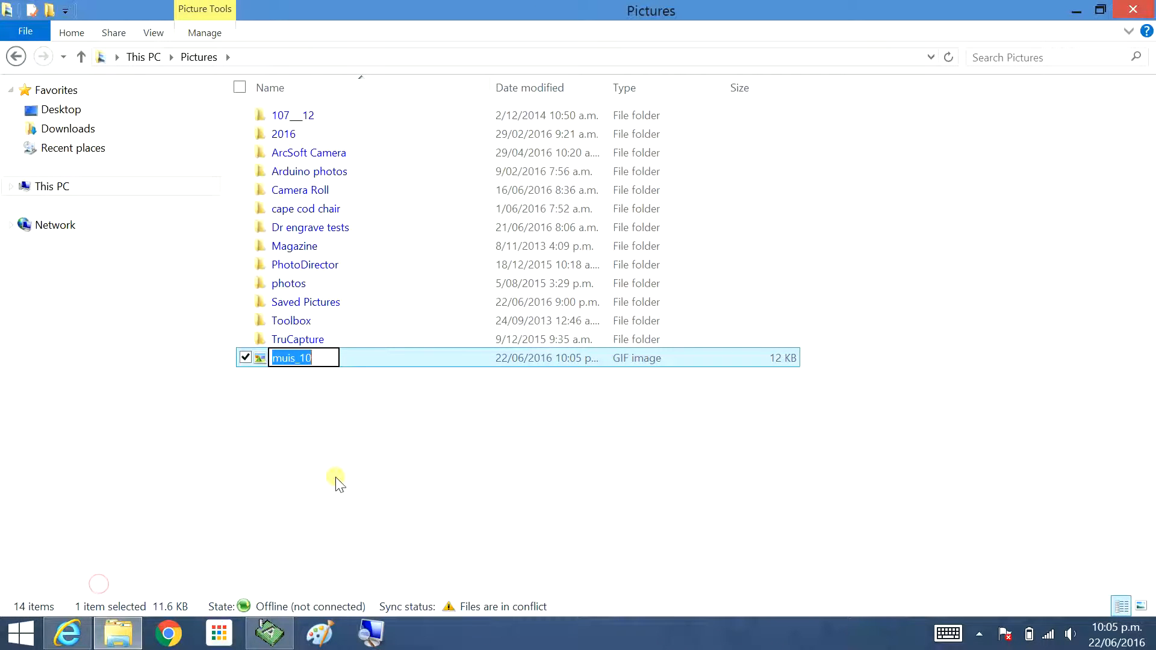
pyautogui.write('mous')
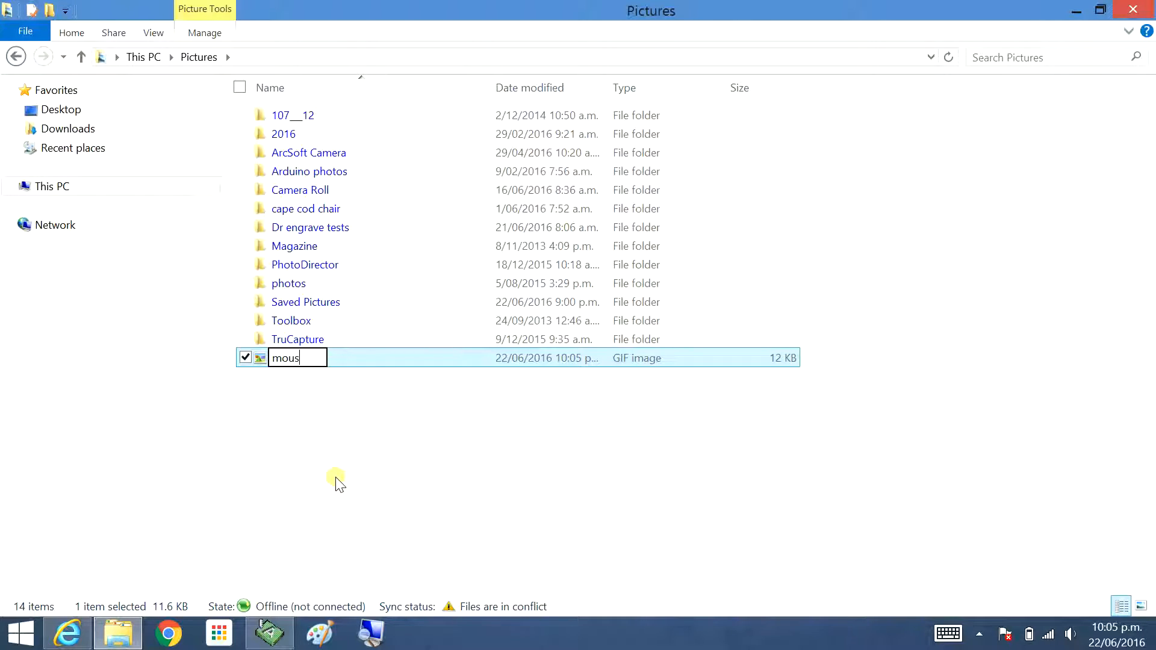
pyautogui.write('e 1')
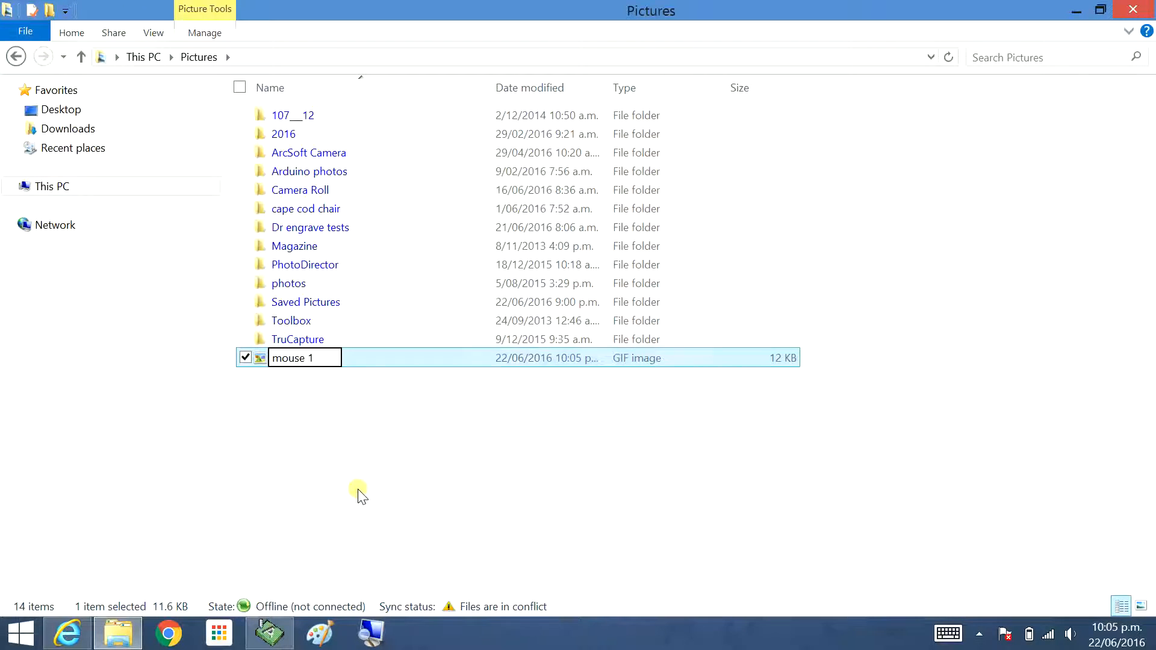
pyautogui.rightClick(295, 358)
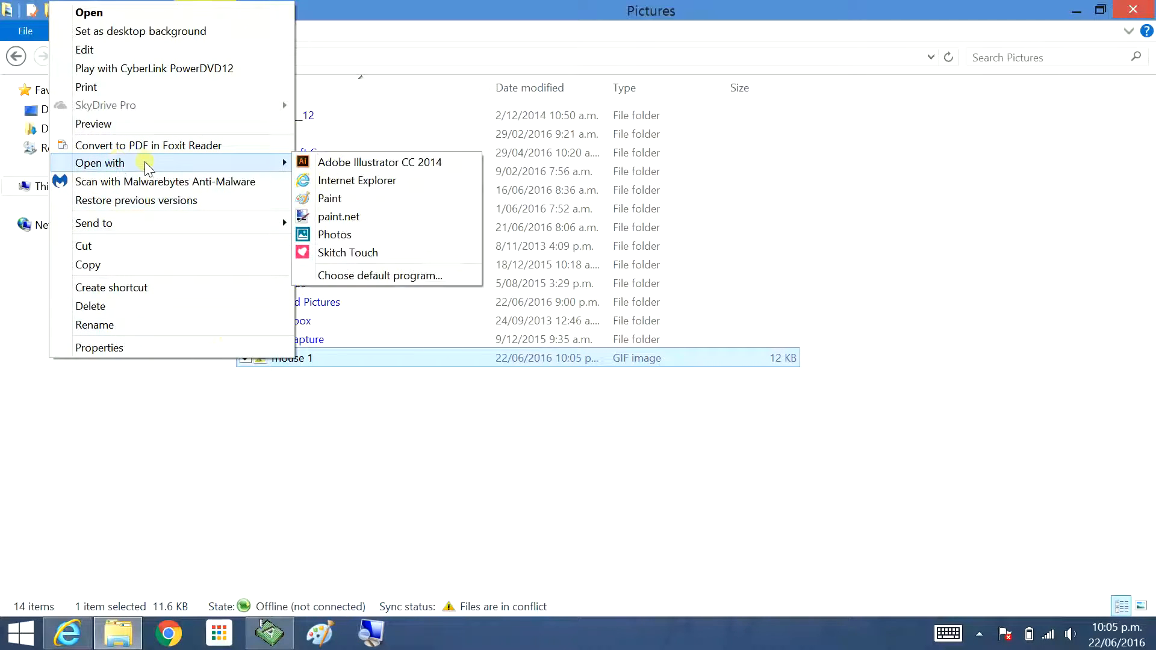
pyautogui.click(330, 198)
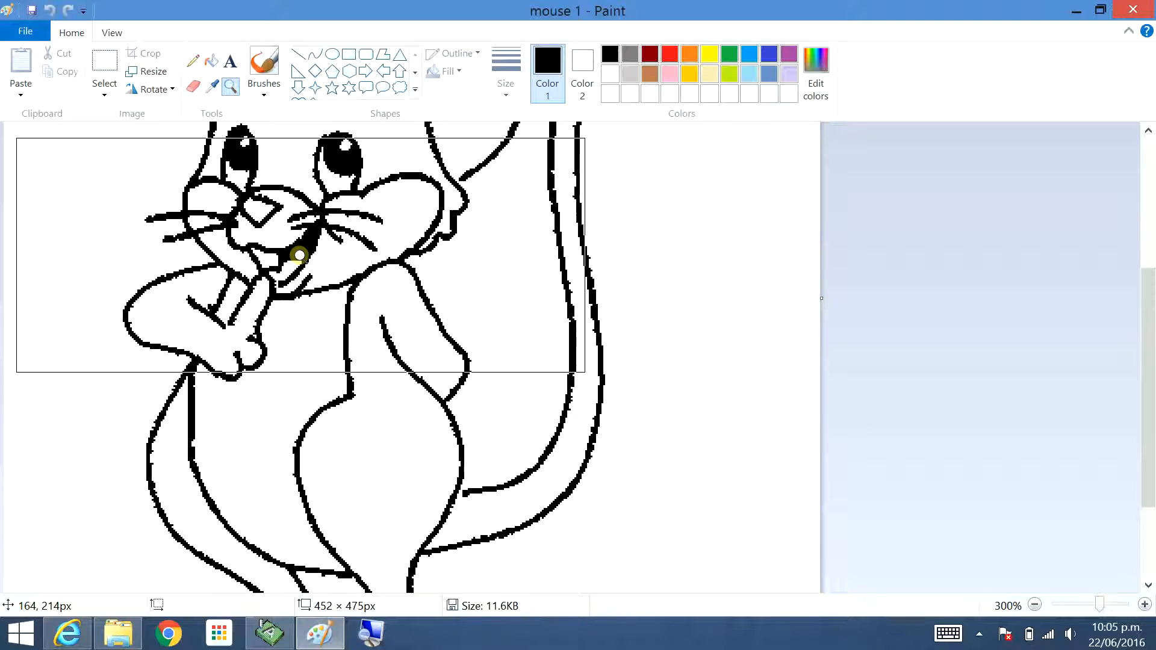
pyautogui.moveTo(299, 249)
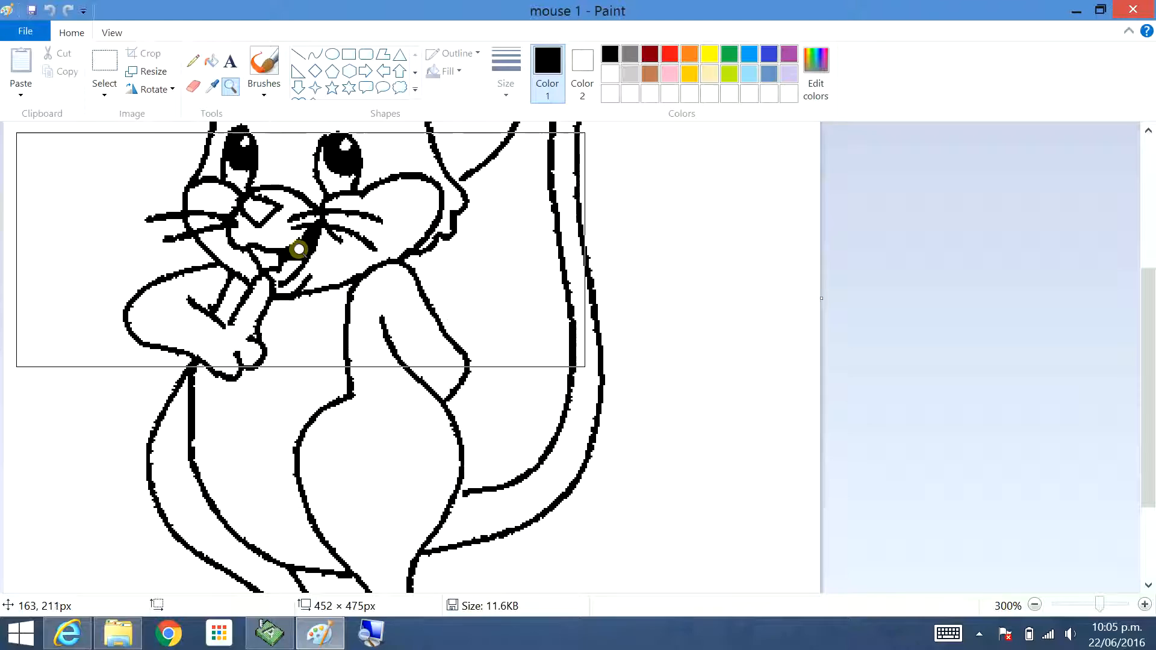
# Save the drawing as Monochrome Bitmap 'mouse 1', accepting the quality warning, then return to Pictures.
pyautogui.click(24, 30)
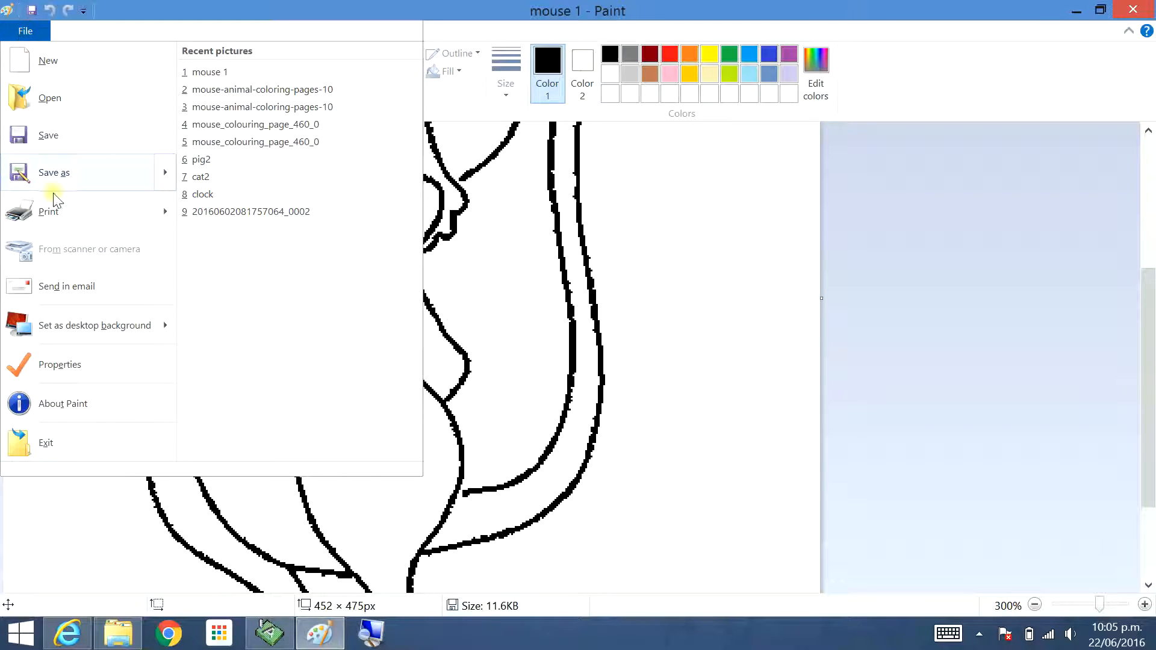
pyautogui.click(54, 171)
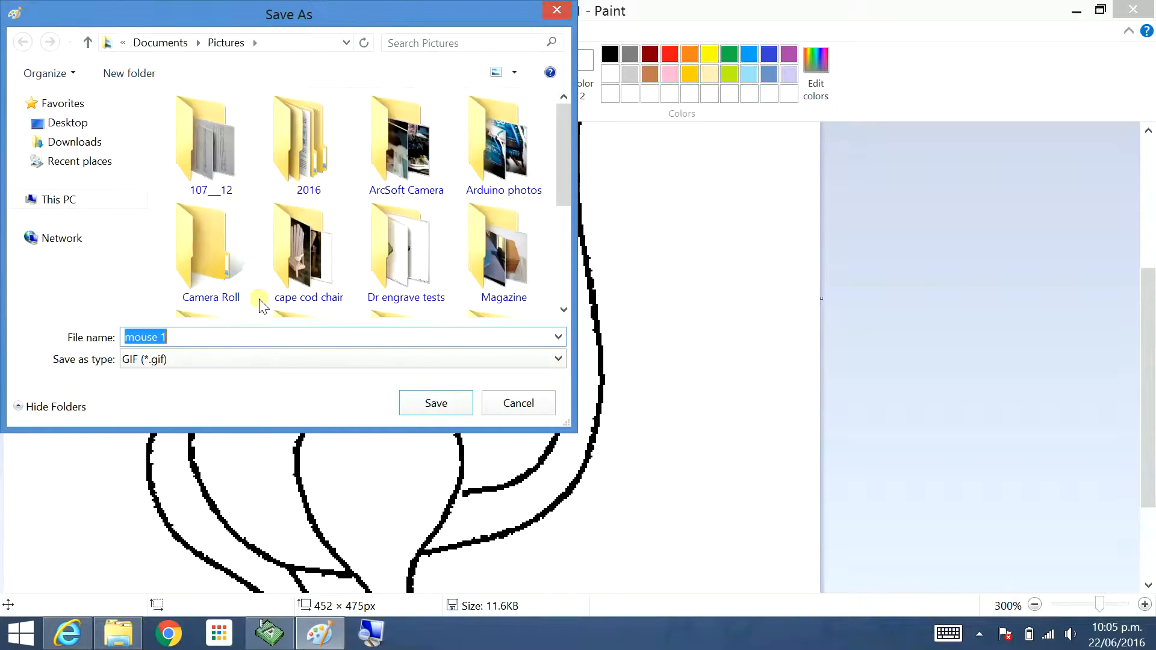
pyautogui.click(558, 359)
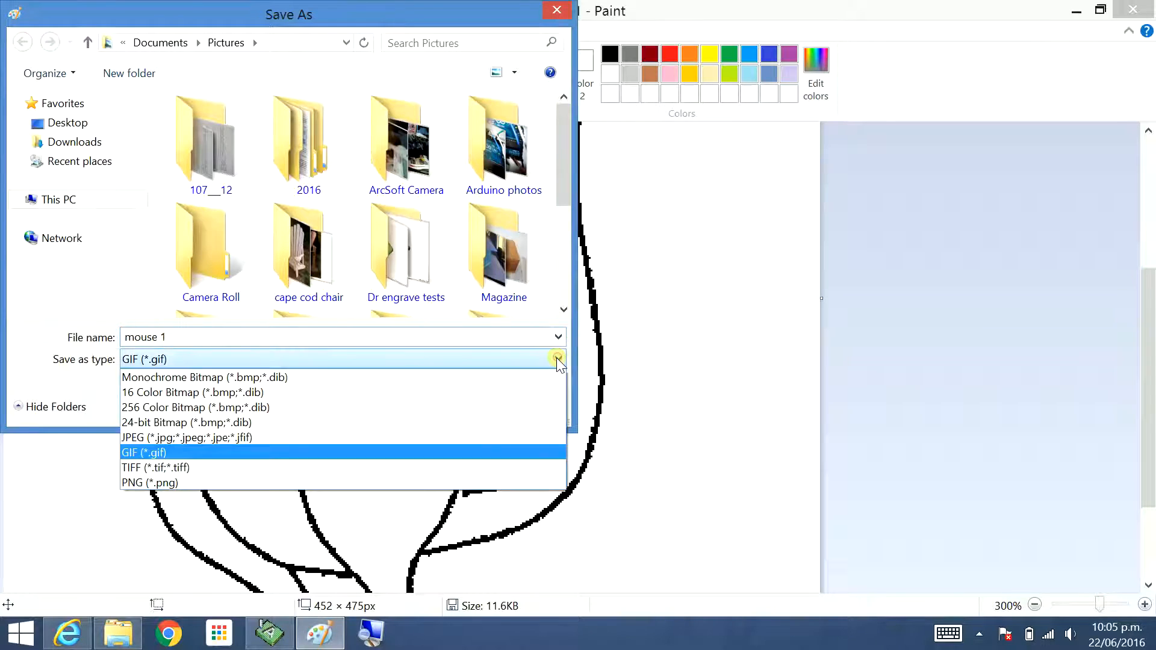
pyautogui.click(173, 377)
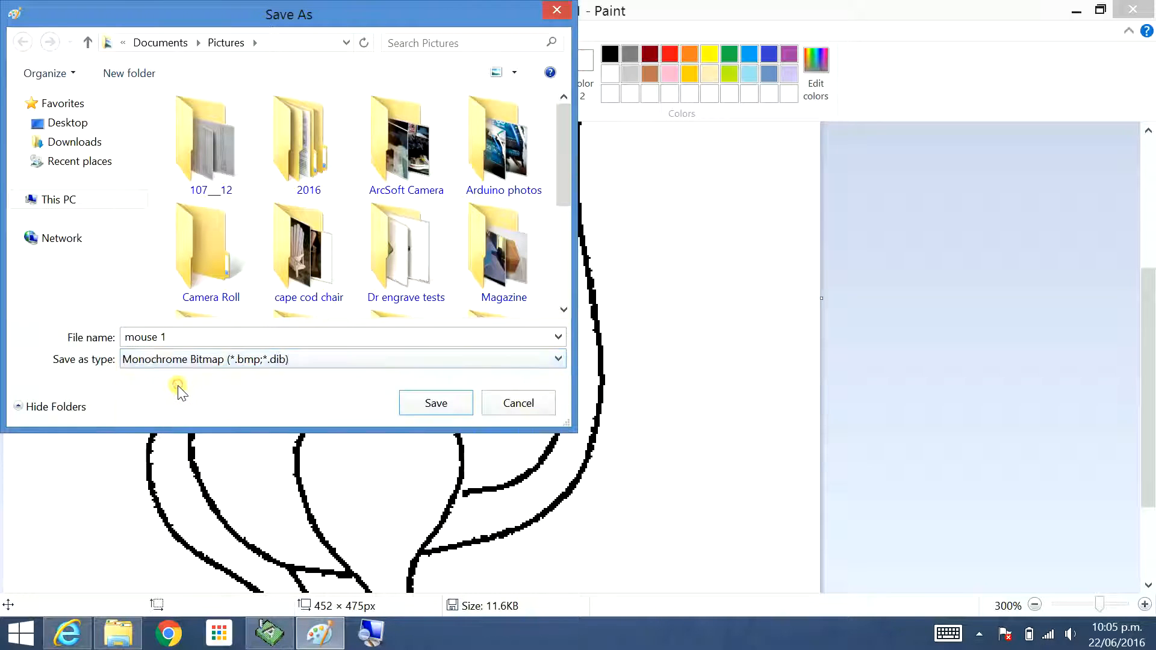
pyautogui.moveTo(493, 346)
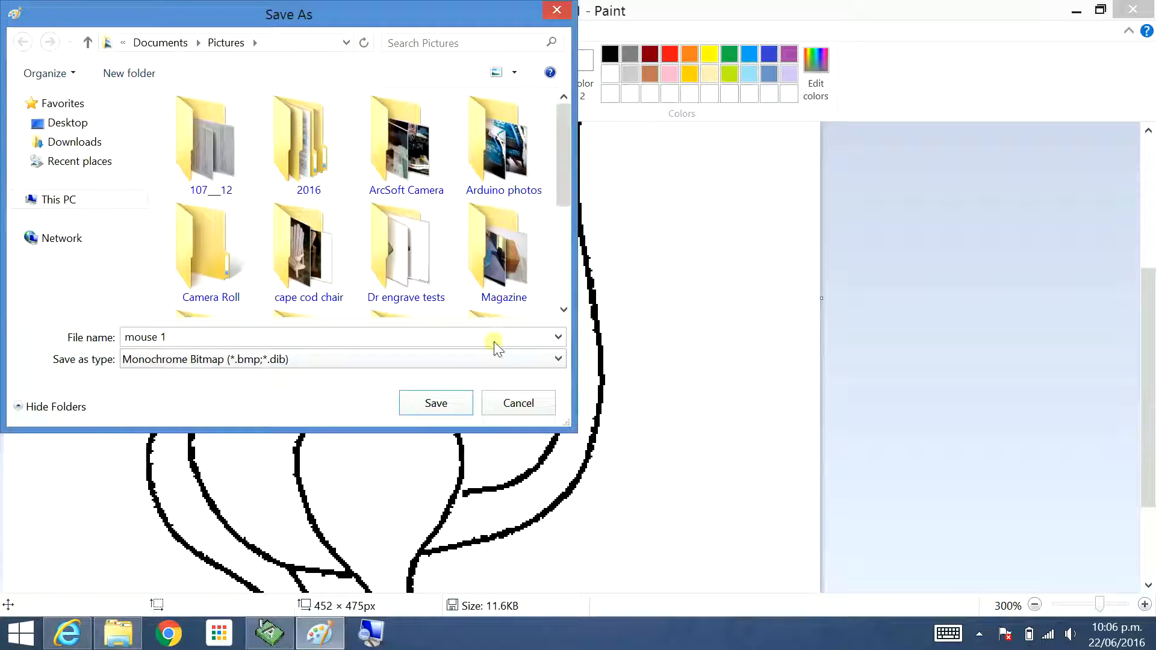
pyautogui.click(556, 359)
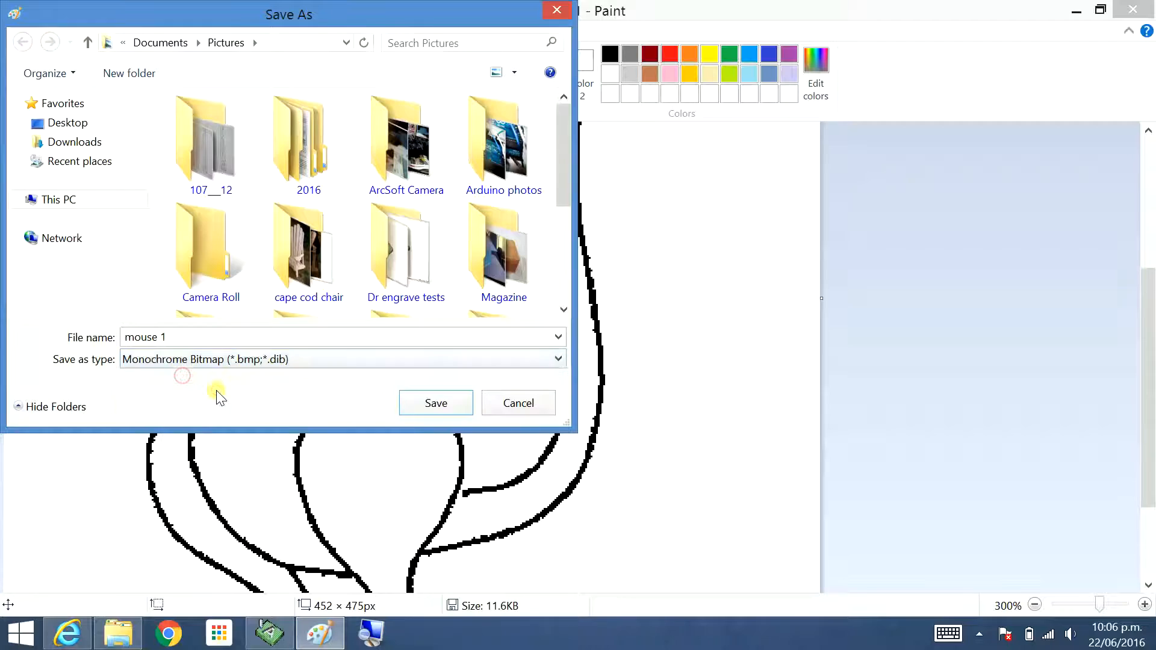
pyautogui.click(434, 403)
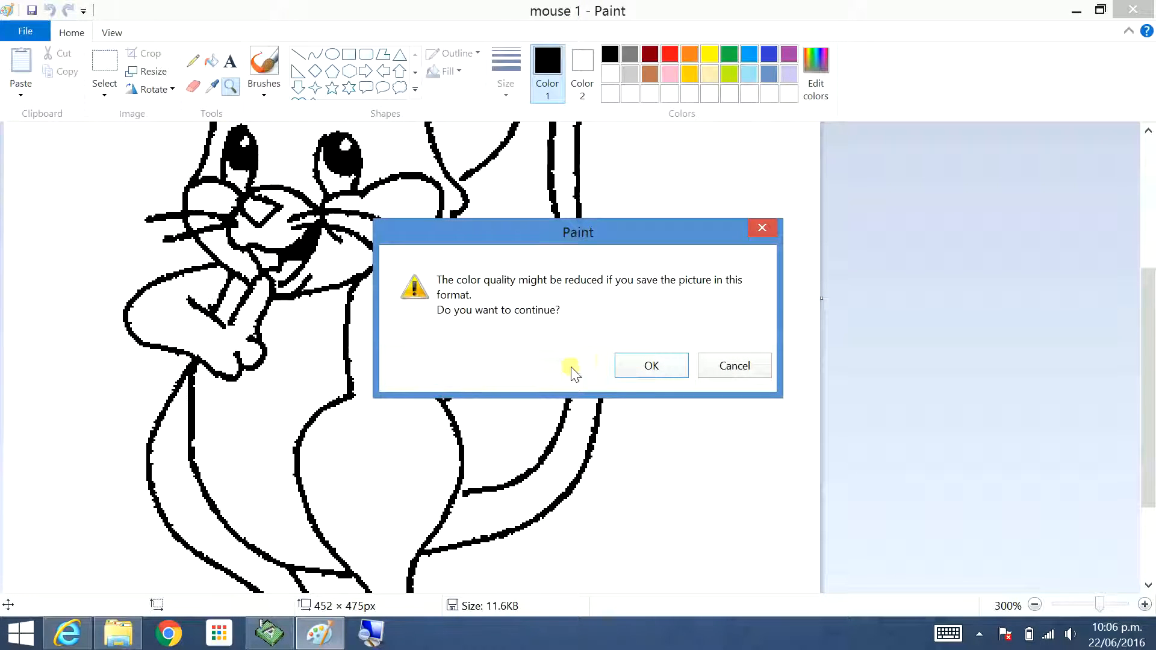
pyautogui.click(650, 365)
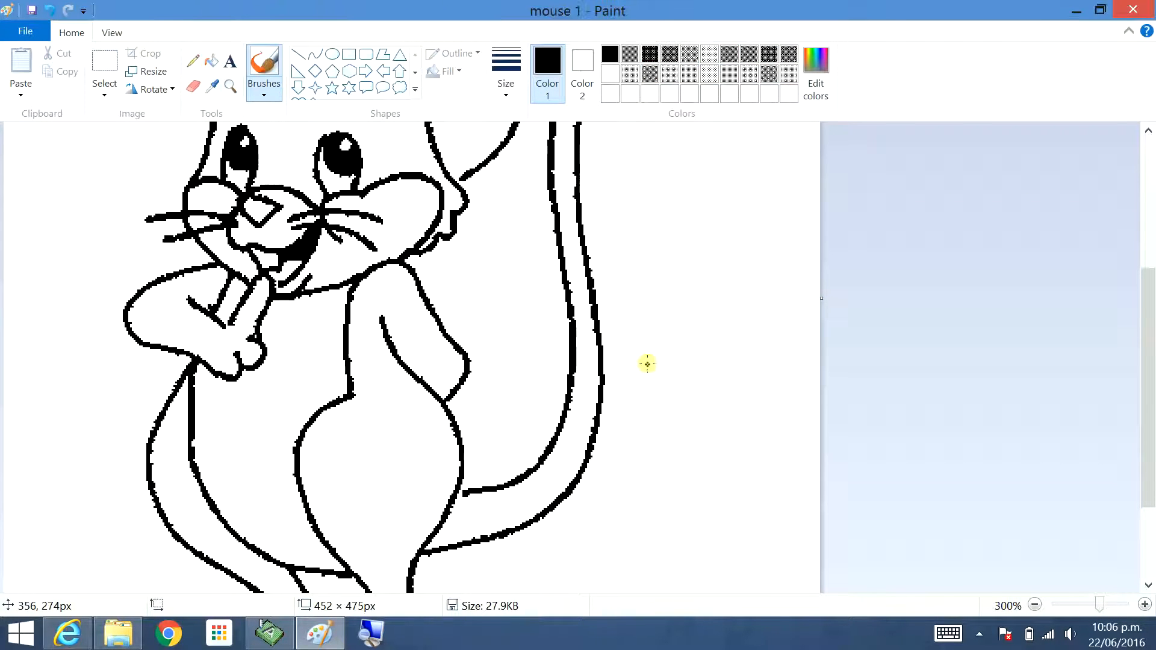
pyautogui.moveTo(545, 213)
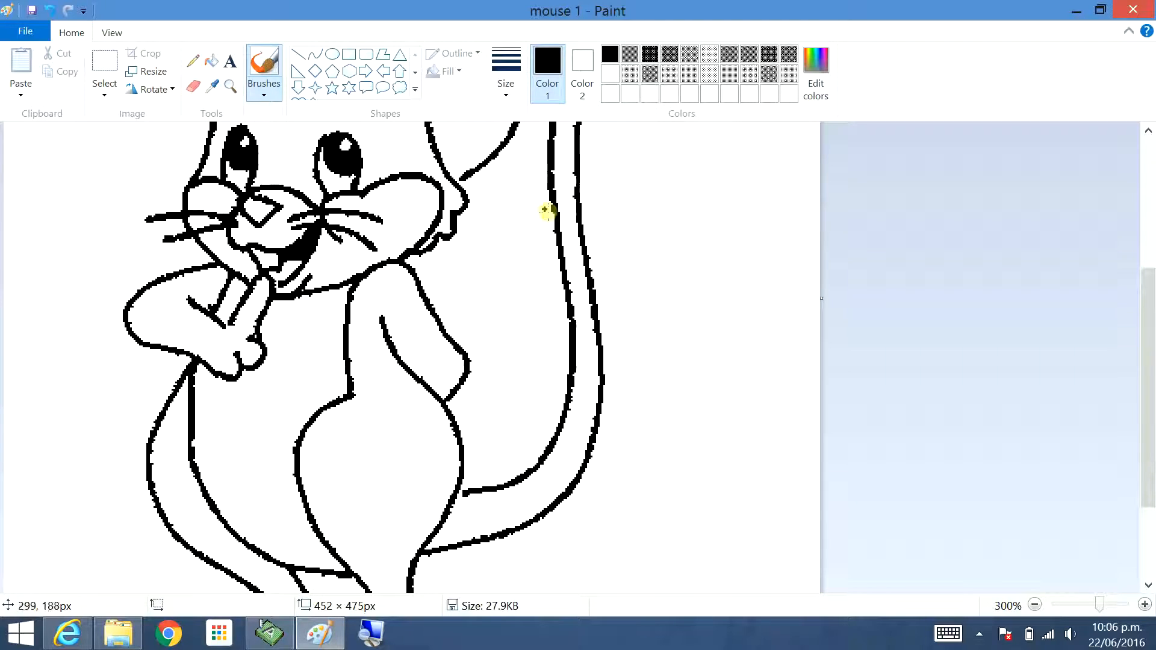
pyautogui.moveTo(549, 516)
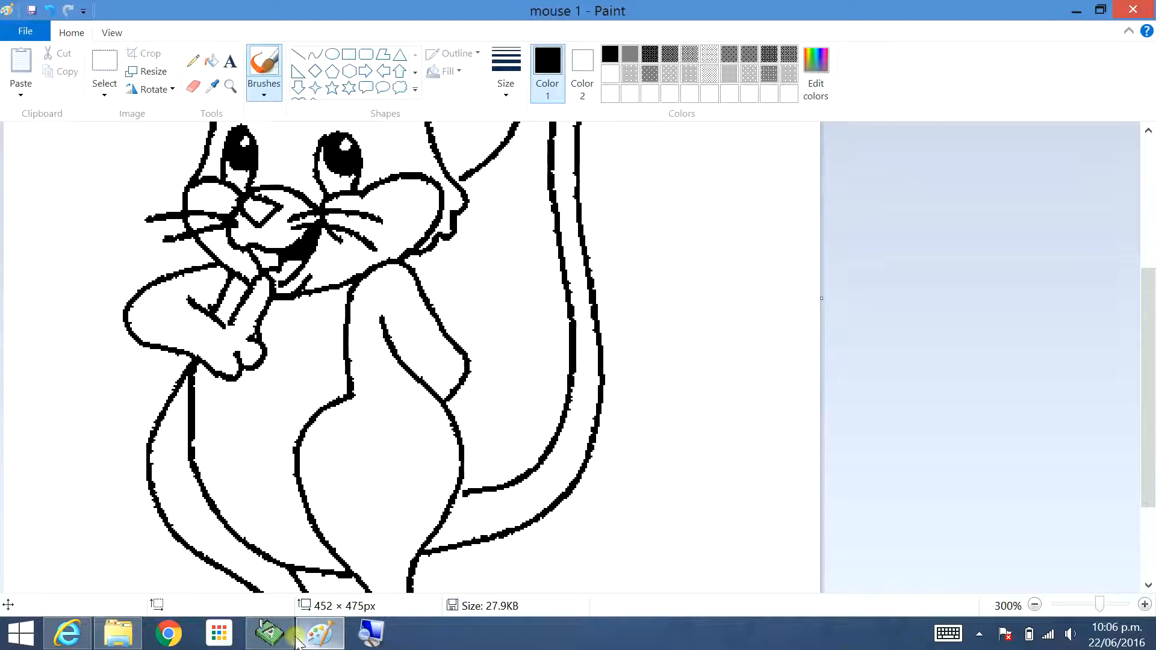
pyautogui.click(116, 633)
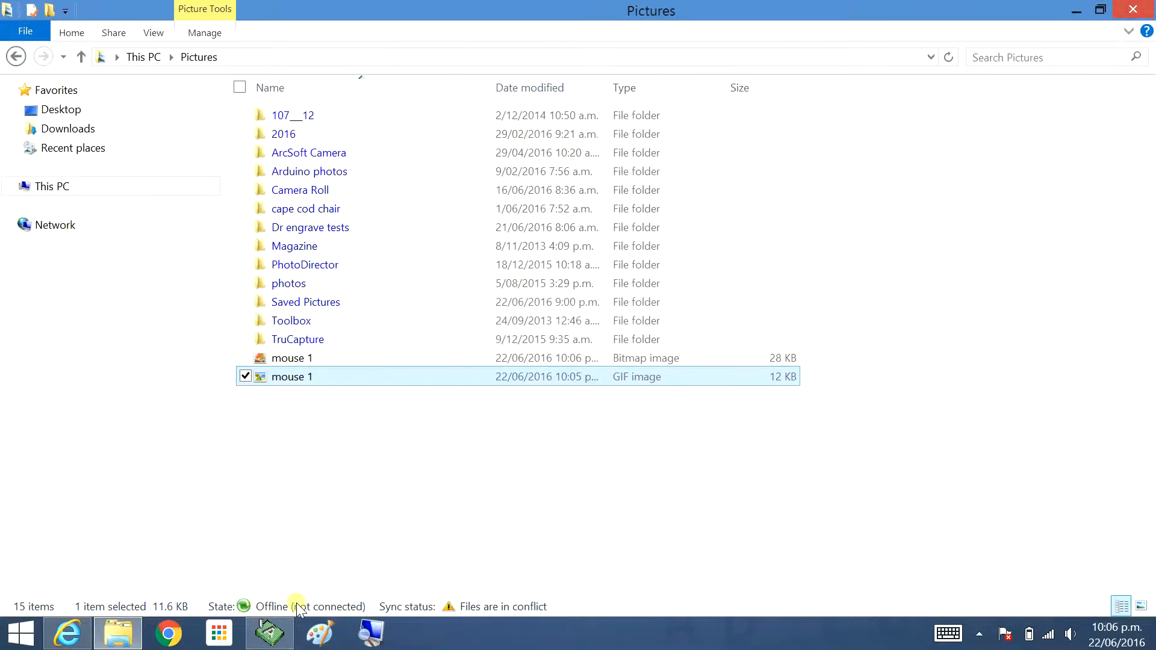
# Import the 'mouse 1' bitmap from Pictures with File > Import Bitmap.
pyautogui.click(291, 357)
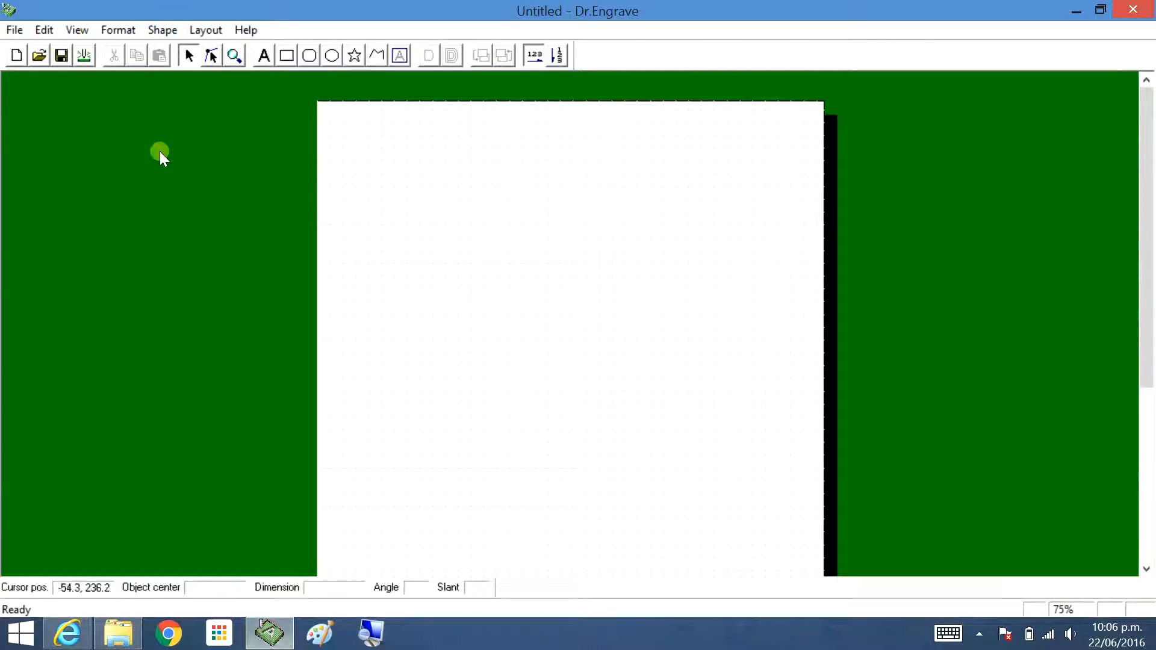
pyautogui.click(13, 30)
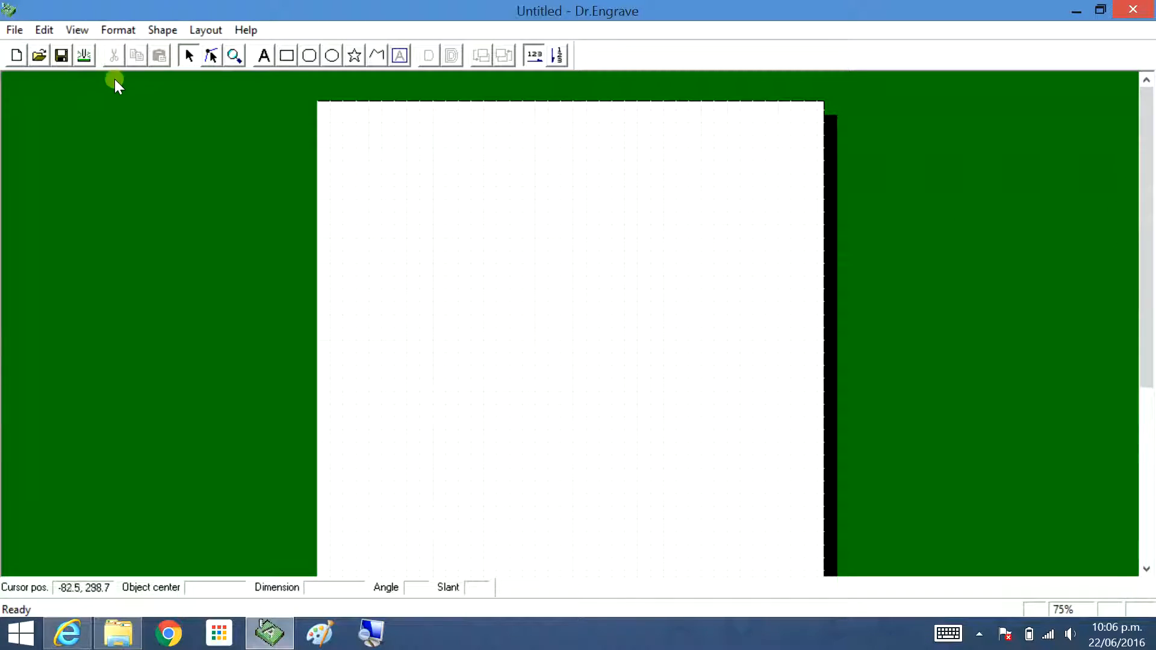
pyautogui.moveTo(62, 140)
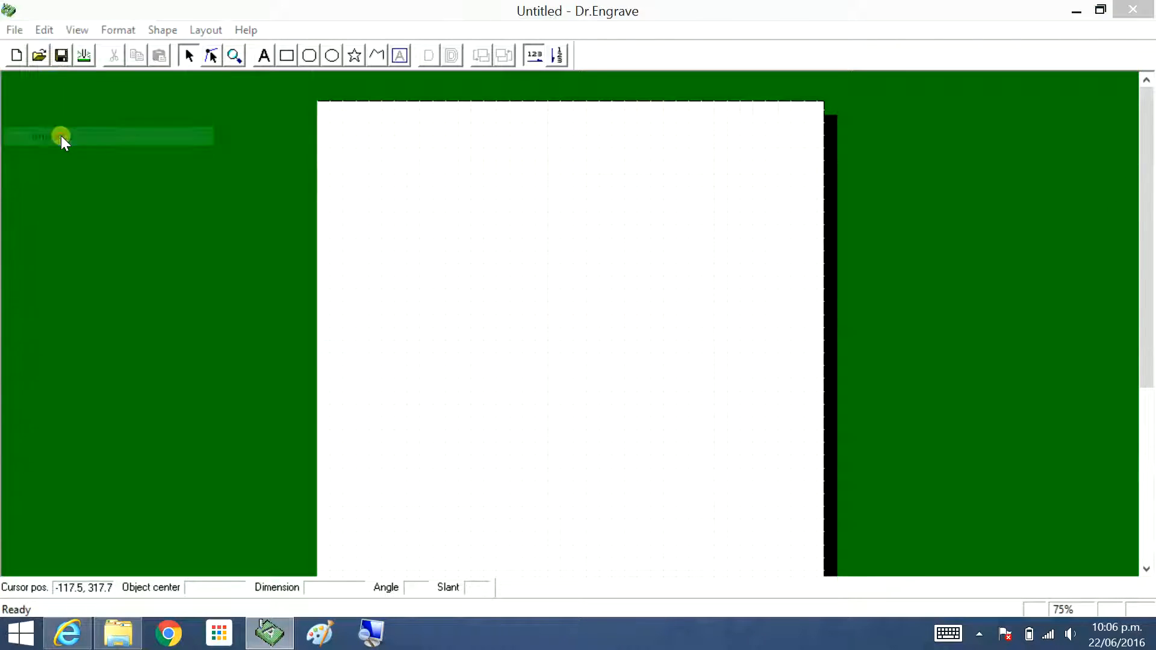
pyautogui.click(38, 55)
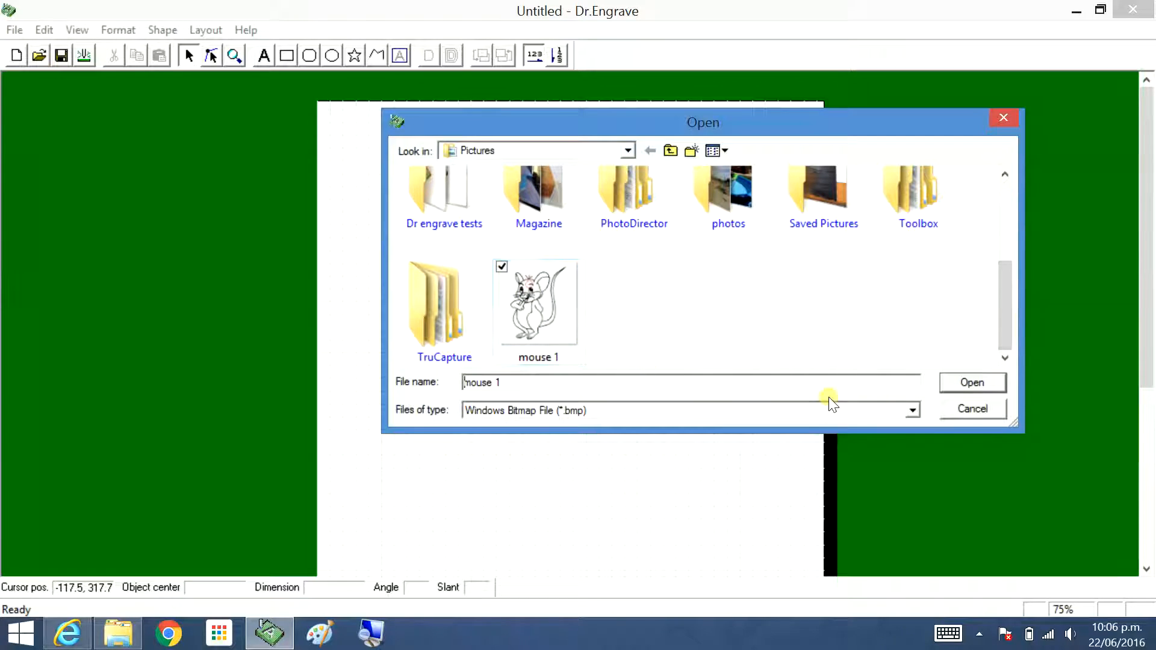
pyautogui.click(538, 302)
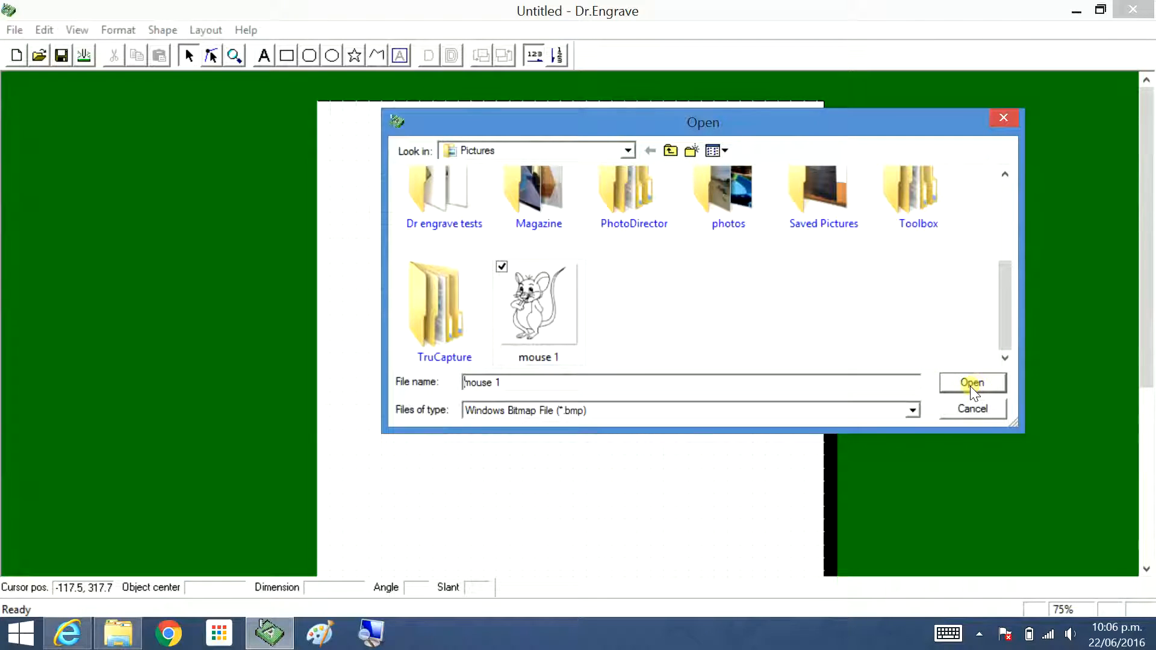
pyautogui.click(971, 383)
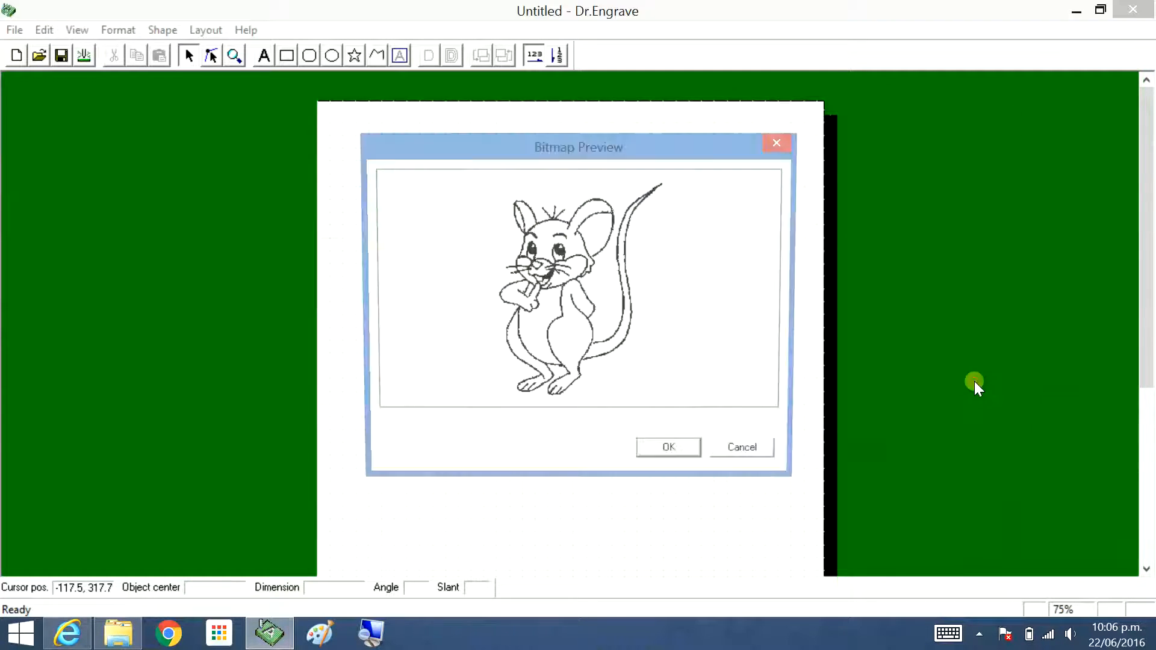
# Accept the Bitmap Preview to trace the mouse, resize it to about 110 by 144 mm, and select it.
pyautogui.click(667, 446)
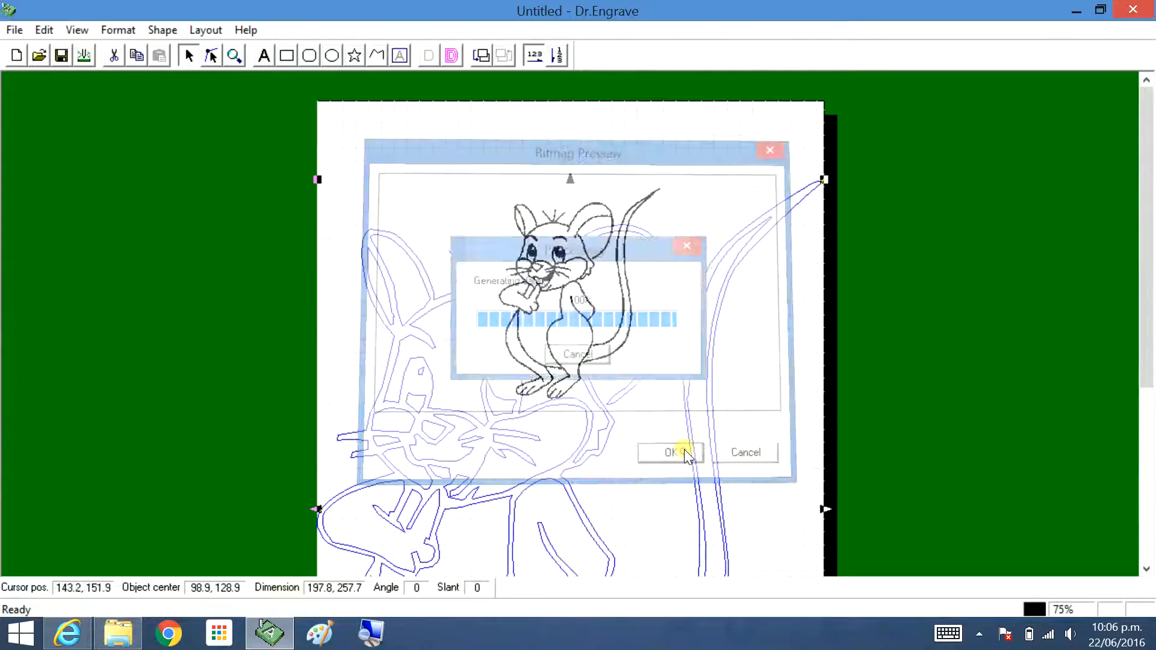
pyautogui.click(669, 452)
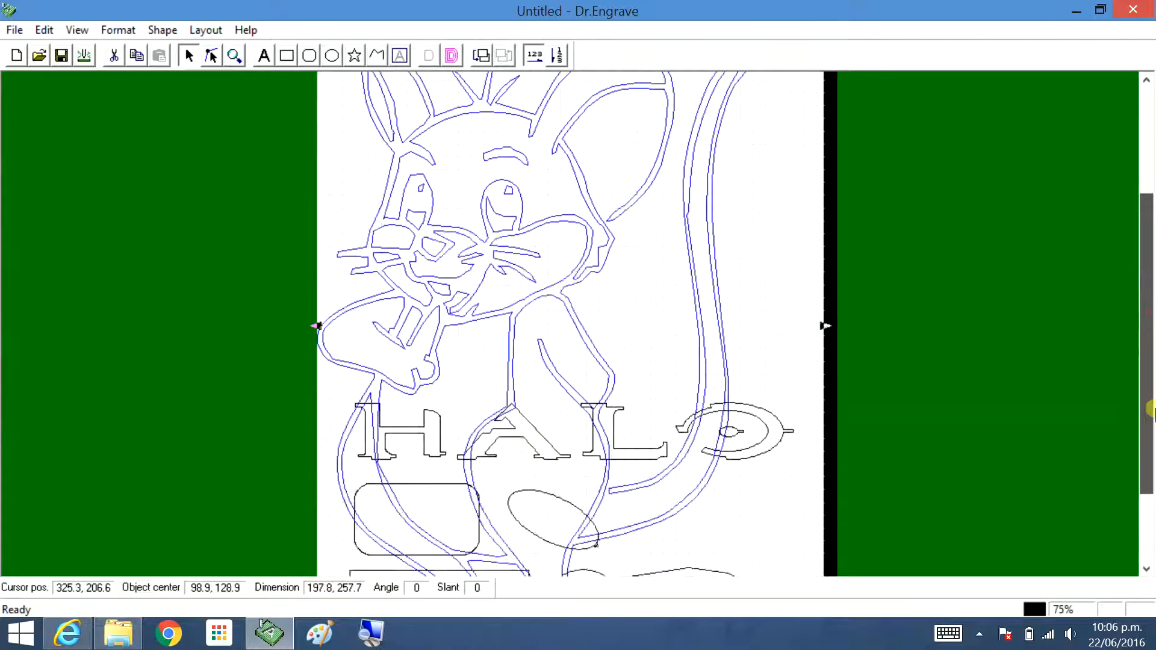
pyautogui.scroll(3)
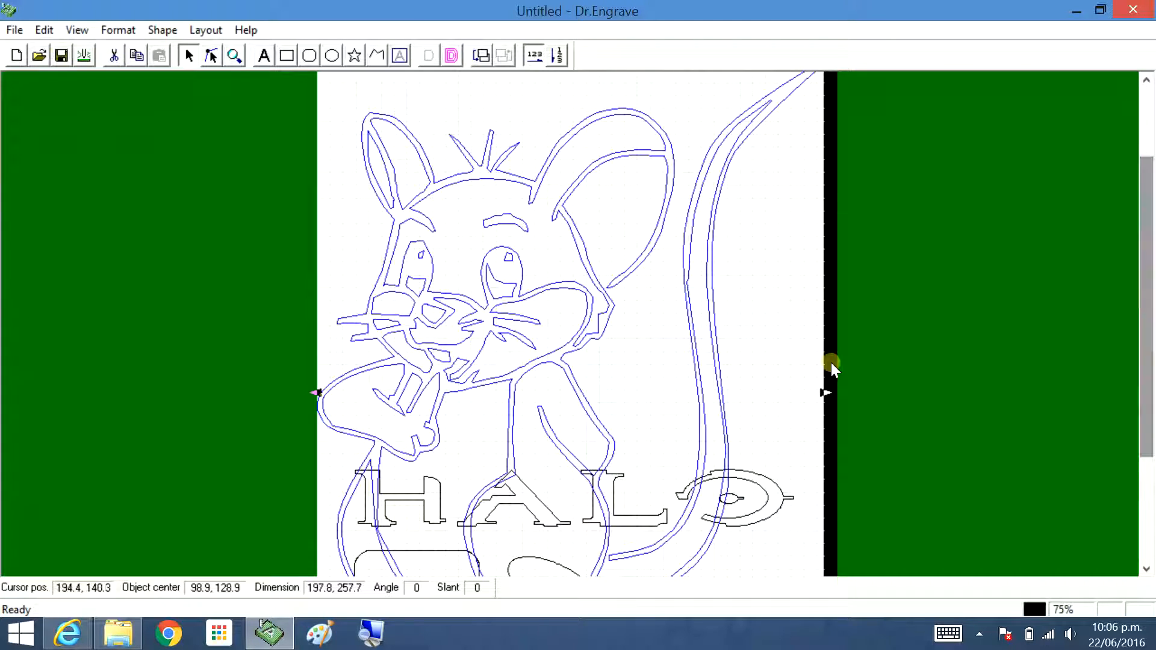
pyautogui.scroll(3)
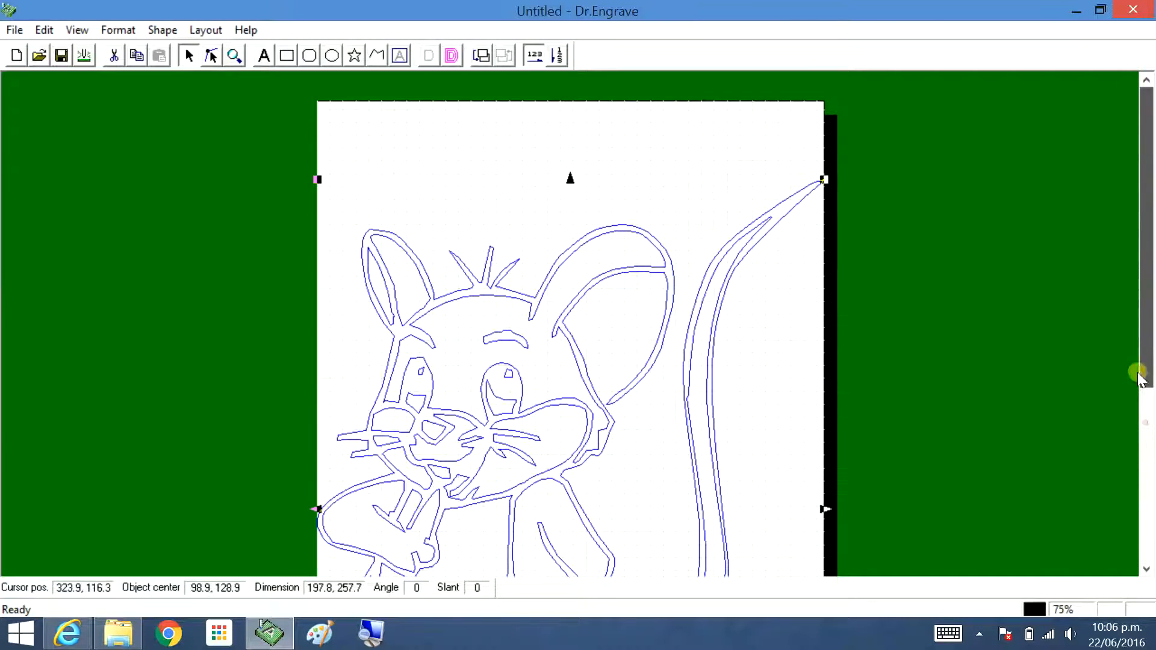
pyautogui.moveTo(315, 180)
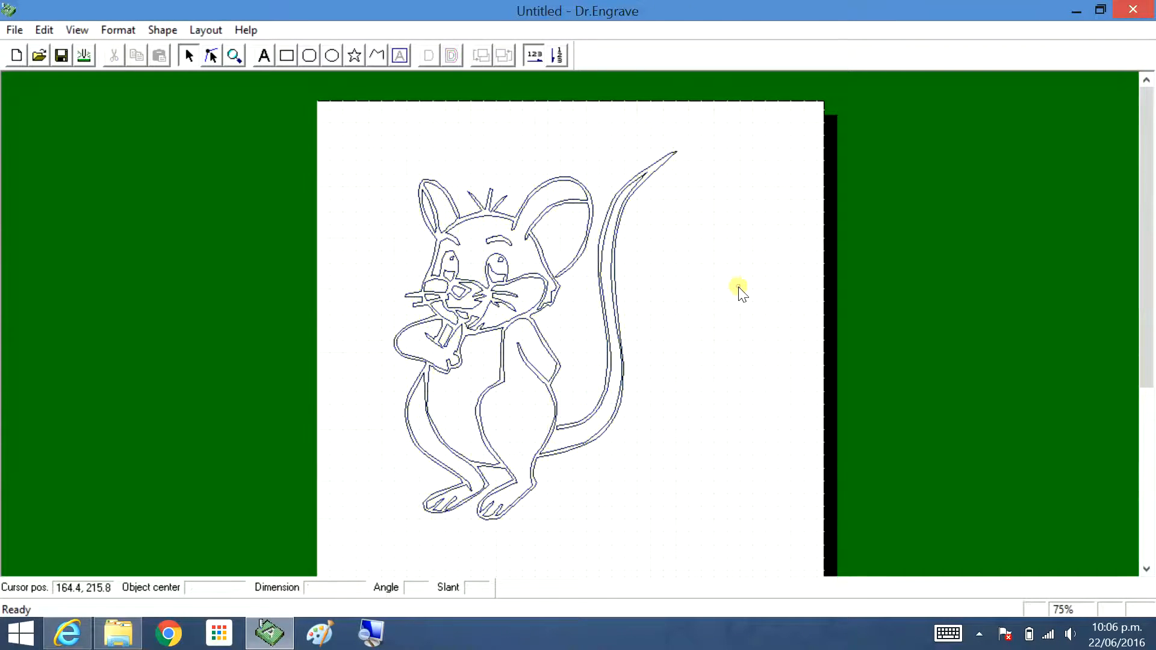
pyautogui.click(490, 339)
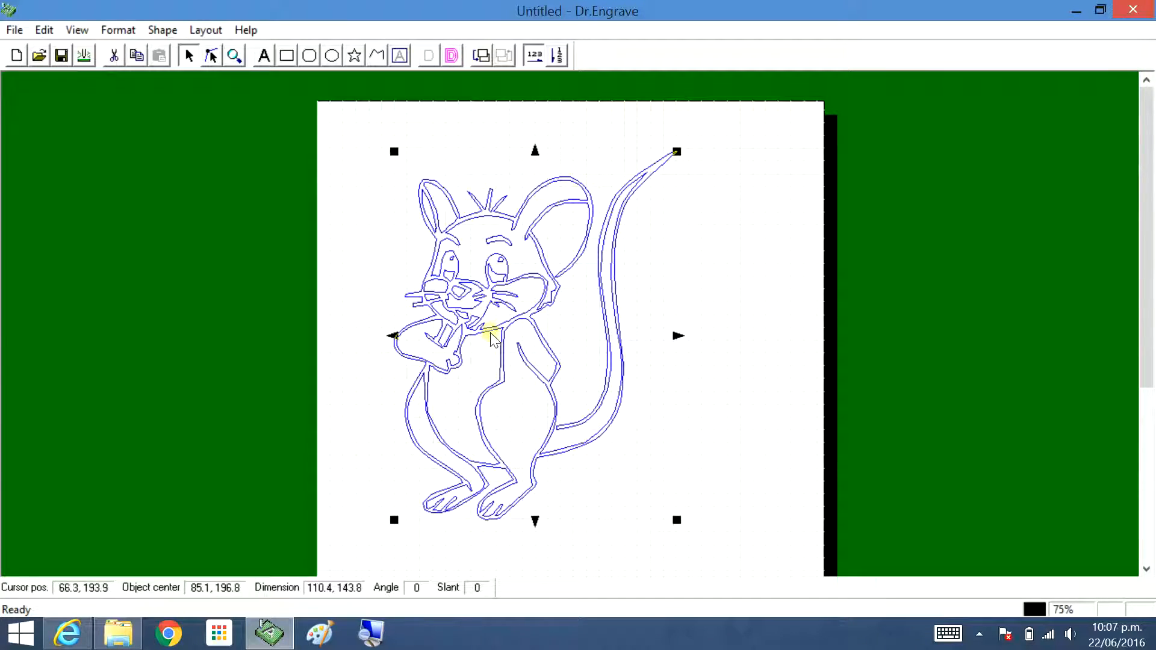
pyautogui.moveTo(516, 331)
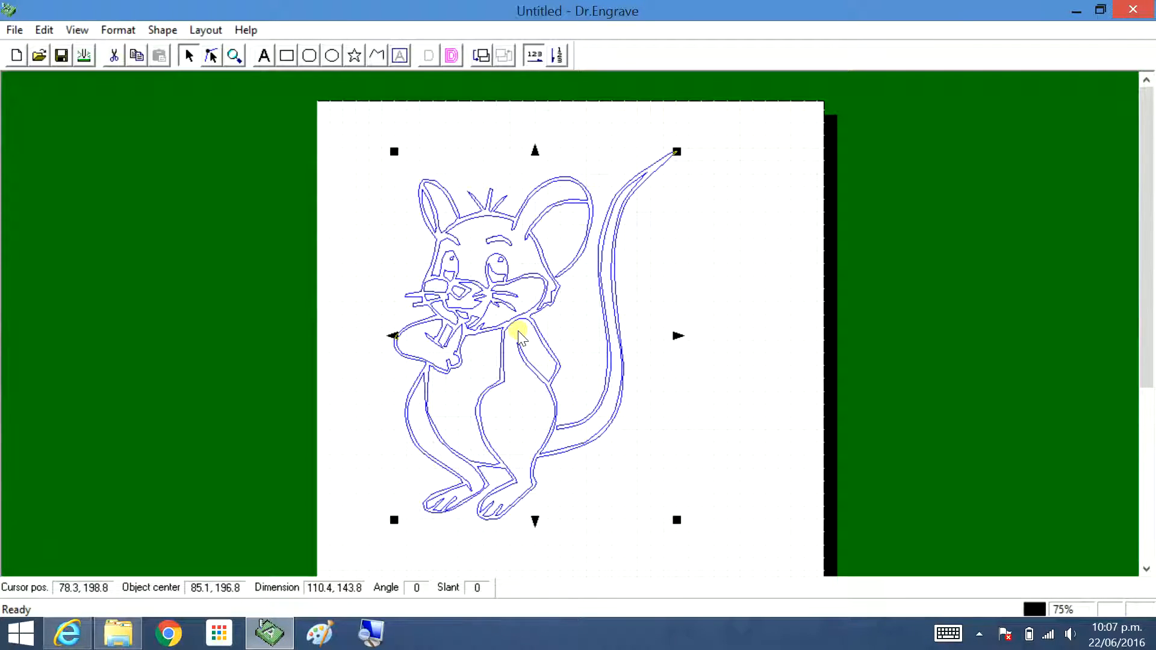
pyautogui.moveTo(603, 72)
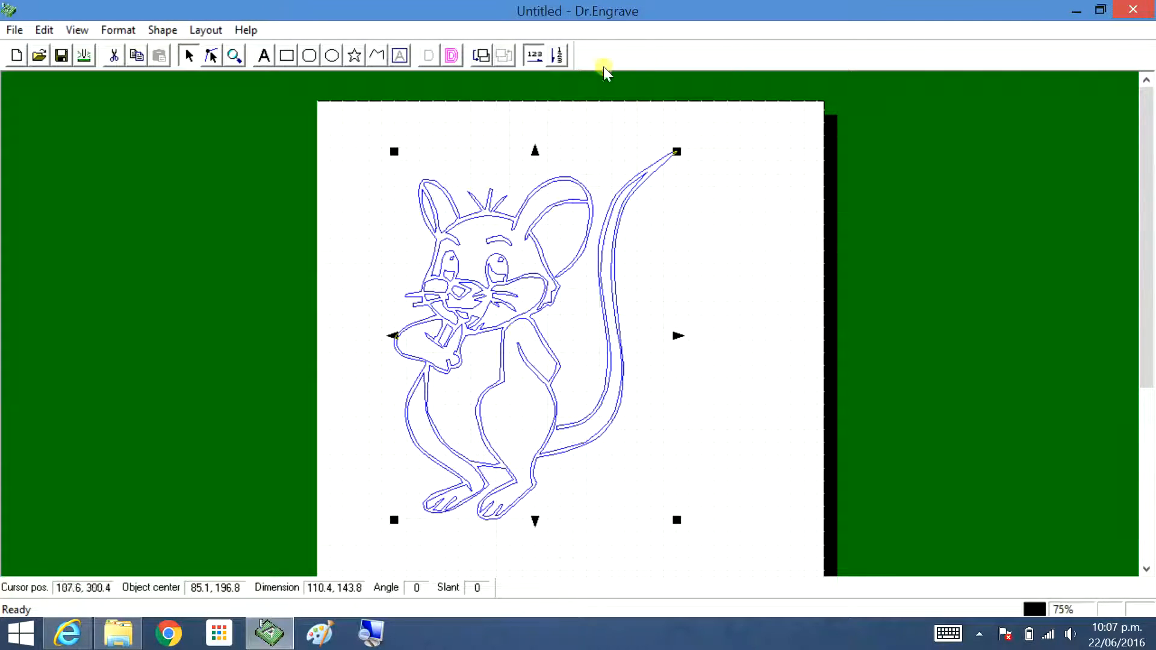
# Toggle Fill on then off so the mouse stays unfilled, shift it toward centre, and deselect.
pyautogui.click(450, 55)
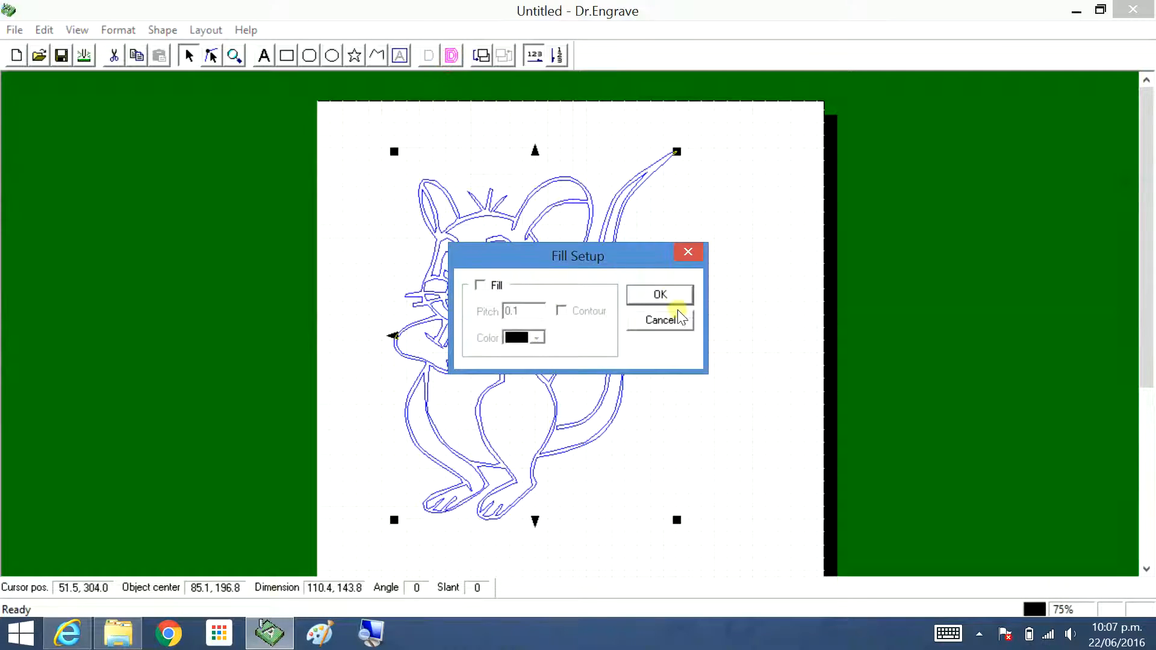
pyautogui.click(480, 285)
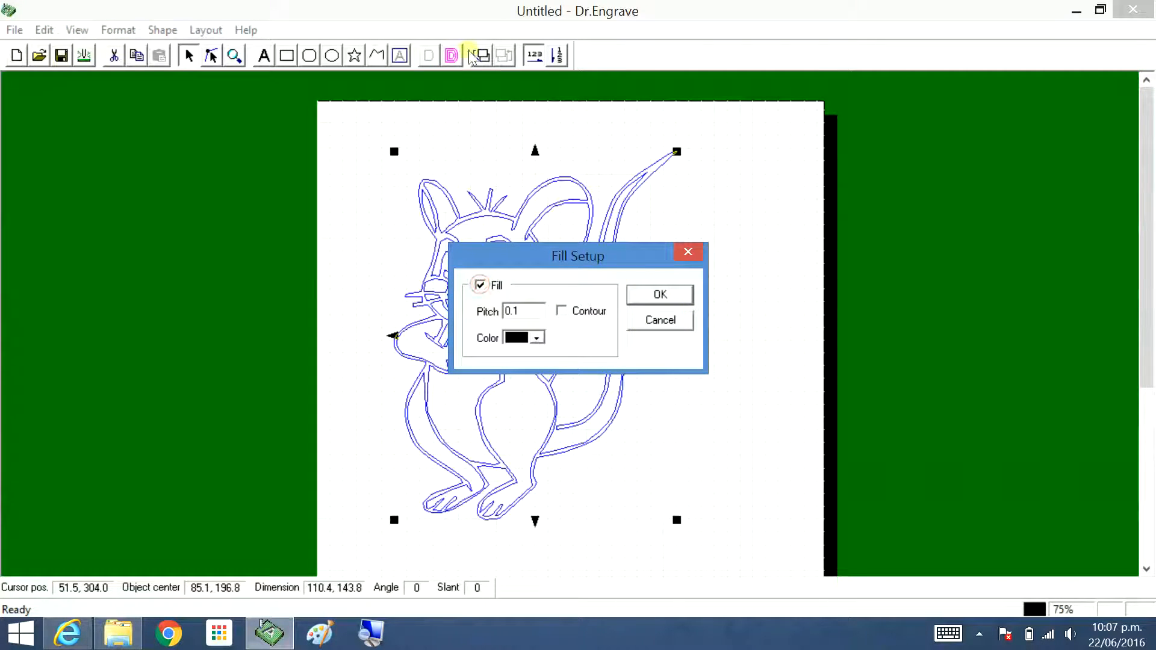
pyautogui.click(658, 294)
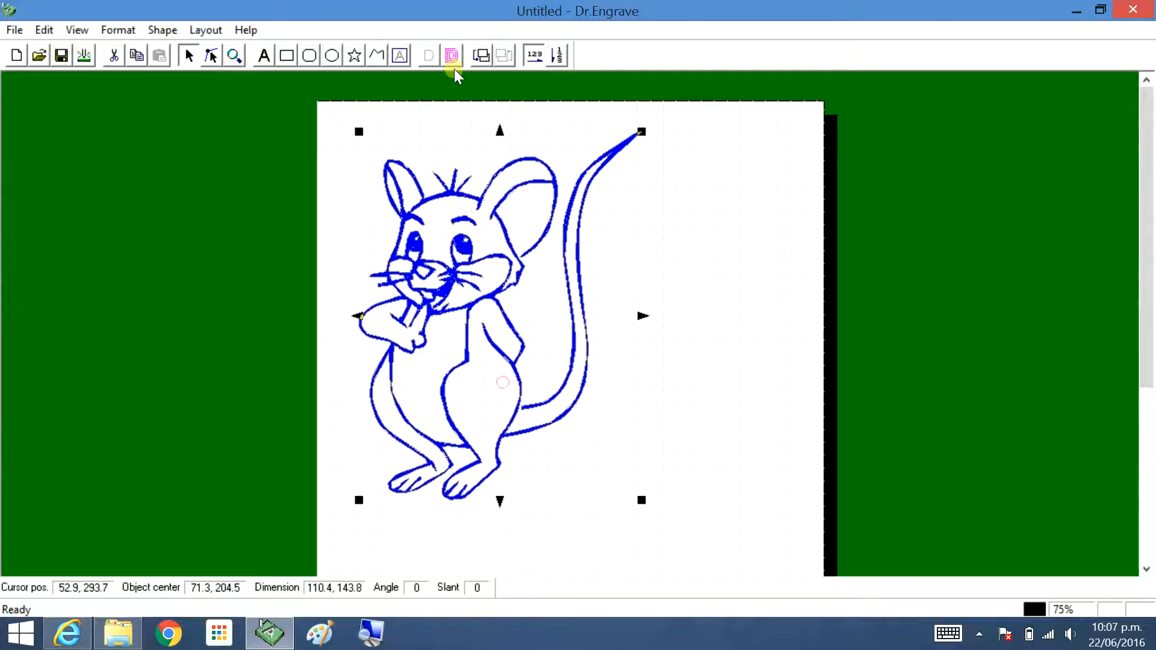
pyautogui.click(450, 55)
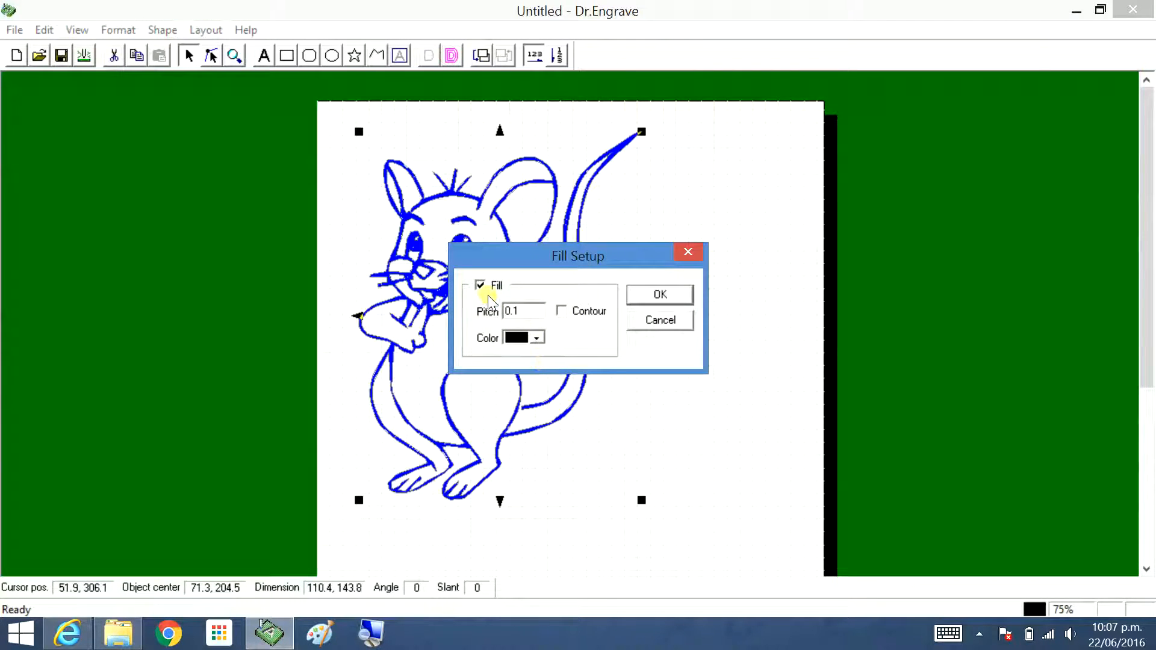
pyautogui.click(658, 295)
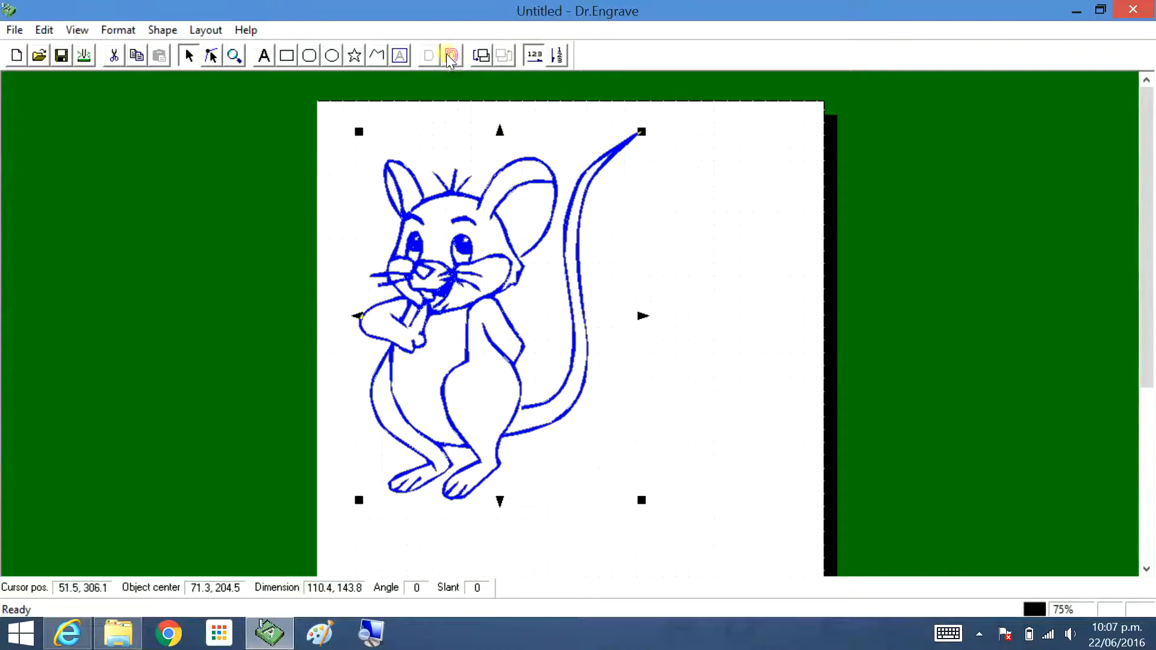
pyautogui.click(451, 55)
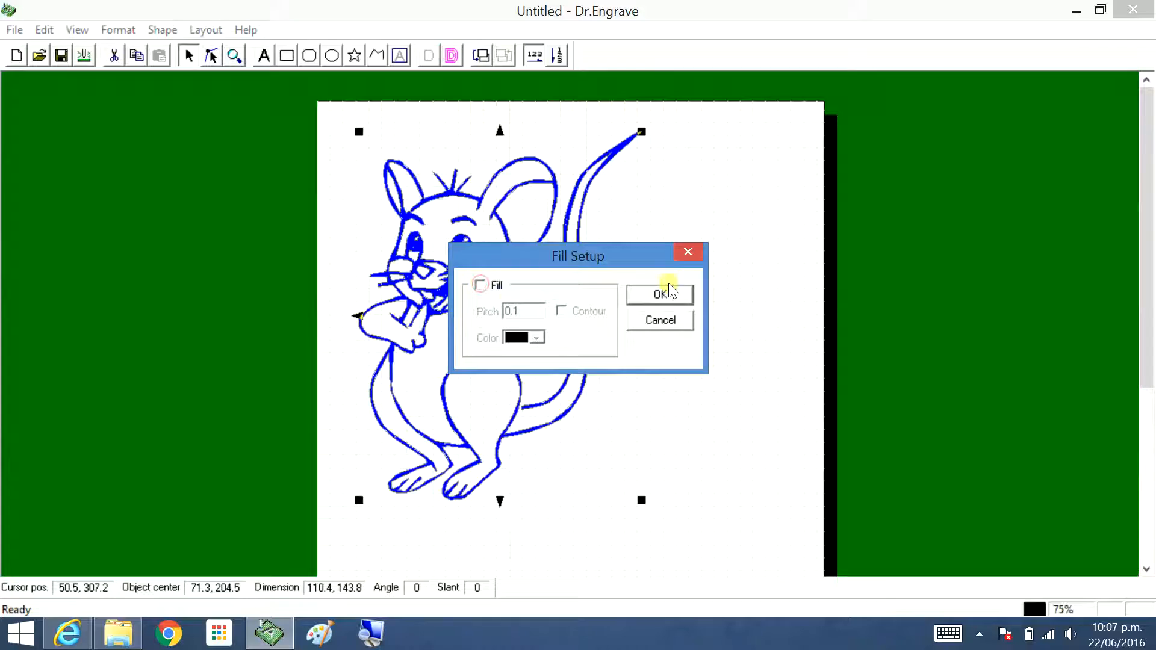
pyautogui.click(658, 293)
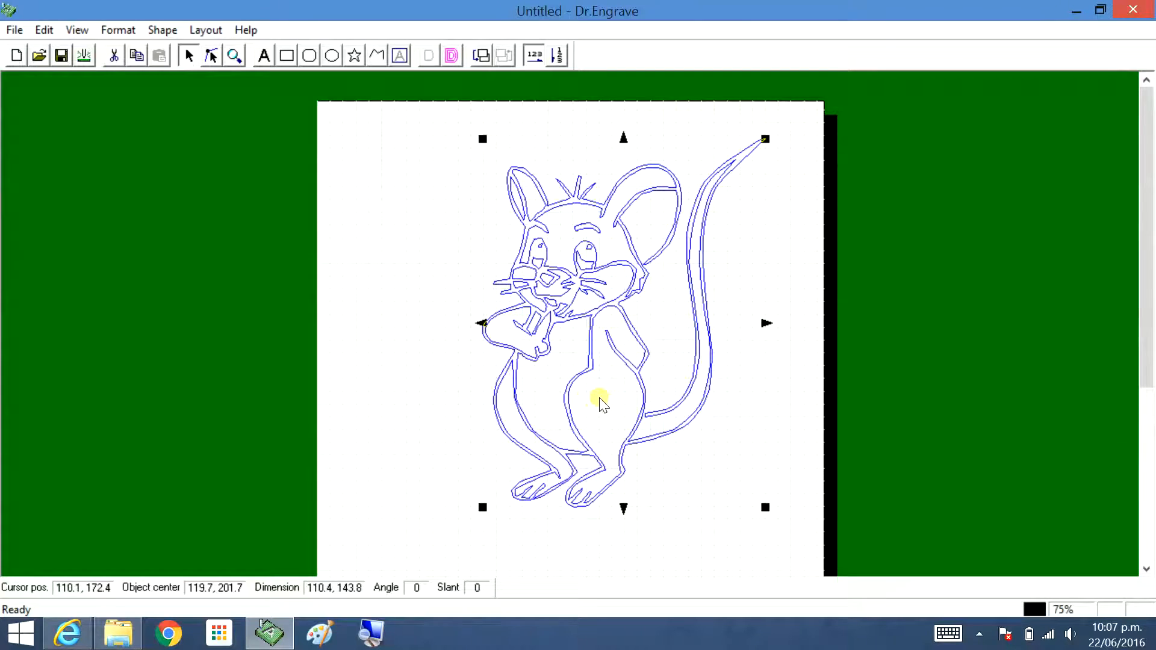
pyautogui.moveTo(608, 187)
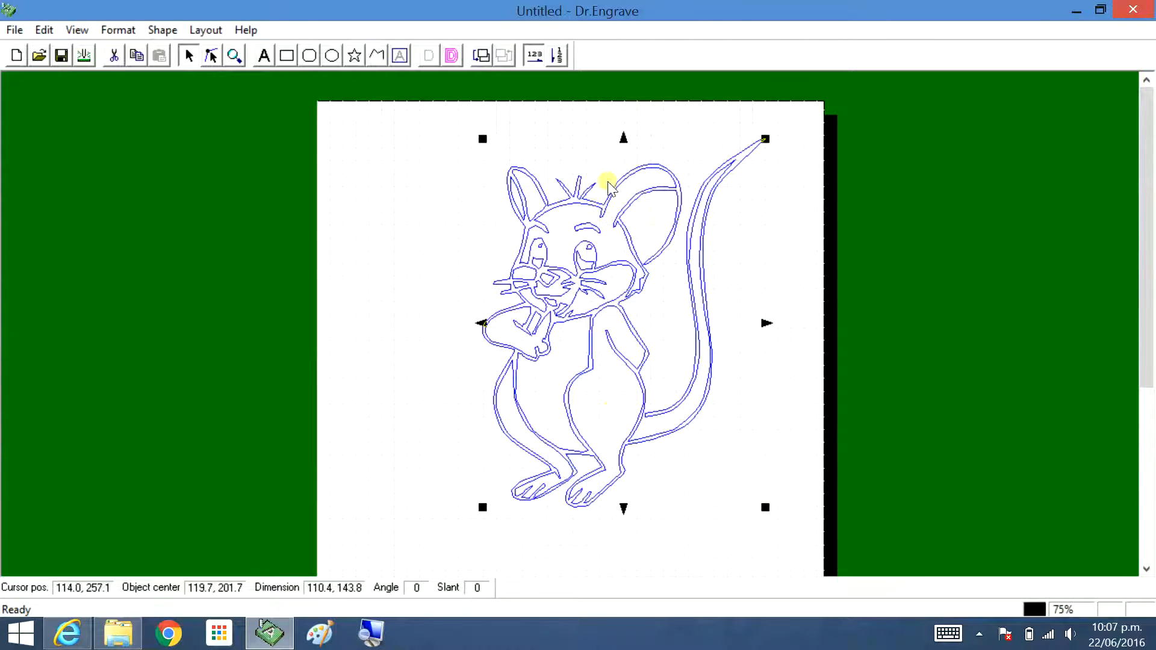
pyautogui.click(375, 56)
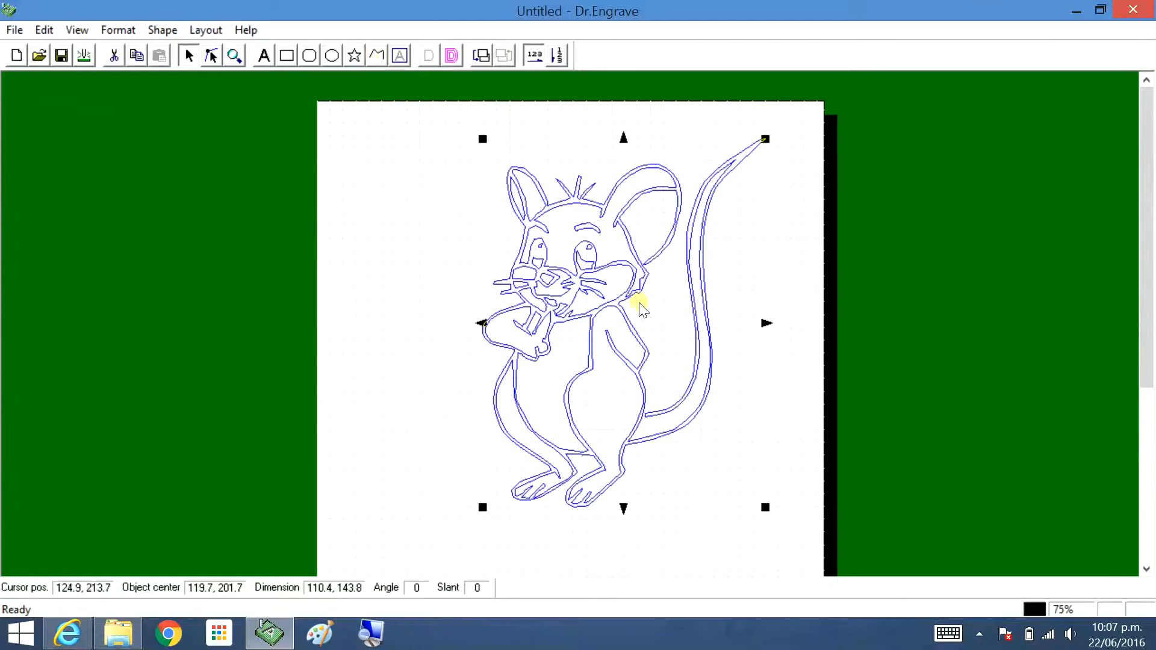
pyautogui.moveTo(431, 258)
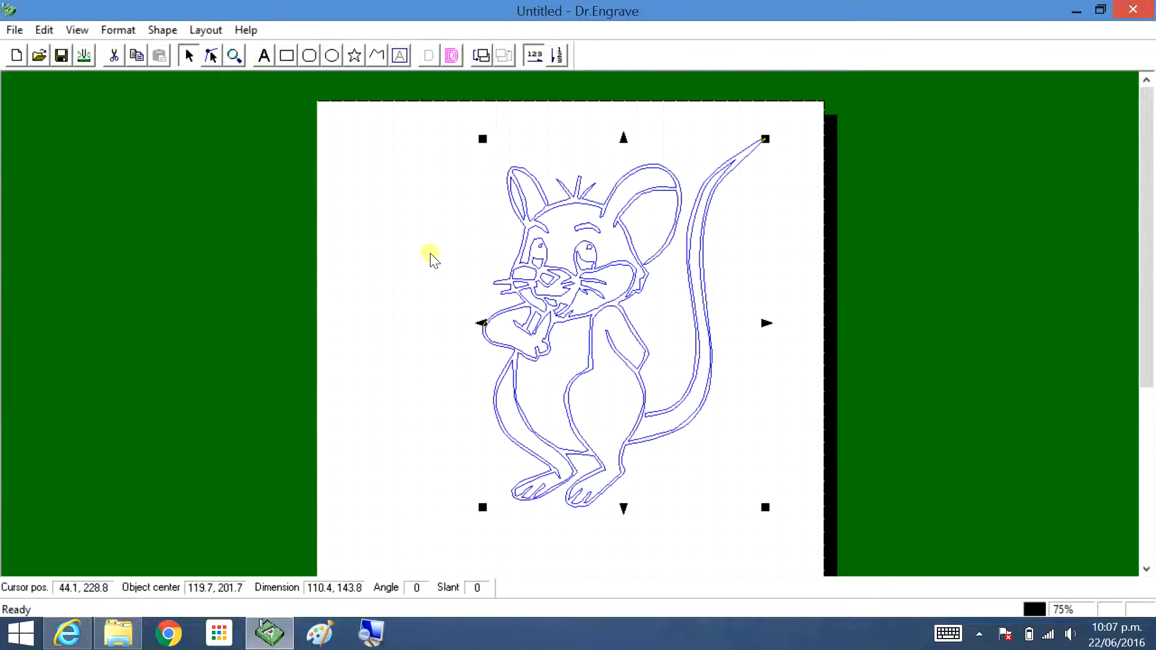
pyautogui.moveTo(549, 309)
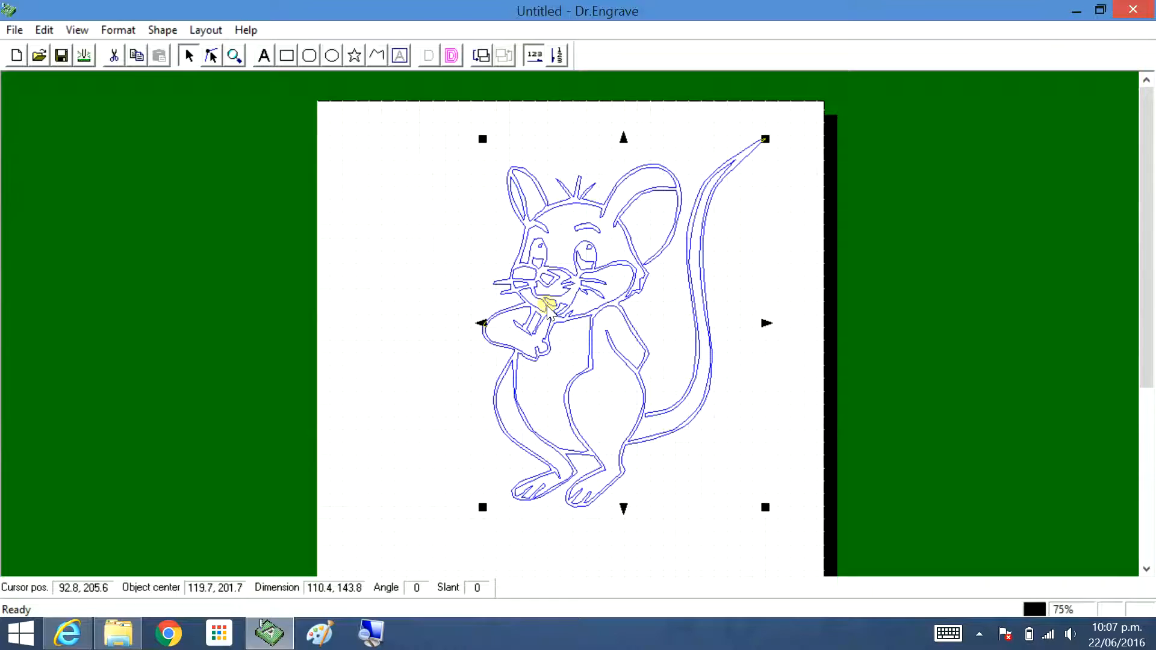
pyautogui.click(1068, 333)
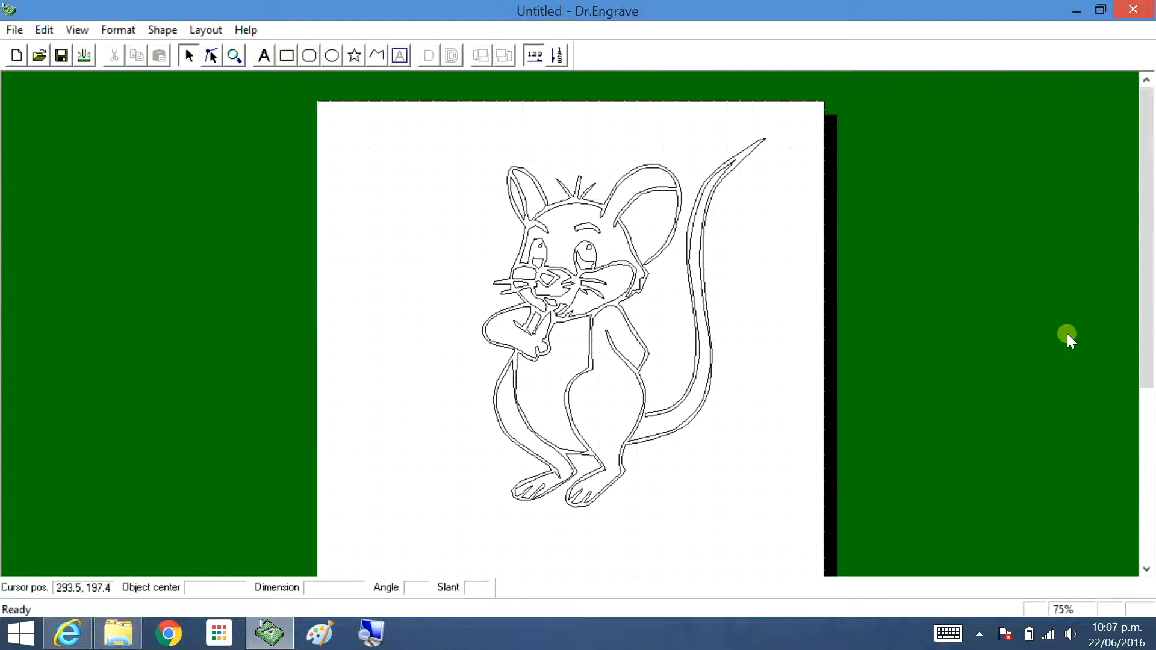
# Deselect the mouse and scroll to check it sits above HALO and the five shapes.
pyautogui.scroll(-3)
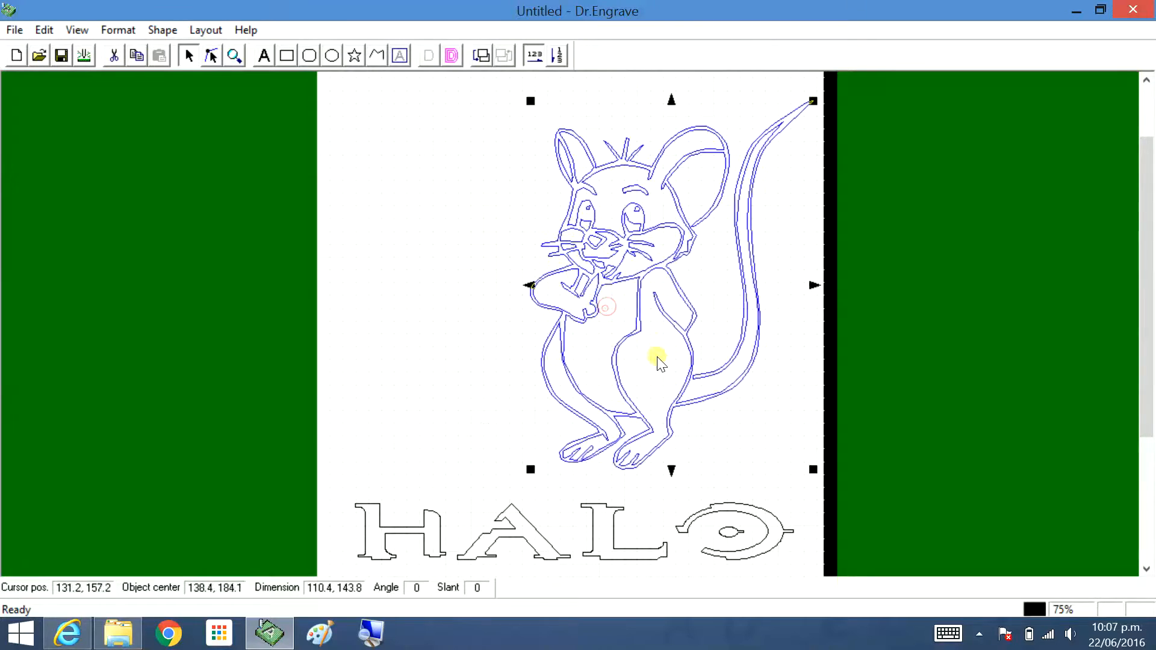
pyautogui.click(1064, 362)
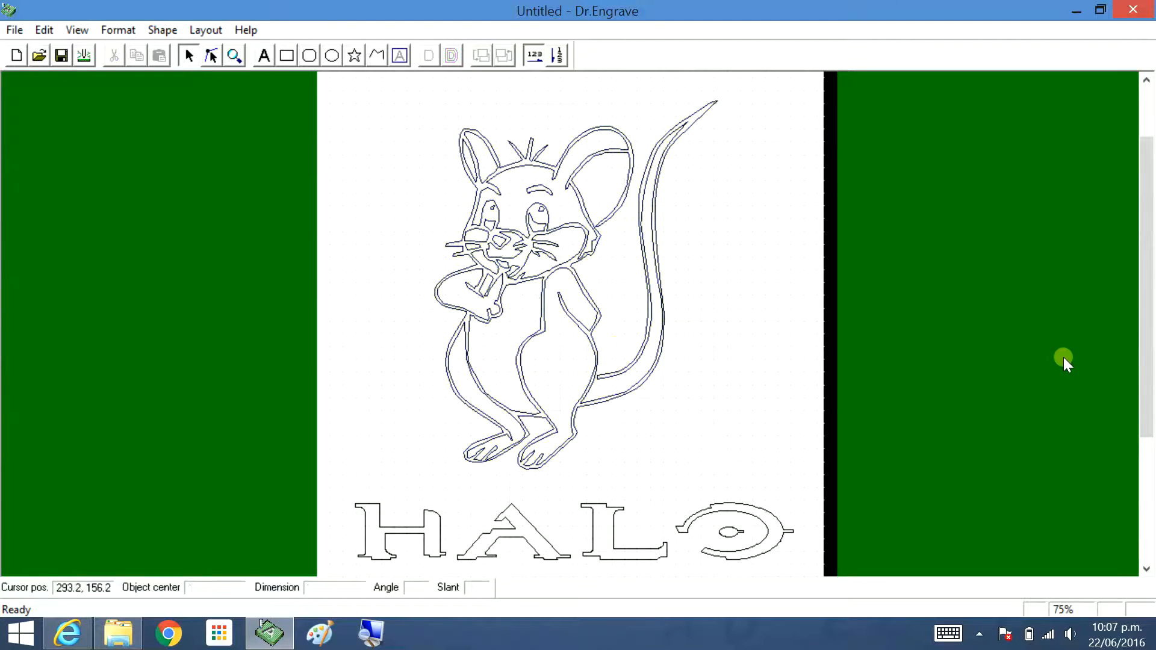
pyautogui.moveTo(977, 326)
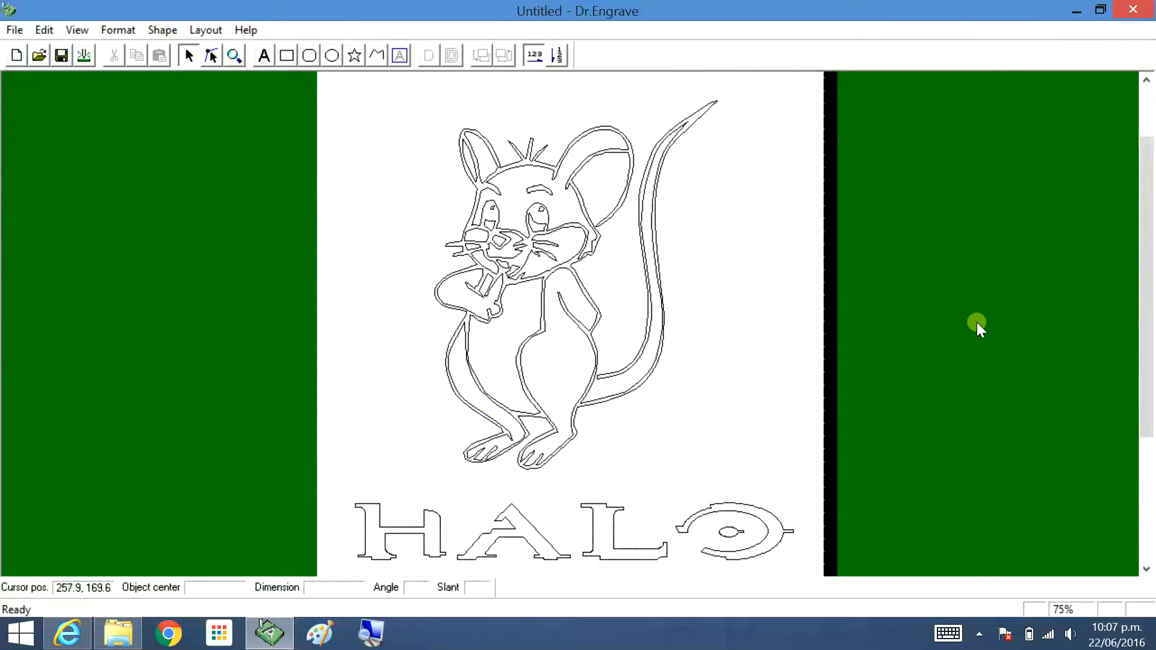
pyautogui.moveTo(968, 326)
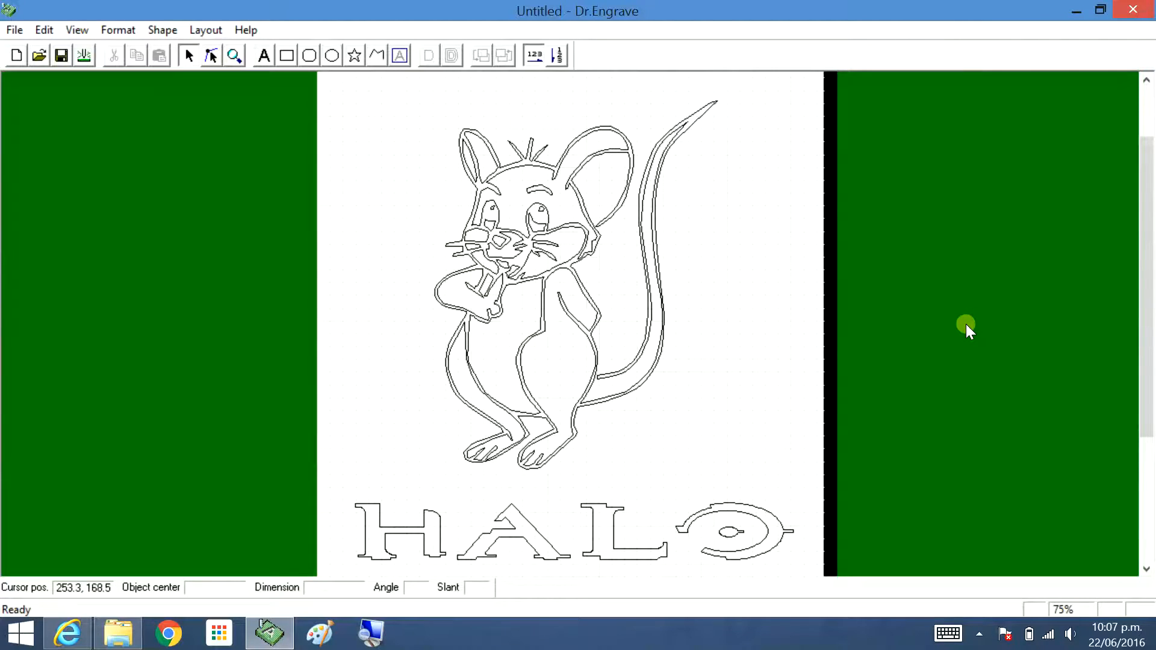
pyautogui.moveTo(99, 121)
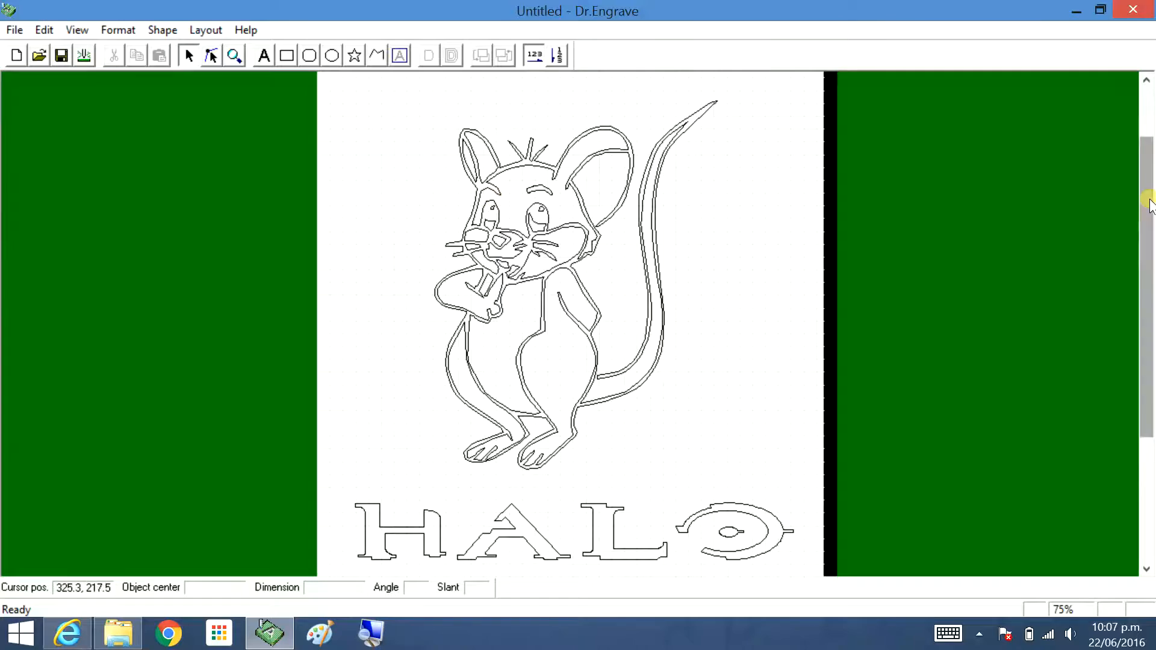
pyautogui.scroll(3)
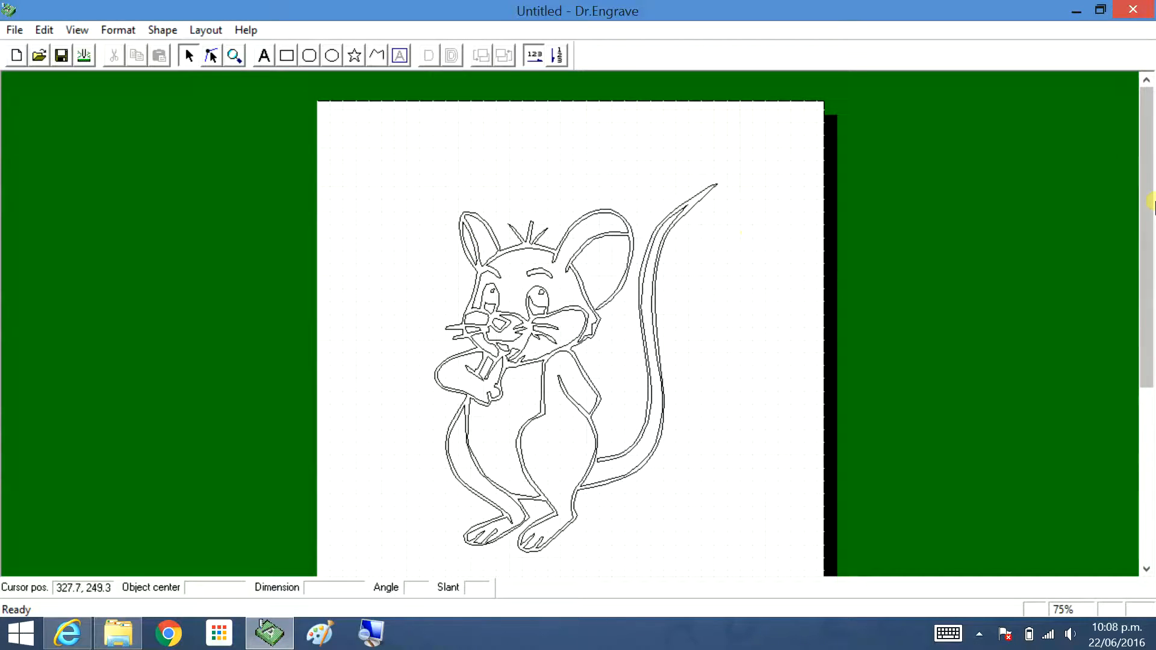
pyautogui.scroll(-3)
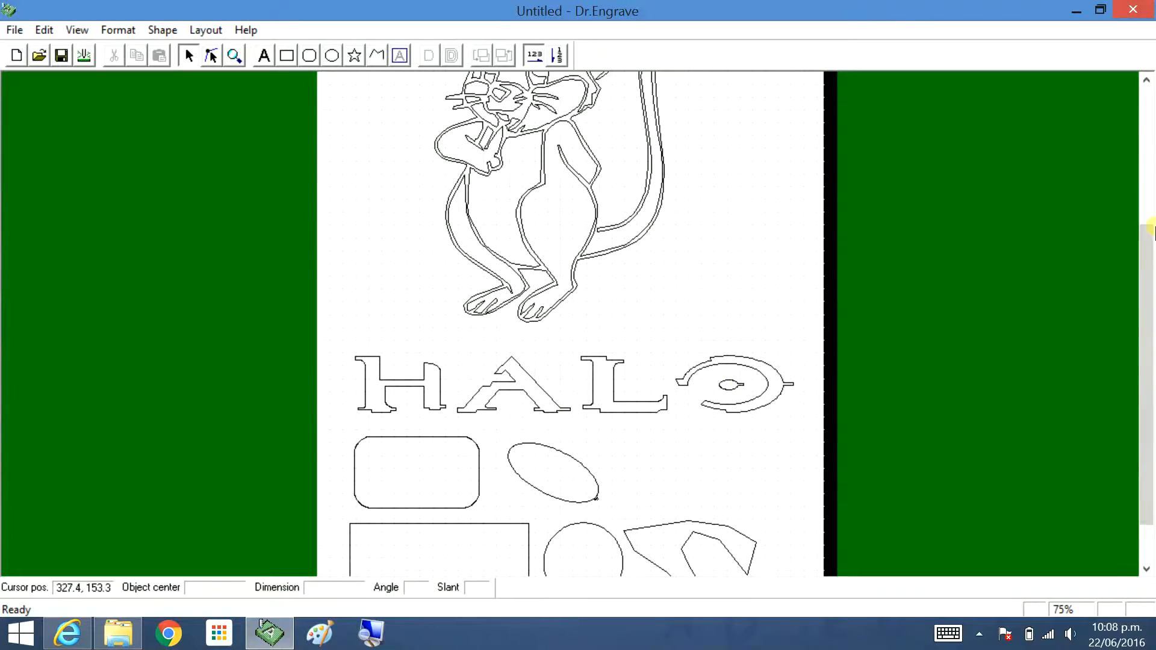
pyautogui.scroll(-3)
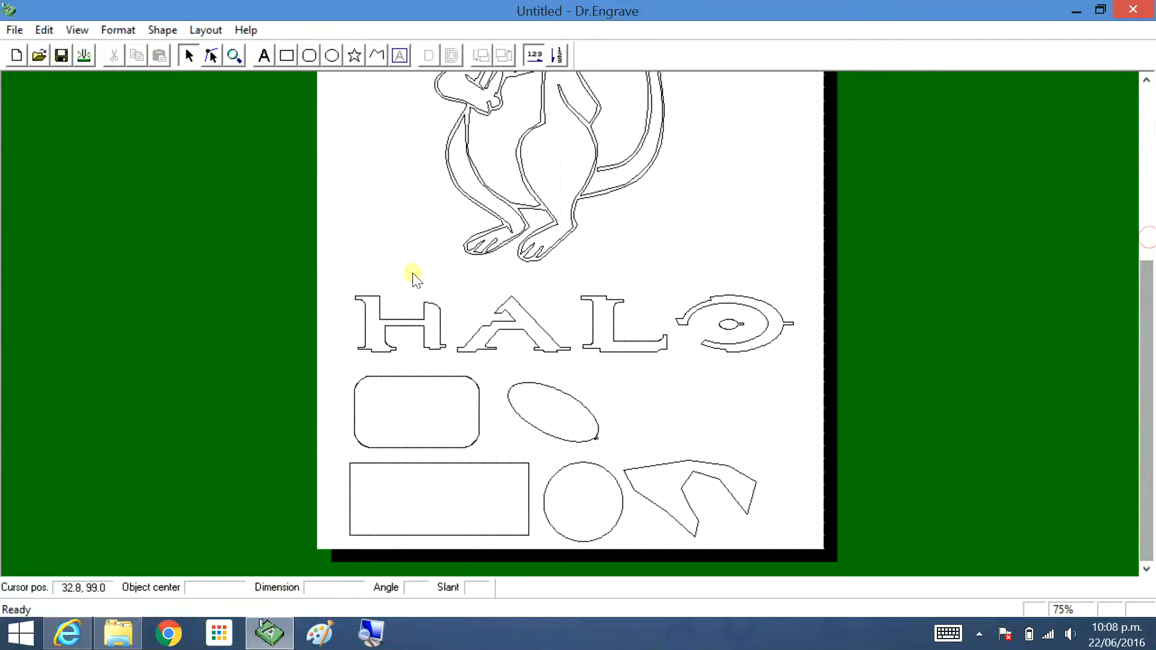
pyautogui.moveTo(1116, 341)
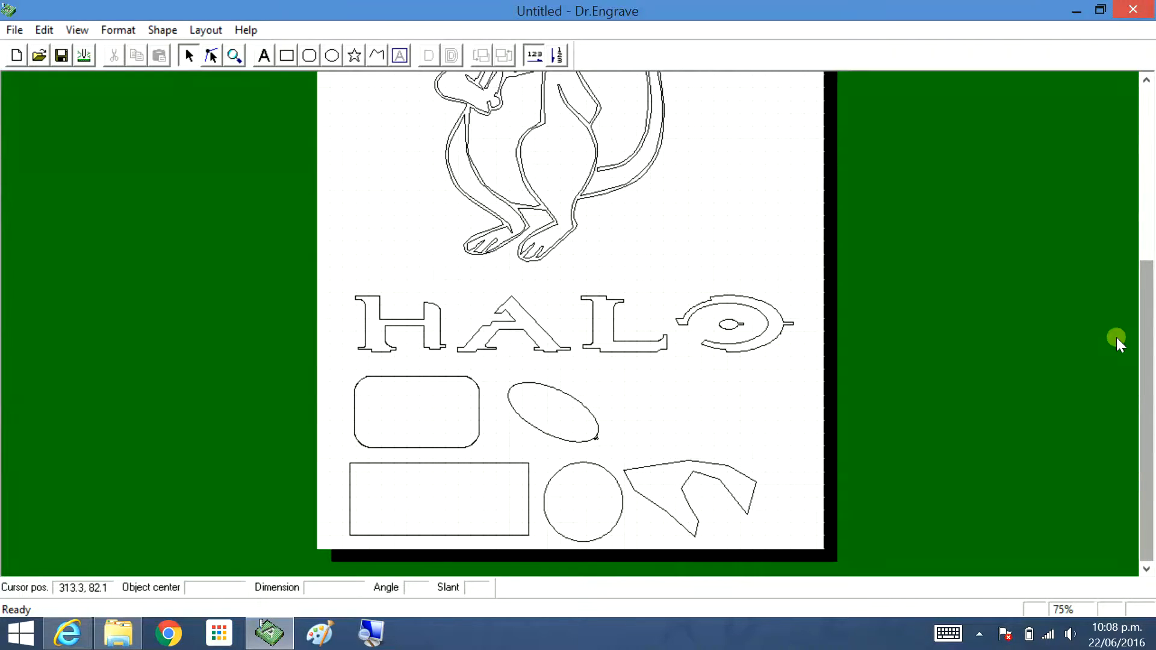